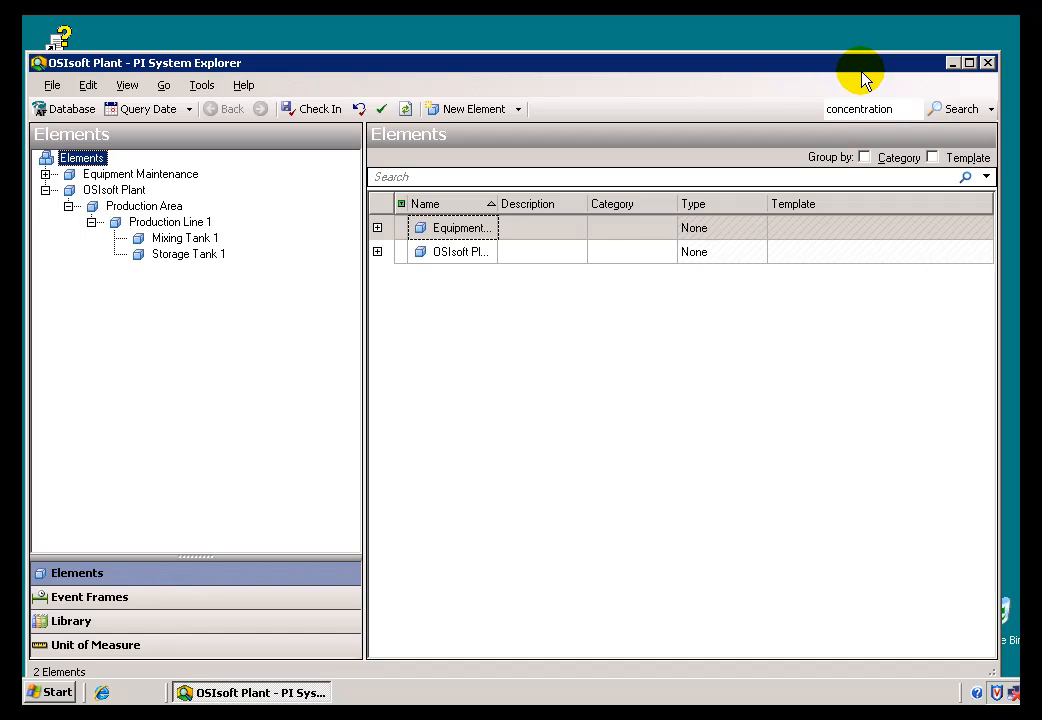
pyautogui.moveTo(512, 296)
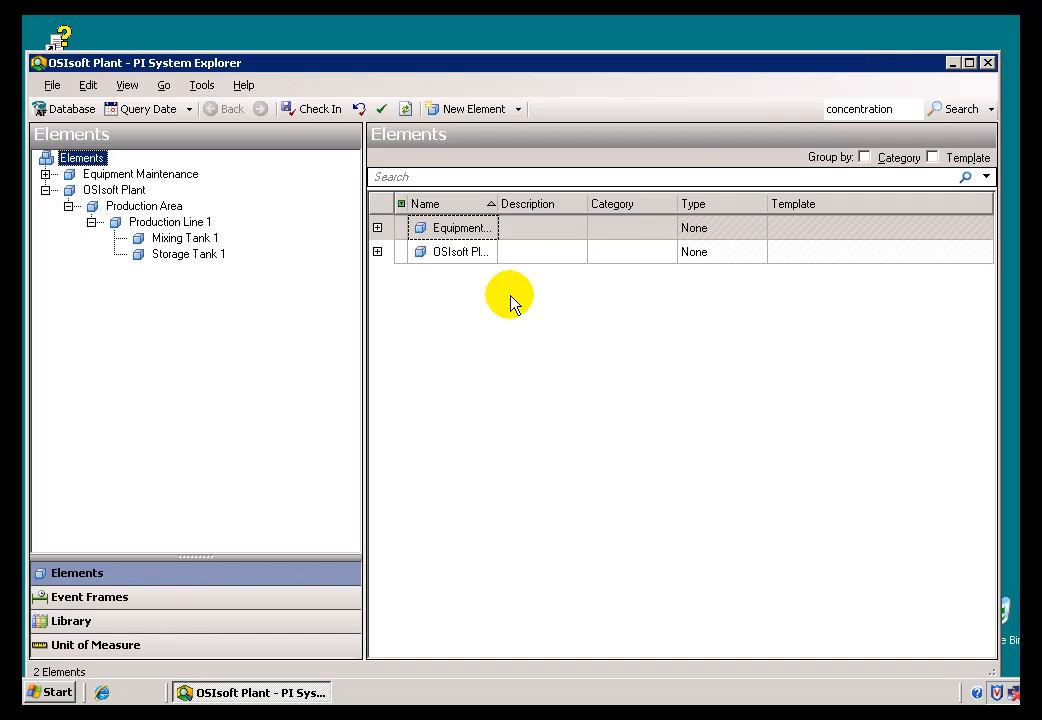
pyautogui.moveTo(496, 300)
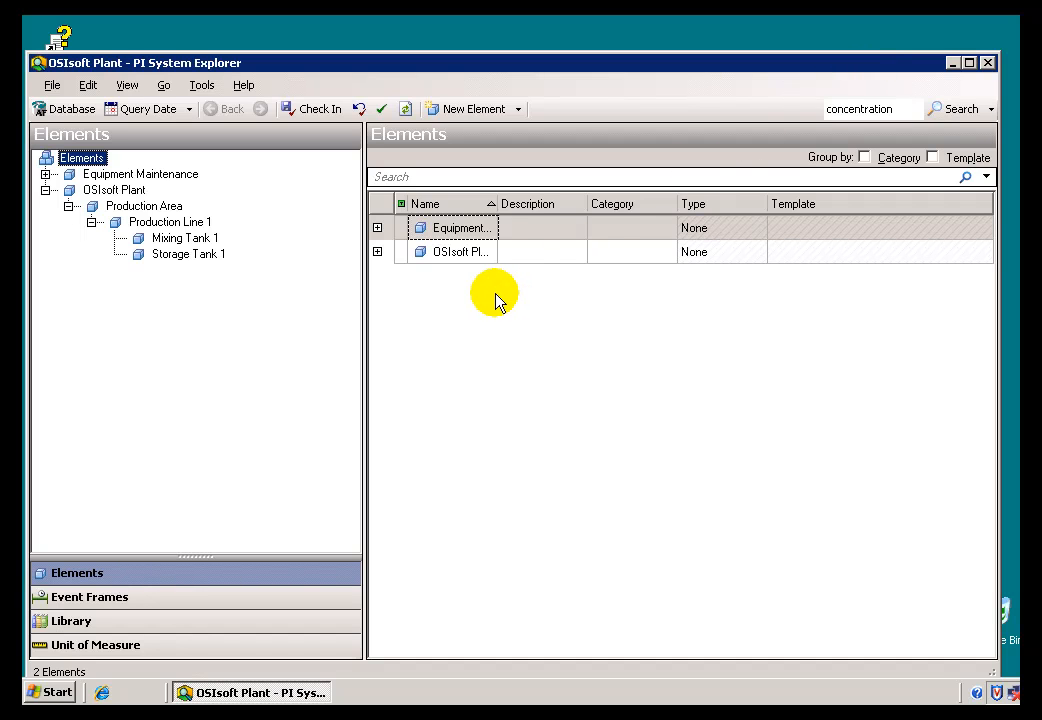
pyautogui.moveTo(478, 332)
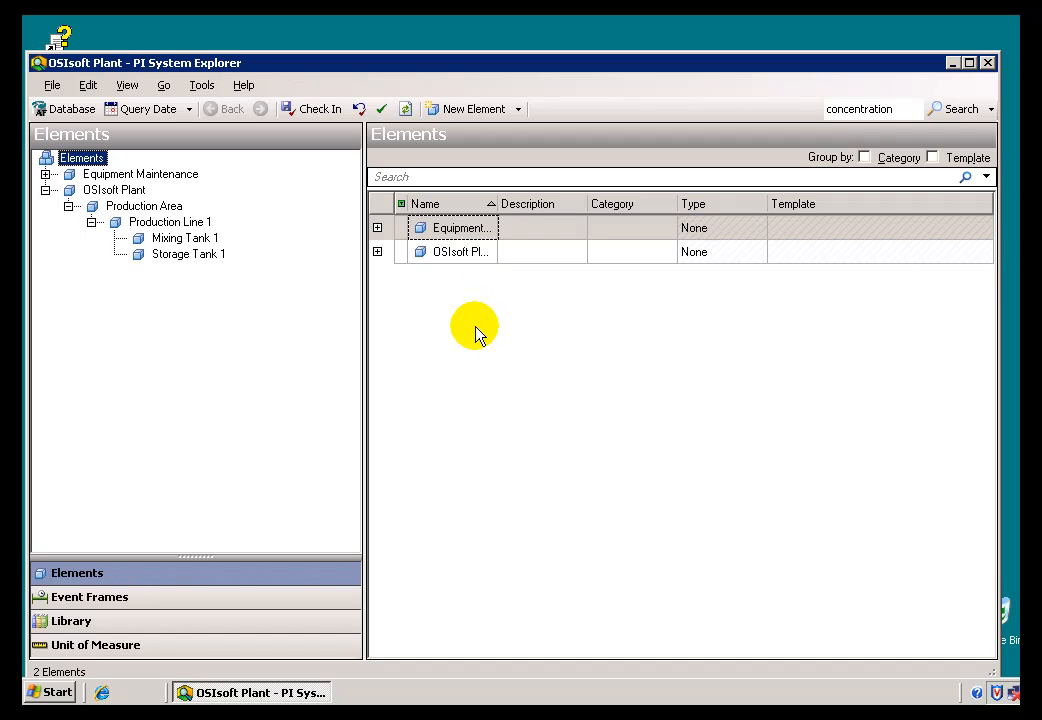
pyautogui.moveTo(346, 414)
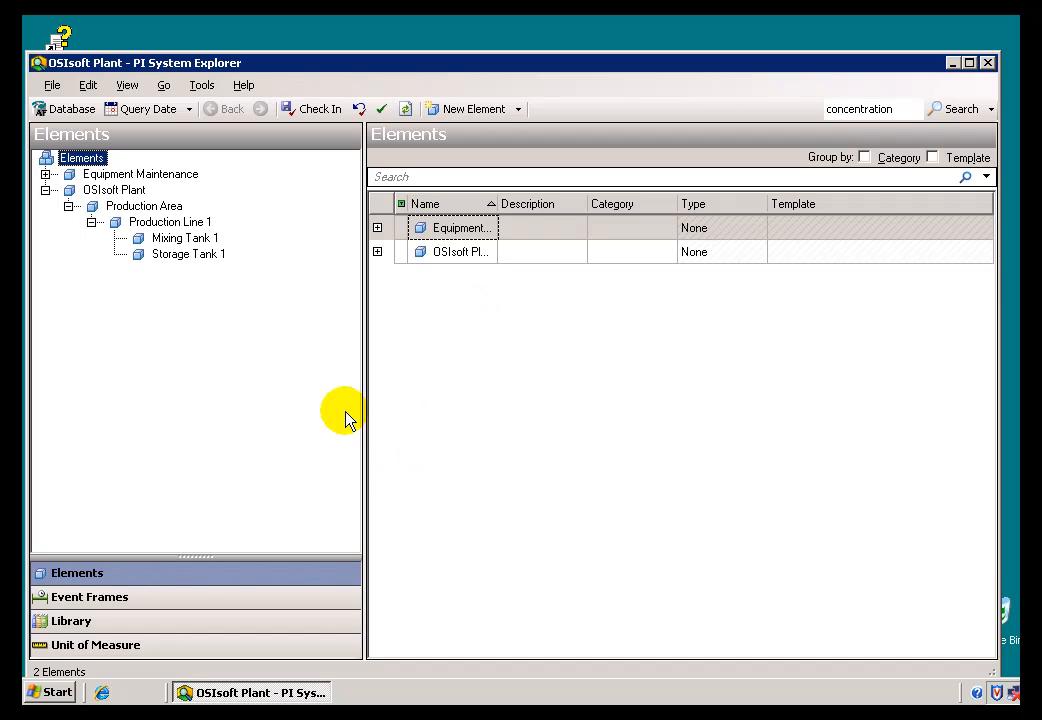
pyautogui.moveTo(72, 108)
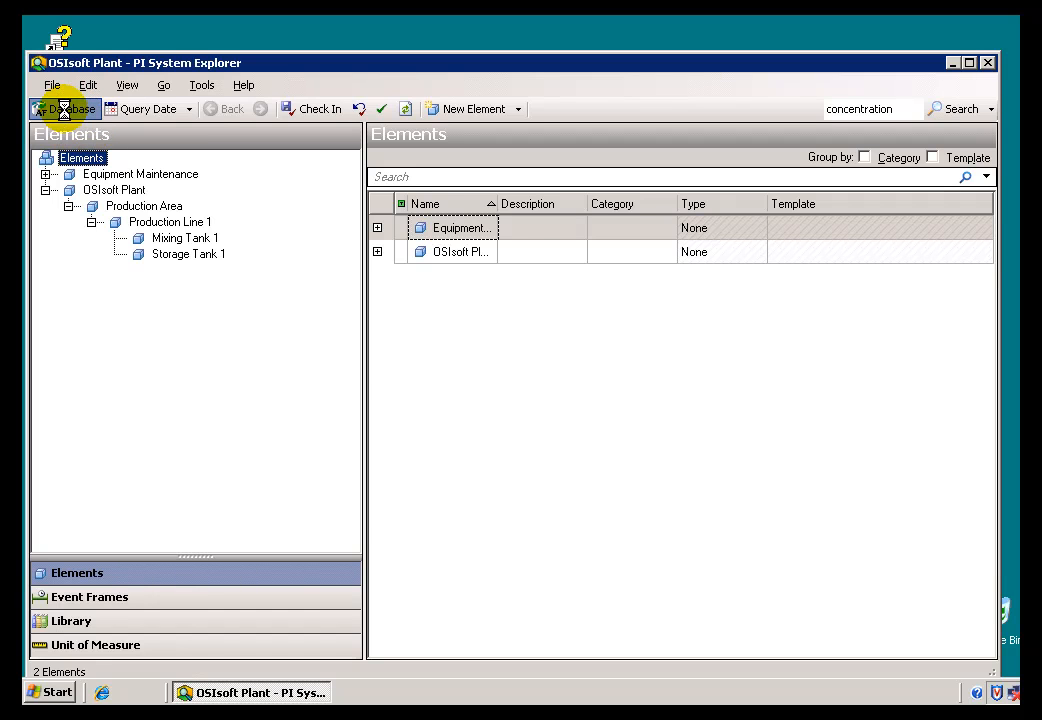
# Open the Training Sample database and expand OSIsoft Enterprises to show Division and Geography.
pyautogui.click(70, 108)
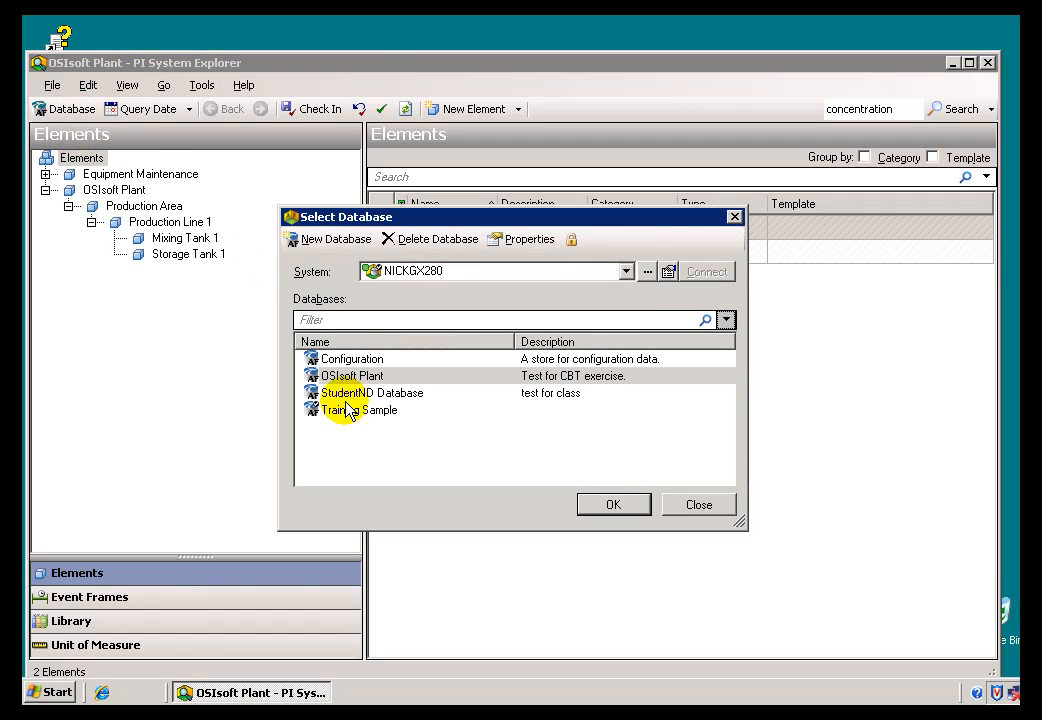
pyautogui.click(360, 410)
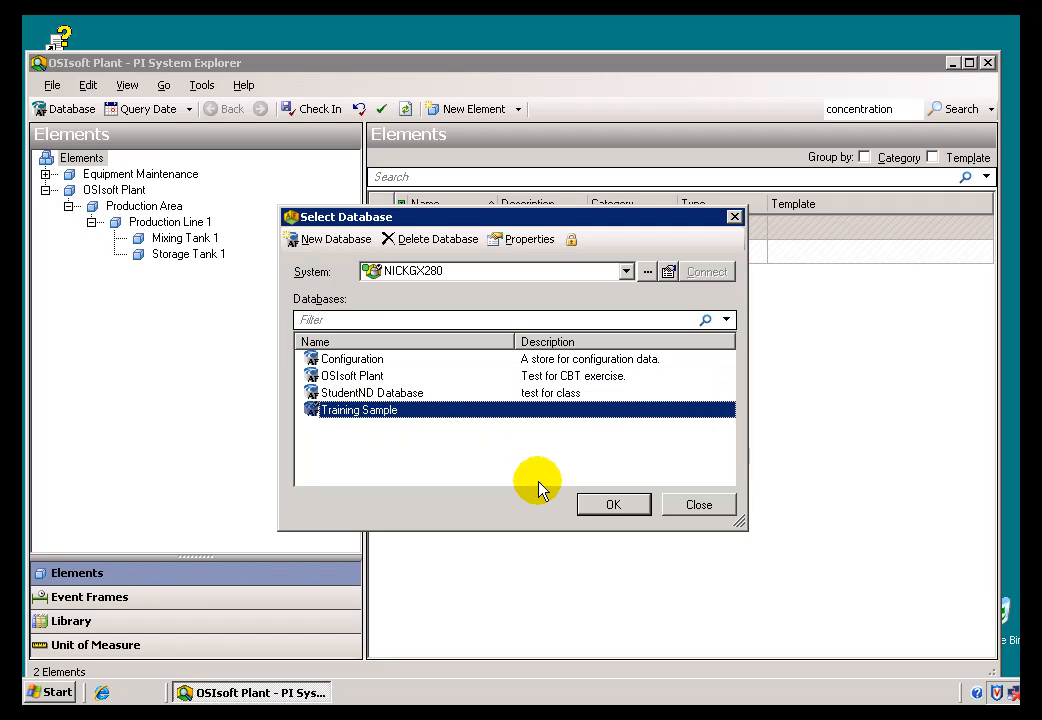
pyautogui.click(612, 504)
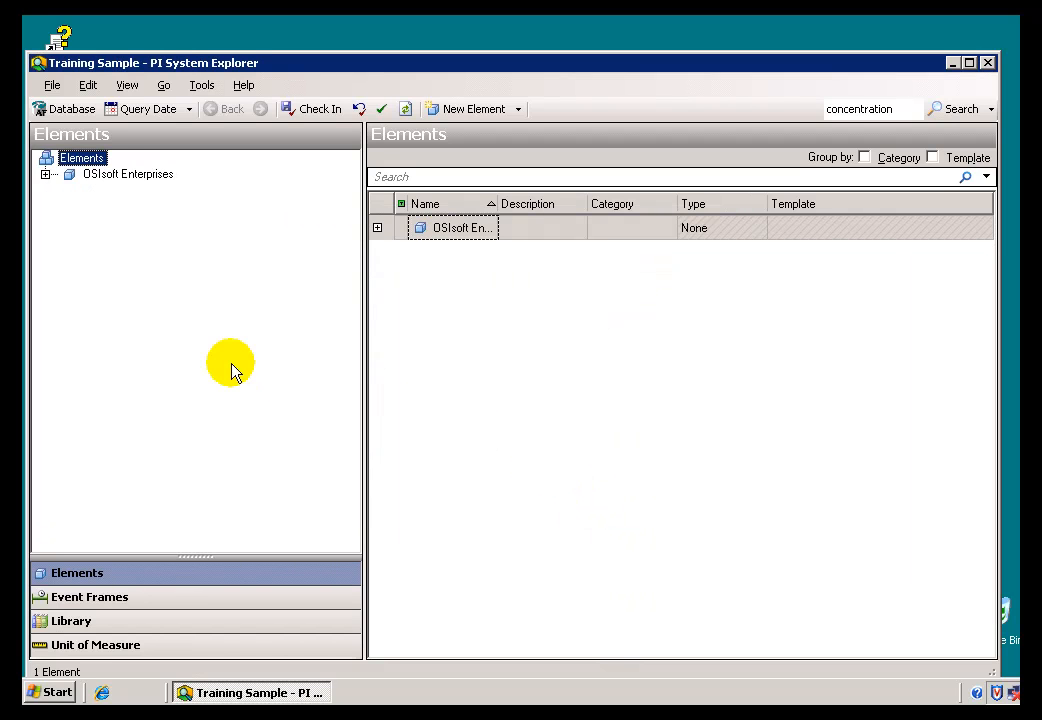
pyautogui.click(48, 172)
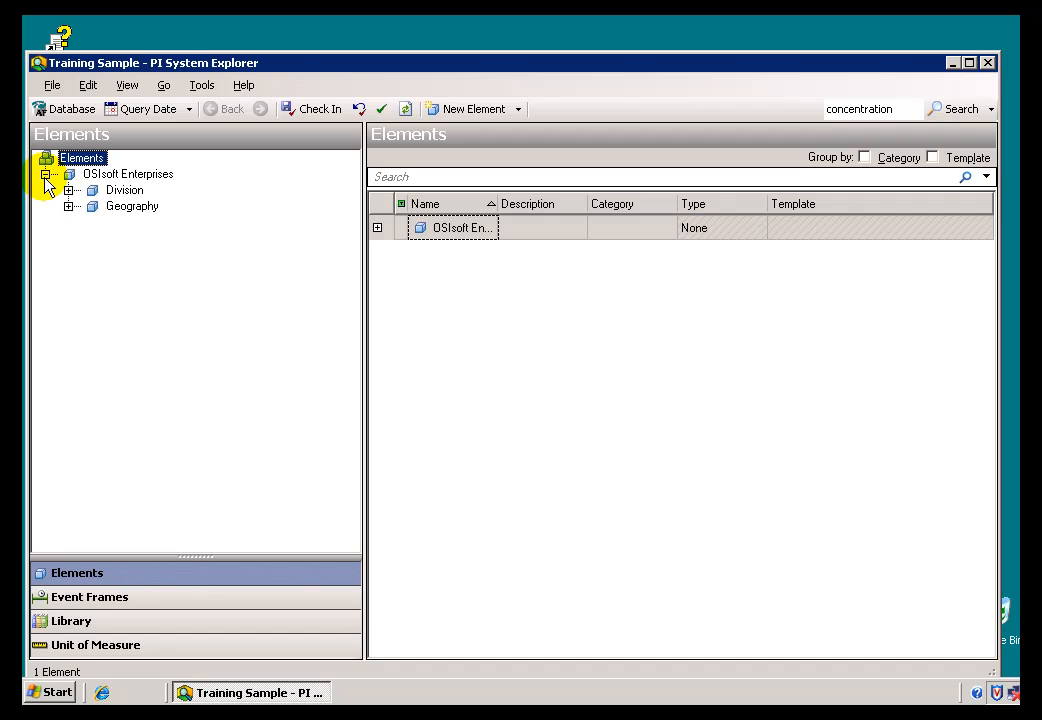
pyautogui.moveTo(88, 174)
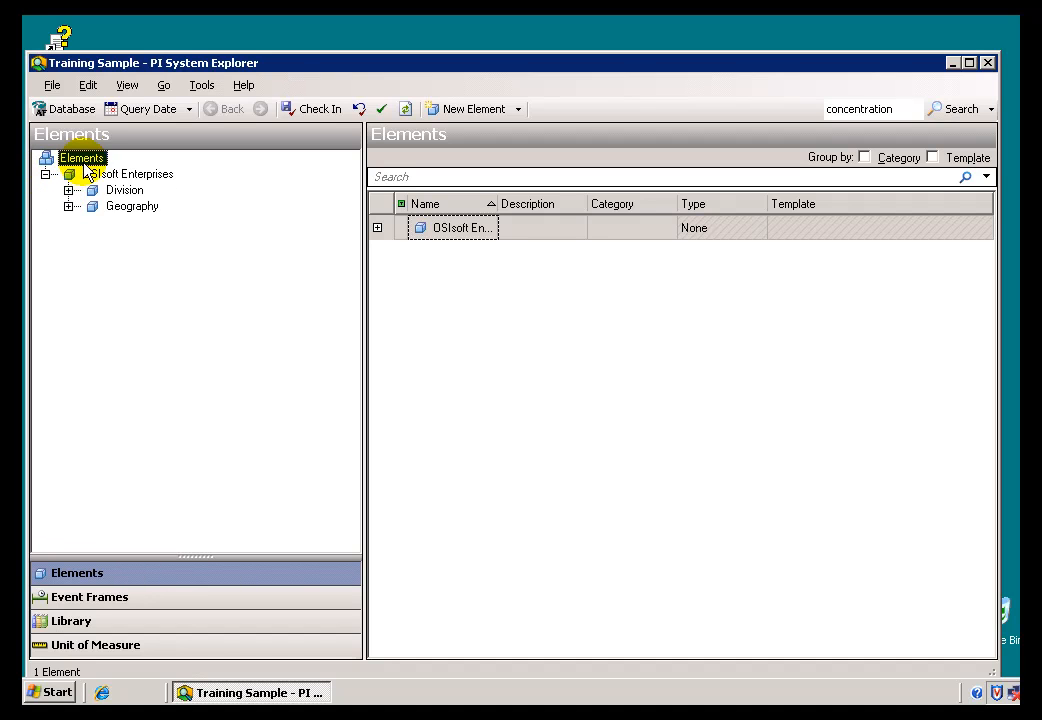
pyautogui.moveTo(238, 180)
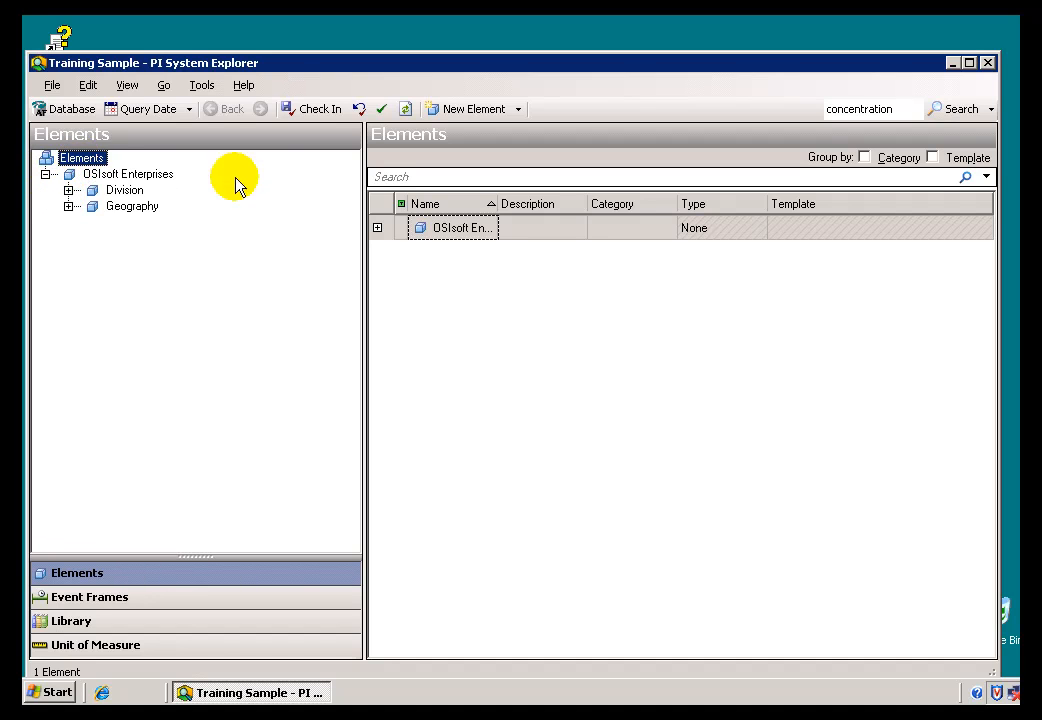
pyautogui.moveTo(1008, 104)
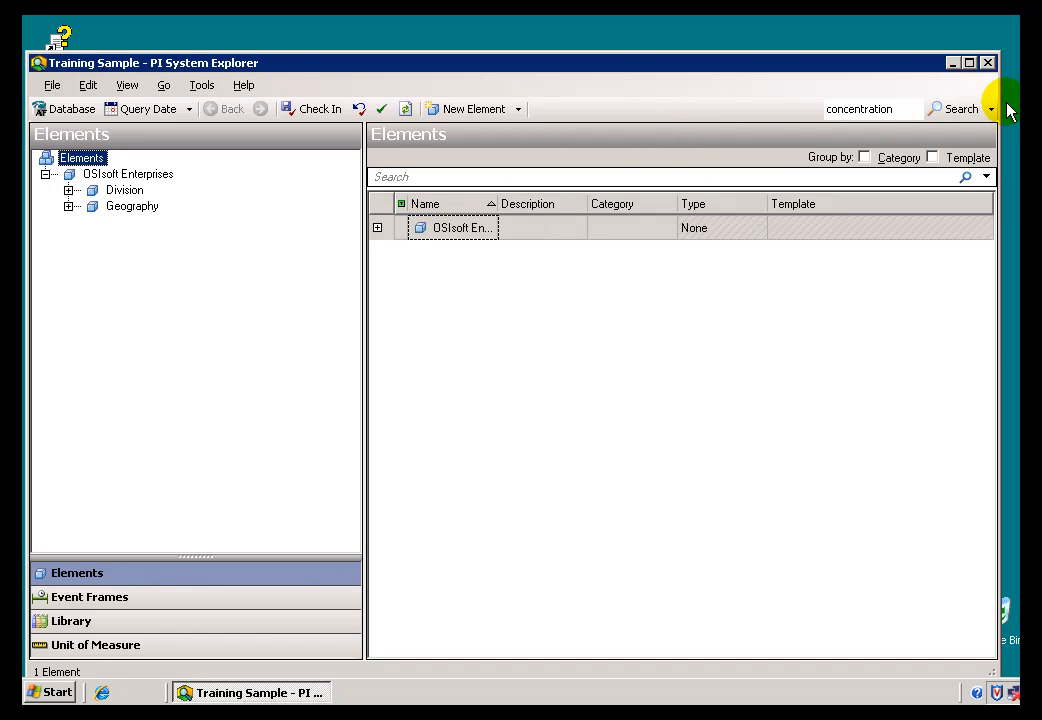
# Run an advanced element search for the Chemical Tank template, returning 7 matching tanks.
pyautogui.click(988, 108)
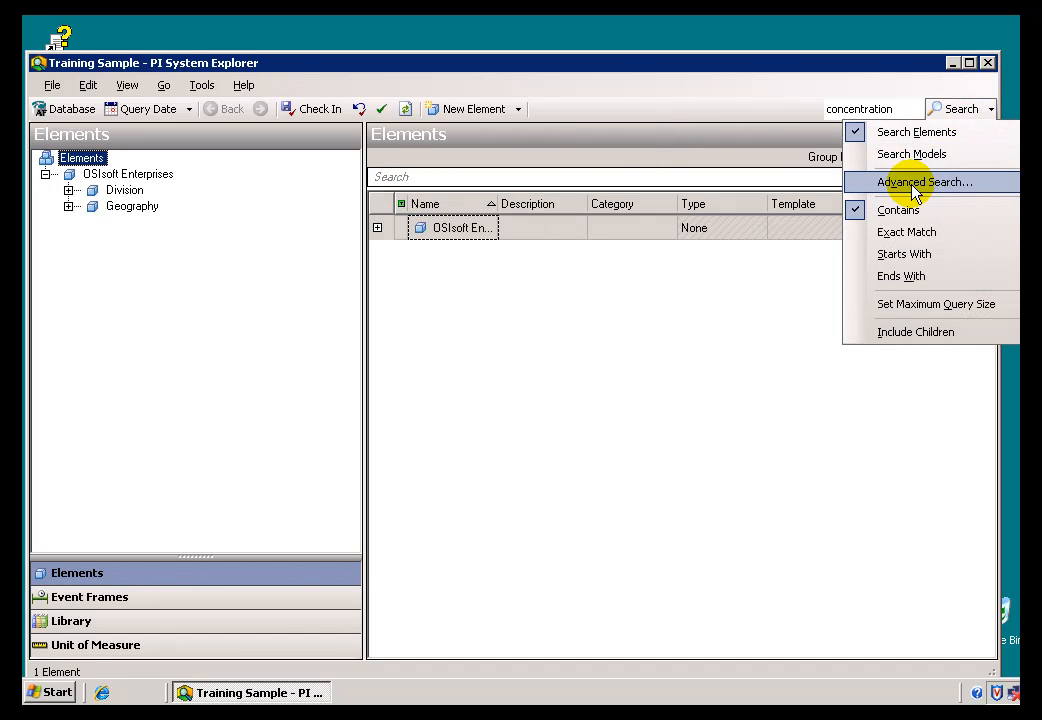
pyautogui.click(924, 180)
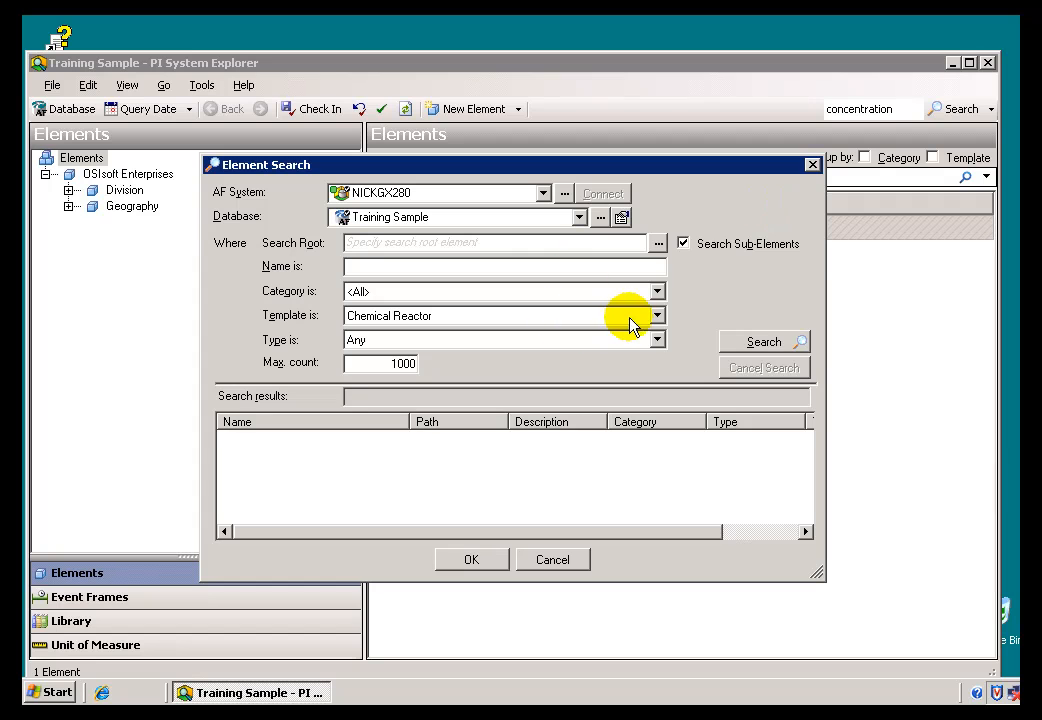
pyautogui.click(656, 316)
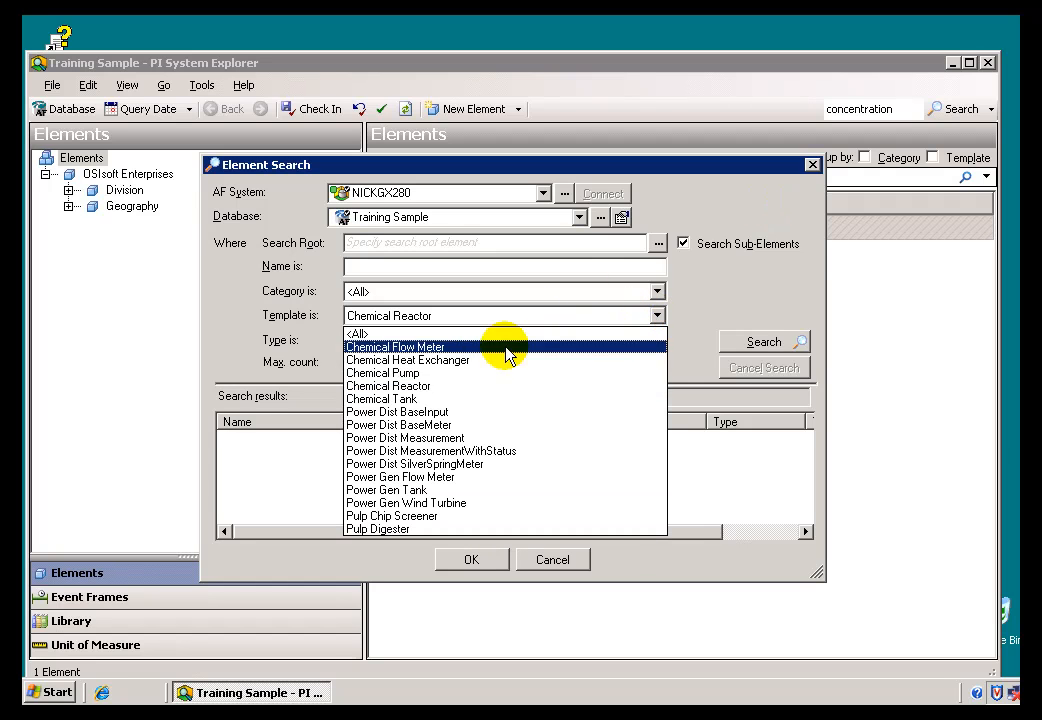
pyautogui.click(382, 384)
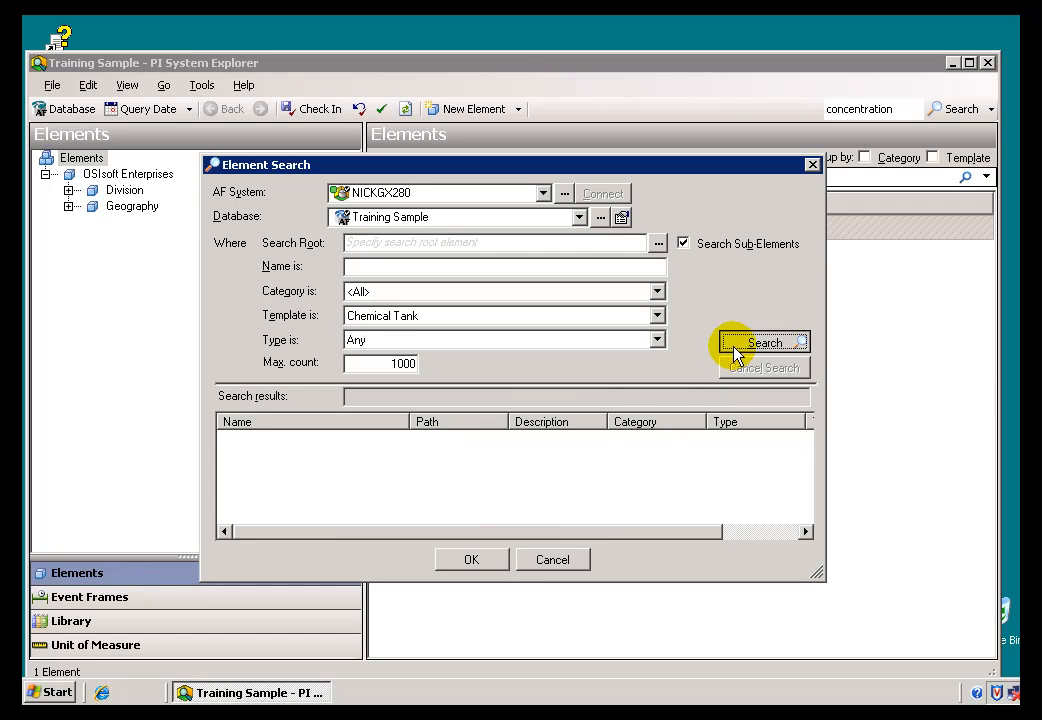
pyautogui.click(764, 342)
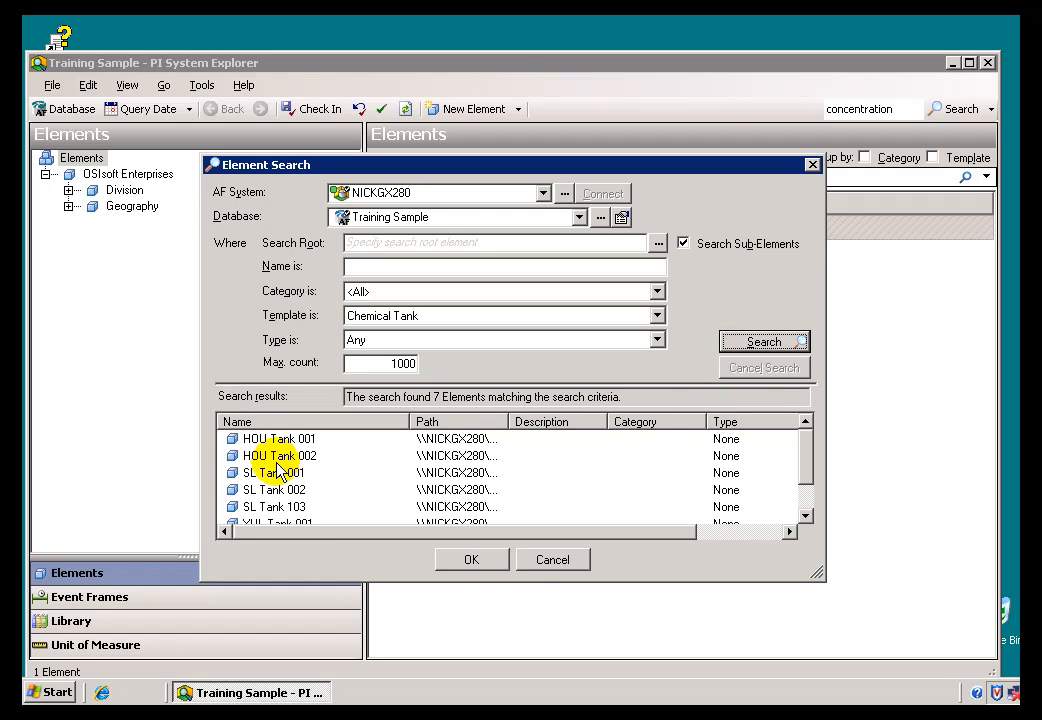
pyautogui.moveTo(332, 440)
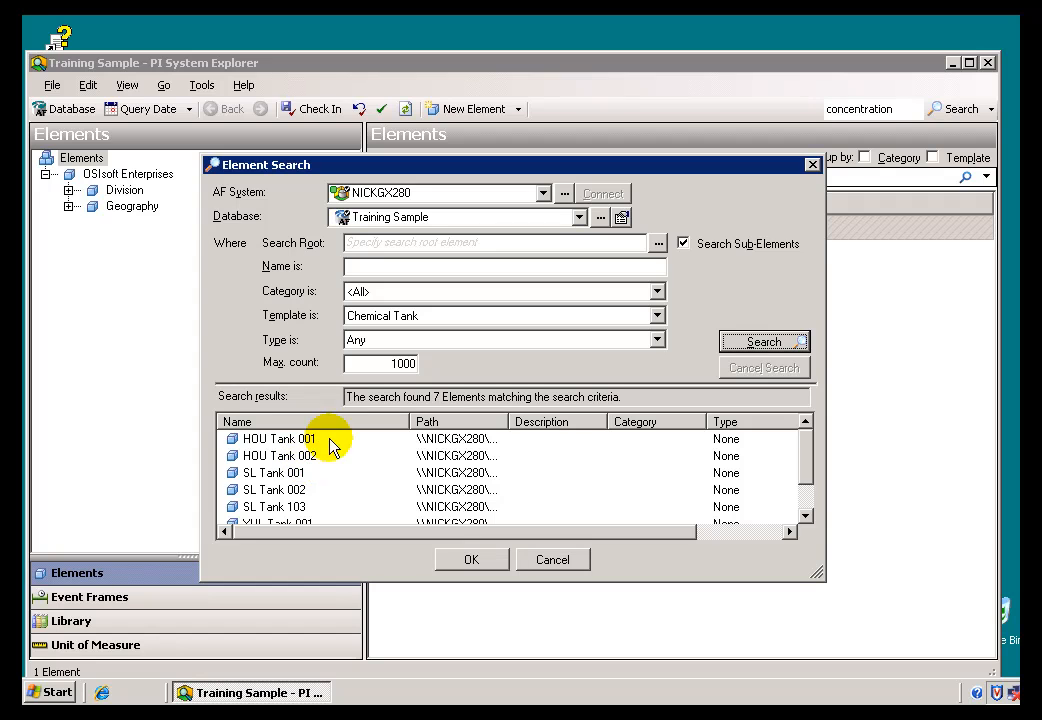
pyautogui.moveTo(450, 356)
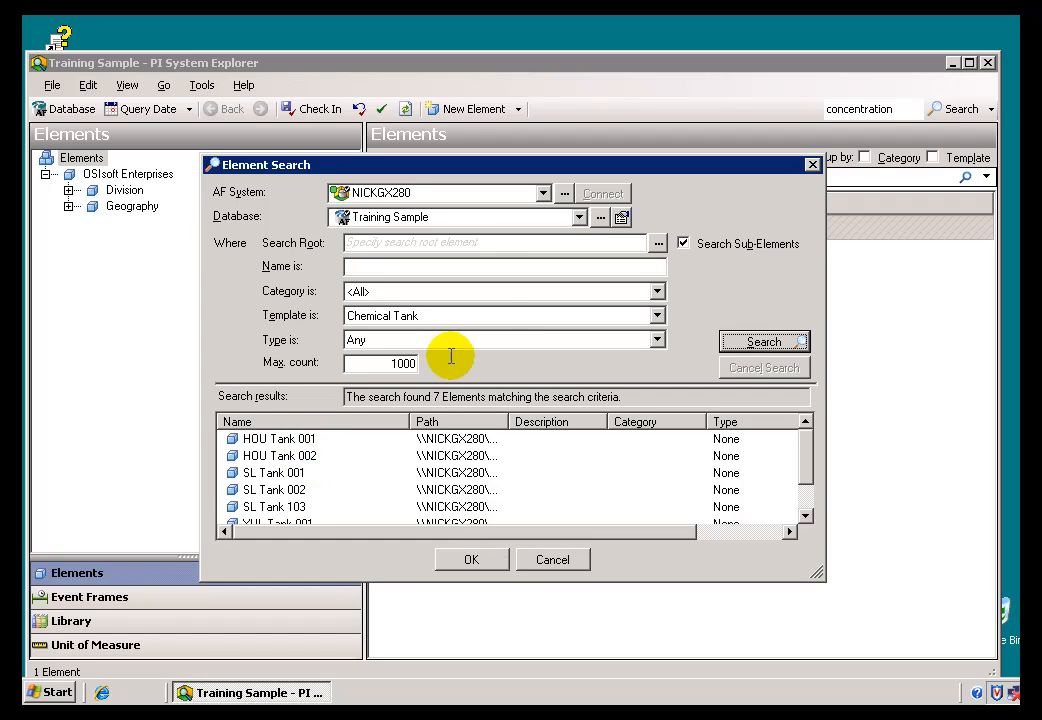
pyautogui.moveTo(516, 328)
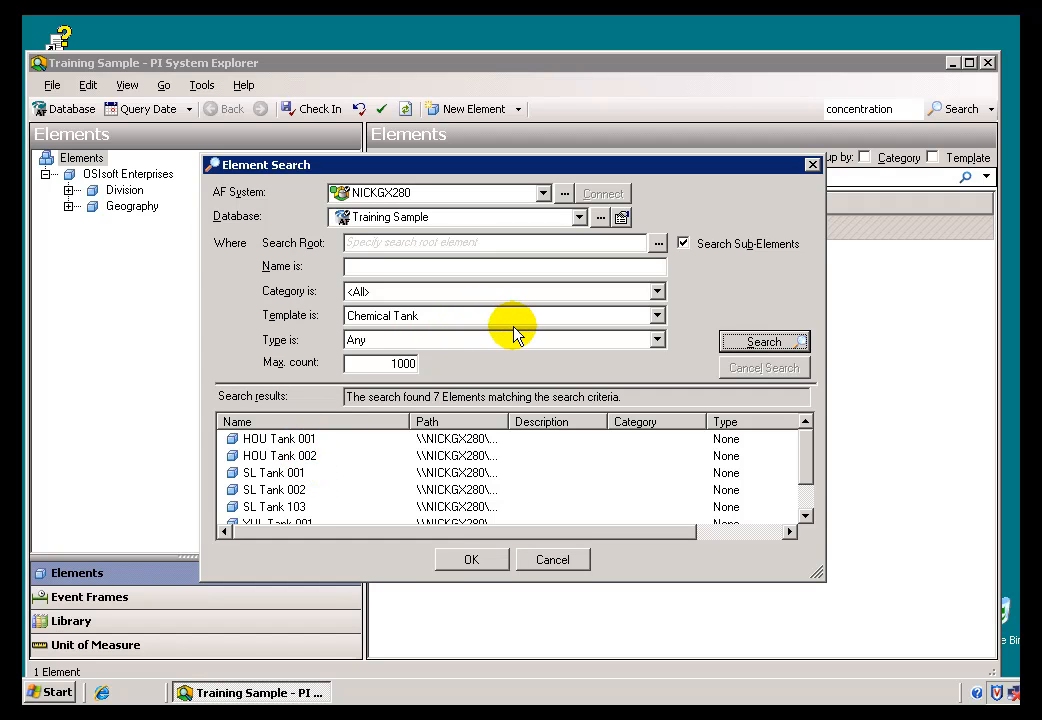
pyautogui.moveTo(536, 322)
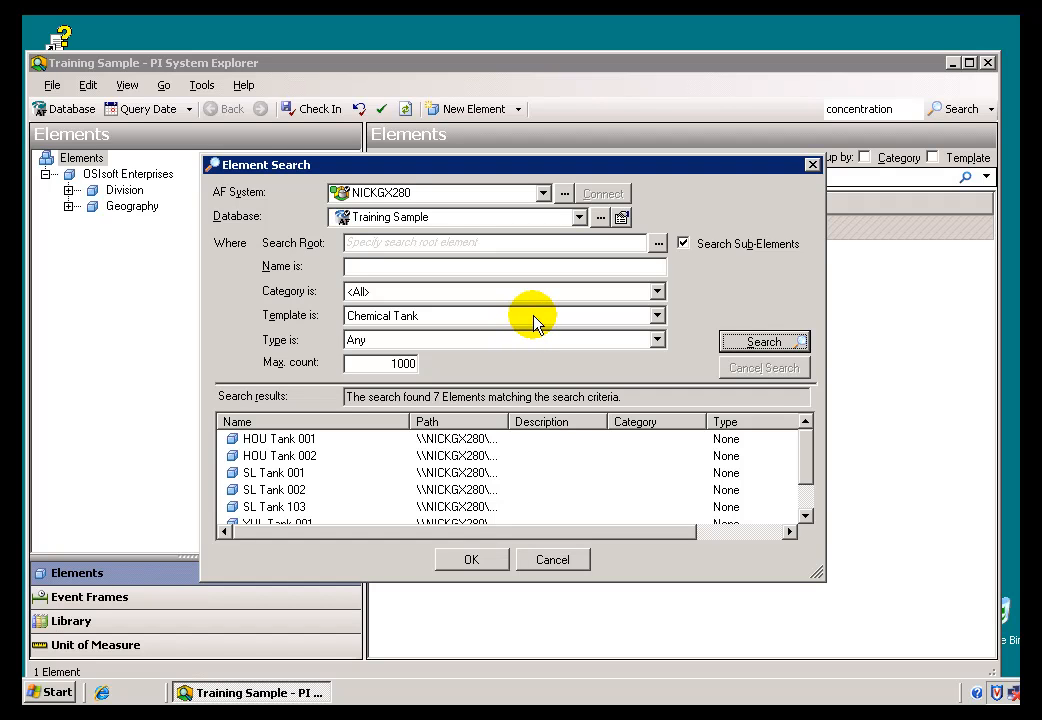
pyautogui.moveTo(684, 324)
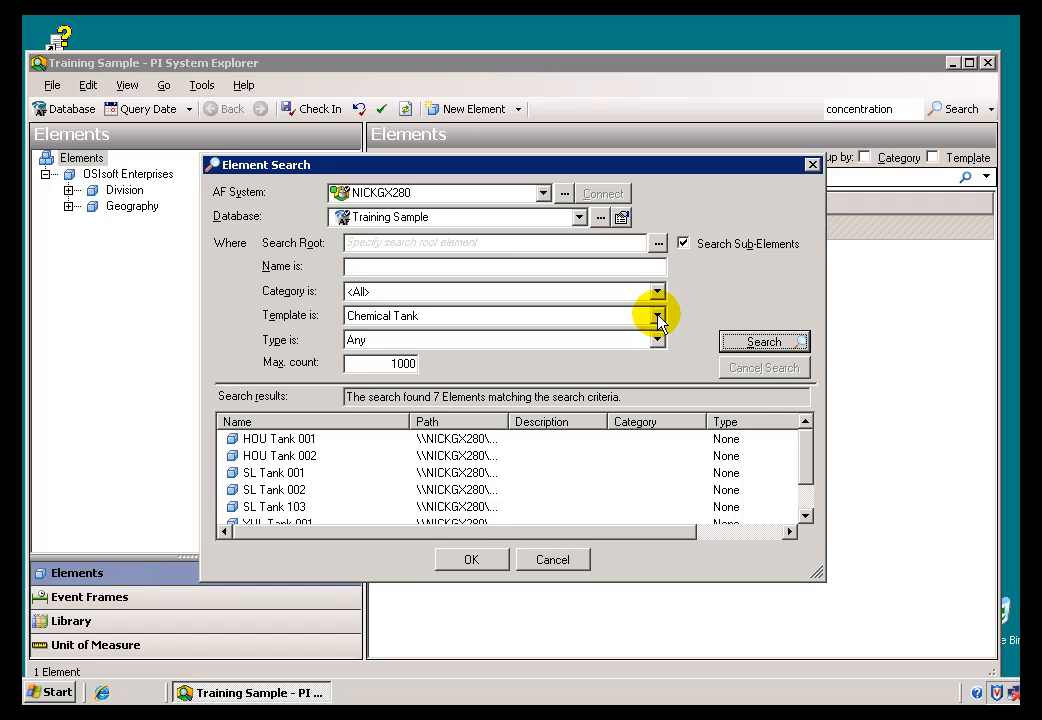
# Change the search template to Chemical Heat Exchanger and rerun it, returning 12 matches.
pyautogui.click(656, 316)
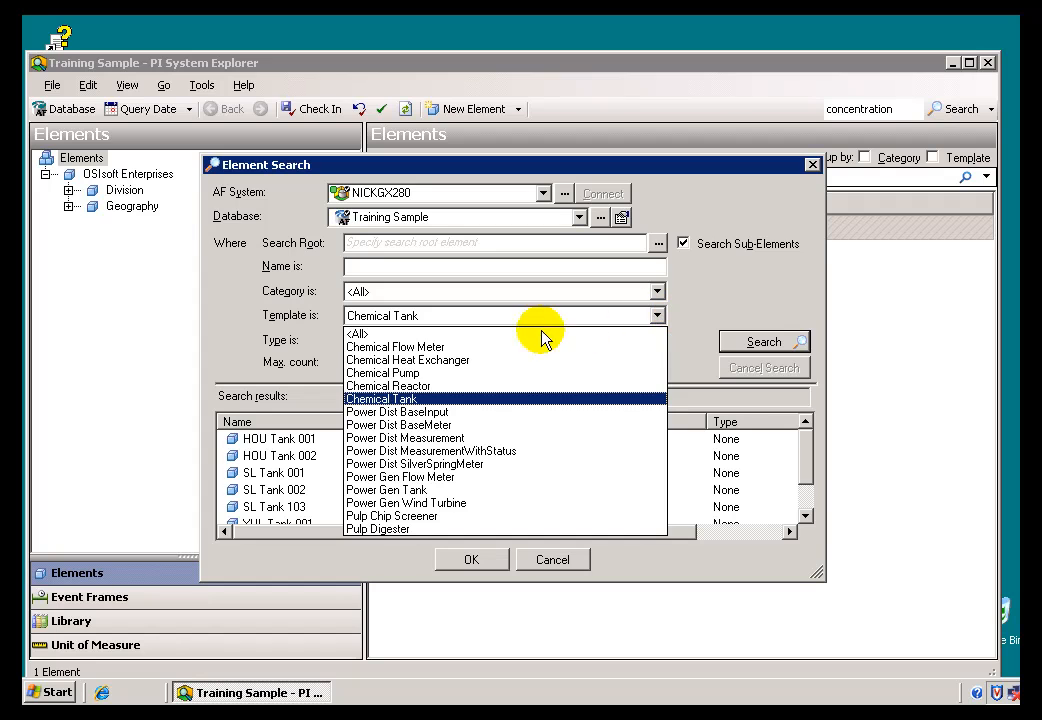
pyautogui.moveTo(408, 360)
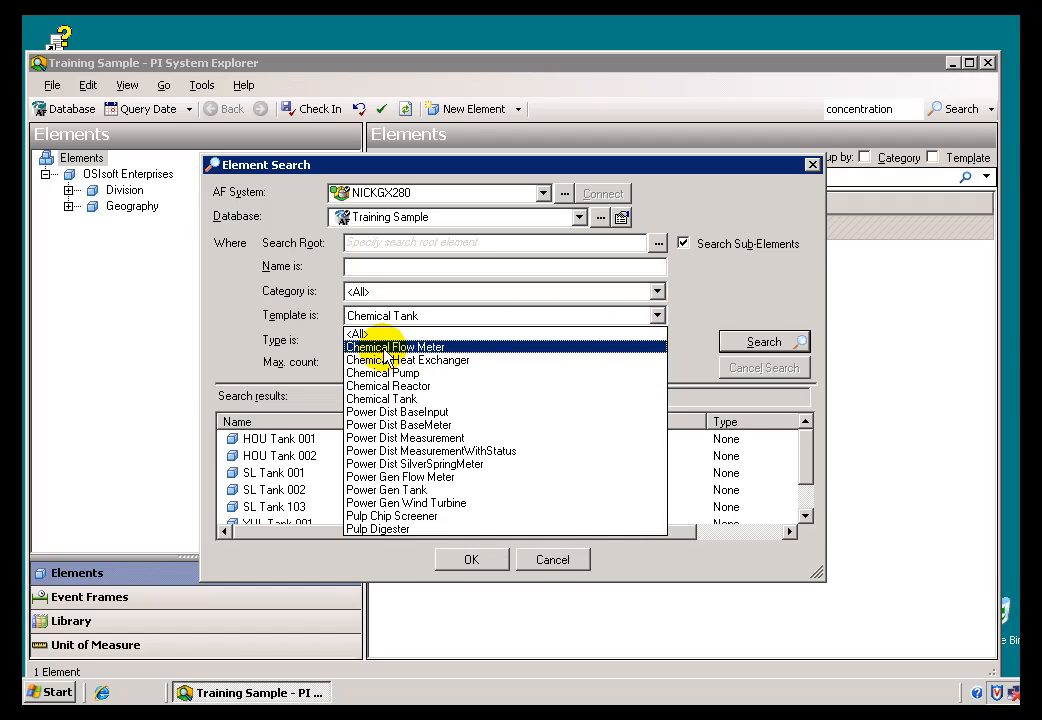
pyautogui.click(394, 346)
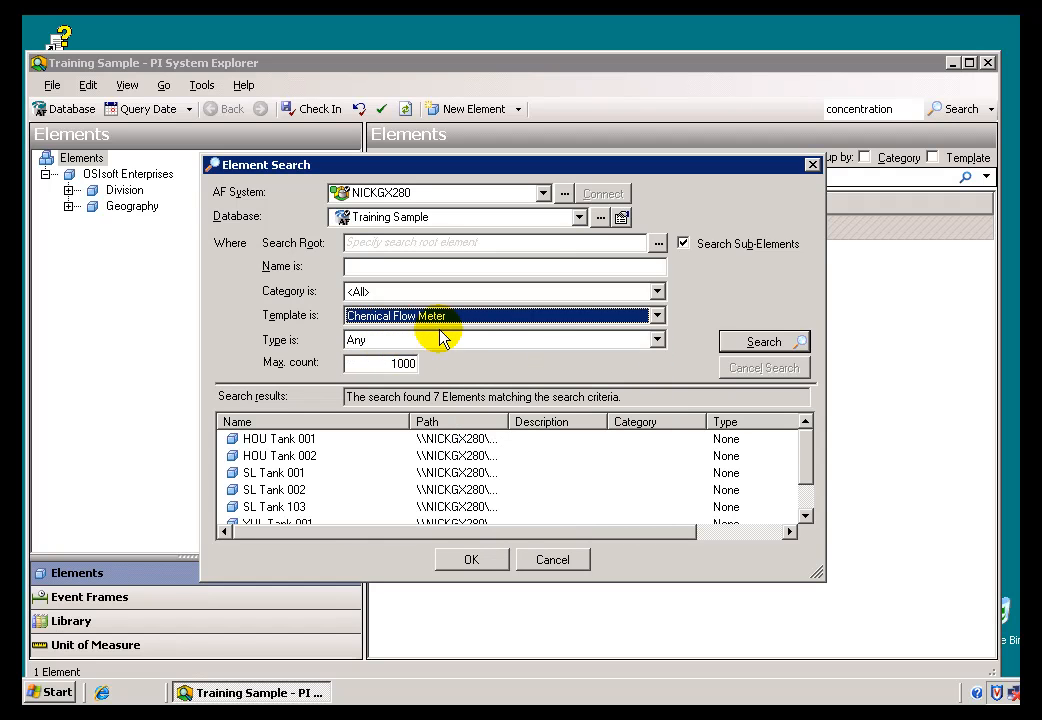
pyautogui.click(656, 316)
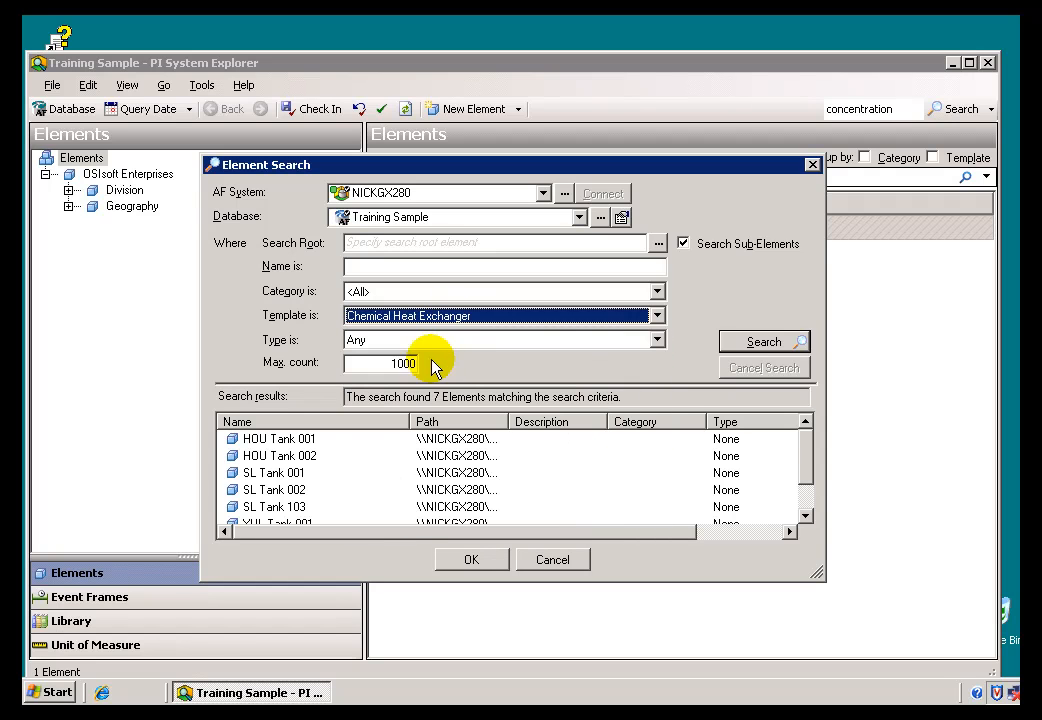
pyautogui.click(764, 340)
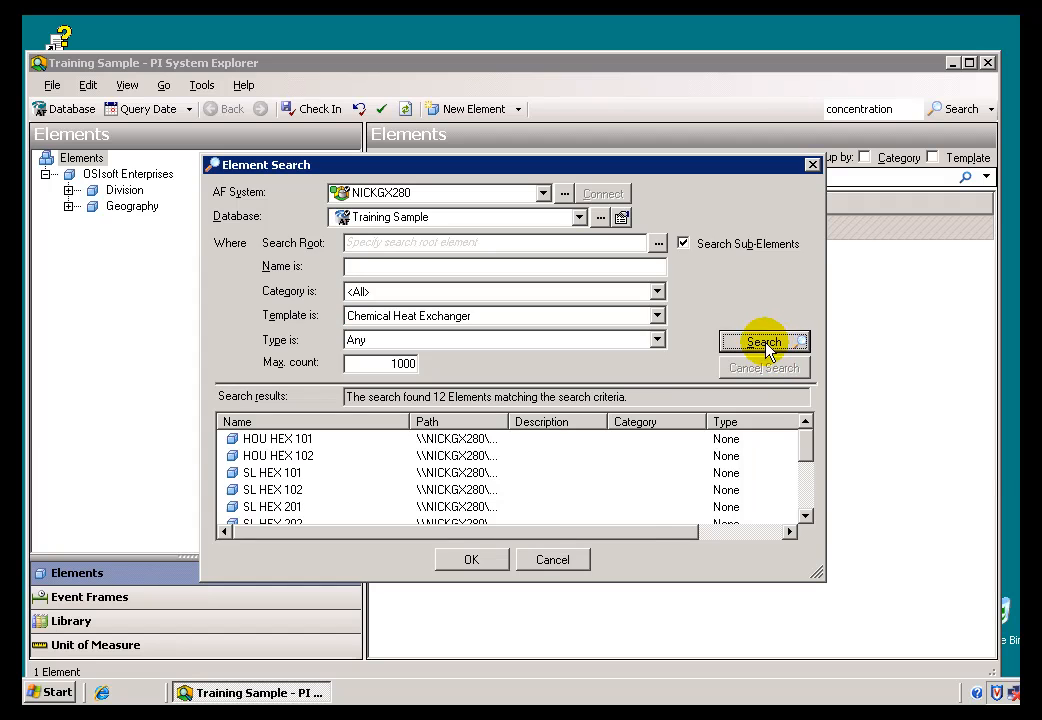
pyautogui.moveTo(552, 560)
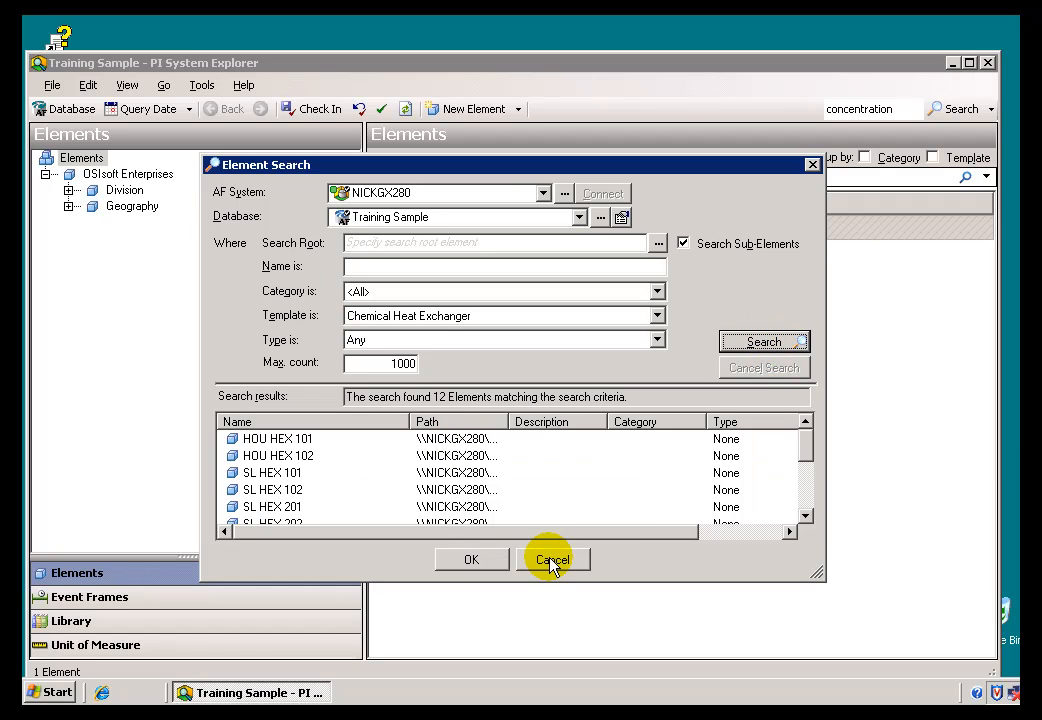
pyautogui.moveTo(552, 516)
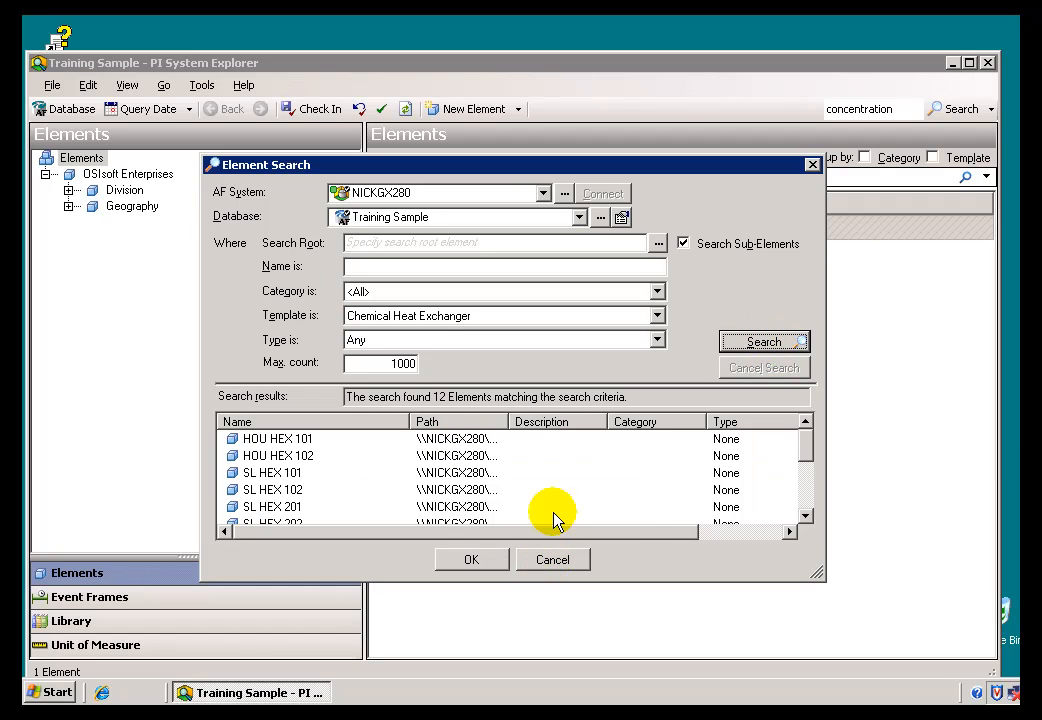
pyautogui.moveTo(552, 560)
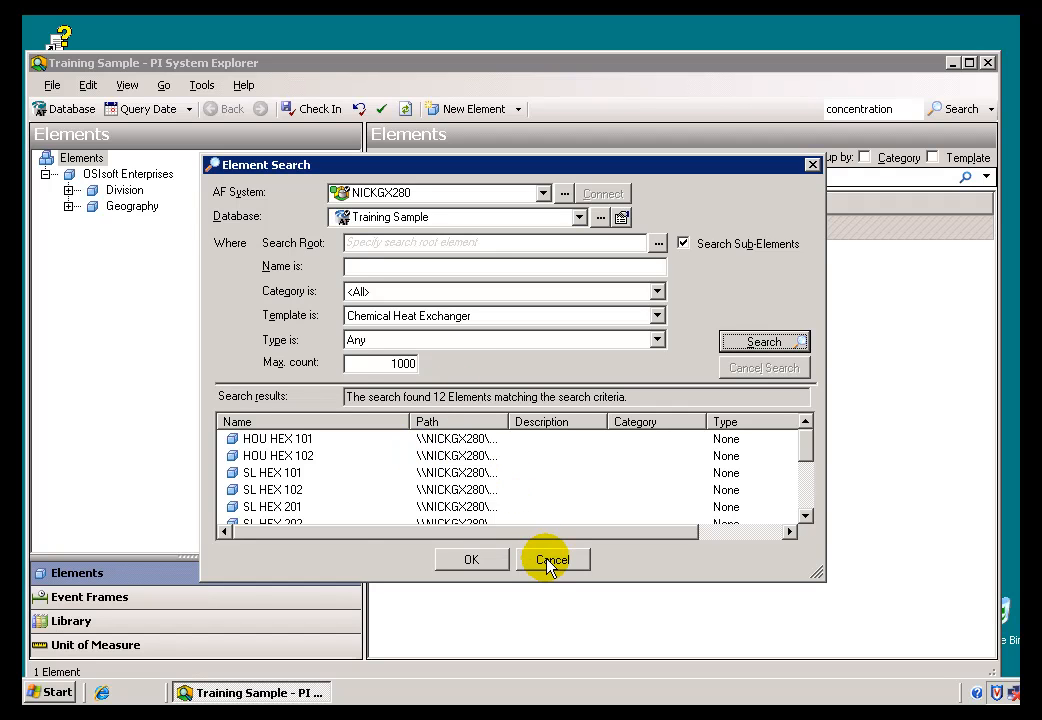
# Cancel the search and expand Division > Chemicals Division > Houston > 02 - Production.
pyautogui.click(552, 560)
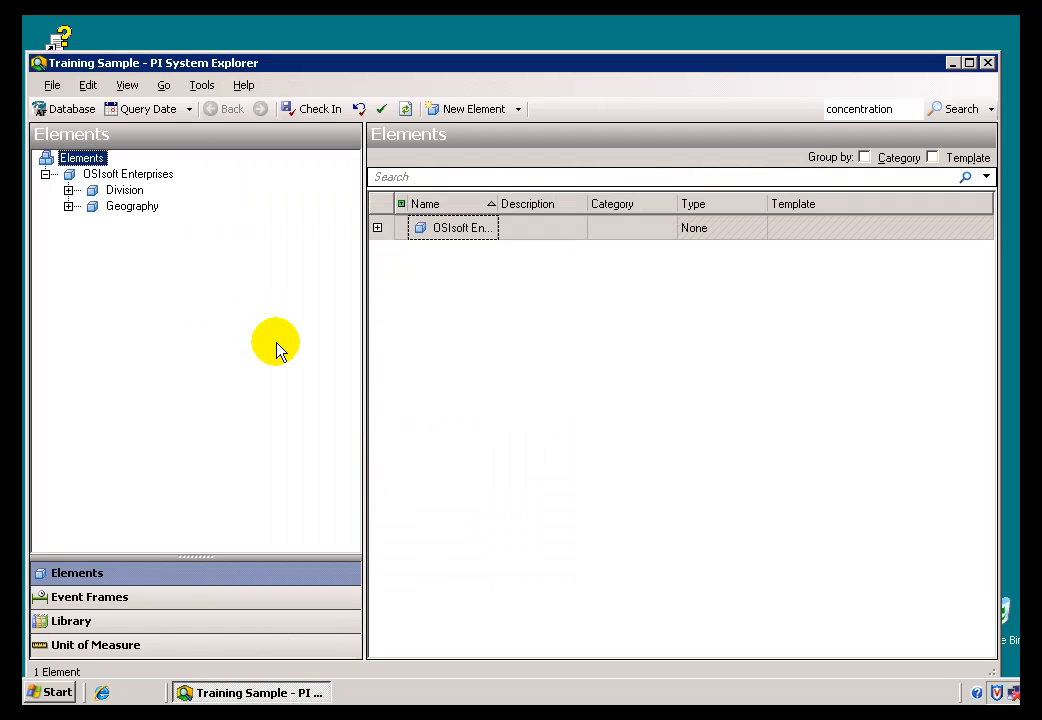
pyautogui.moveTo(68, 206)
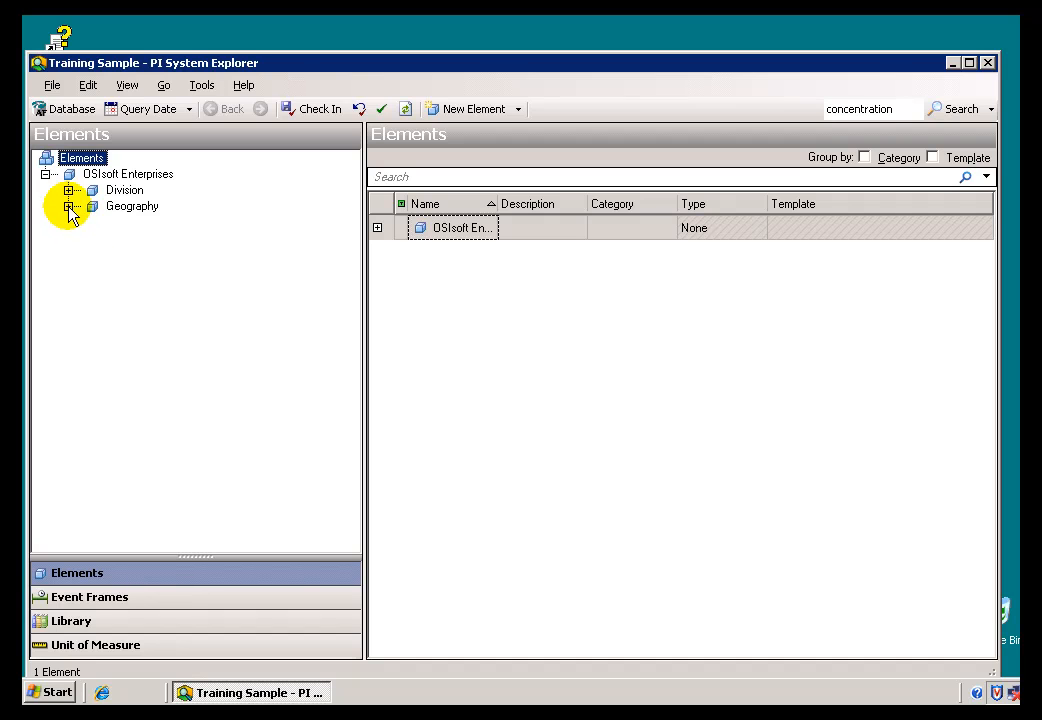
pyautogui.click(68, 190)
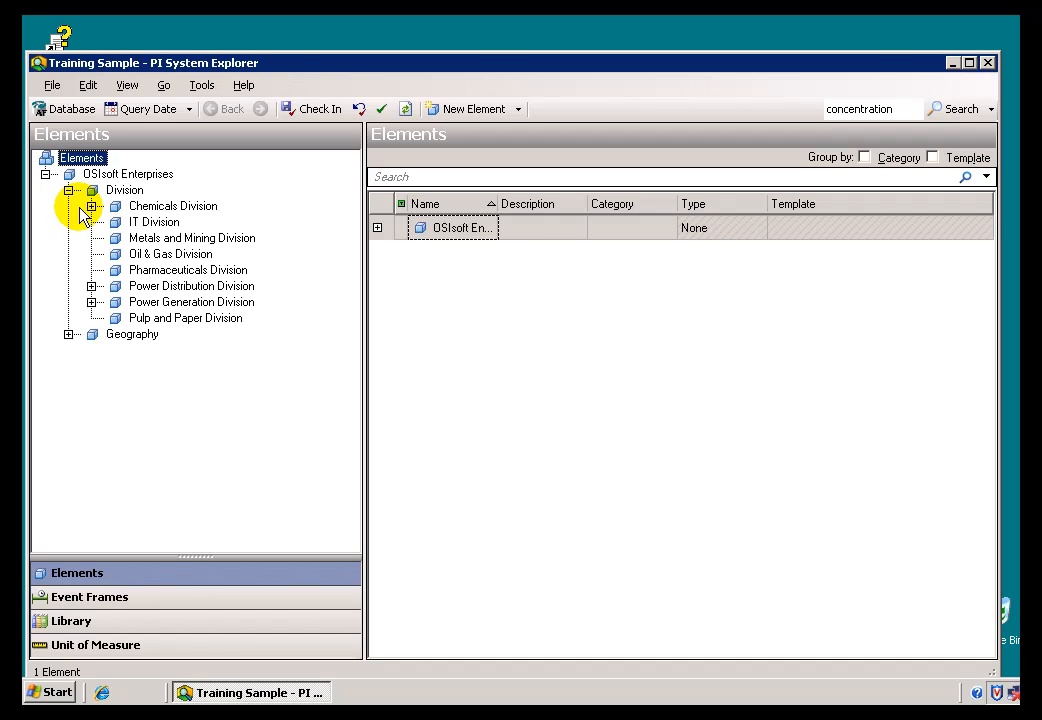
pyautogui.click(92, 206)
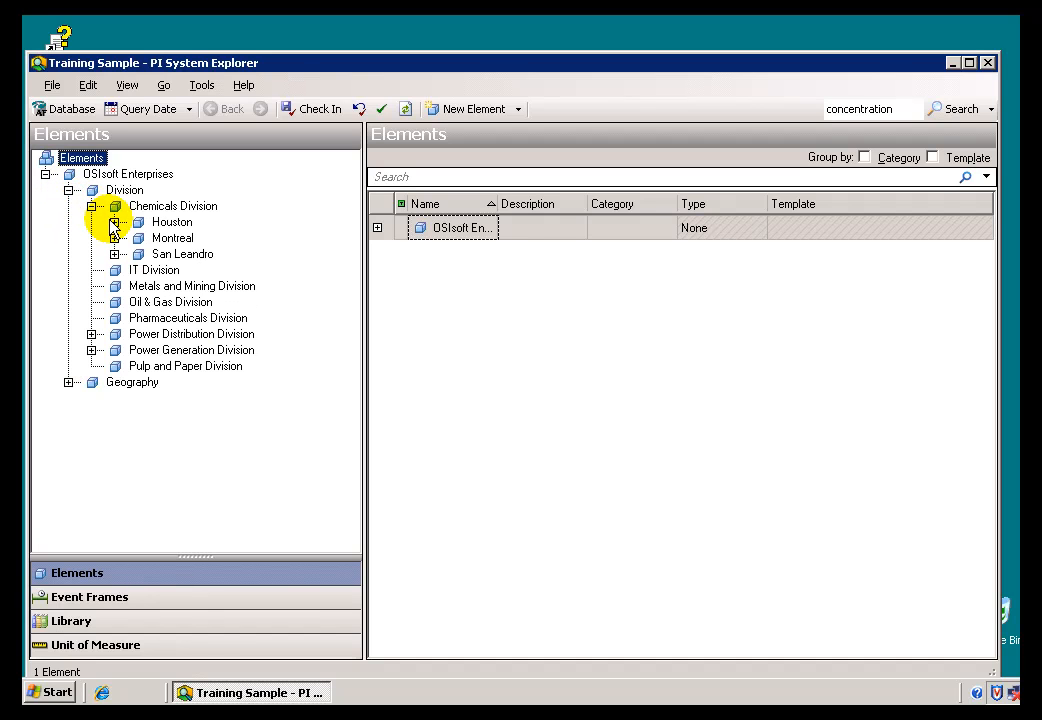
pyautogui.click(116, 220)
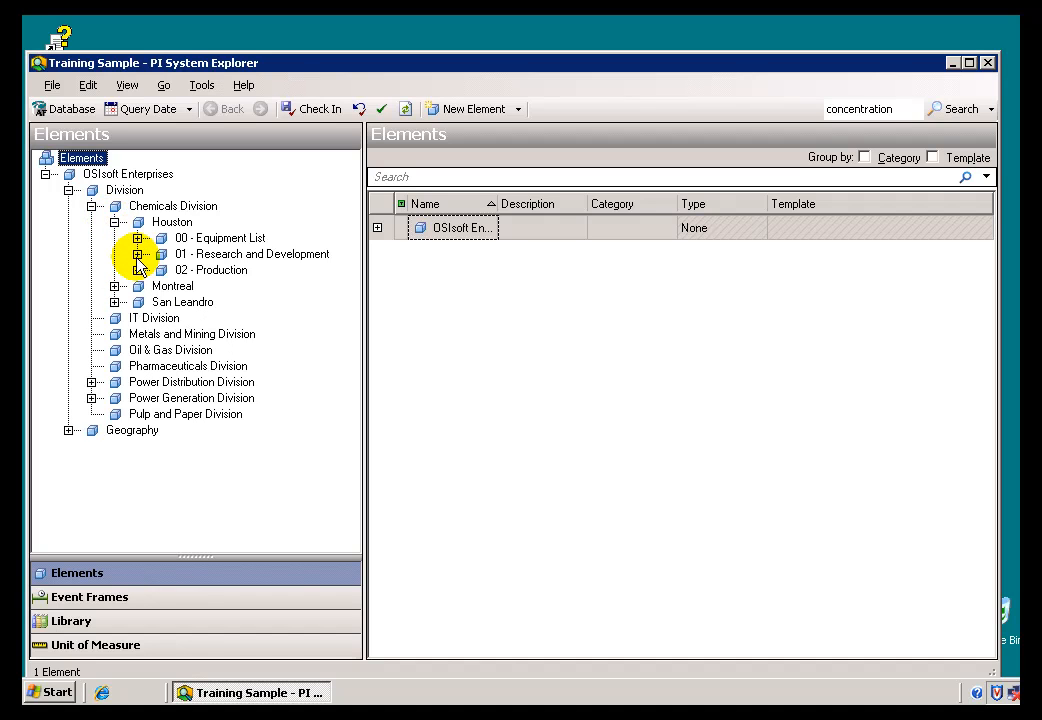
pyautogui.click(140, 270)
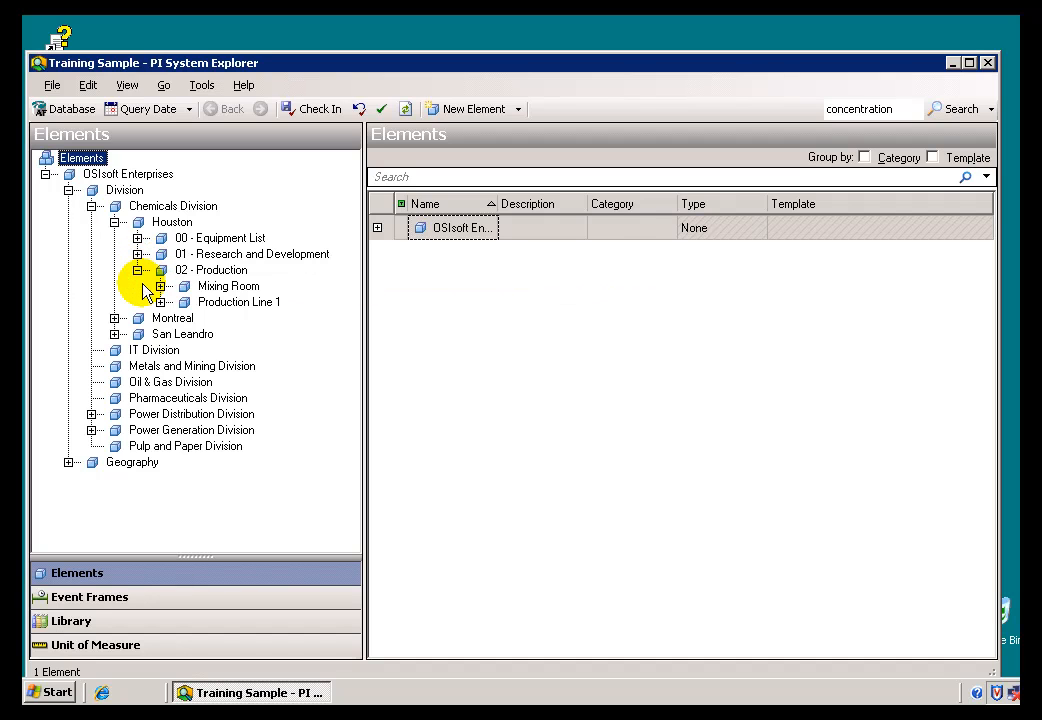
pyautogui.moveTo(144, 296)
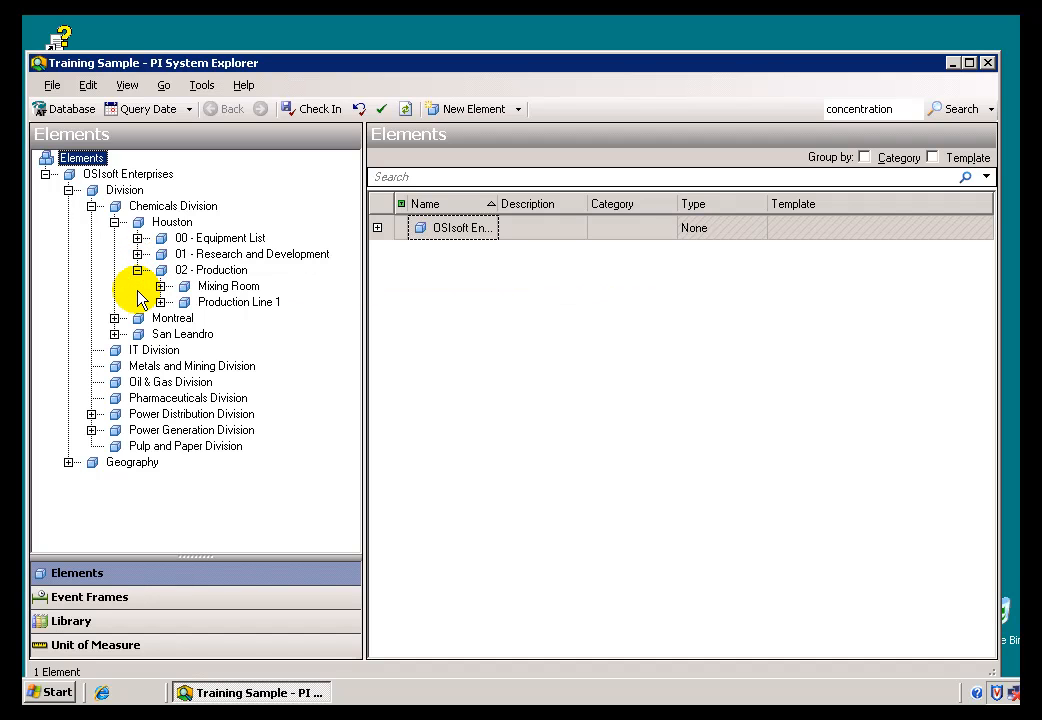
pyautogui.moveTo(480, 592)
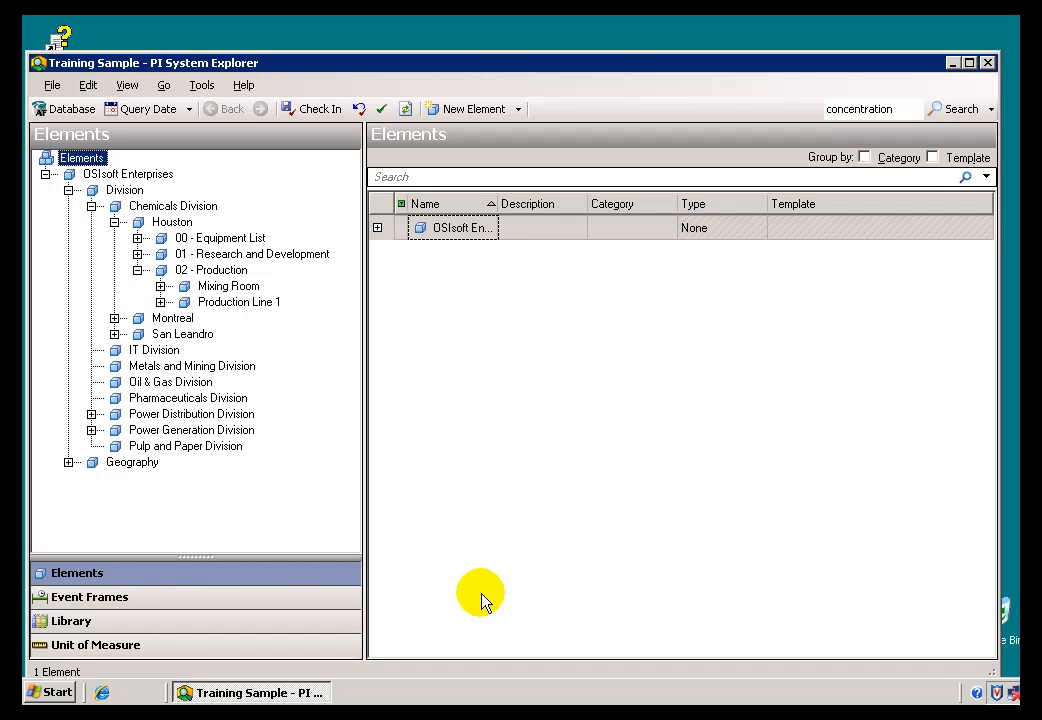
pyautogui.moveTo(504, 616)
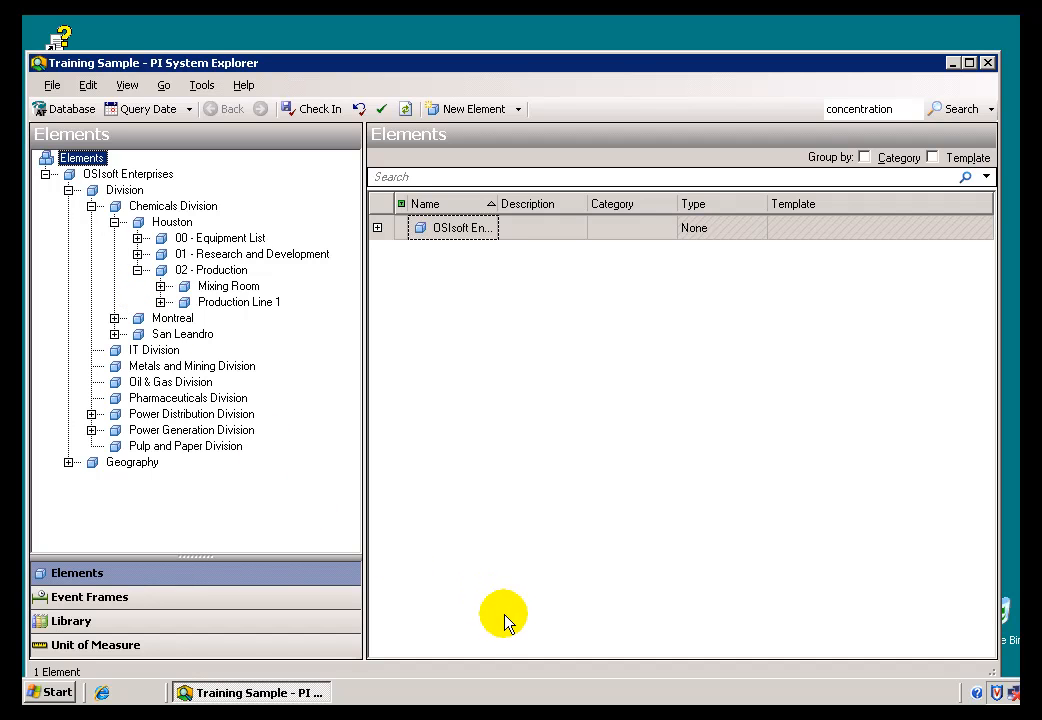
pyautogui.moveTo(504, 612)
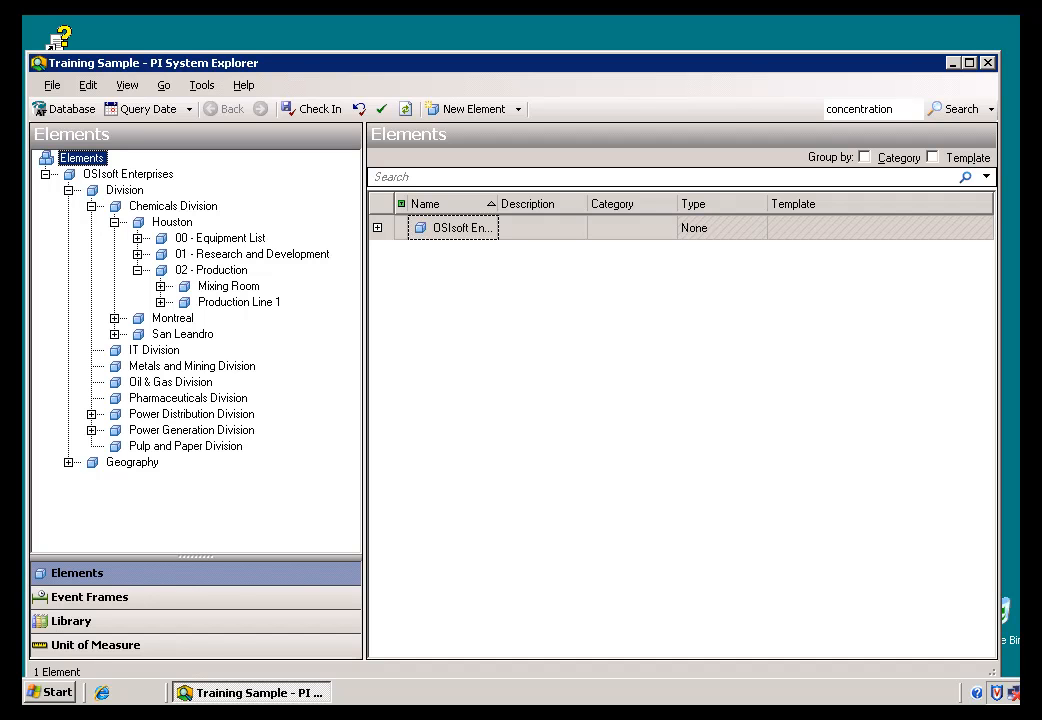
pyautogui.press('alt+tab')
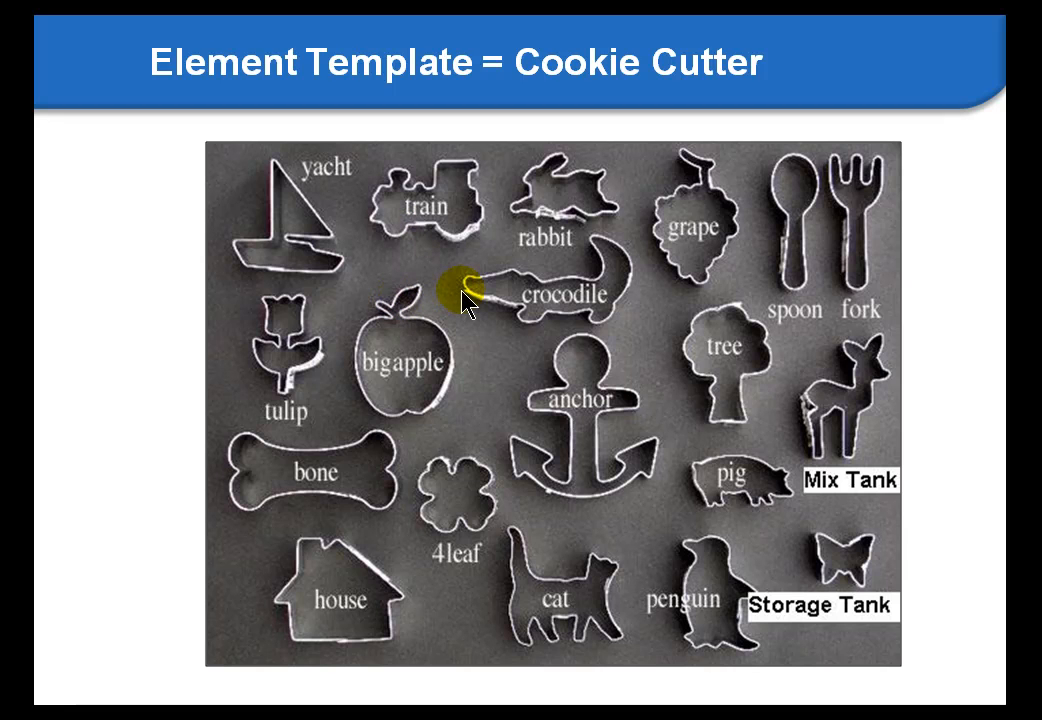
# Leave the cookie-cutter slide and return to PI System Explorer.
pyautogui.click(254, 692)
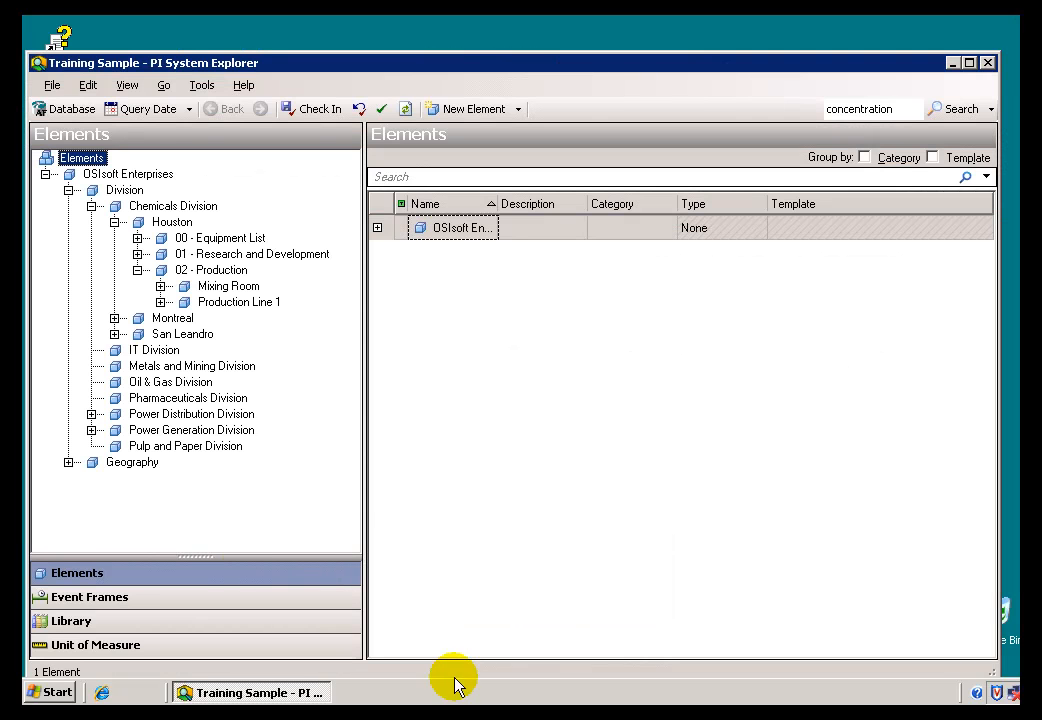
pyautogui.moveTo(70, 620)
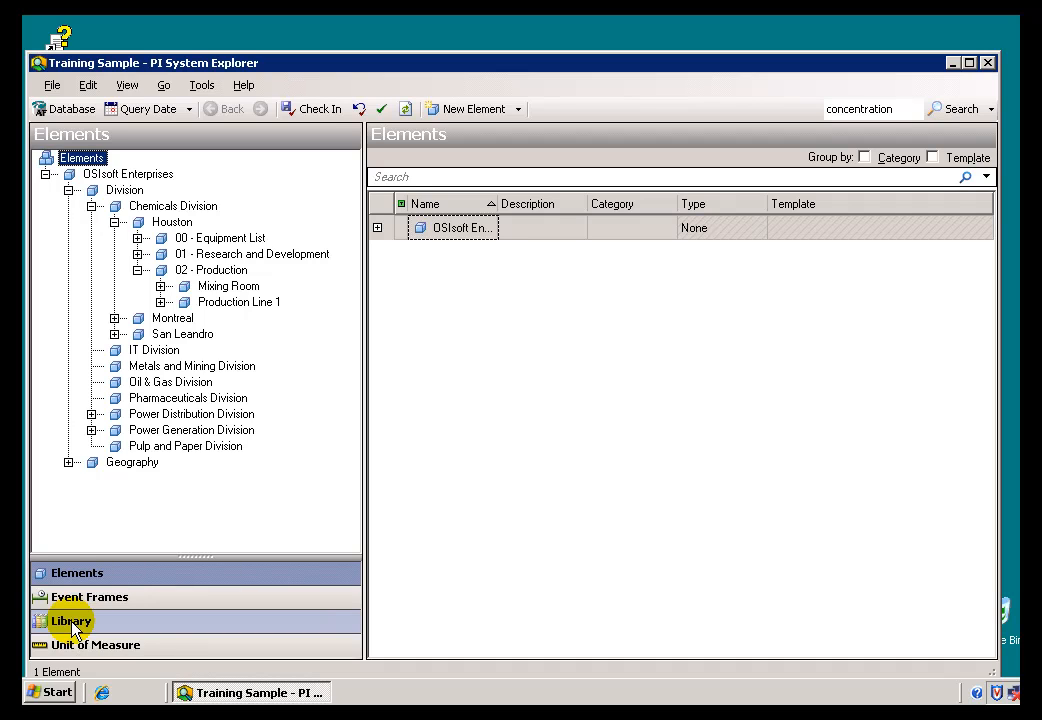
pyautogui.moveTo(76, 572)
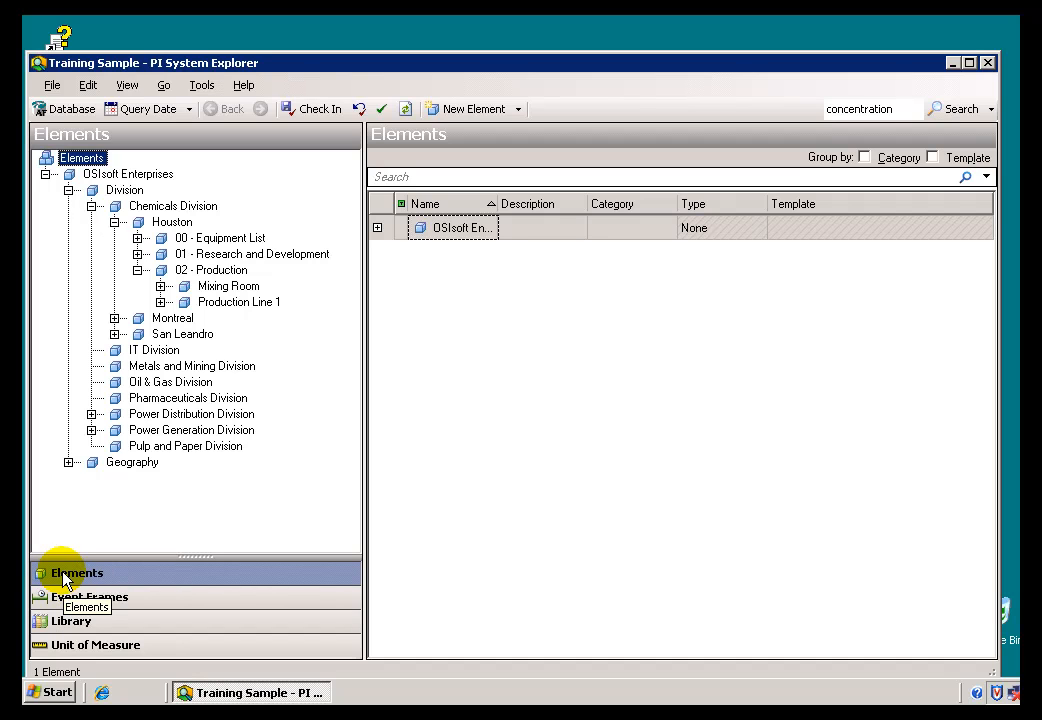
pyautogui.moveTo(70, 620)
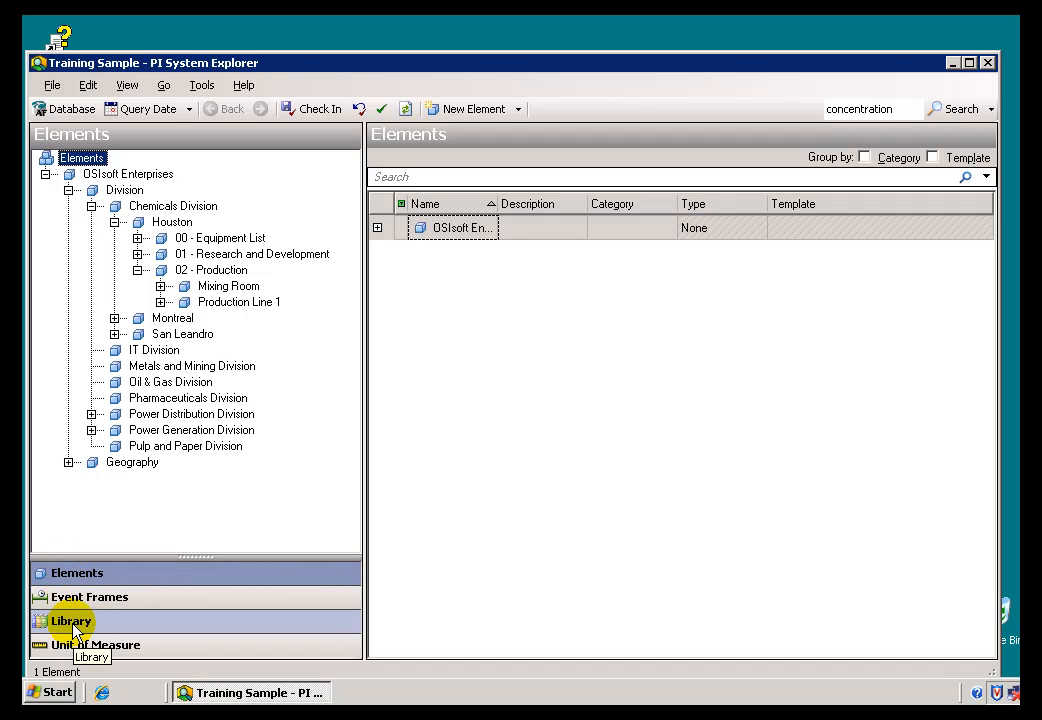
# Switch to the Library and expand Templates > Element Templates to list Chemical Flow Meter through Pulp Digester.
pyautogui.click(70, 620)
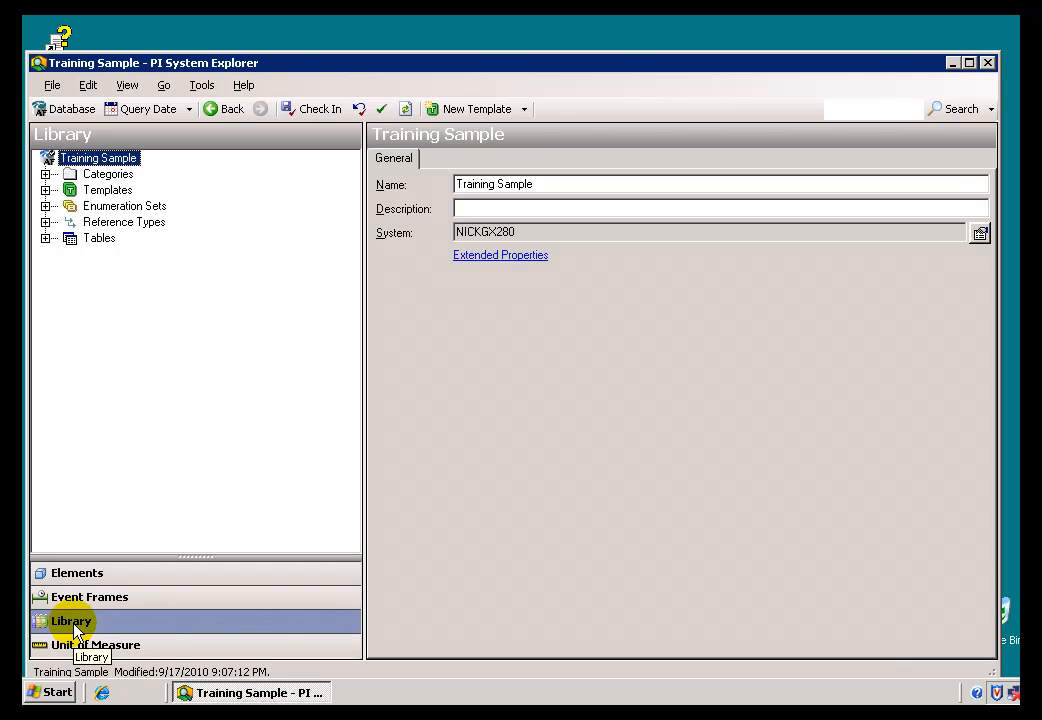
pyautogui.moveTo(62, 238)
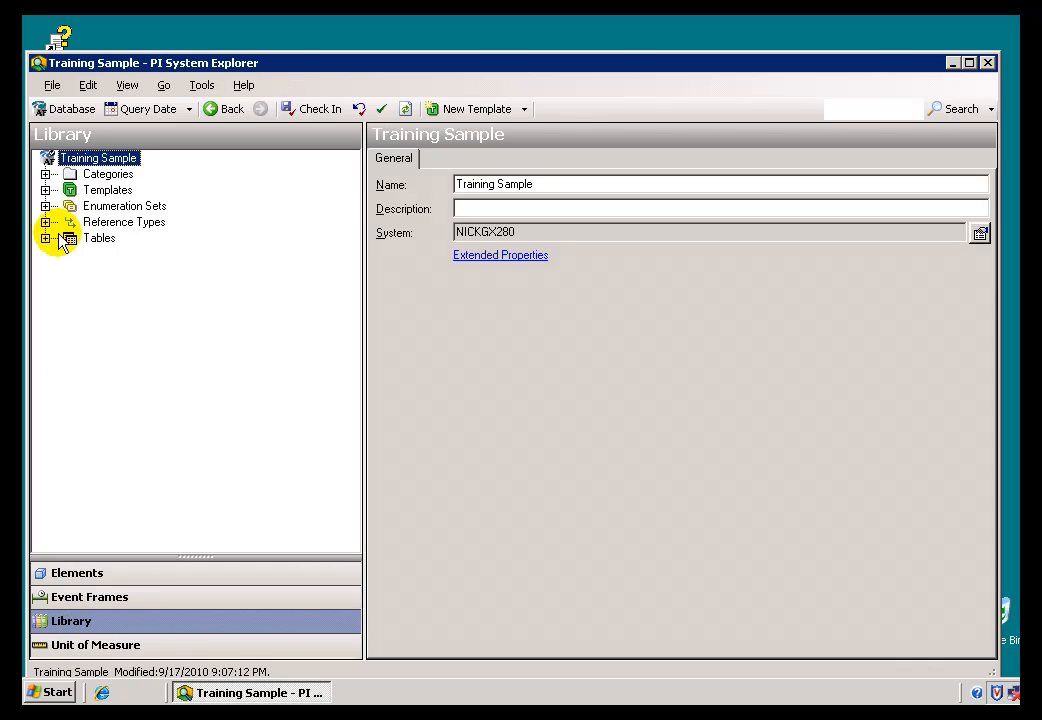
pyautogui.click(46, 190)
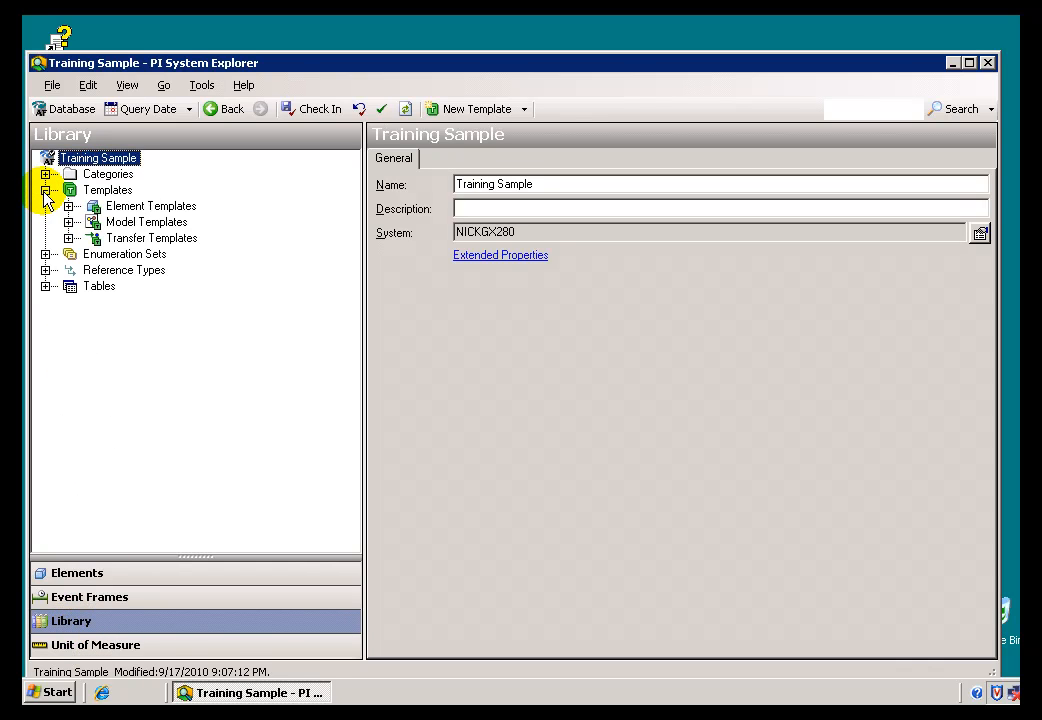
pyautogui.click(68, 204)
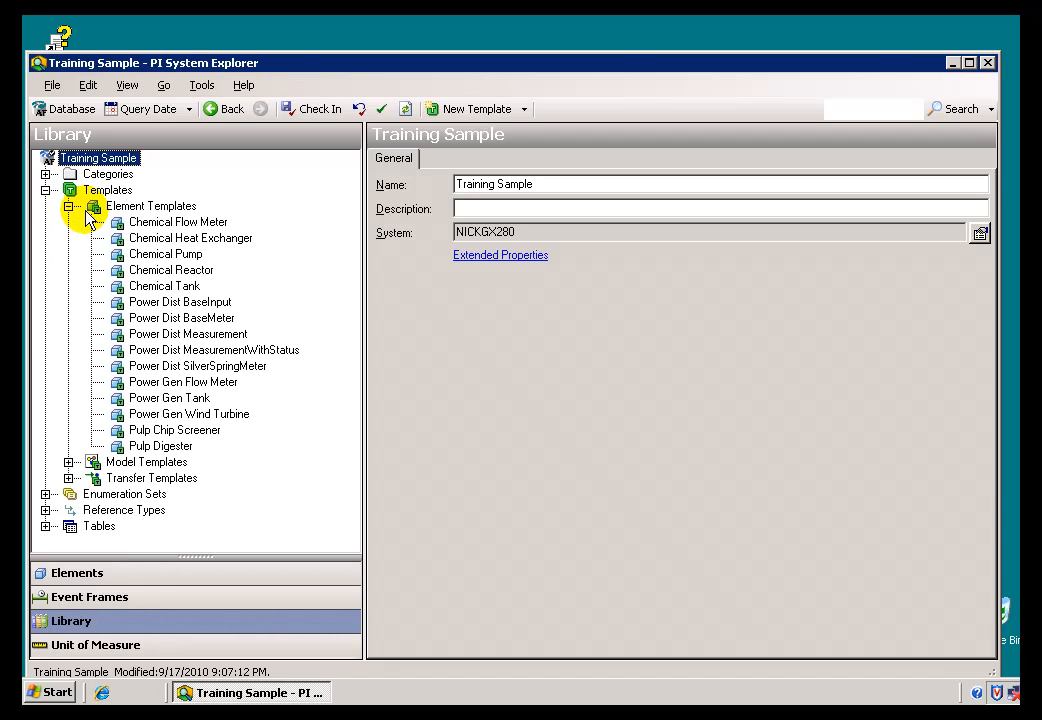
pyautogui.moveTo(170, 222)
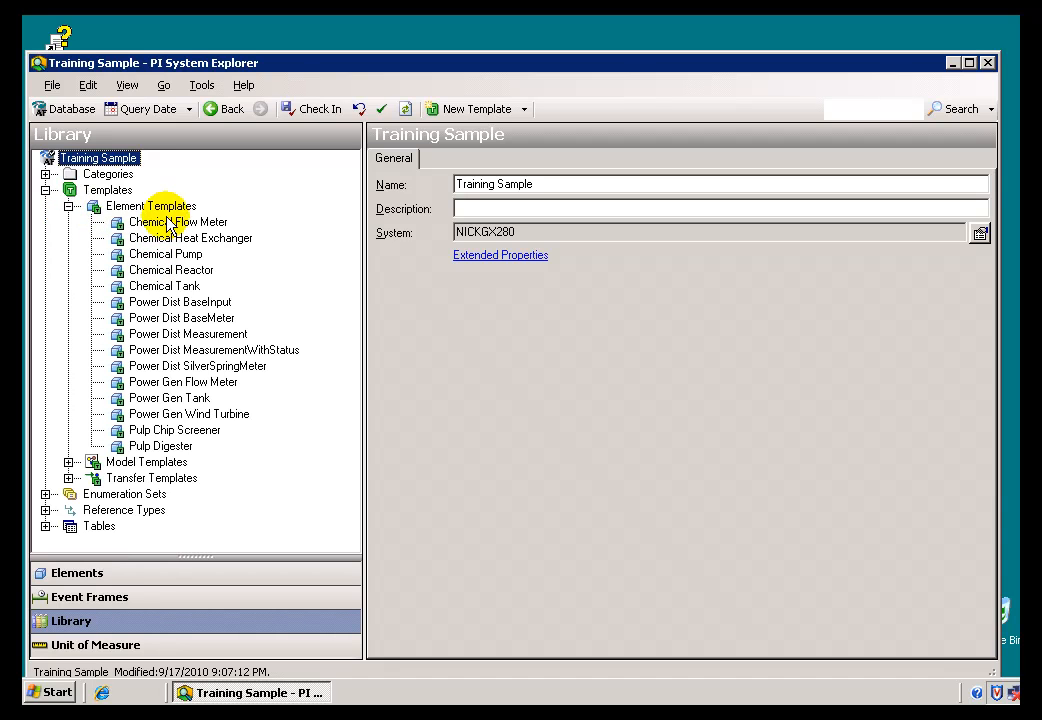
pyautogui.moveTo(148, 292)
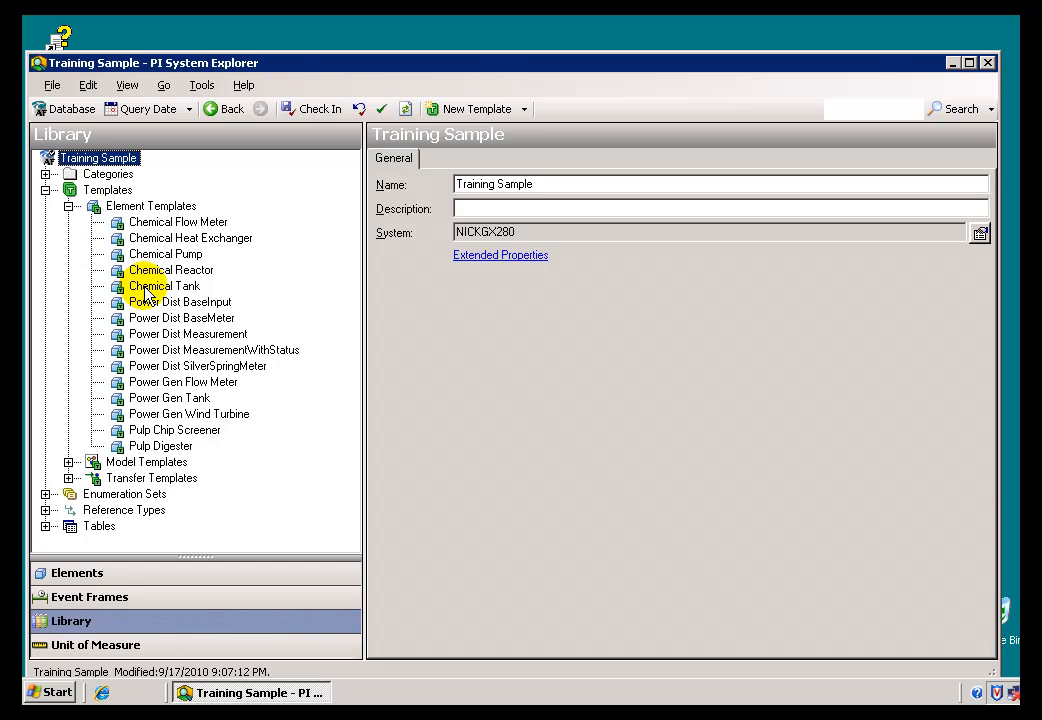
pyautogui.click(164, 284)
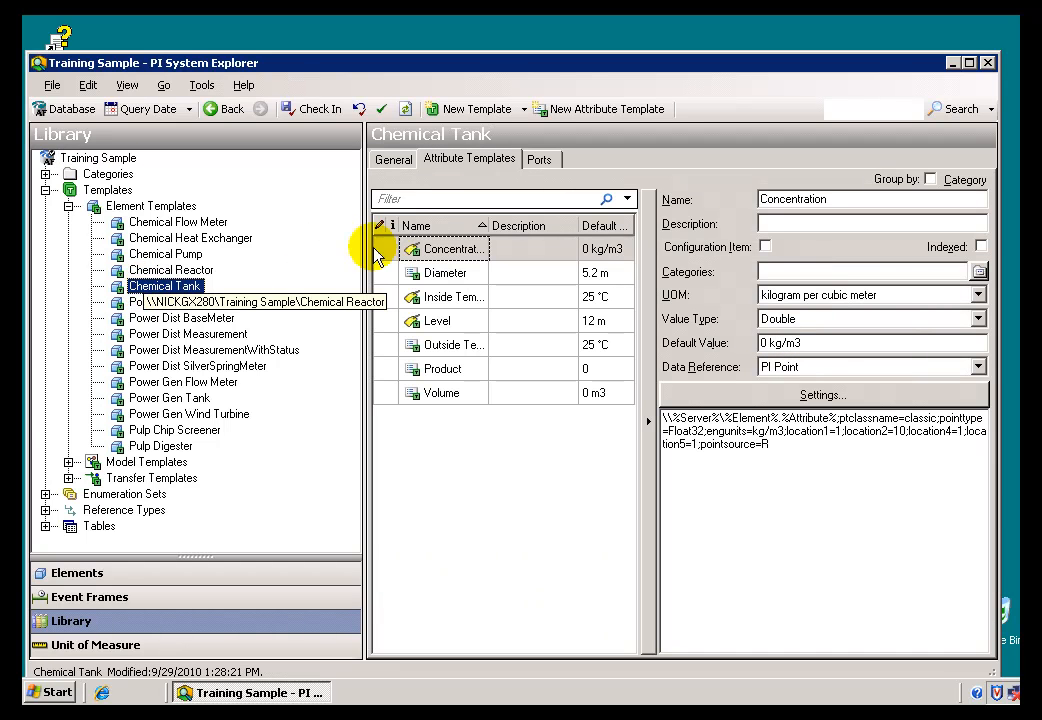
pyautogui.moveTo(638, 312)
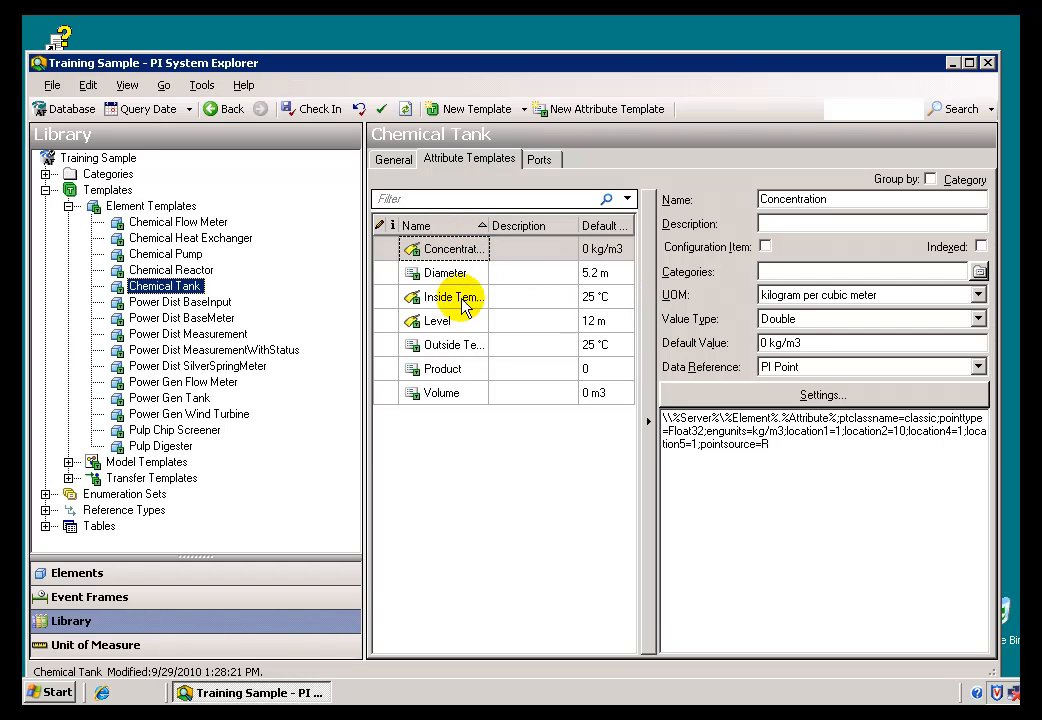
pyautogui.moveTo(446, 272)
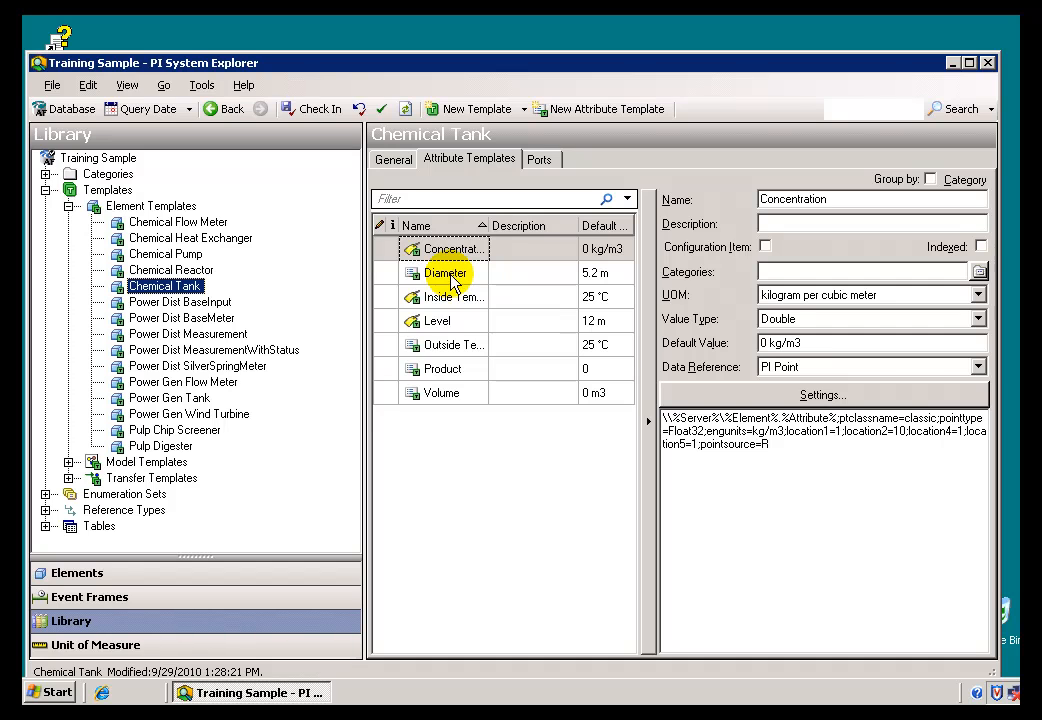
pyautogui.moveTo(438, 320)
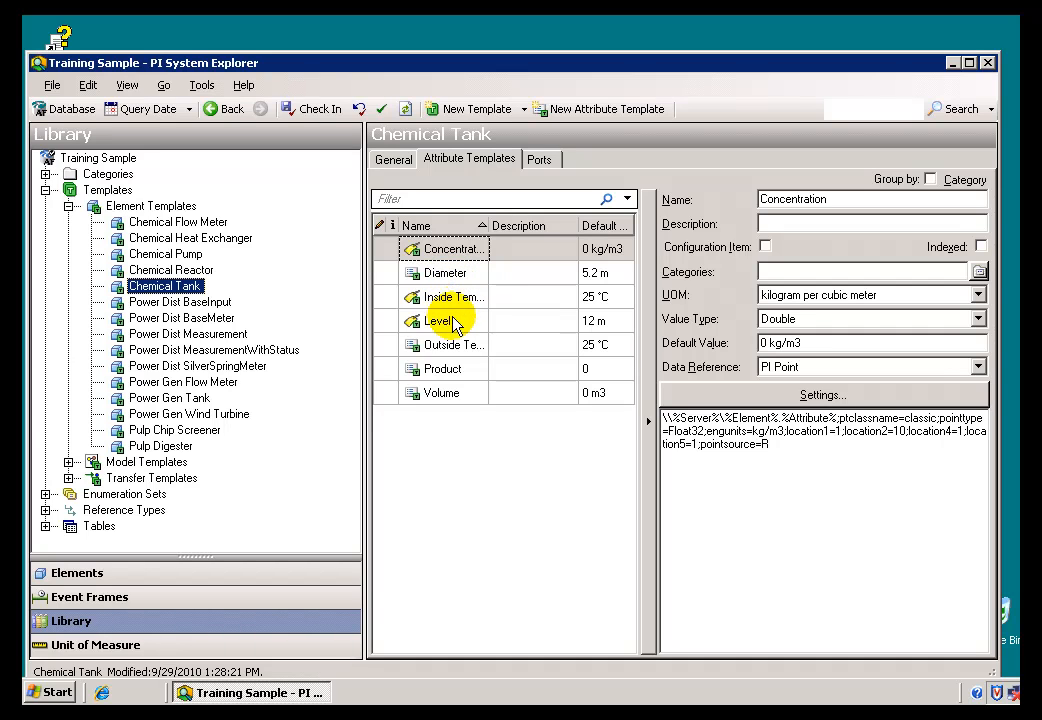
pyautogui.moveTo(448, 392)
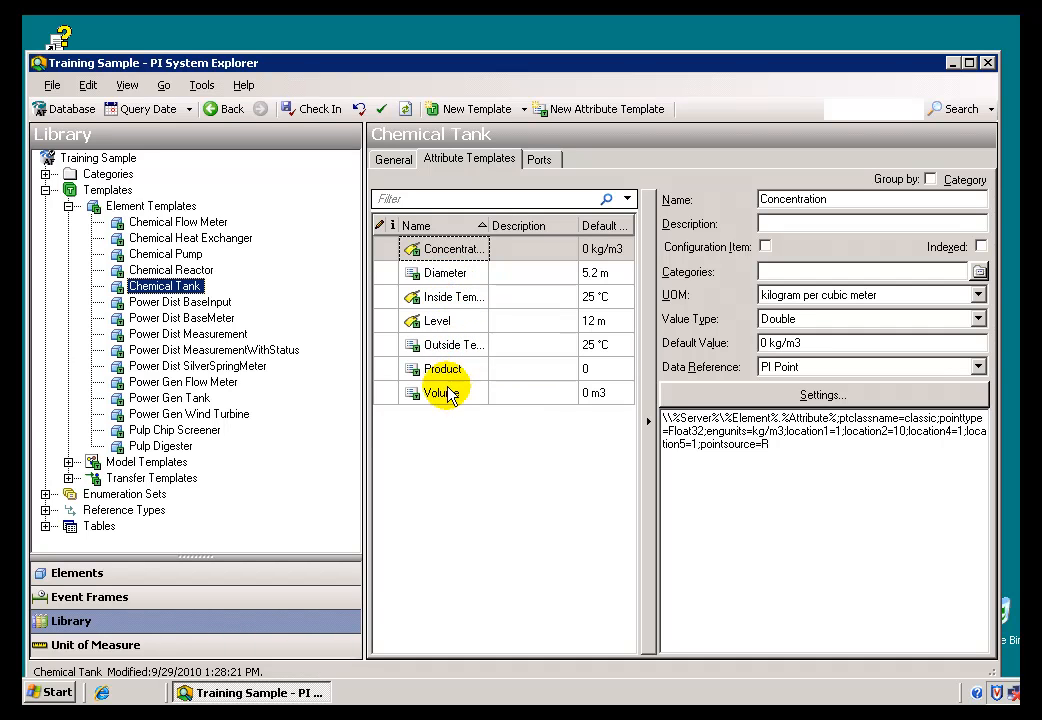
pyautogui.moveTo(578, 412)
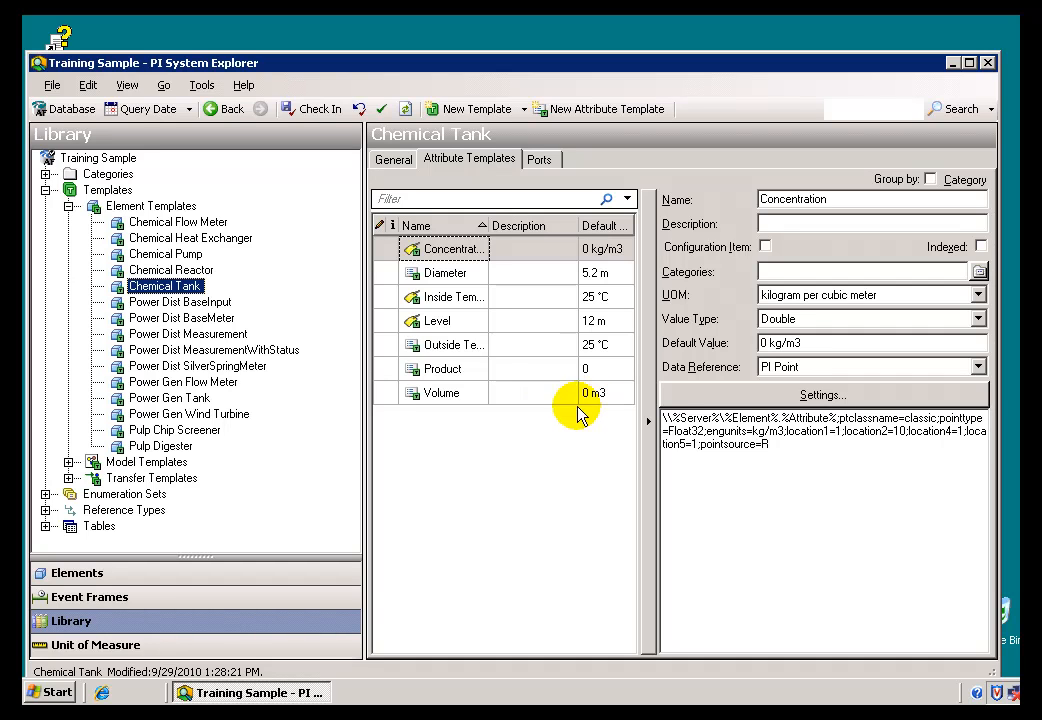
pyautogui.moveTo(164, 286)
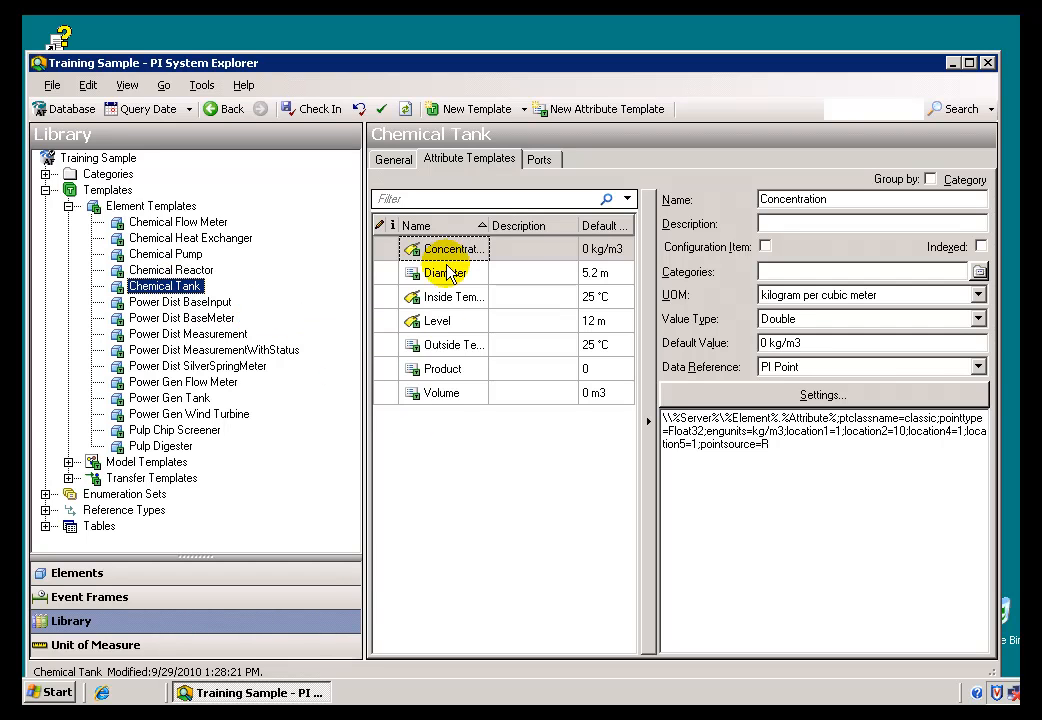
pyautogui.moveTo(434, 402)
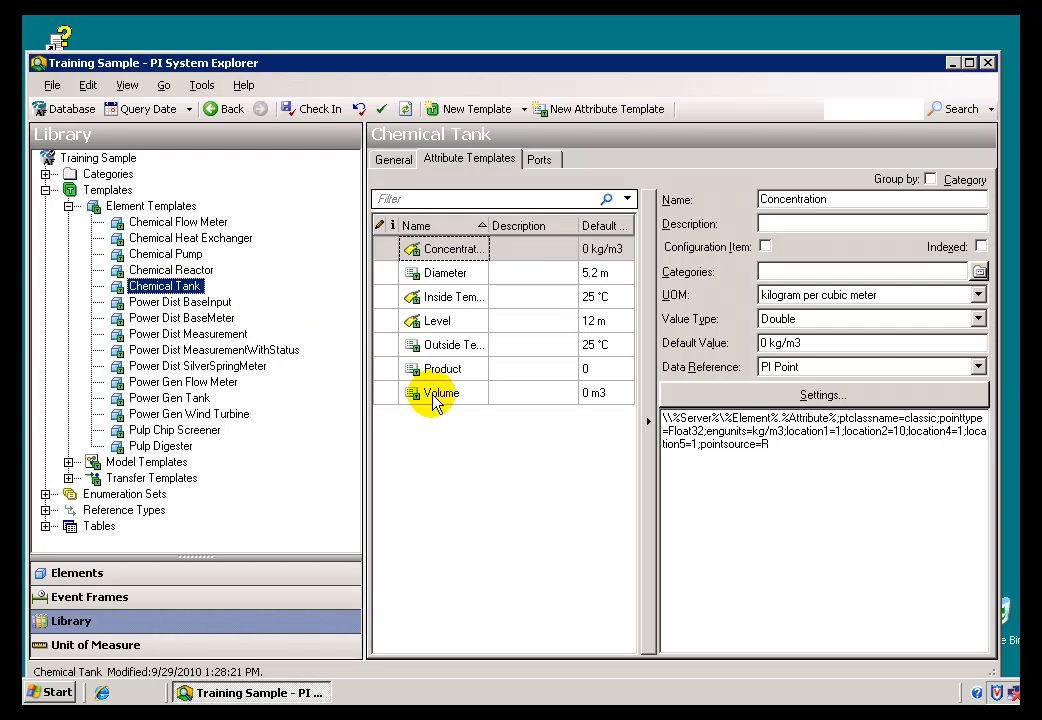
pyautogui.moveTo(244, 332)
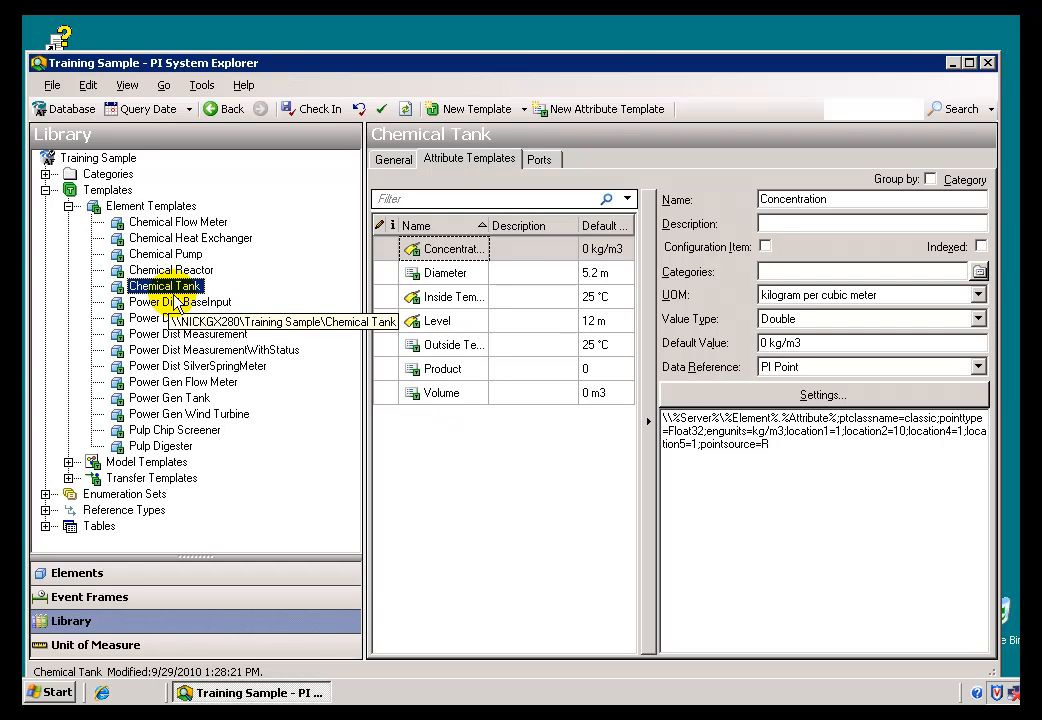
pyautogui.moveTo(384, 368)
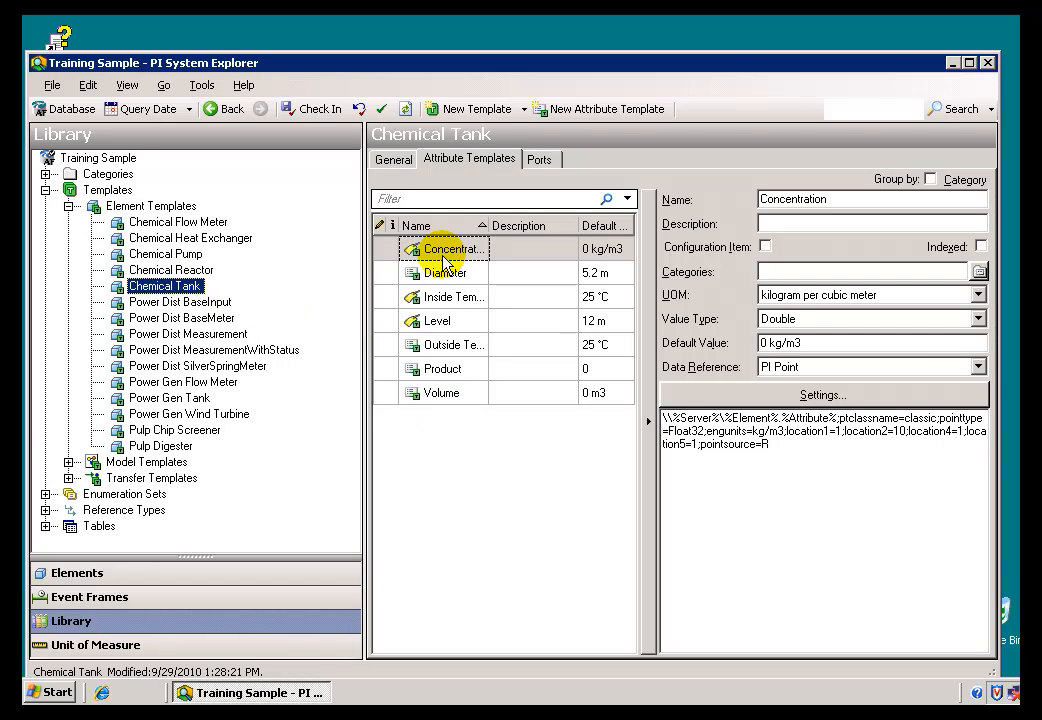
pyautogui.moveTo(452, 396)
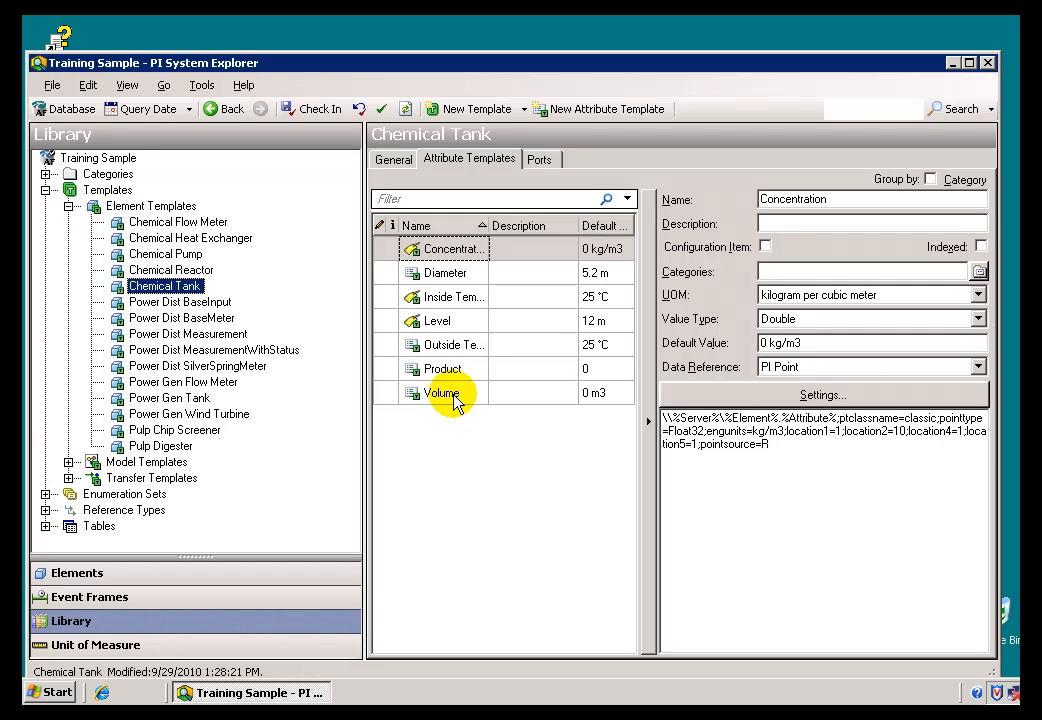
# Show the Chemical Tank Volume attribute template with its cubic meter unit and formula reference.
pyautogui.click(440, 392)
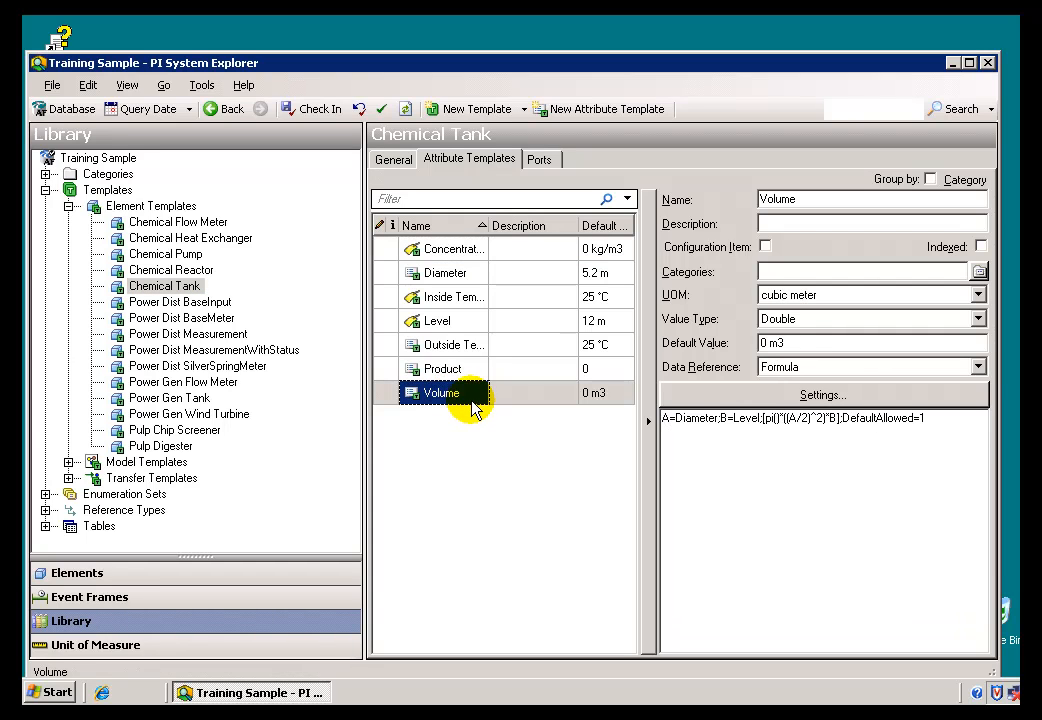
pyautogui.moveTo(464, 398)
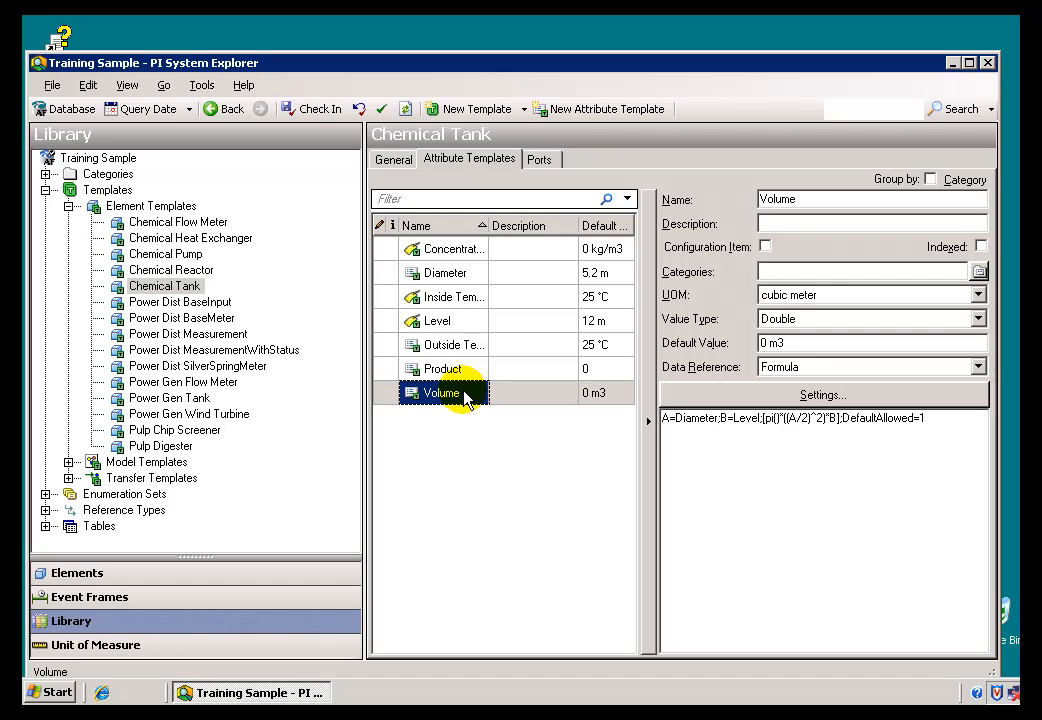
pyautogui.moveTo(456, 392)
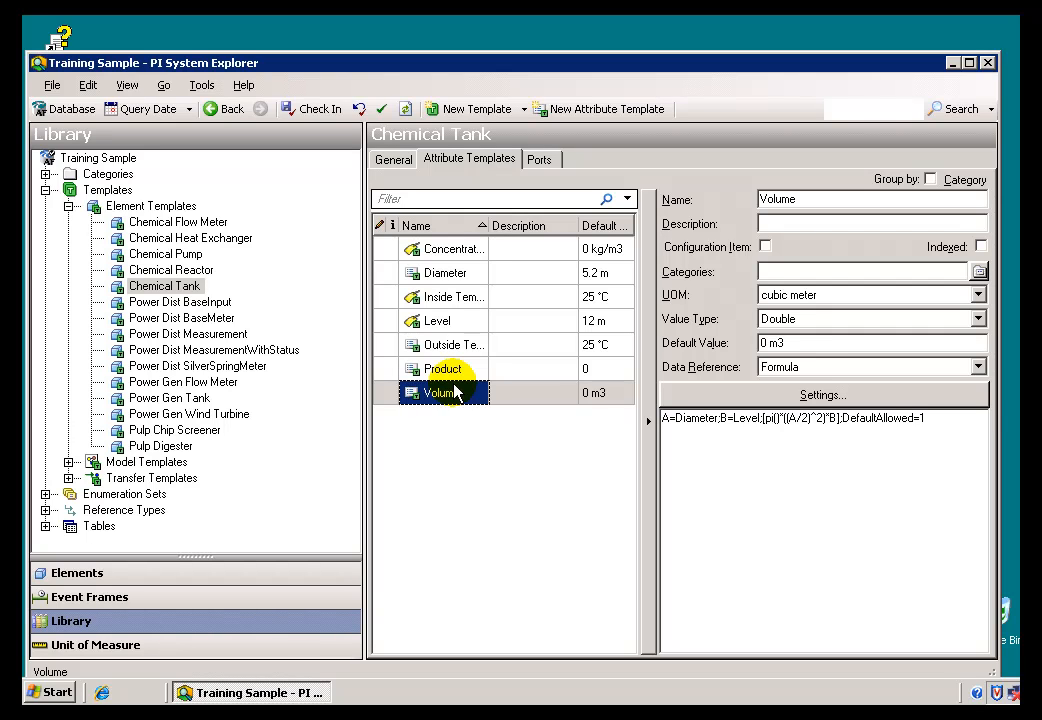
pyautogui.moveTo(466, 388)
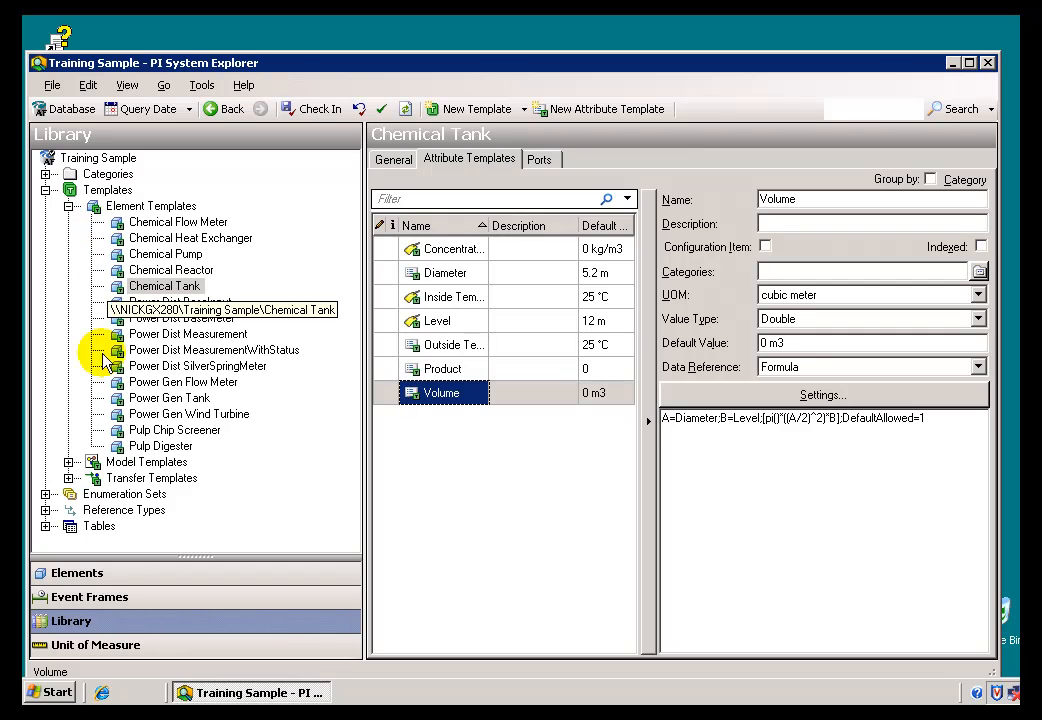
# Switch to Elements and expand Houston's 00 - Equipment List and its Tanks group.
pyautogui.click(76, 572)
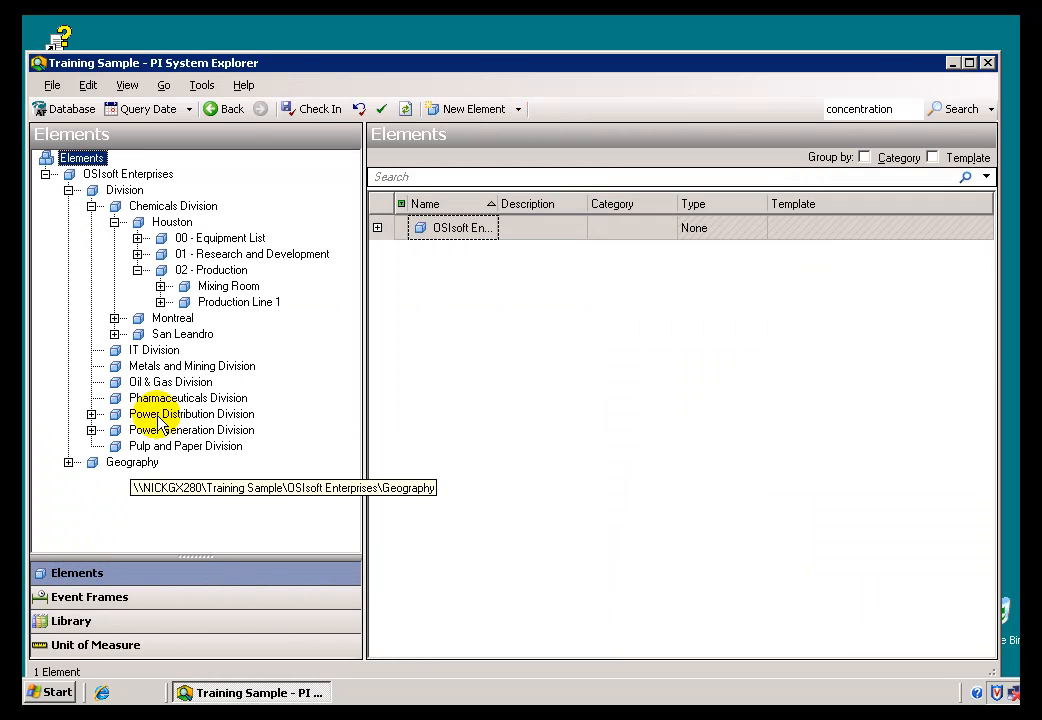
pyautogui.moveTo(196, 272)
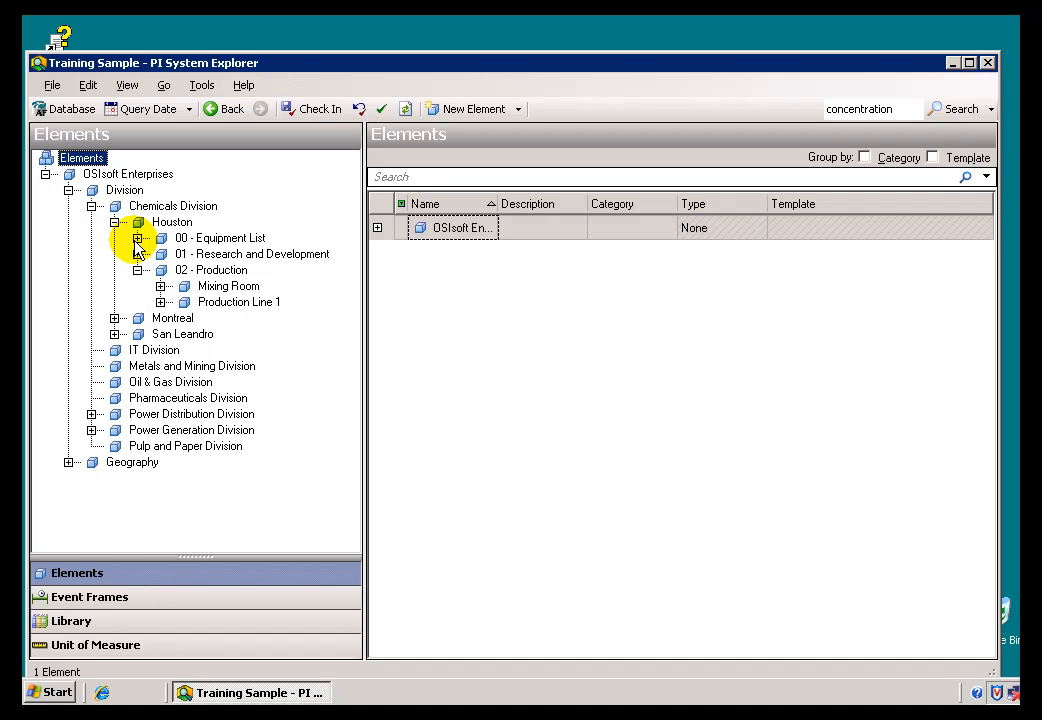
pyautogui.click(138, 238)
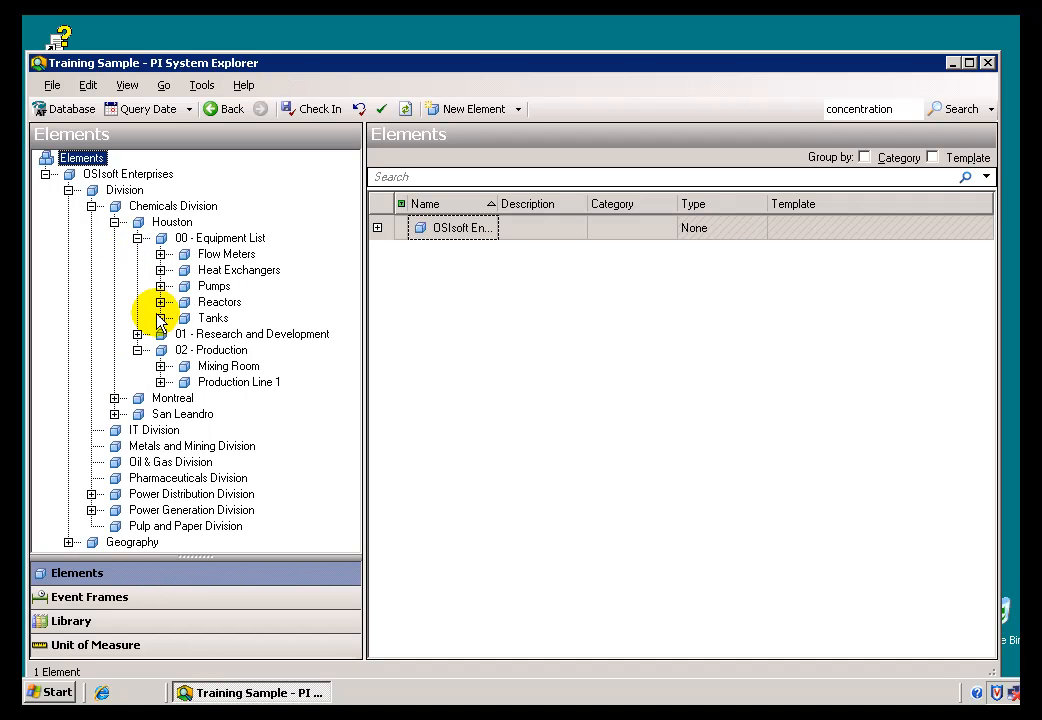
pyautogui.click(160, 318)
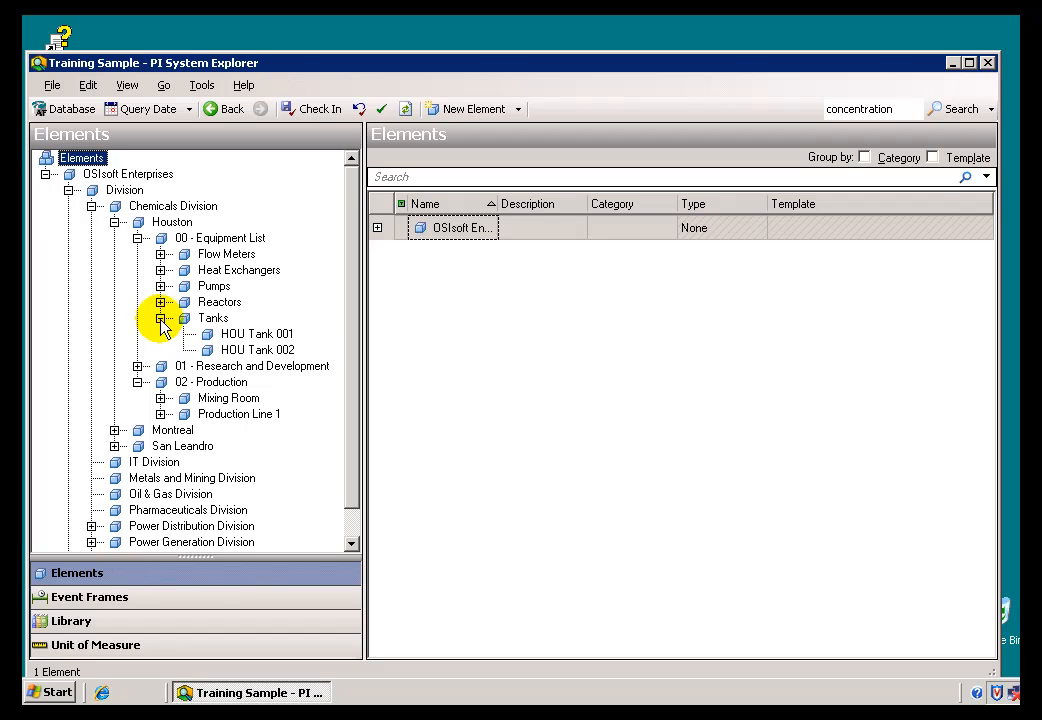
pyautogui.click(256, 348)
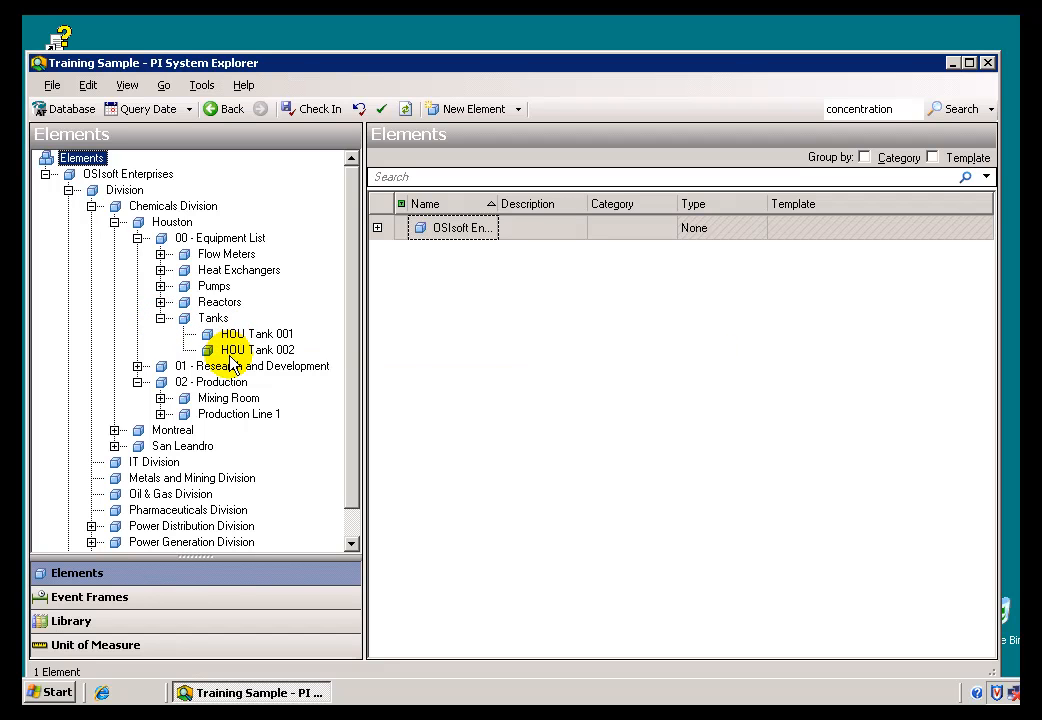
pyautogui.moveTo(210, 360)
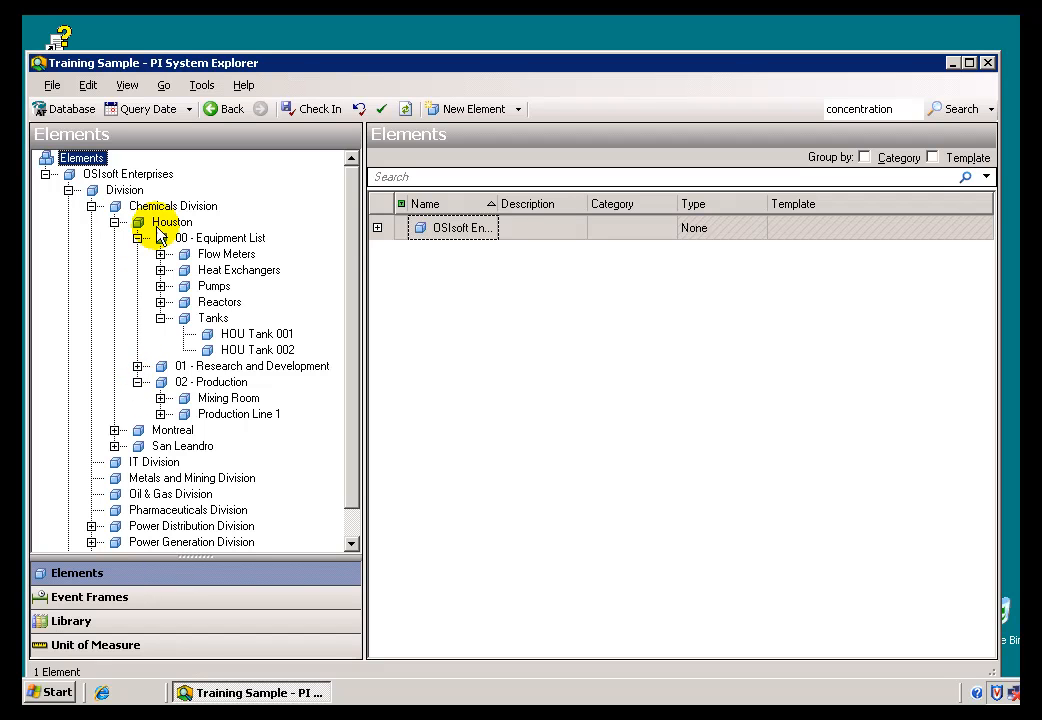
# Expand Montreal and San Leandro equipment lists and show YUL Tank 001's attributes.
pyautogui.click(116, 430)
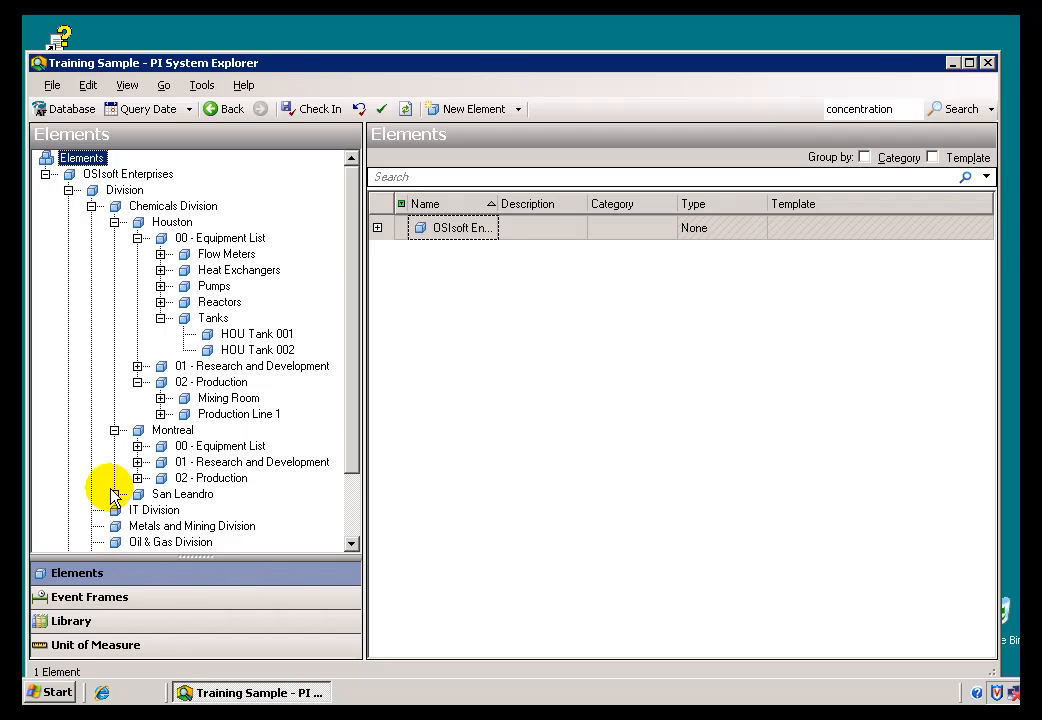
pyautogui.click(116, 494)
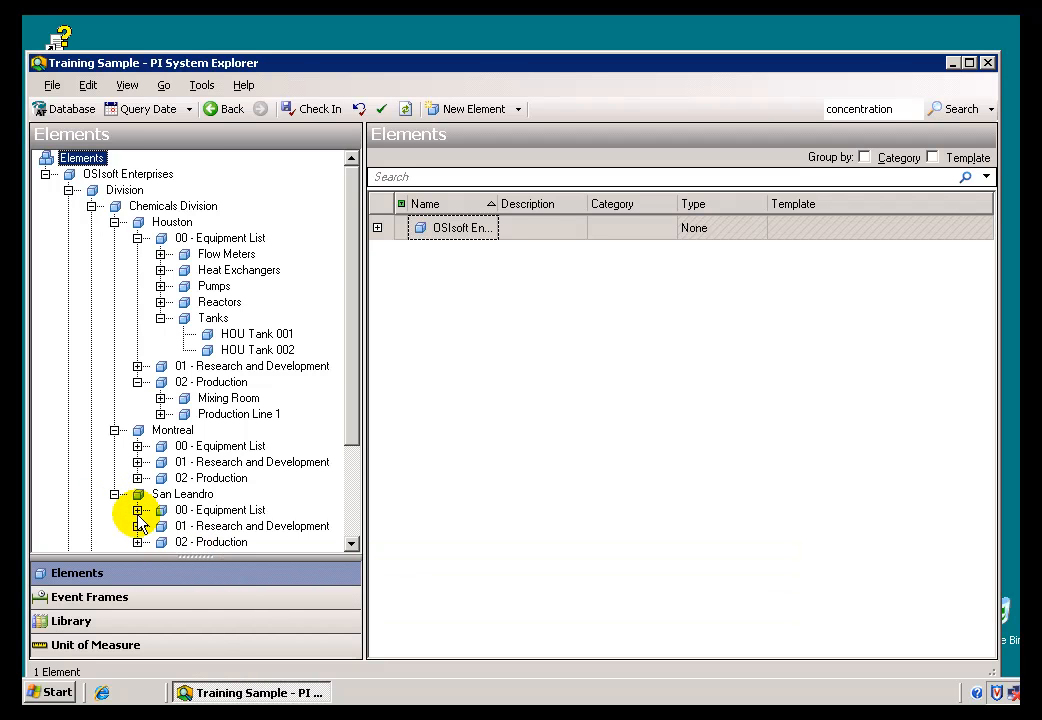
pyautogui.click(138, 510)
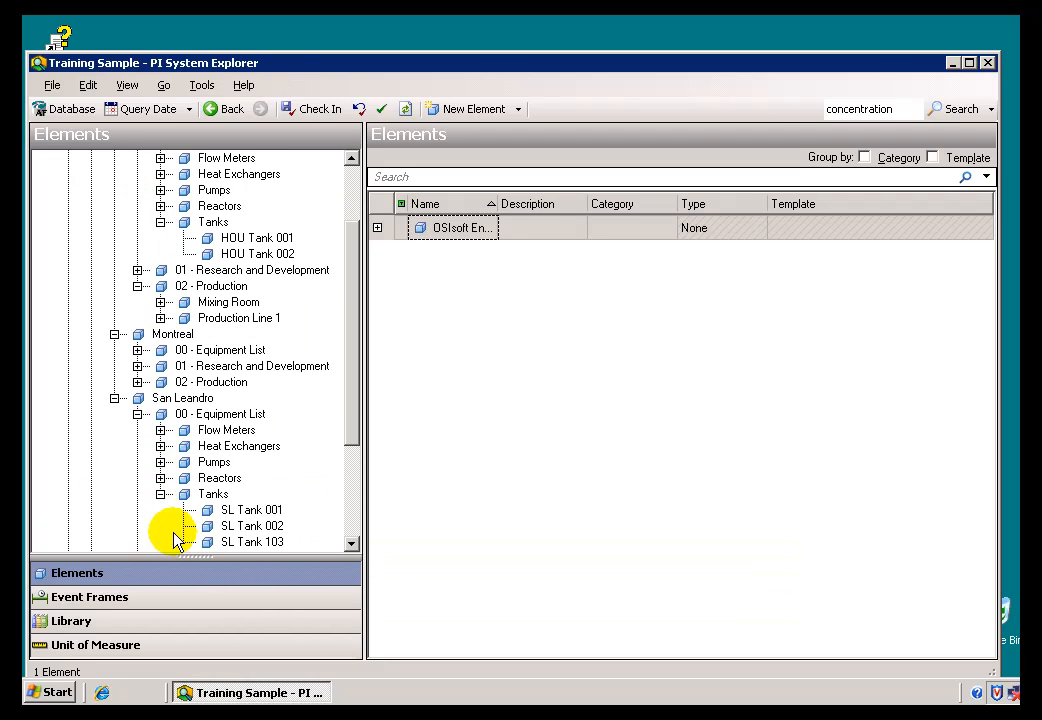
pyautogui.moveTo(140, 356)
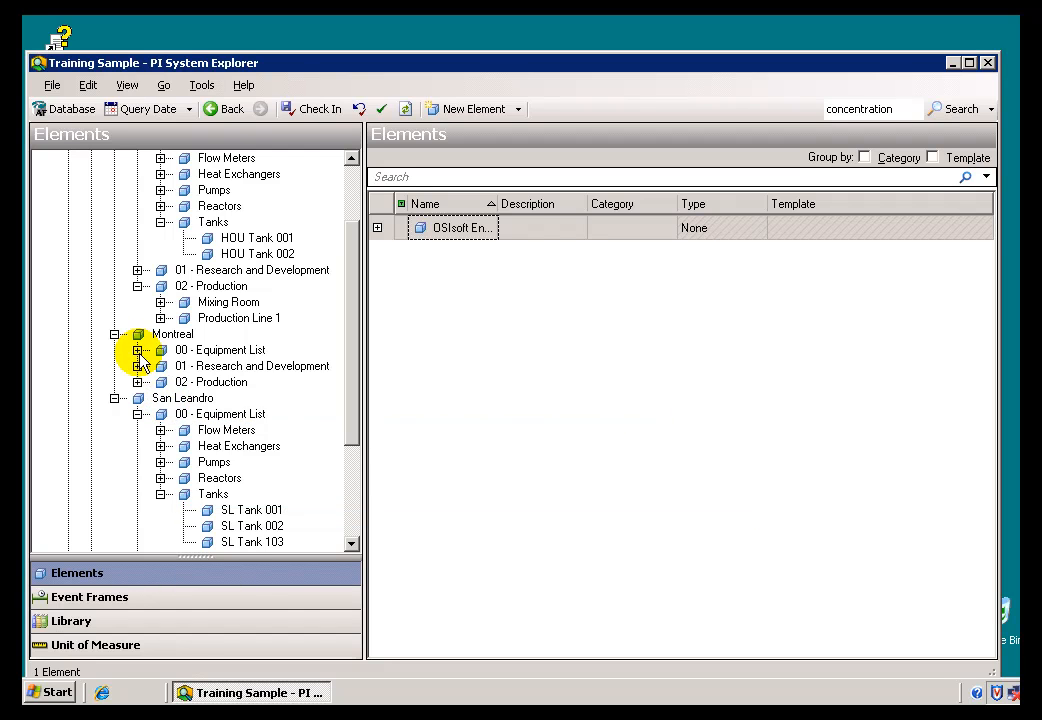
pyautogui.click(136, 348)
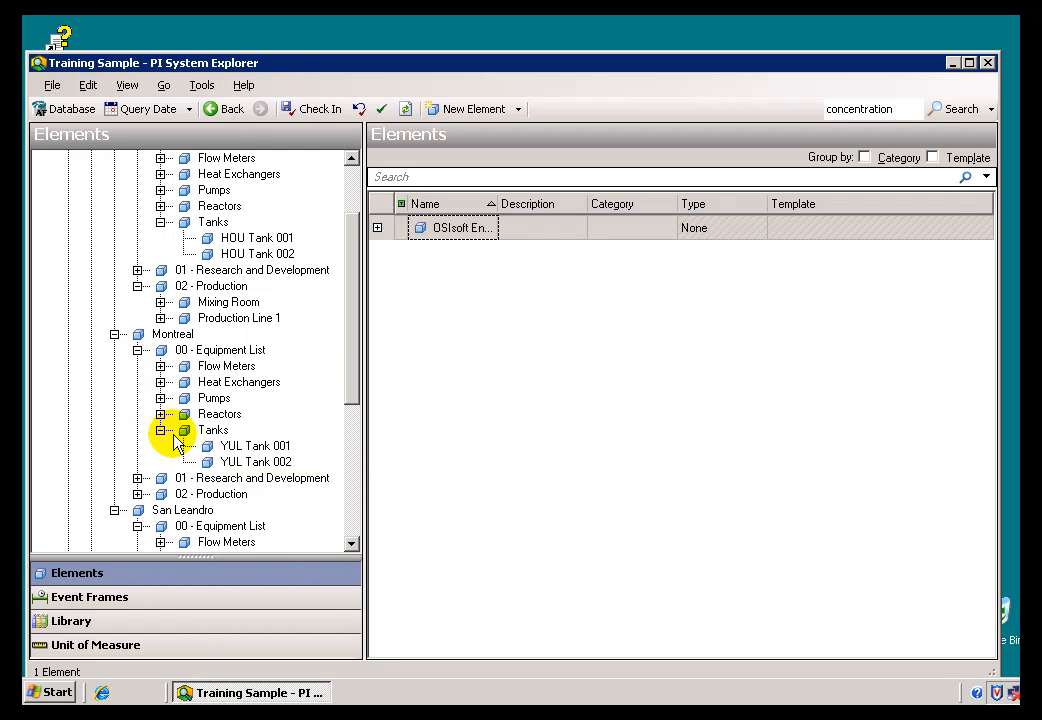
pyautogui.click(256, 444)
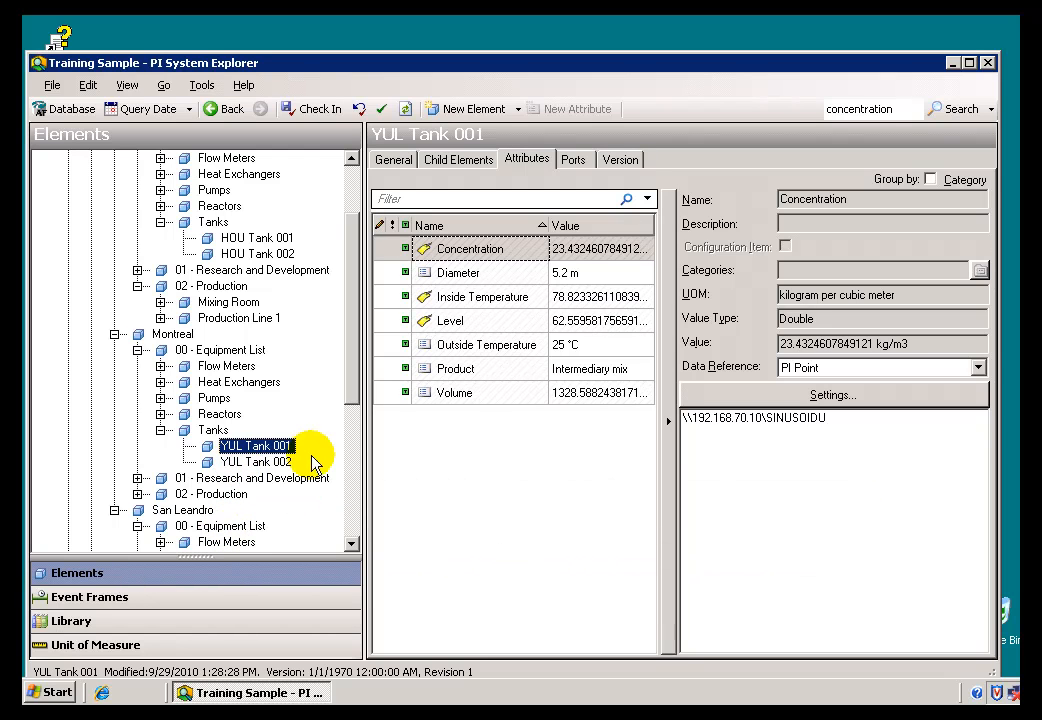
# Compare SL Tank 001 and HOU Tank 001 attributes, then return to YUL Tank 001 showing identical attributes.
pyautogui.scroll(-3)
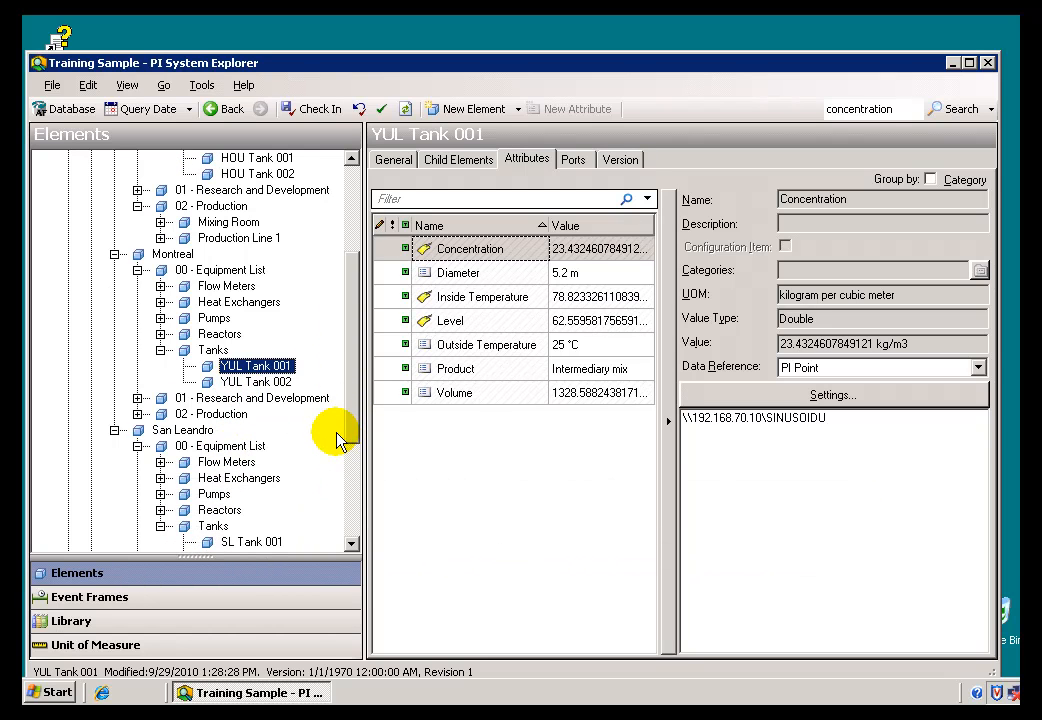
pyautogui.moveTo(256, 364)
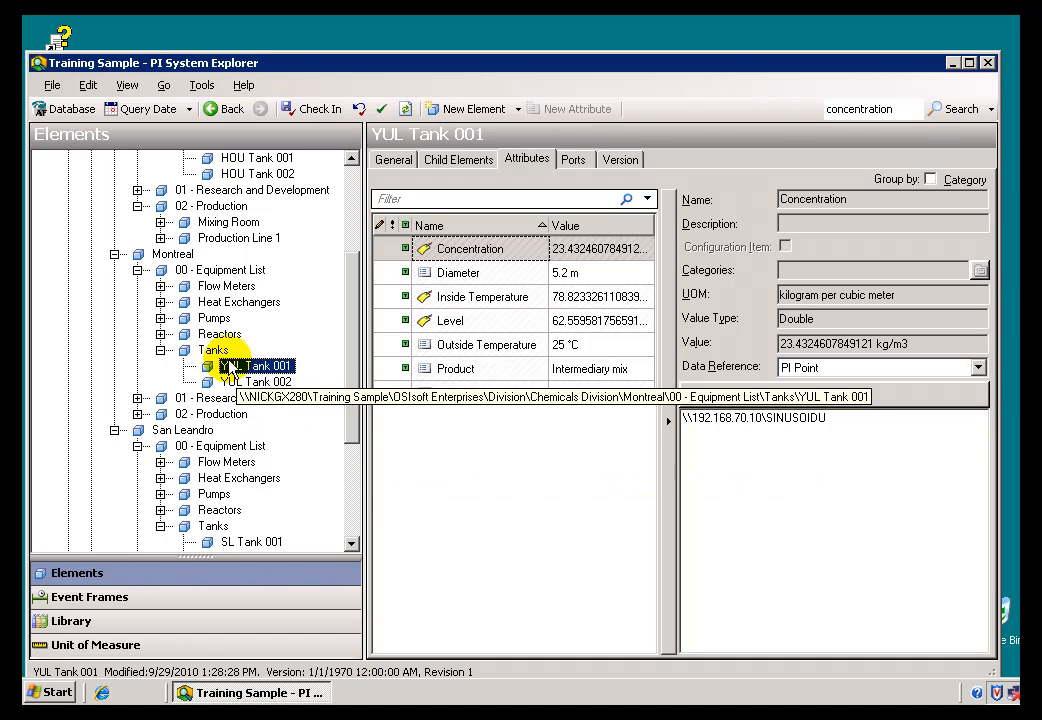
pyautogui.click(470, 248)
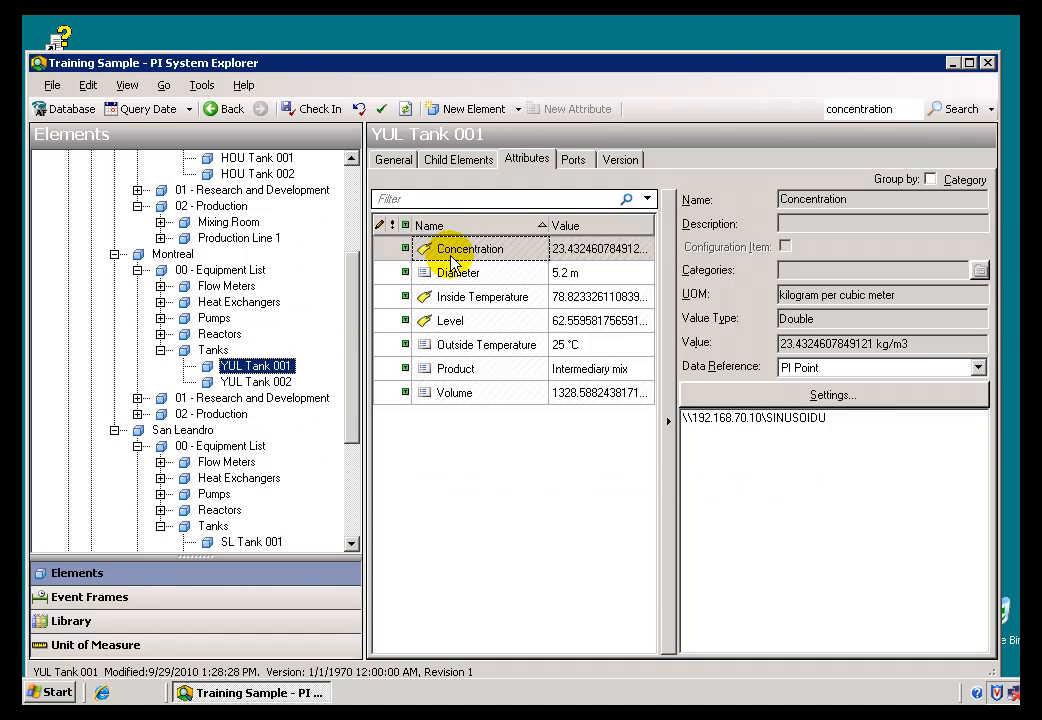
pyautogui.moveTo(244, 488)
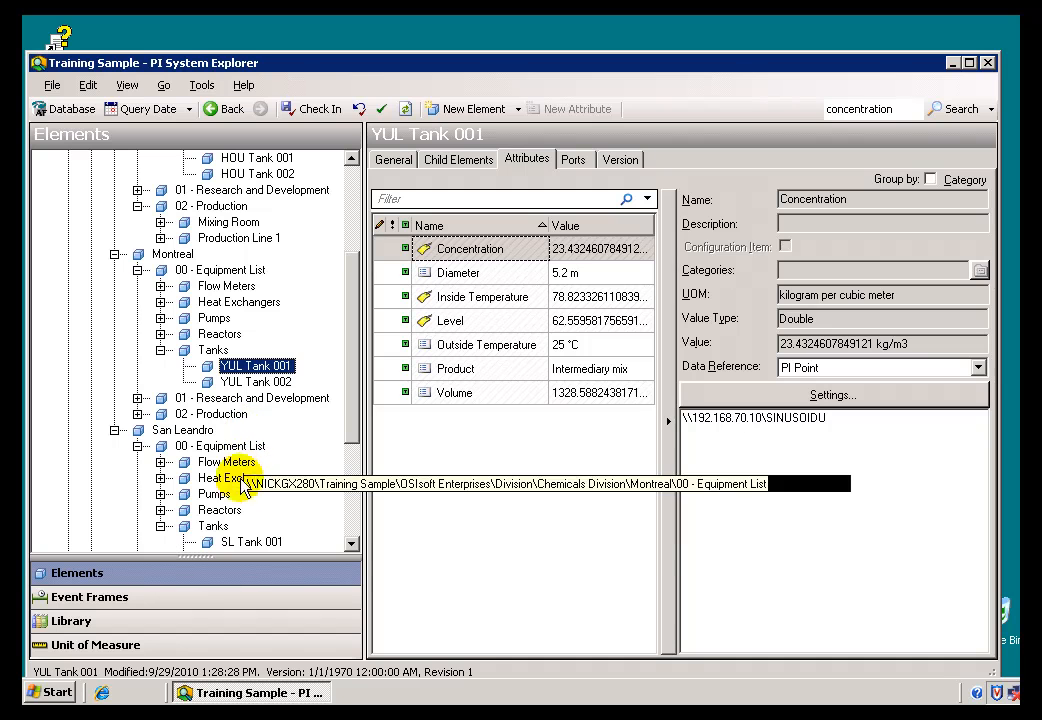
pyautogui.click(252, 540)
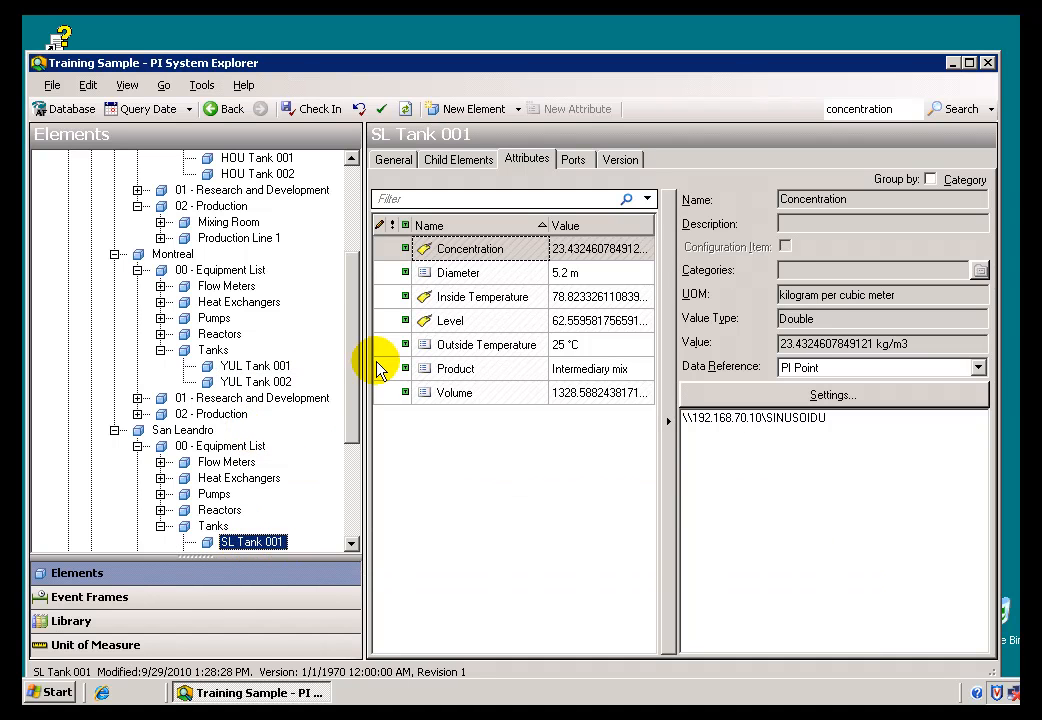
pyautogui.click(256, 156)
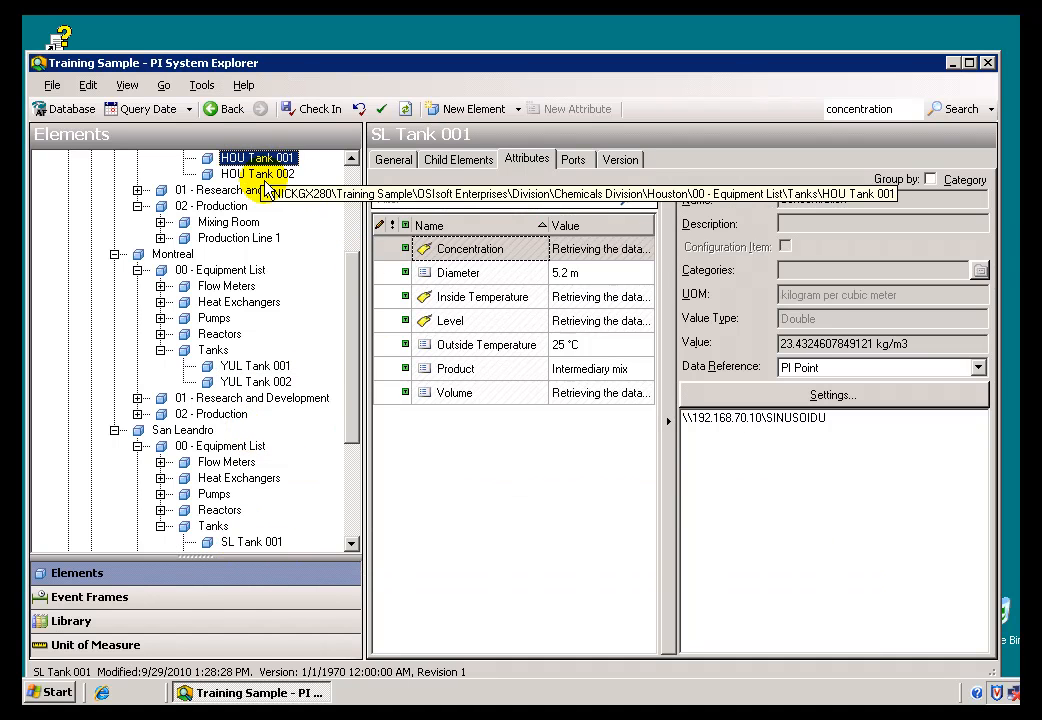
pyautogui.click(256, 156)
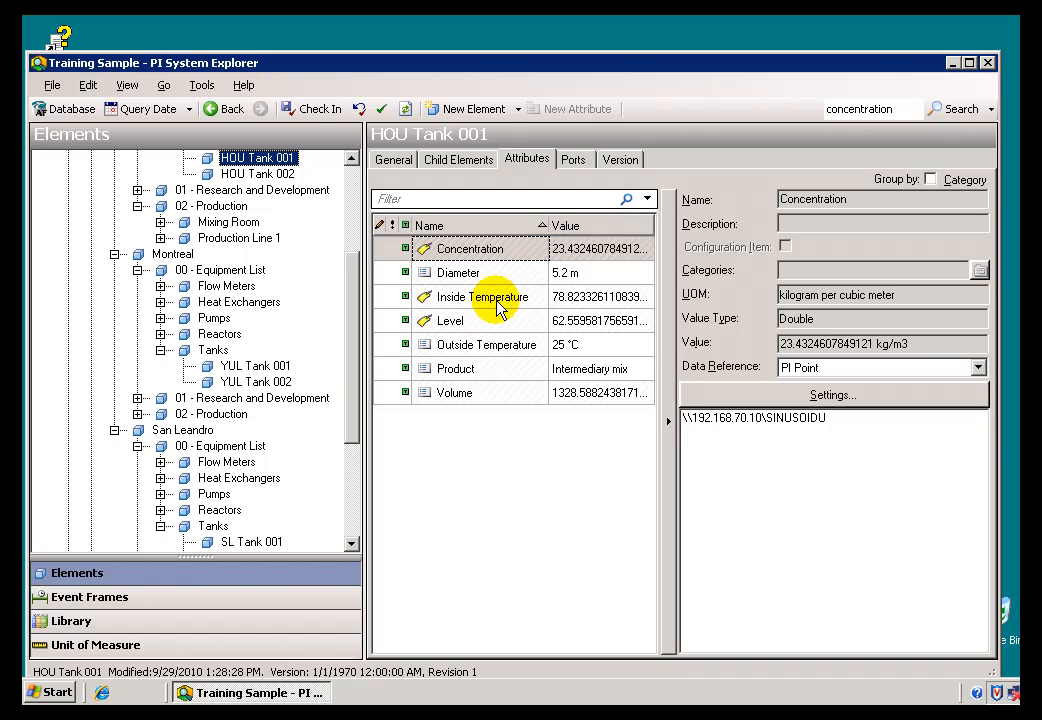
pyautogui.moveTo(504, 436)
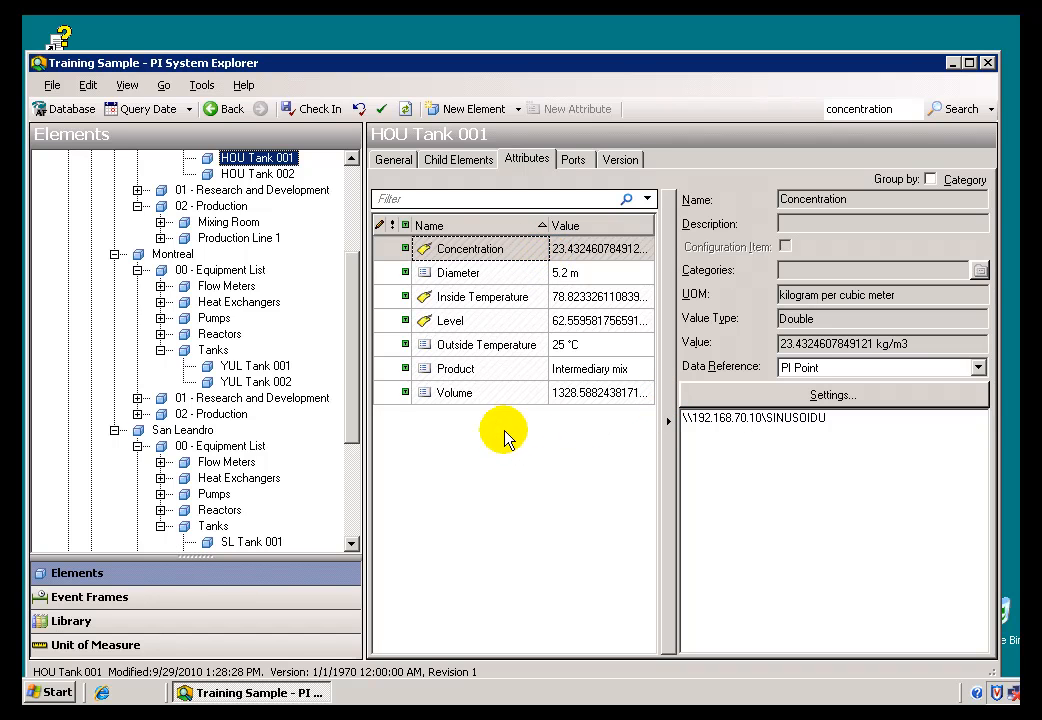
pyautogui.moveTo(478, 428)
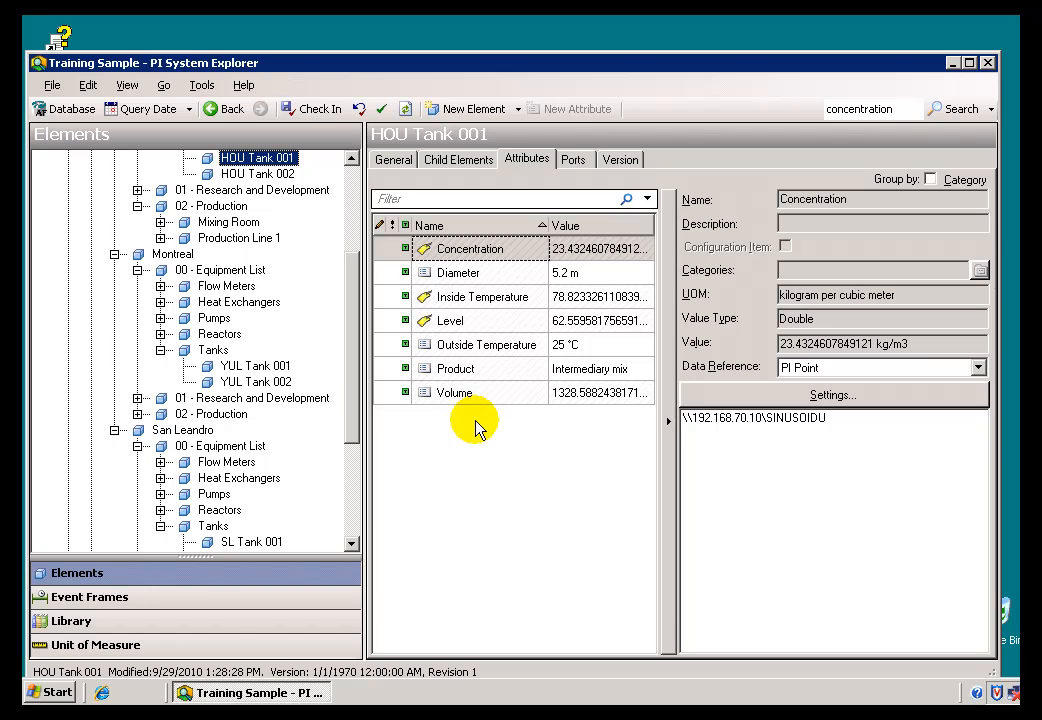
pyautogui.moveTo(248, 364)
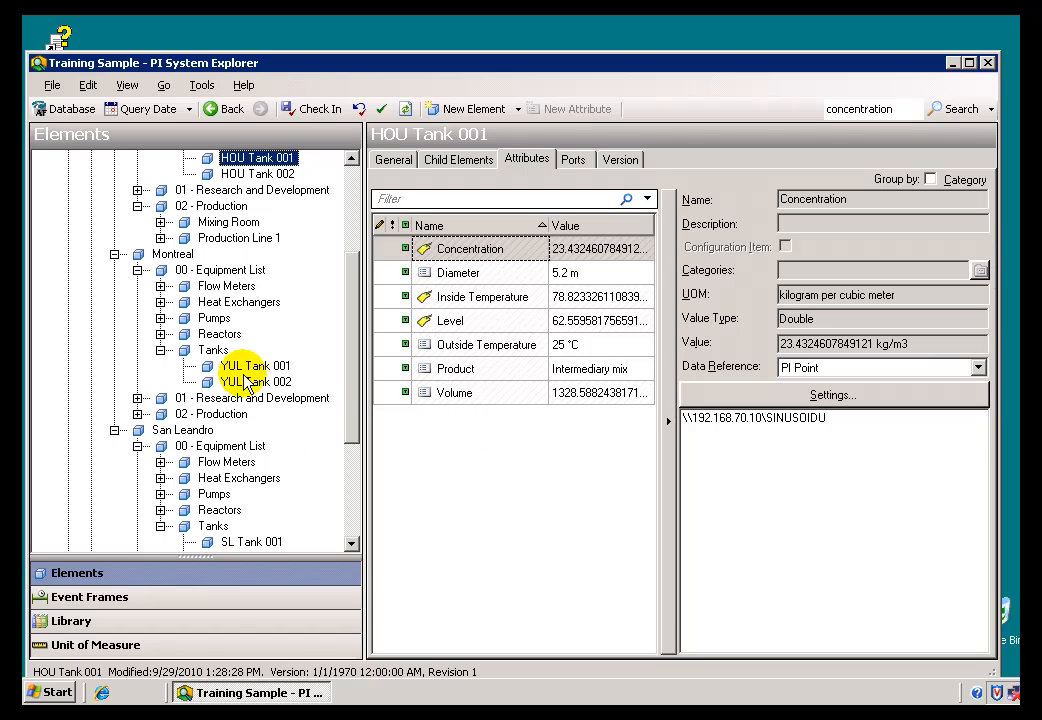
pyautogui.click(256, 364)
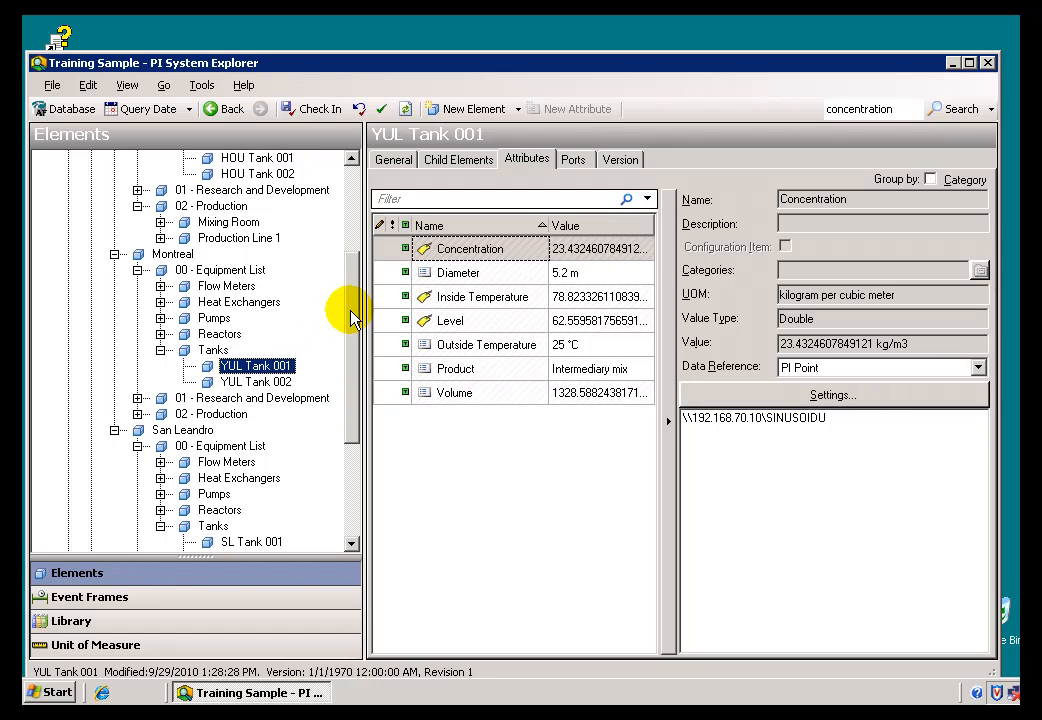
pyautogui.scroll(3)
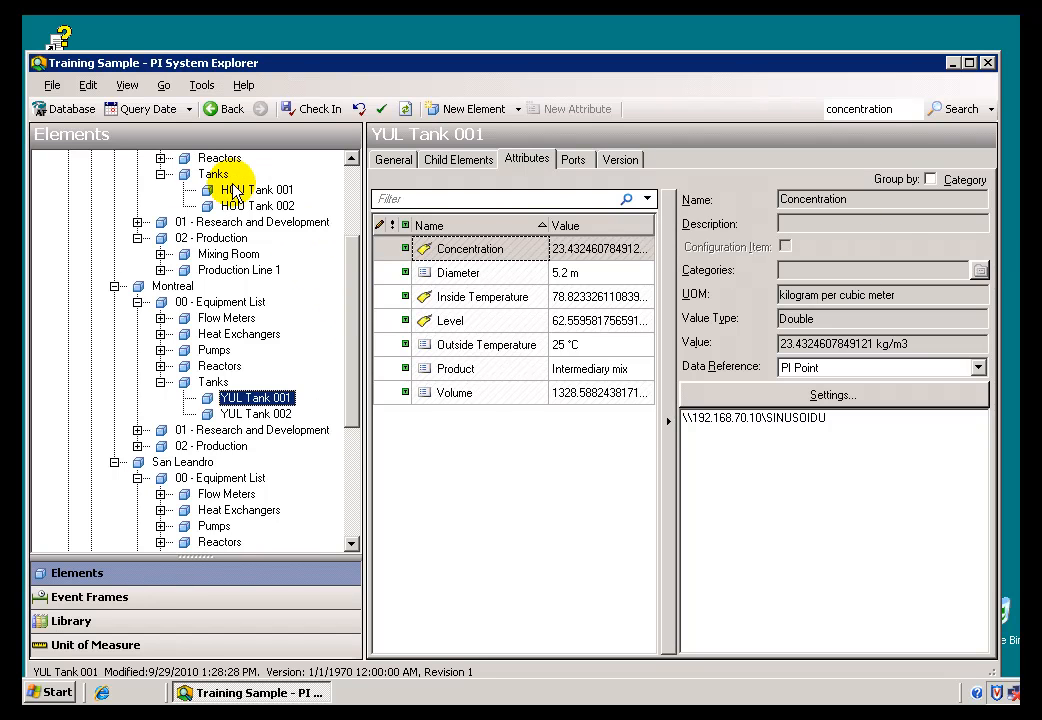
# Review HOU Tank 001's attributes, then show HOU Tank 002 with Product Iron phosphate.
pyautogui.click(258, 188)
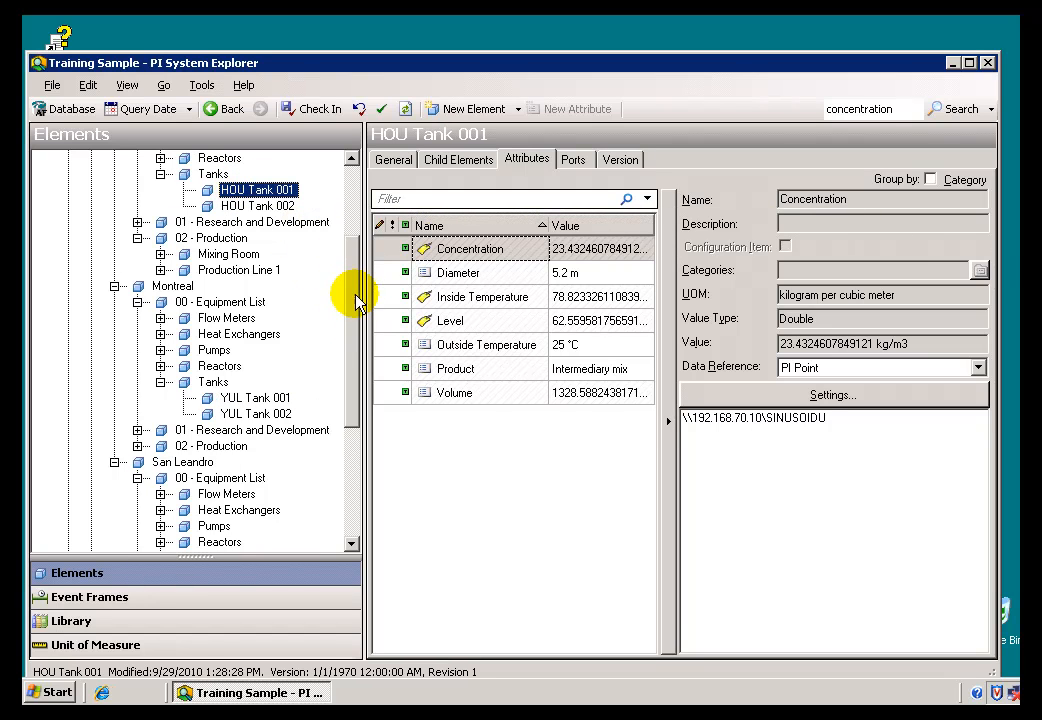
pyautogui.moveTo(462, 420)
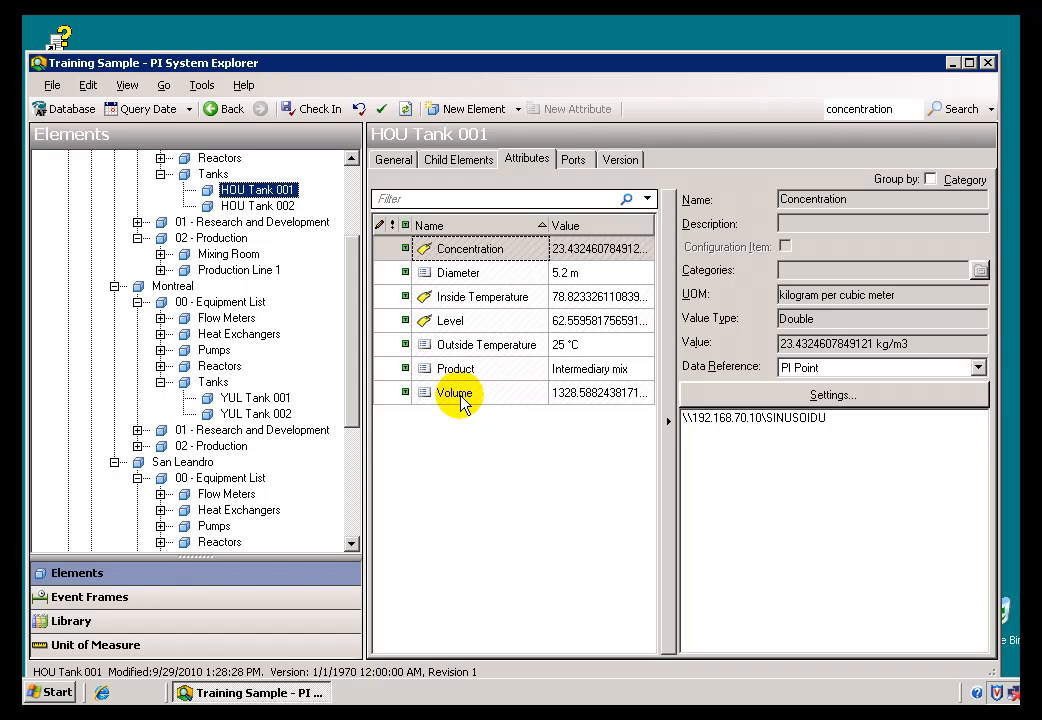
pyautogui.moveTo(376, 396)
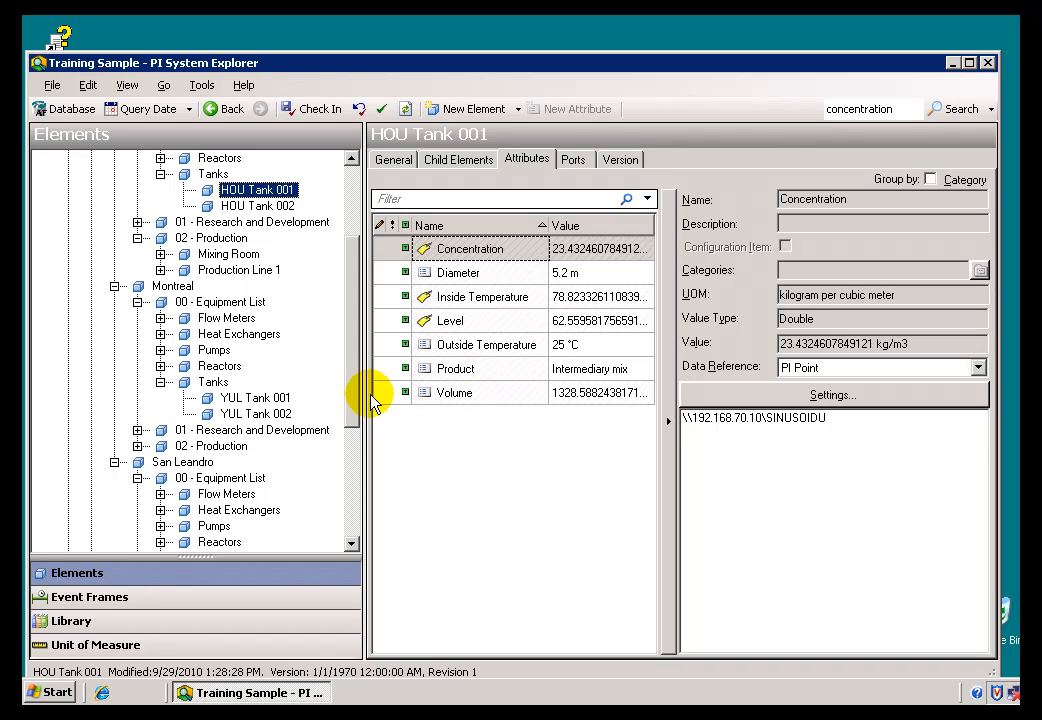
pyautogui.moveTo(358, 400)
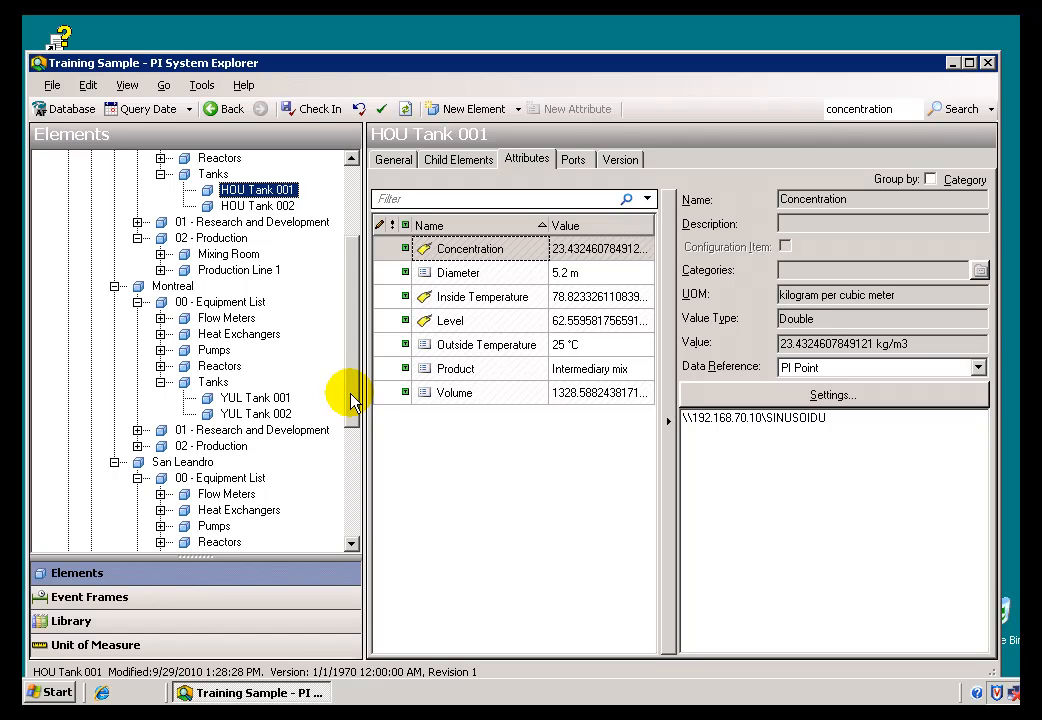
pyautogui.moveTo(256, 396)
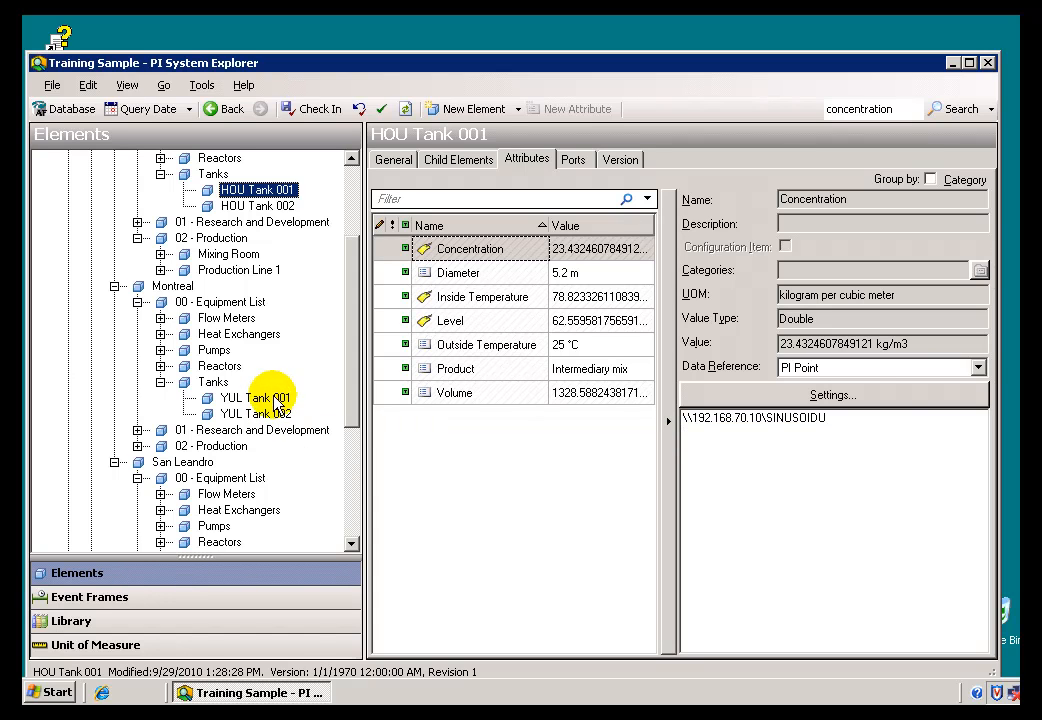
pyautogui.moveTo(464, 392)
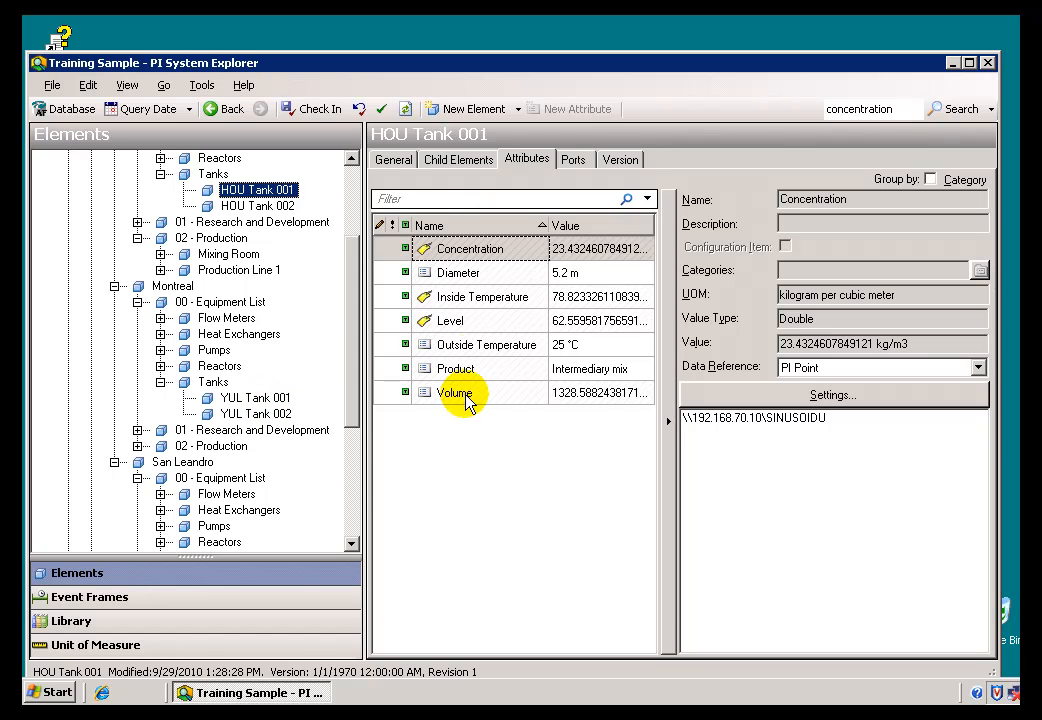
pyautogui.moveTo(456, 412)
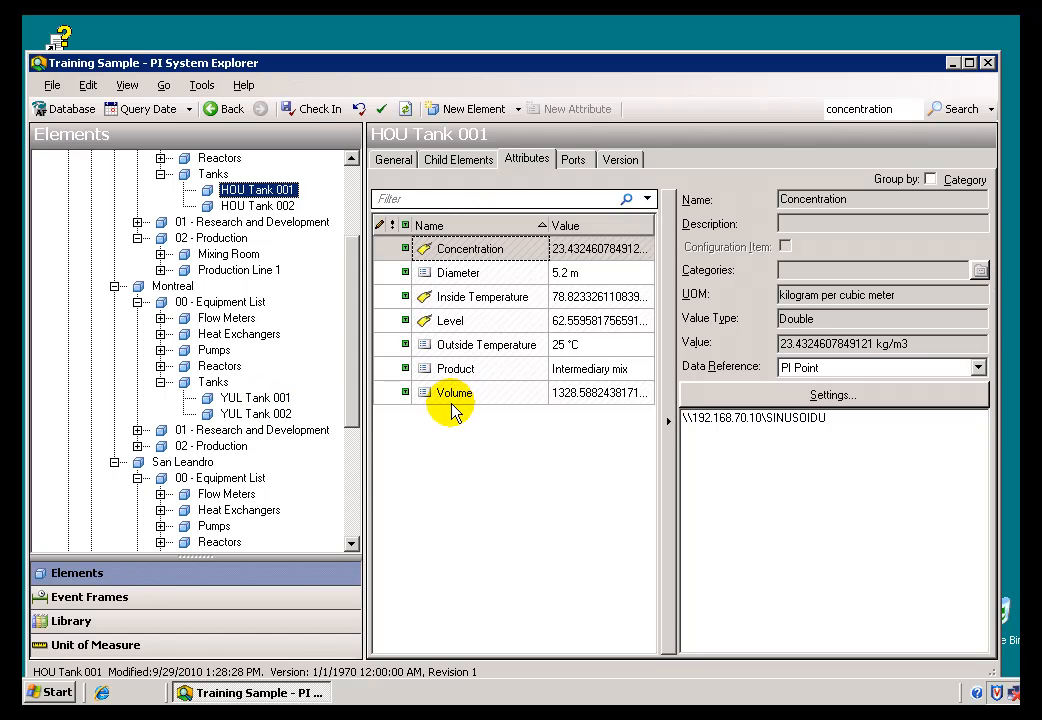
pyautogui.moveTo(500, 420)
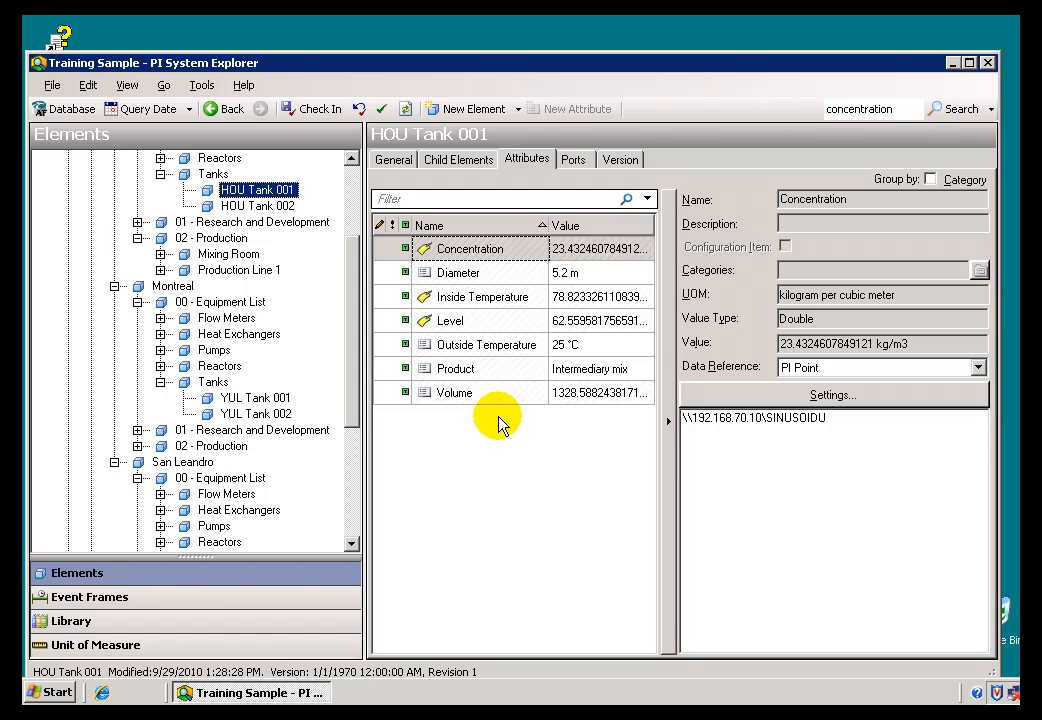
pyautogui.moveTo(492, 418)
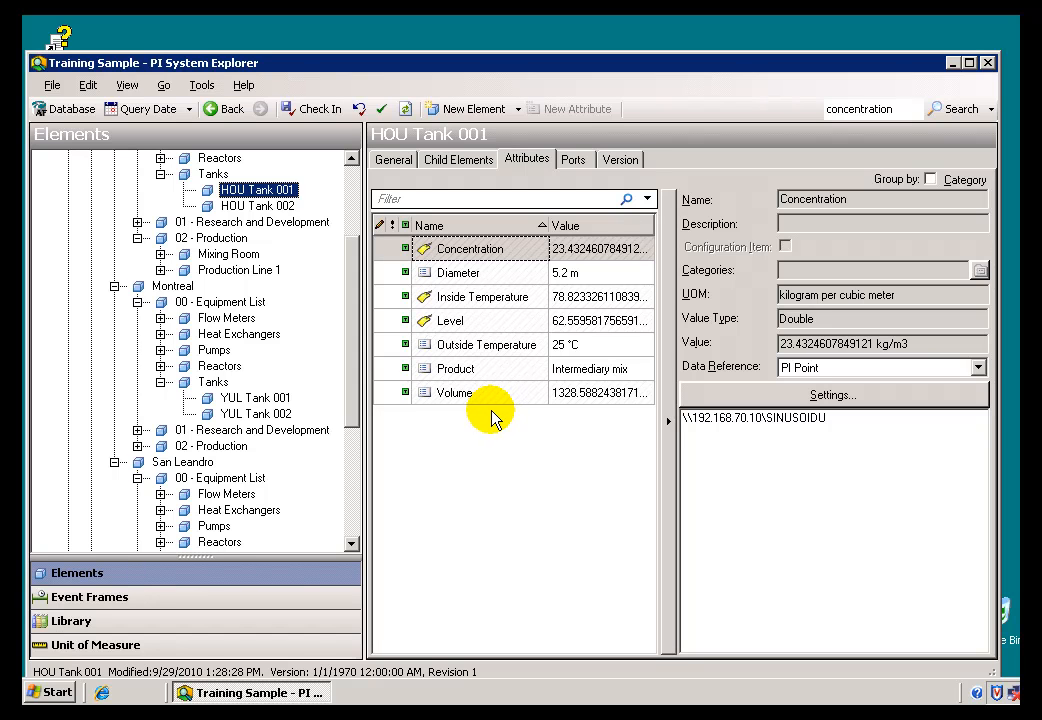
pyautogui.click(256, 204)
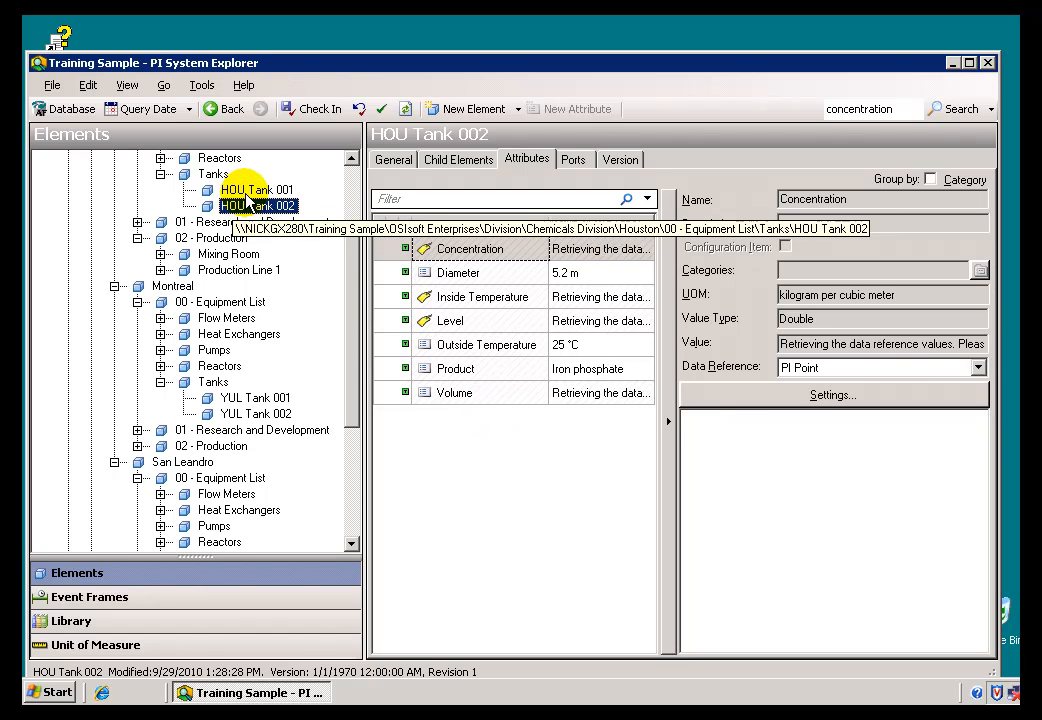
# View the attributes of HOU Tank 001, HOU Tank 002, YUL Tank 002 and finally YUL Tank 001.
pyautogui.click(256, 190)
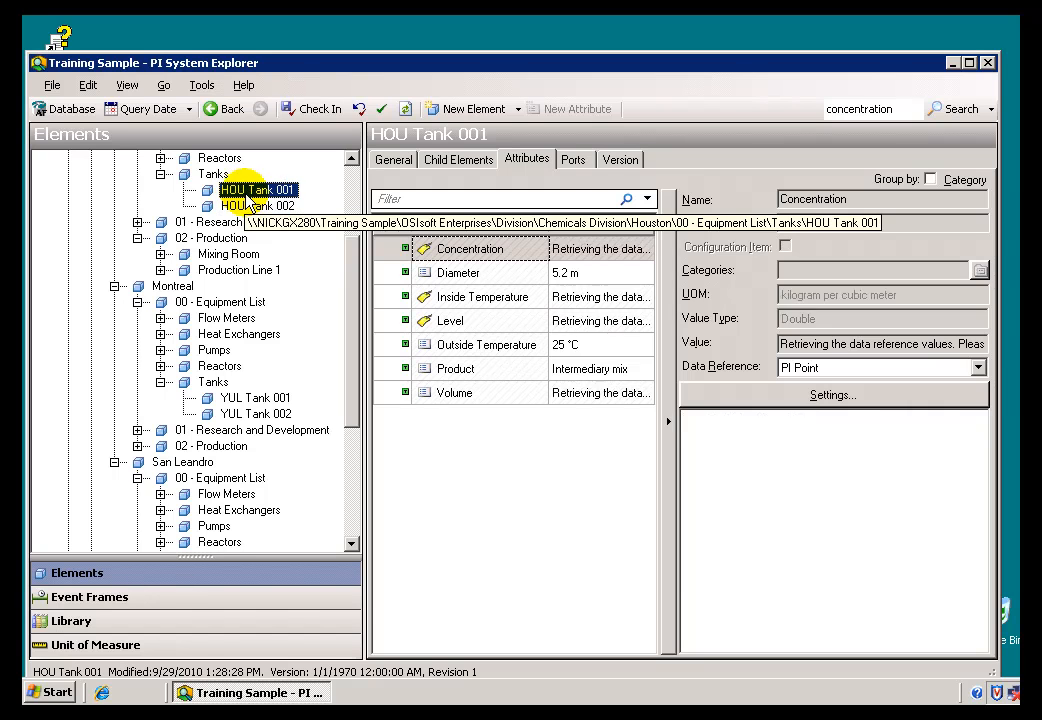
pyautogui.click(258, 204)
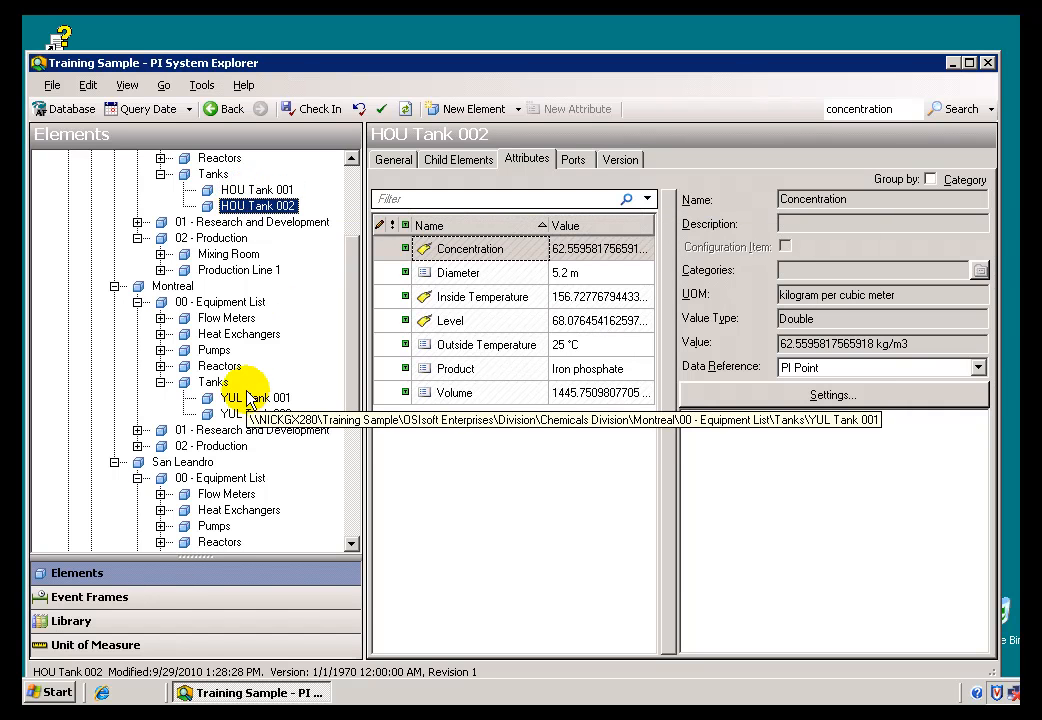
pyautogui.click(256, 412)
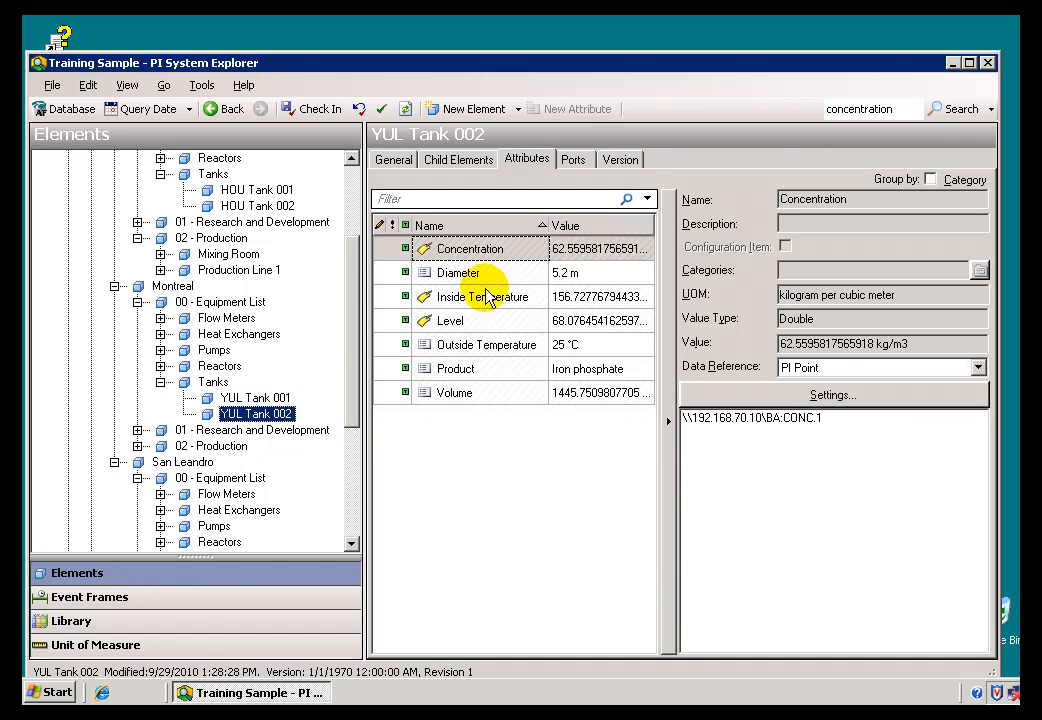
pyautogui.moveTo(480, 436)
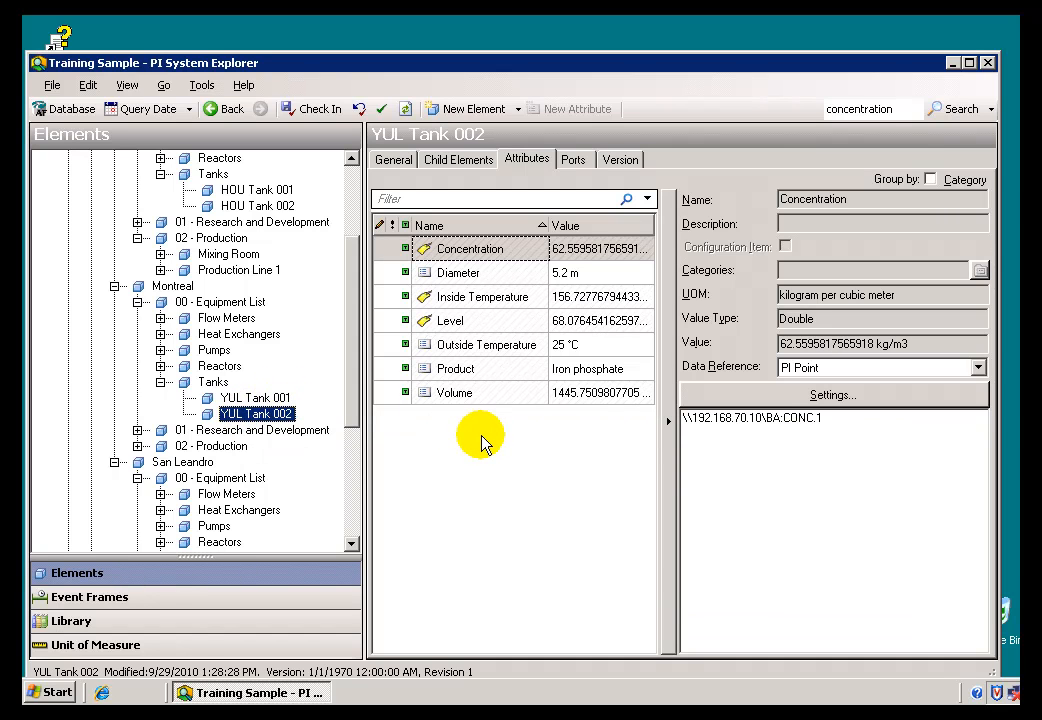
pyautogui.moveTo(460, 436)
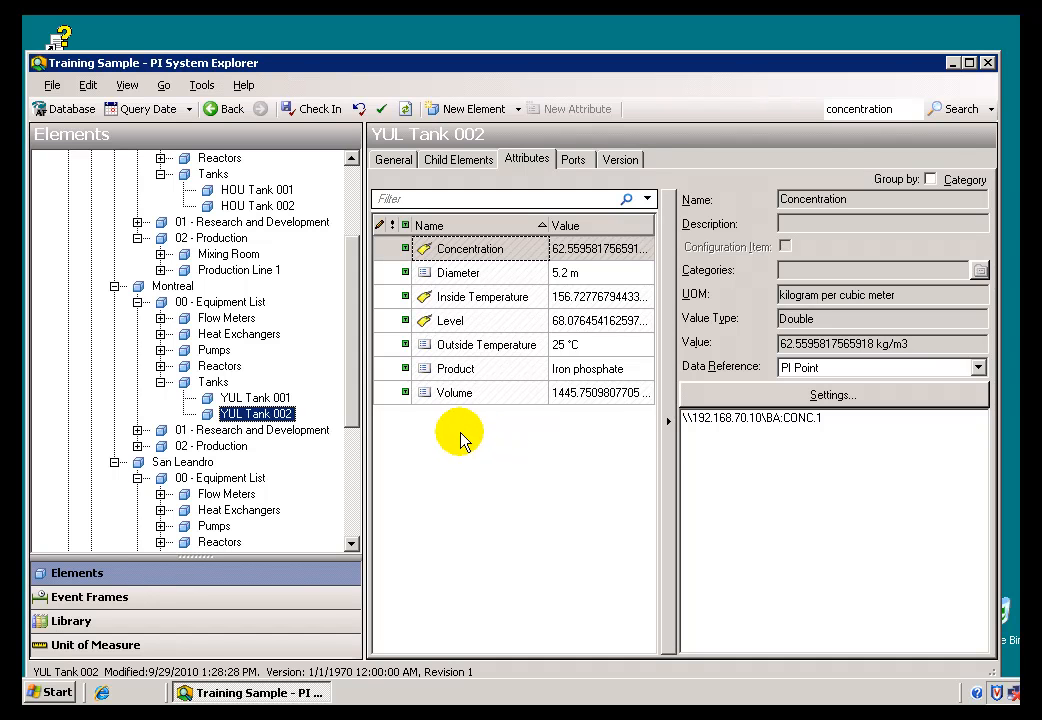
pyautogui.moveTo(258, 190)
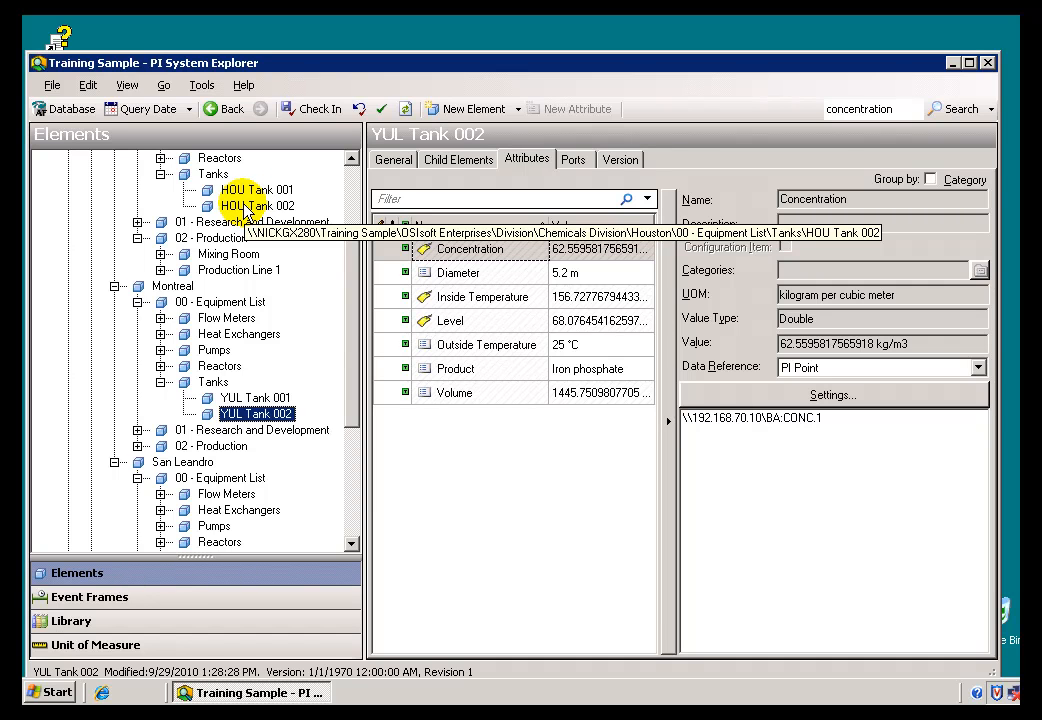
pyautogui.click(256, 396)
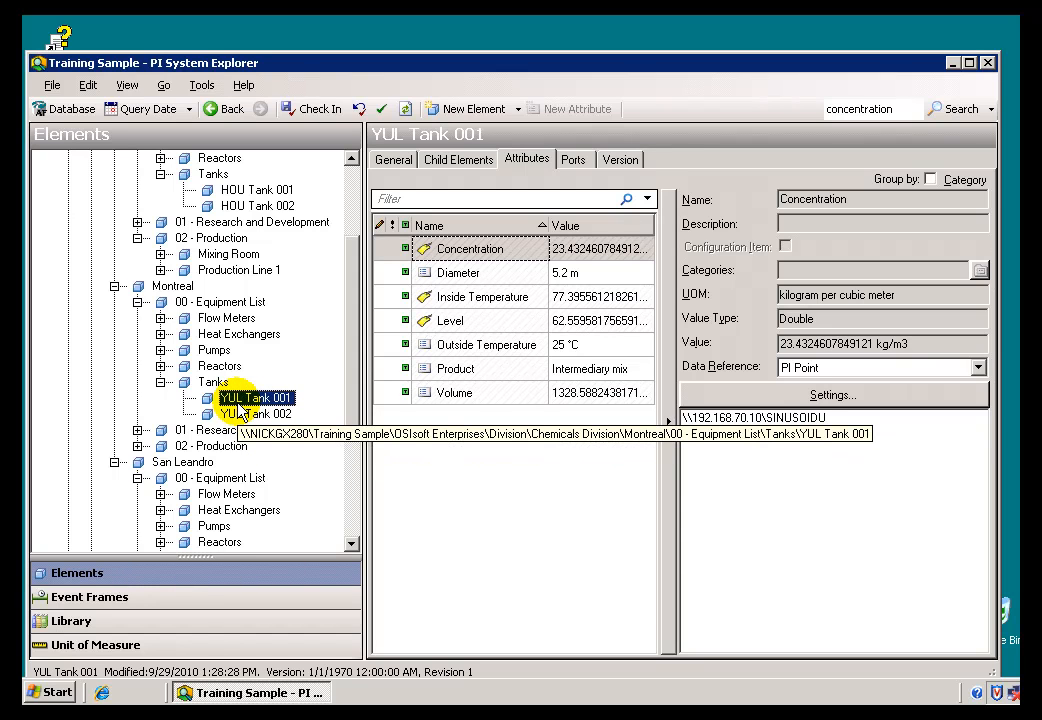
pyautogui.moveTo(256, 190)
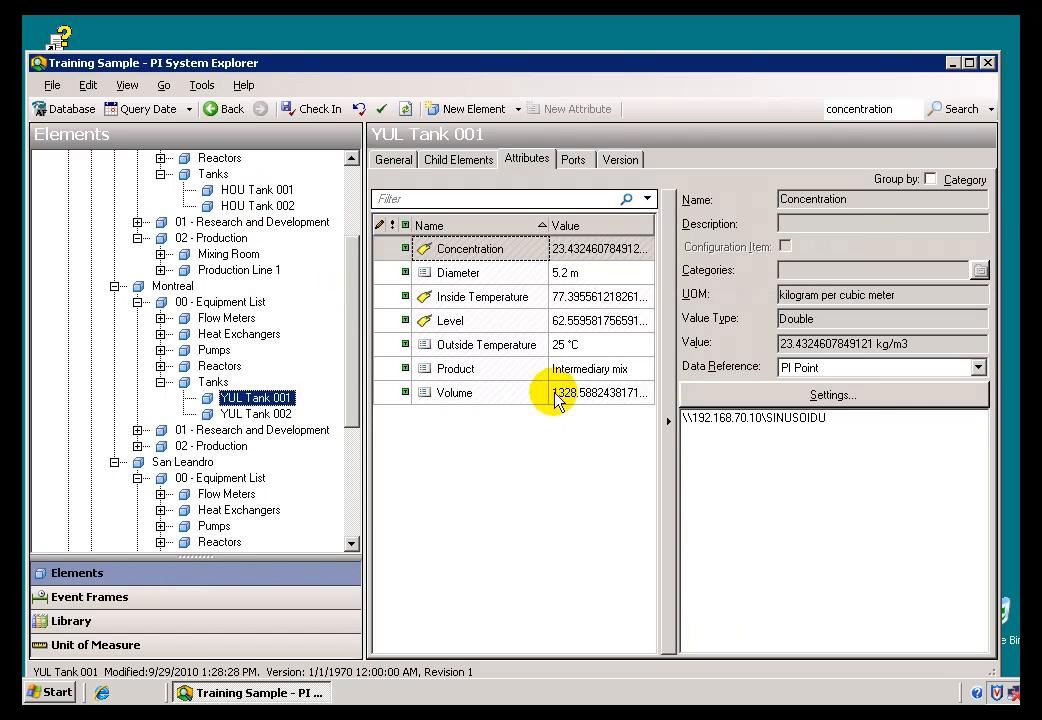
pyautogui.moveTo(290, 270)
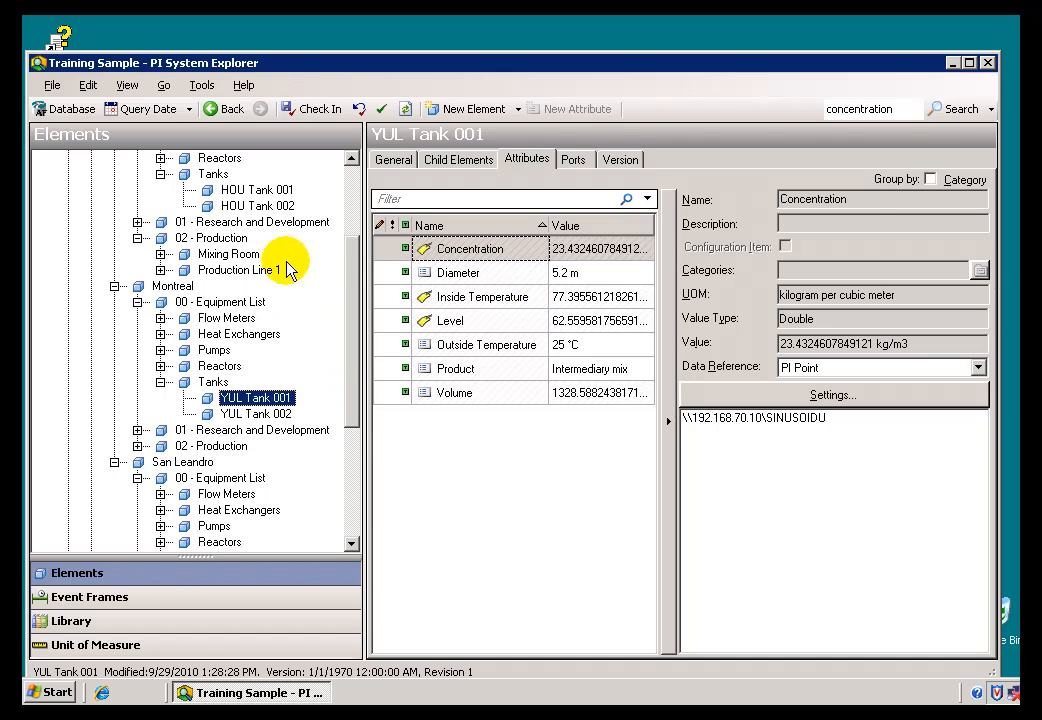
pyautogui.moveTo(254, 188)
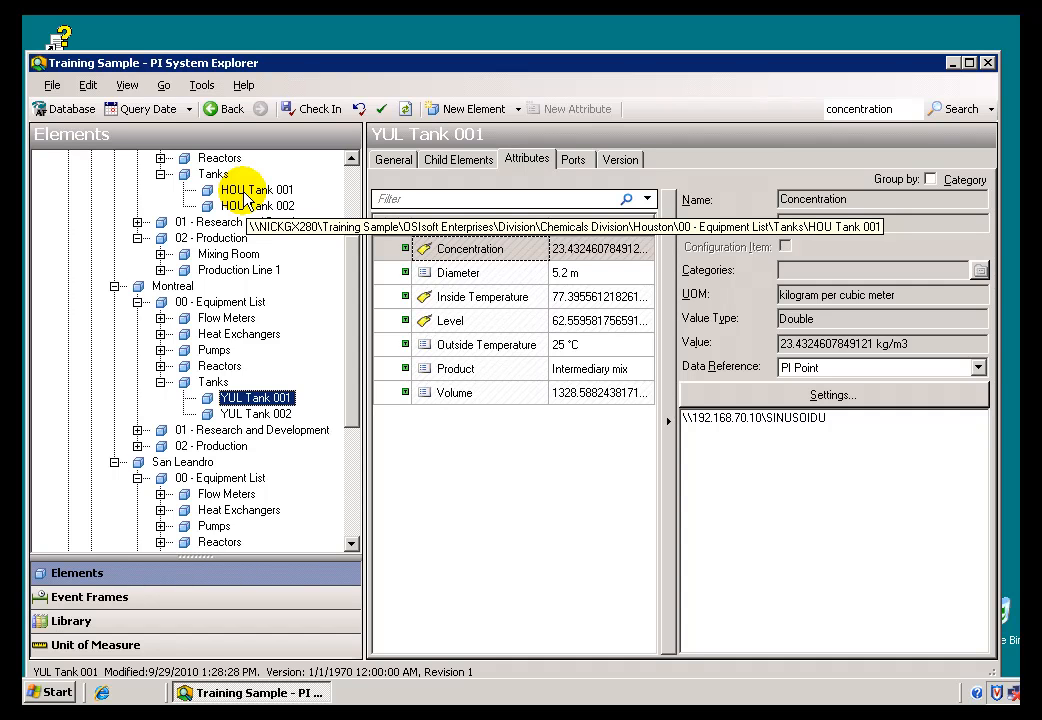
# Flip between HOU Tank 001 and YUL Tank 001 to compare their attributes.
pyautogui.click(254, 188)
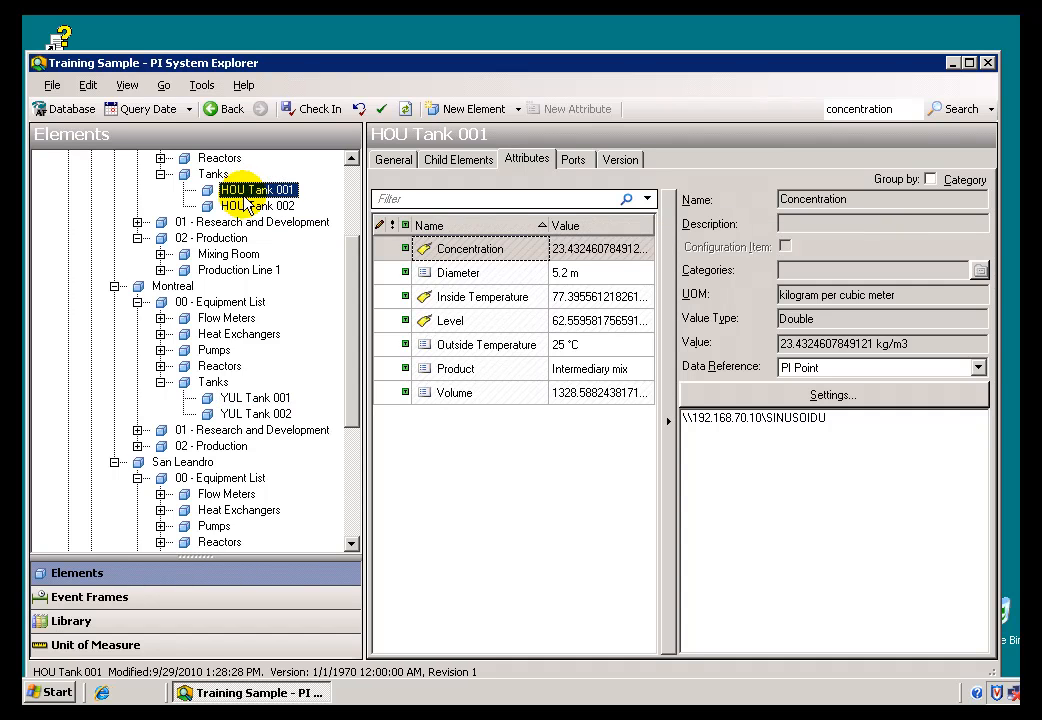
pyautogui.click(256, 396)
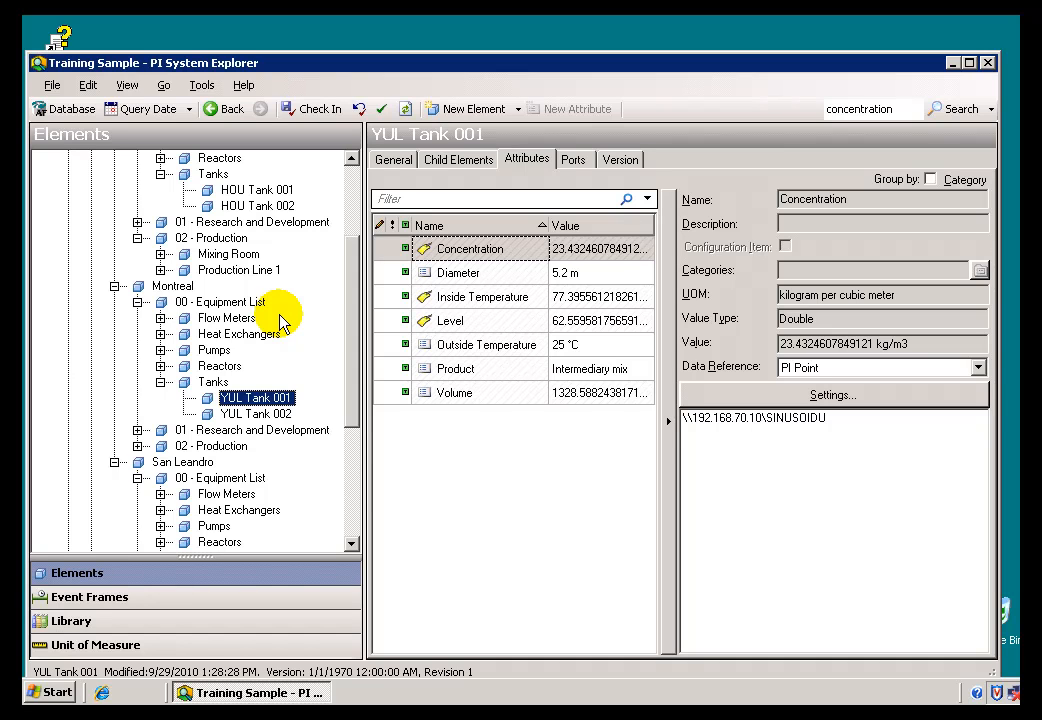
pyautogui.moveTo(256, 414)
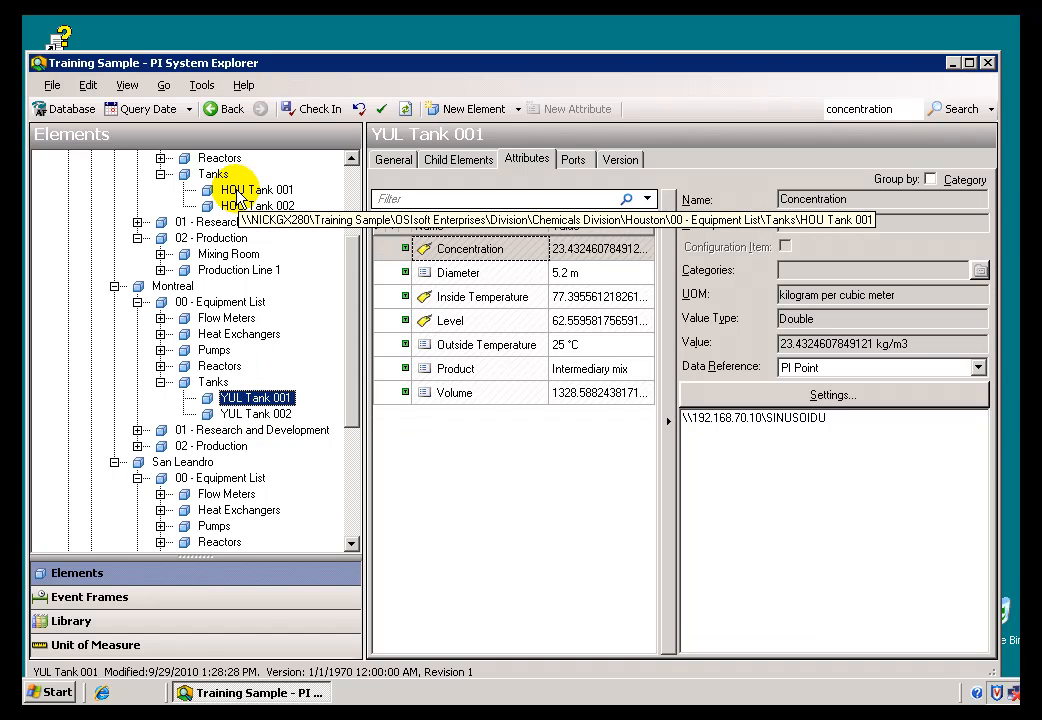
pyautogui.click(256, 190)
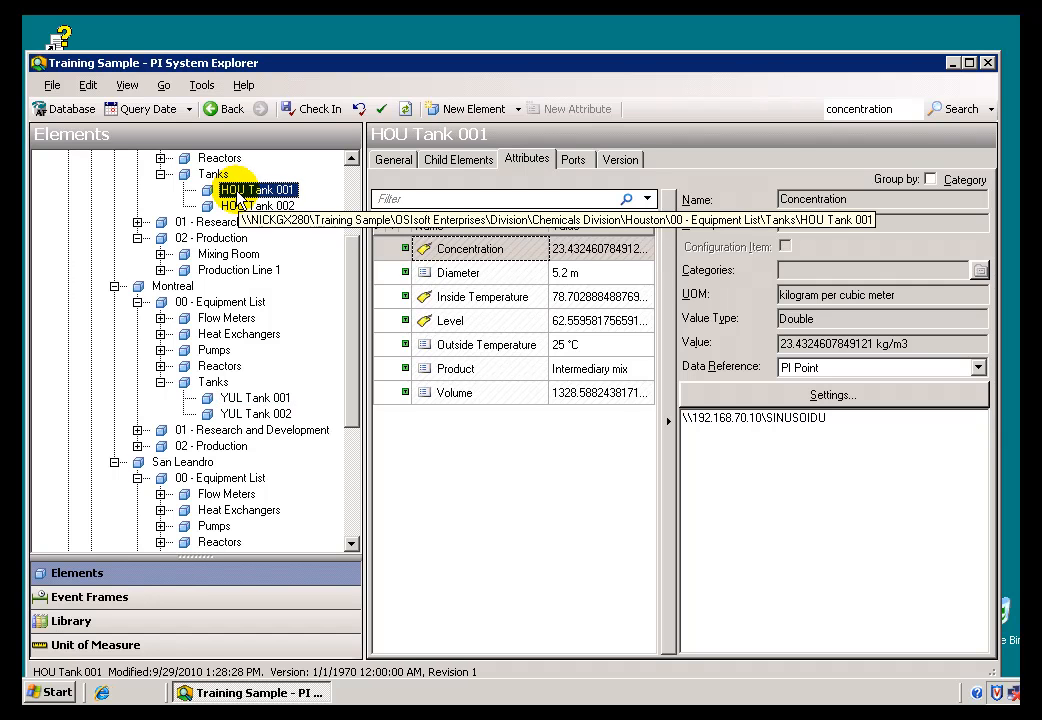
pyautogui.moveTo(480, 392)
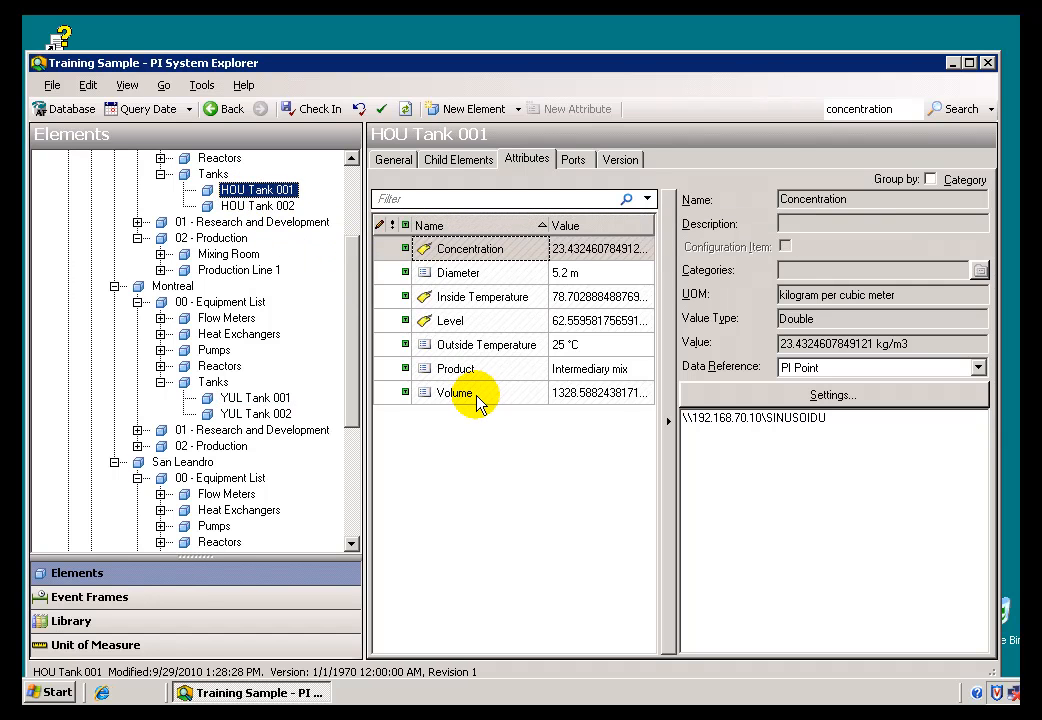
pyautogui.moveTo(464, 418)
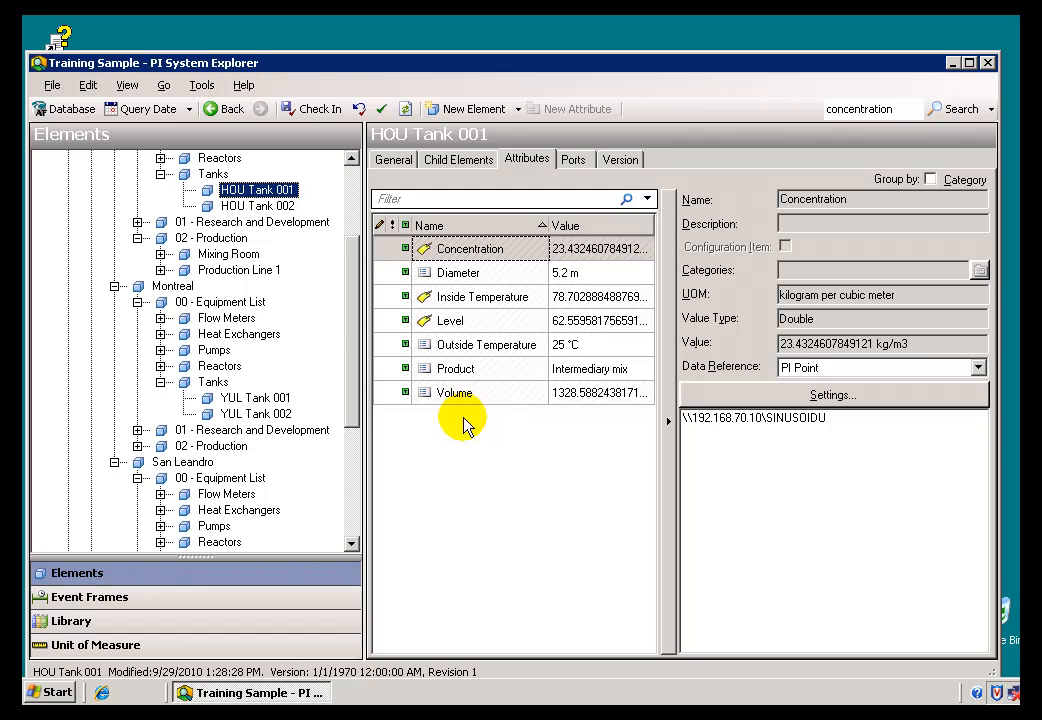
pyautogui.moveTo(448, 478)
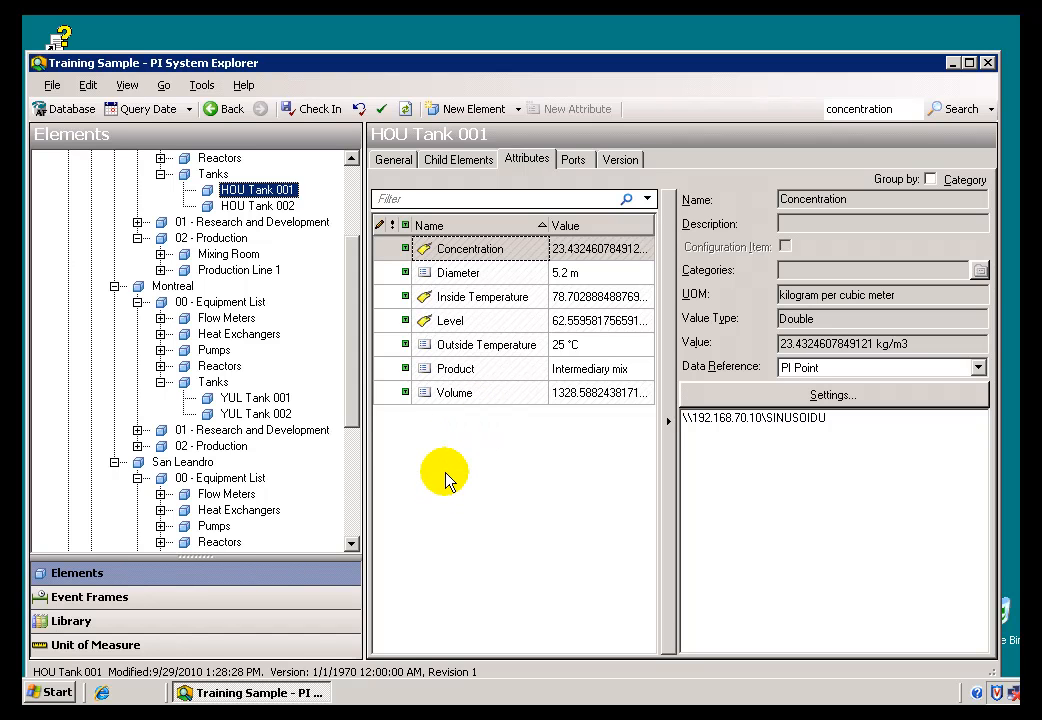
pyautogui.moveTo(444, 418)
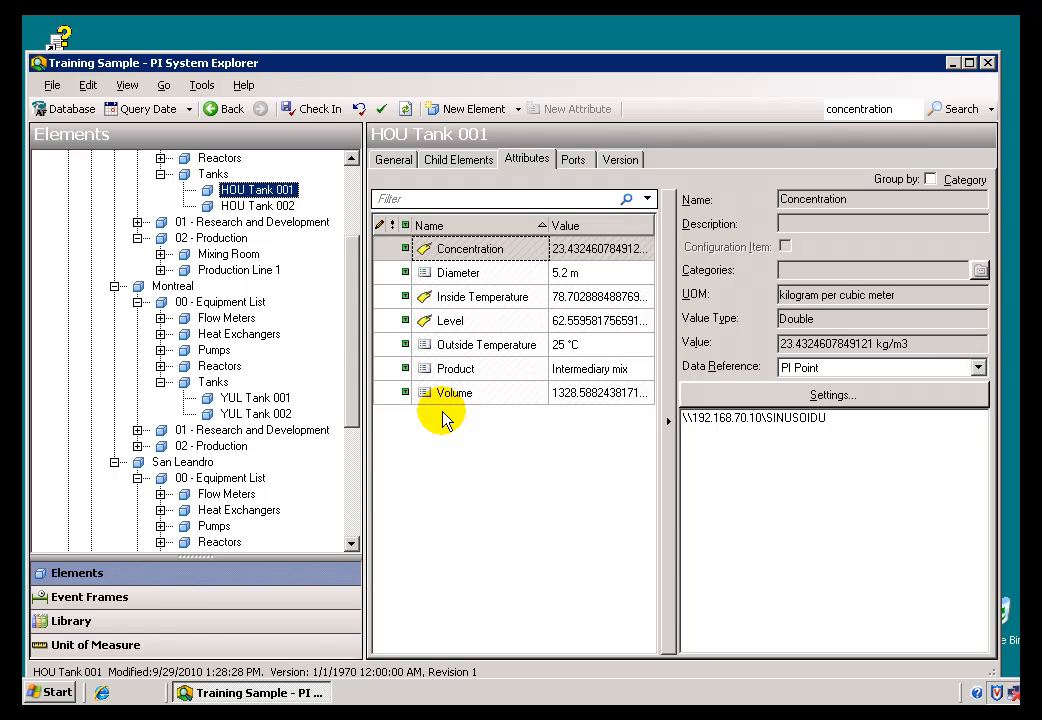
pyautogui.moveTo(370, 410)
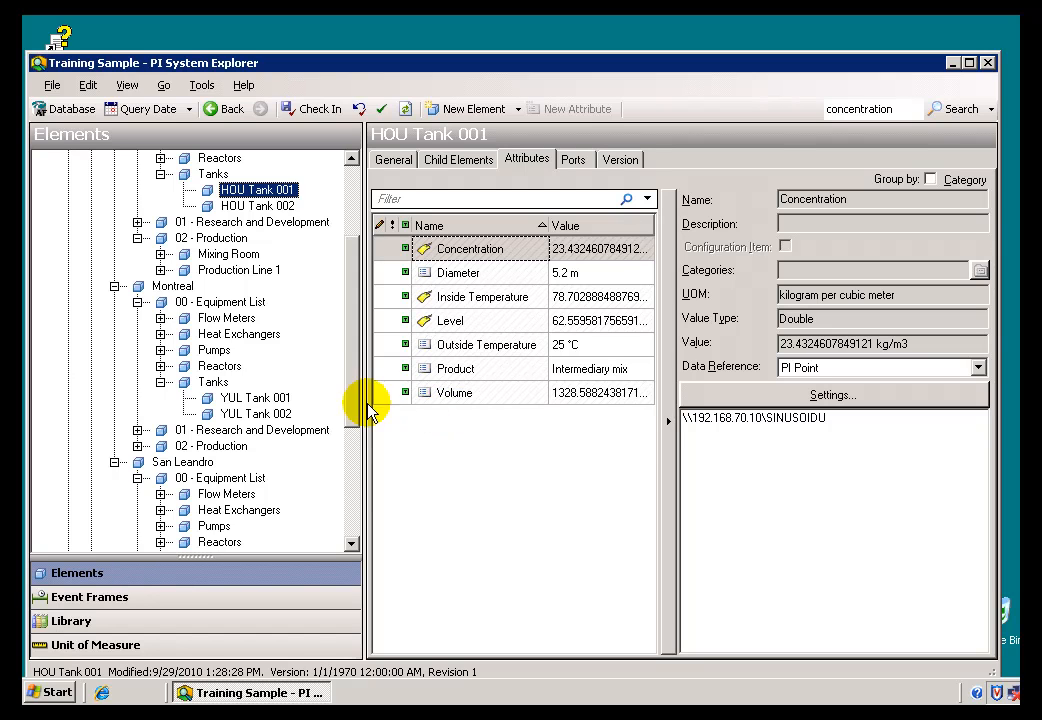
pyautogui.moveTo(304, 352)
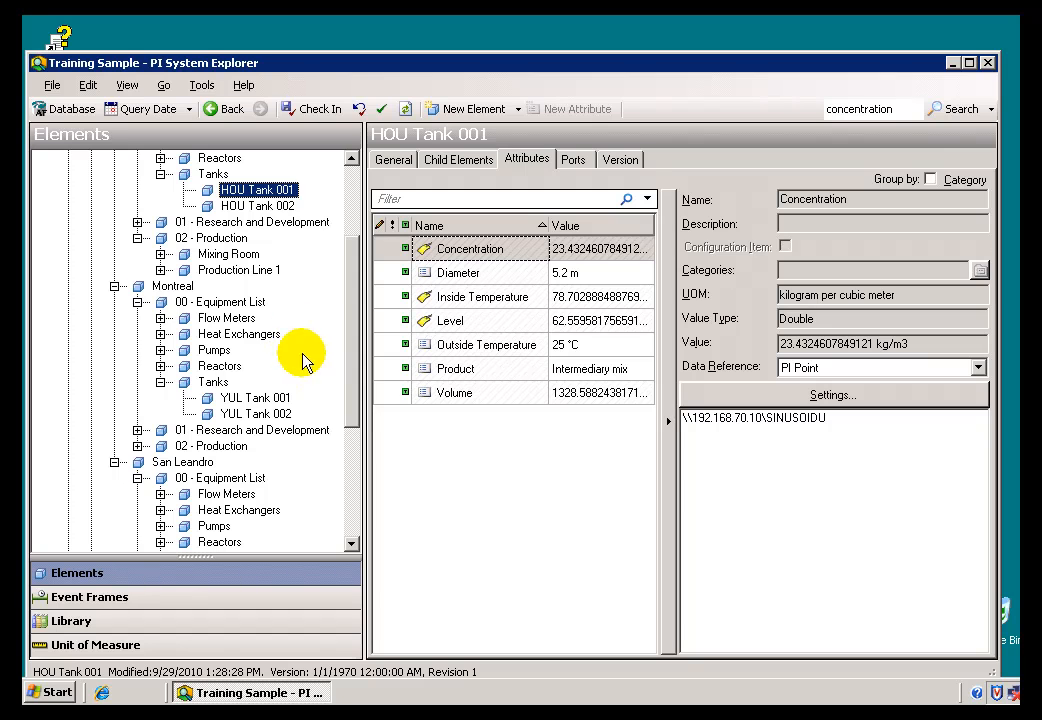
pyautogui.moveTo(420, 470)
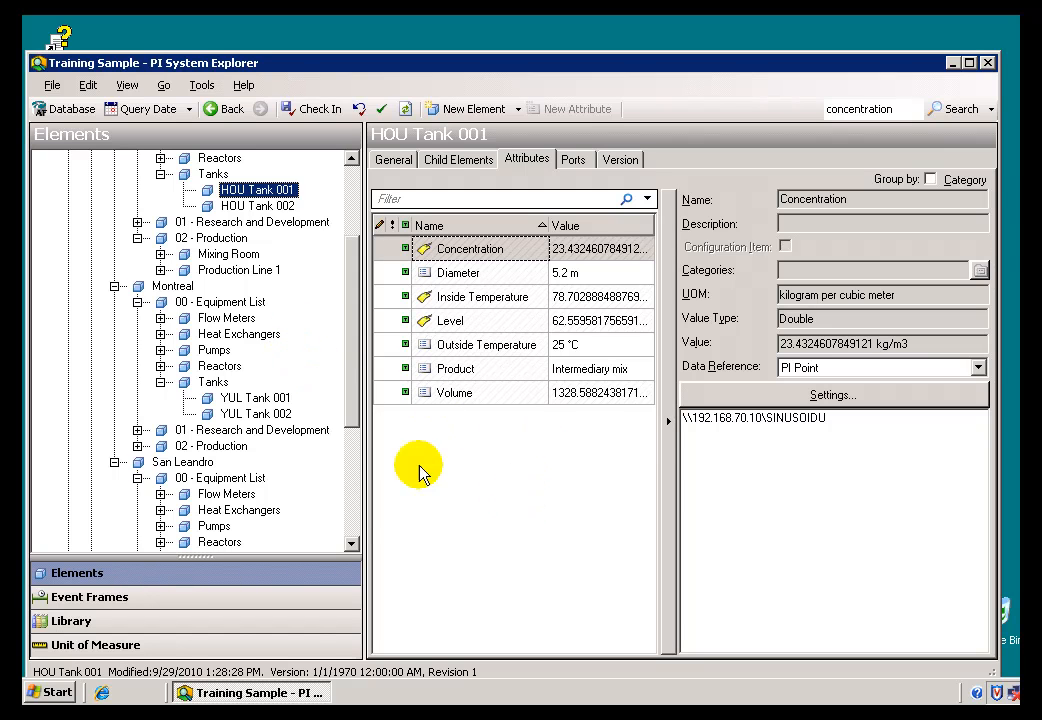
pyautogui.click(256, 396)
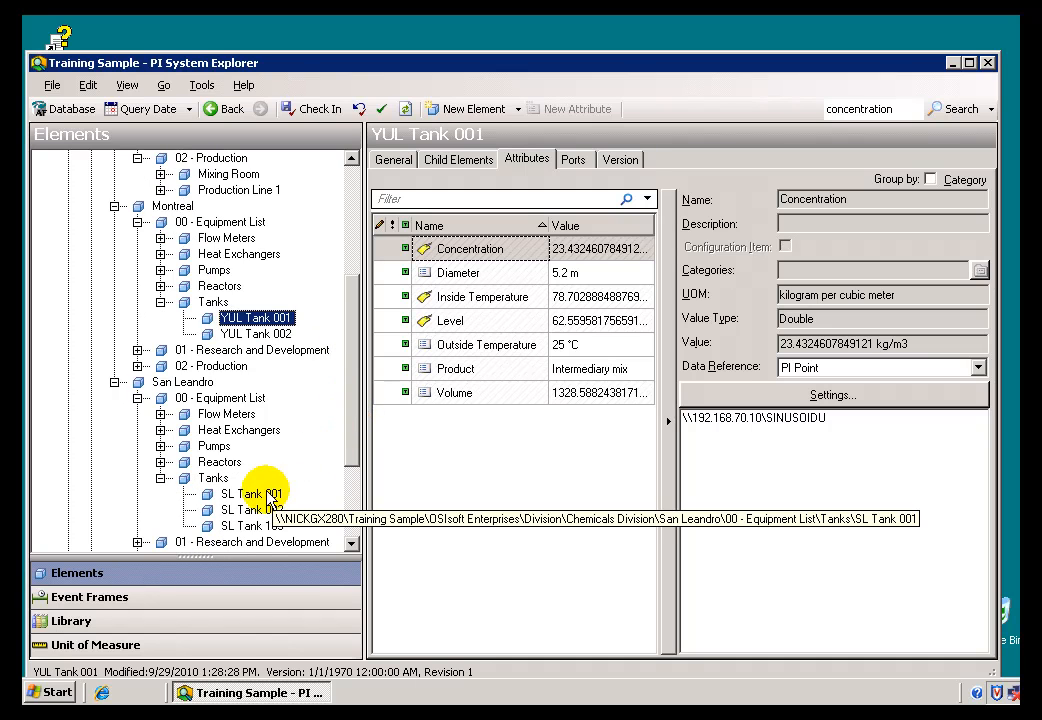
# View the San Leandro tank SL Tank 001, then go to the Library pane.
pyautogui.click(252, 492)
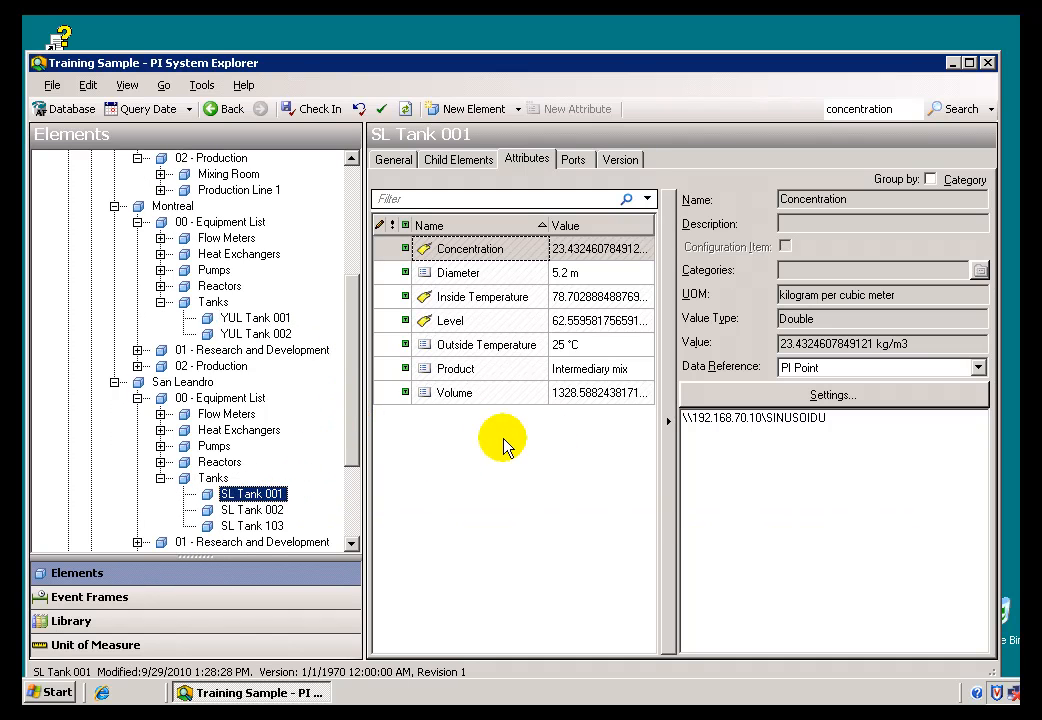
pyautogui.moveTo(460, 436)
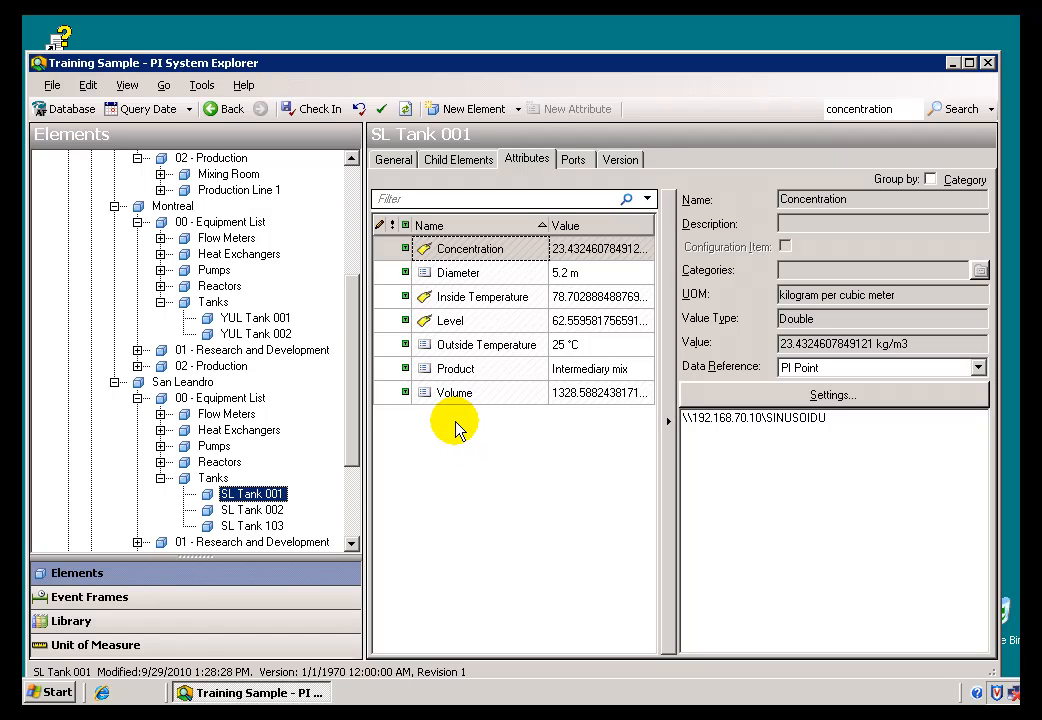
pyautogui.moveTo(128, 586)
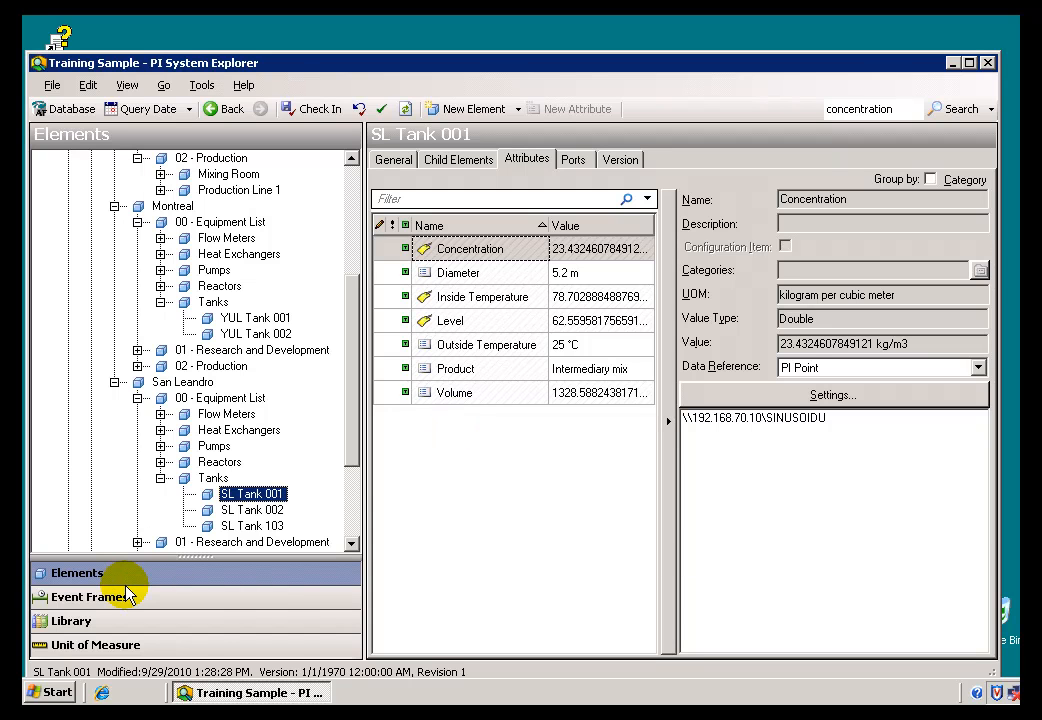
pyautogui.click(72, 620)
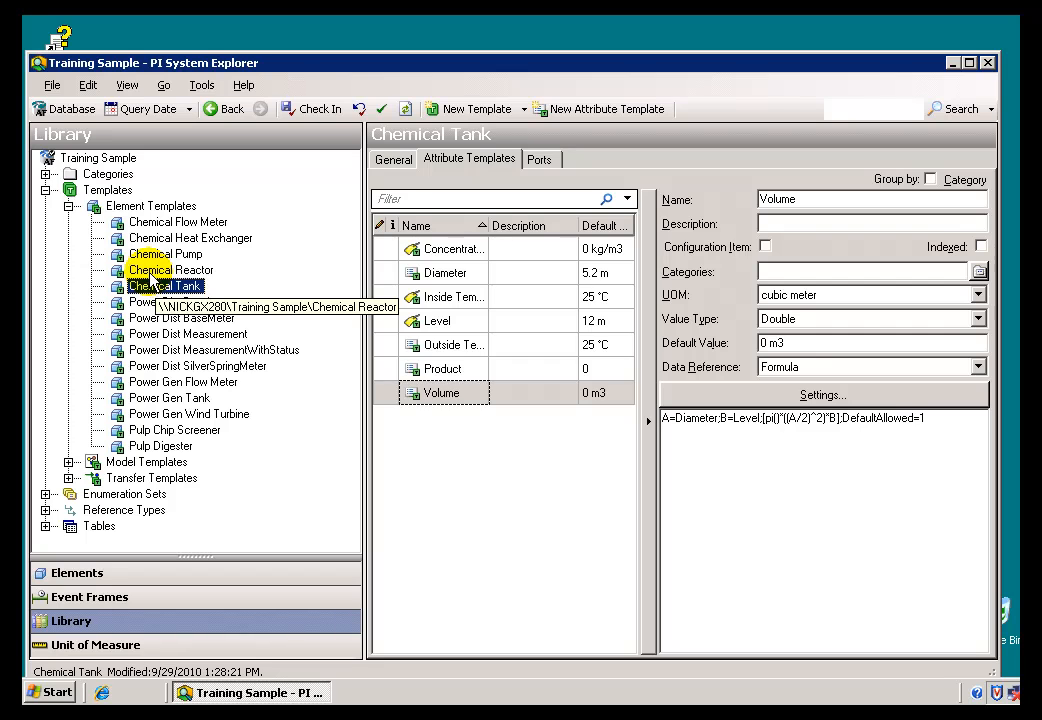
# Review the Chemical Reactor, Chemical Tank and Power Gen Tank element templates.
pyautogui.click(170, 270)
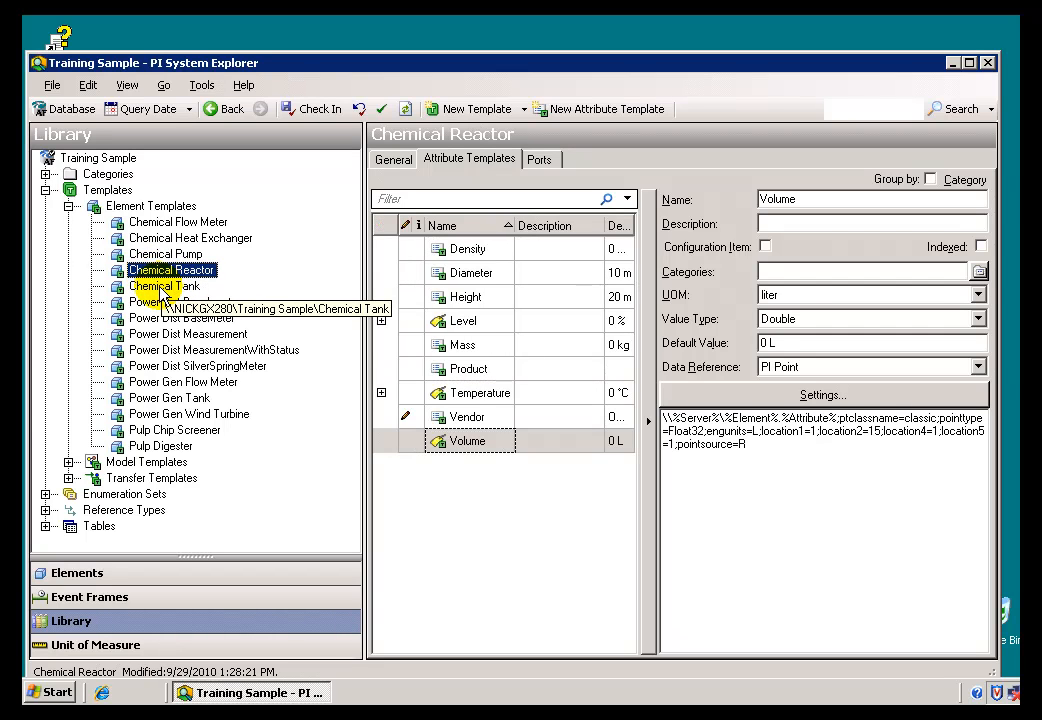
pyautogui.click(164, 286)
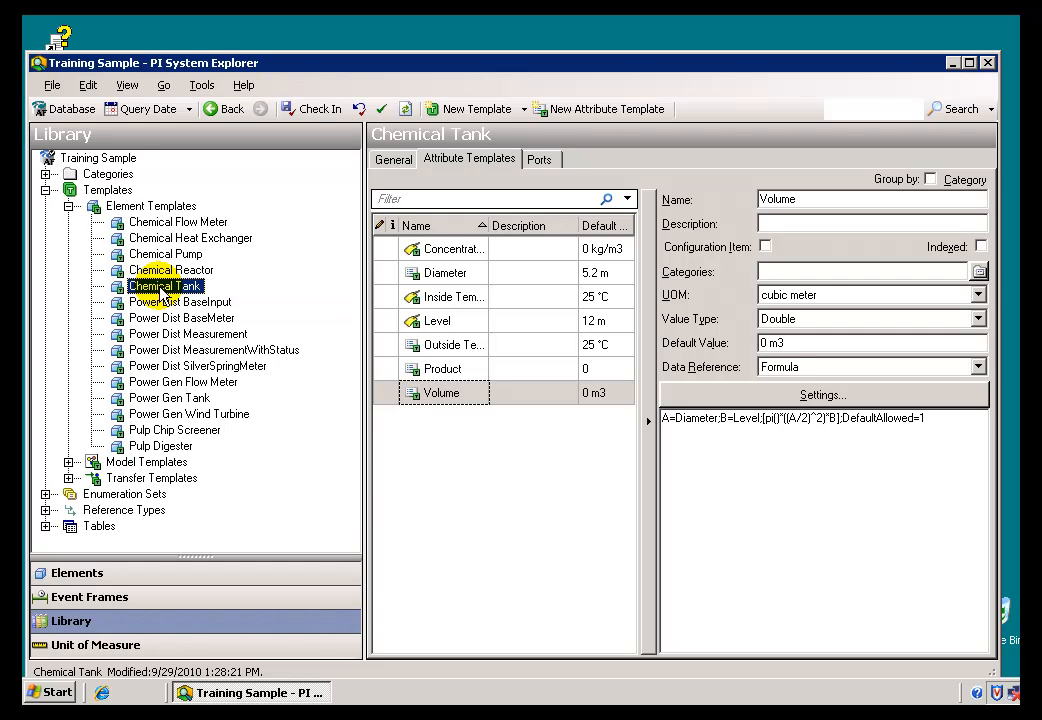
pyautogui.click(172, 270)
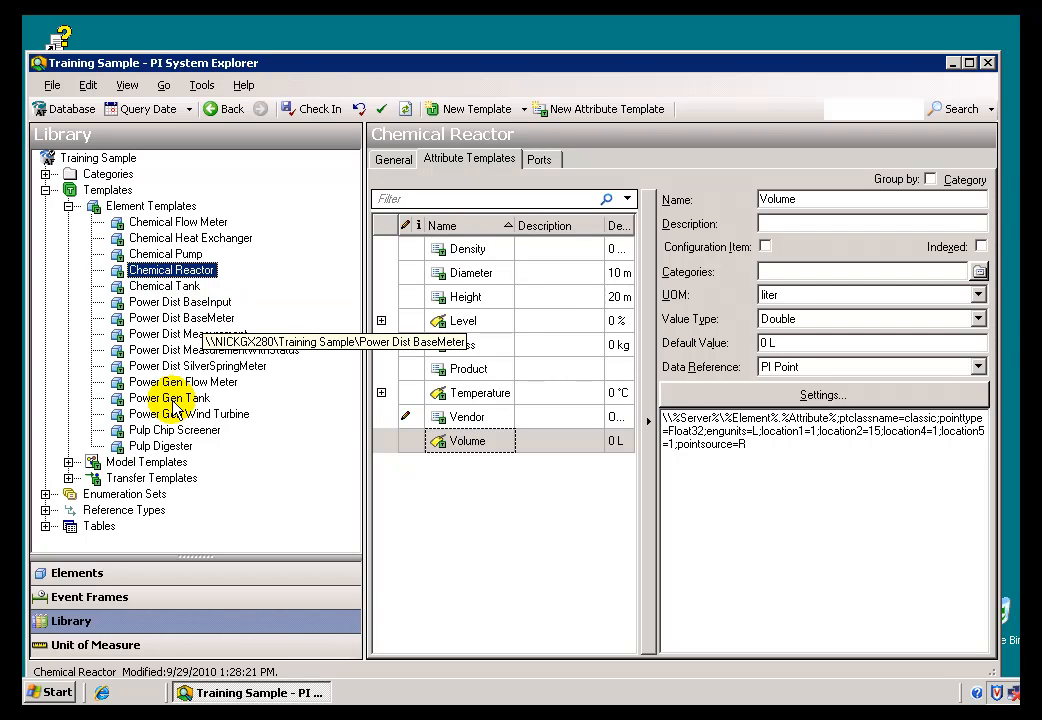
pyautogui.click(168, 398)
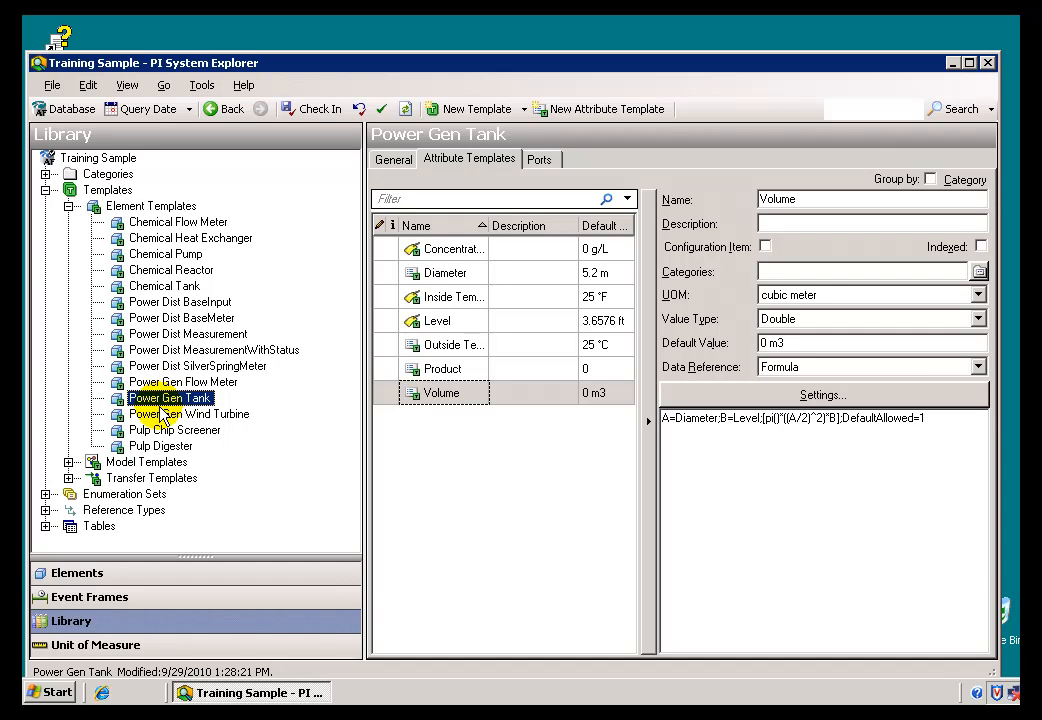
pyautogui.moveTo(188, 414)
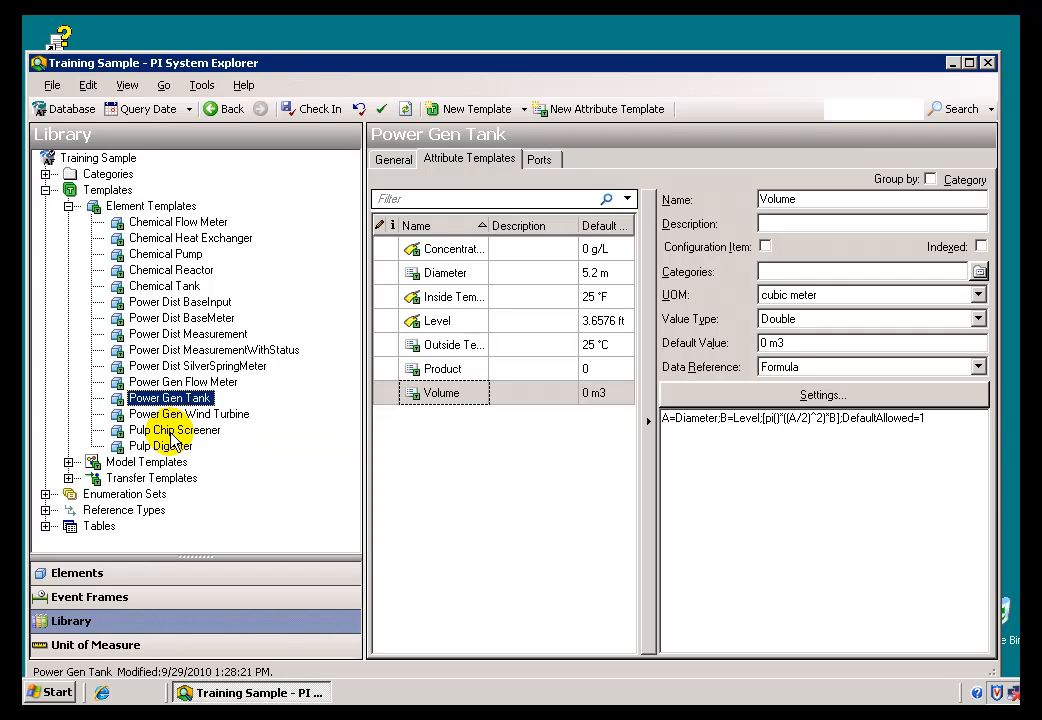
pyautogui.moveTo(108, 528)
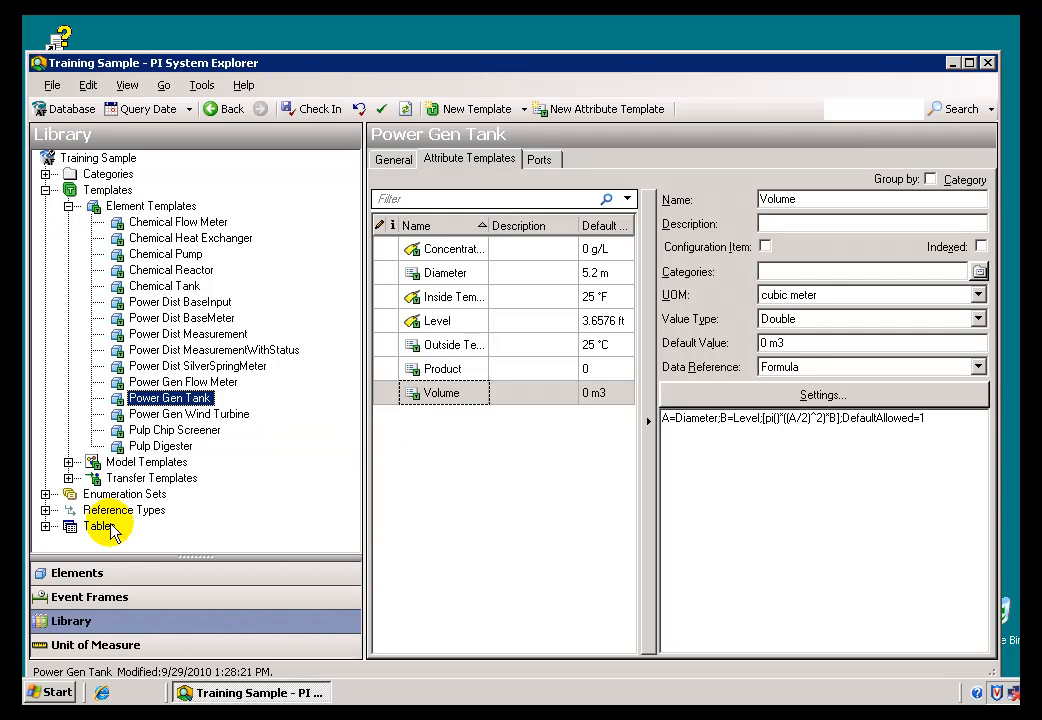
pyautogui.moveTo(70, 630)
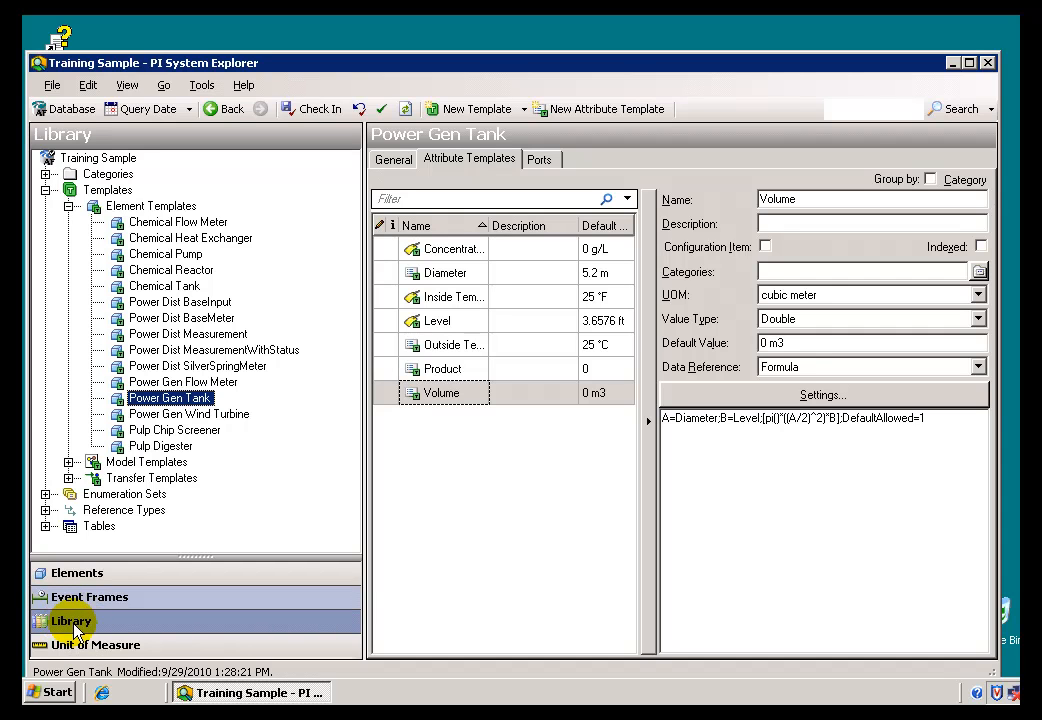
pyautogui.moveTo(76, 572)
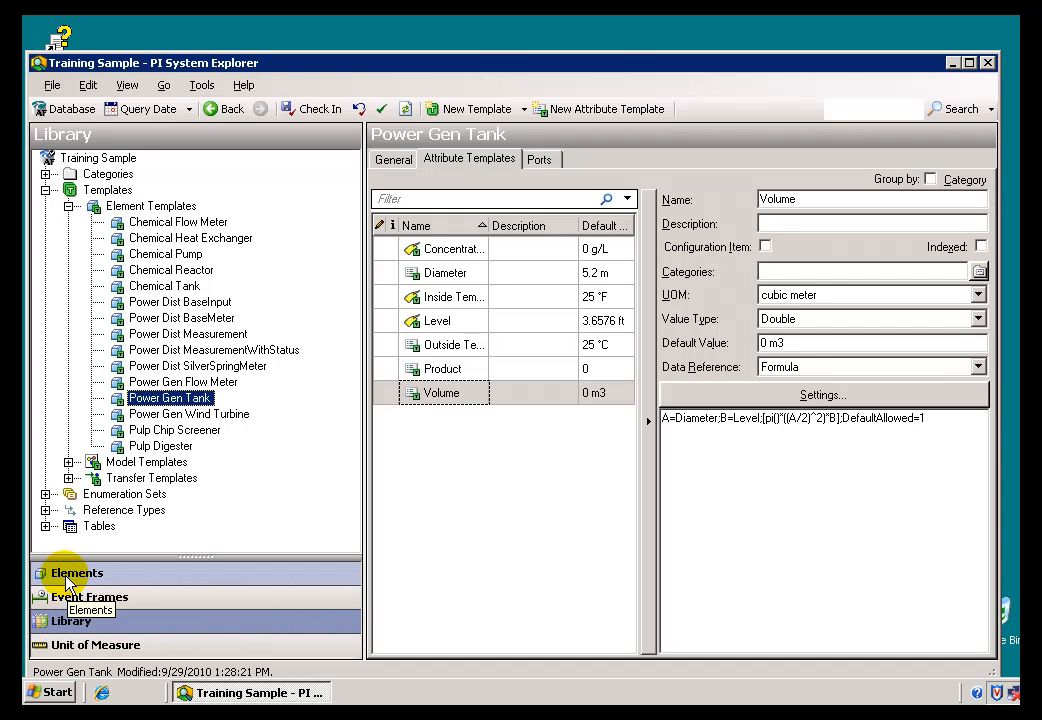
# Return through Elements and Library, then bring up the Select Database list.
pyautogui.click(76, 572)
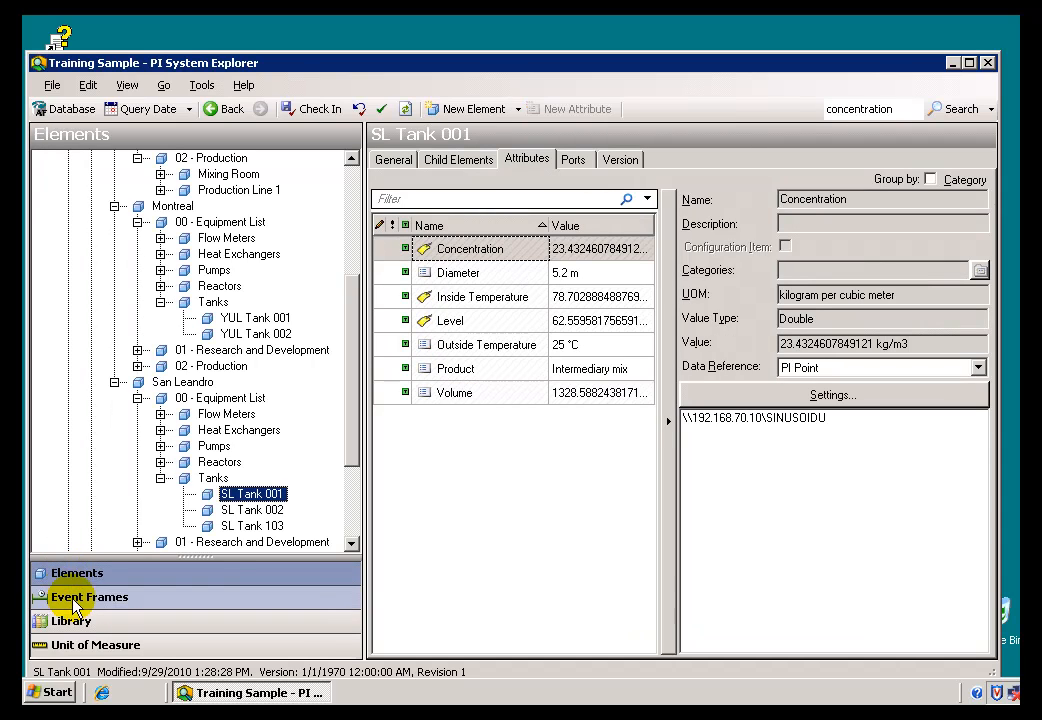
pyautogui.click(72, 620)
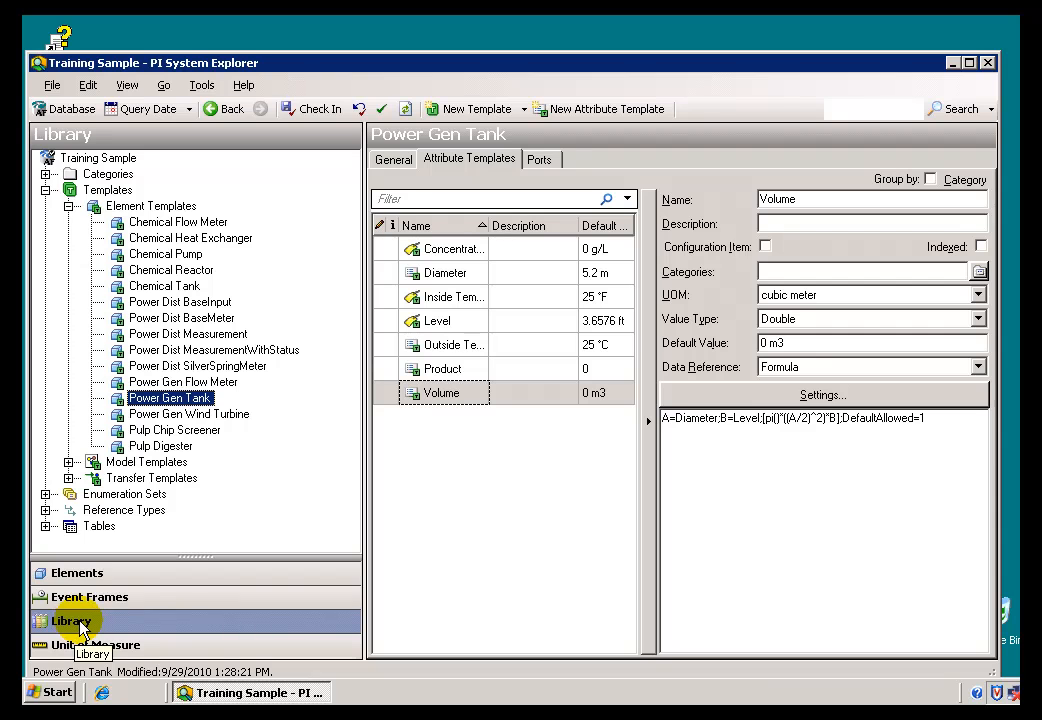
pyautogui.moveTo(64, 108)
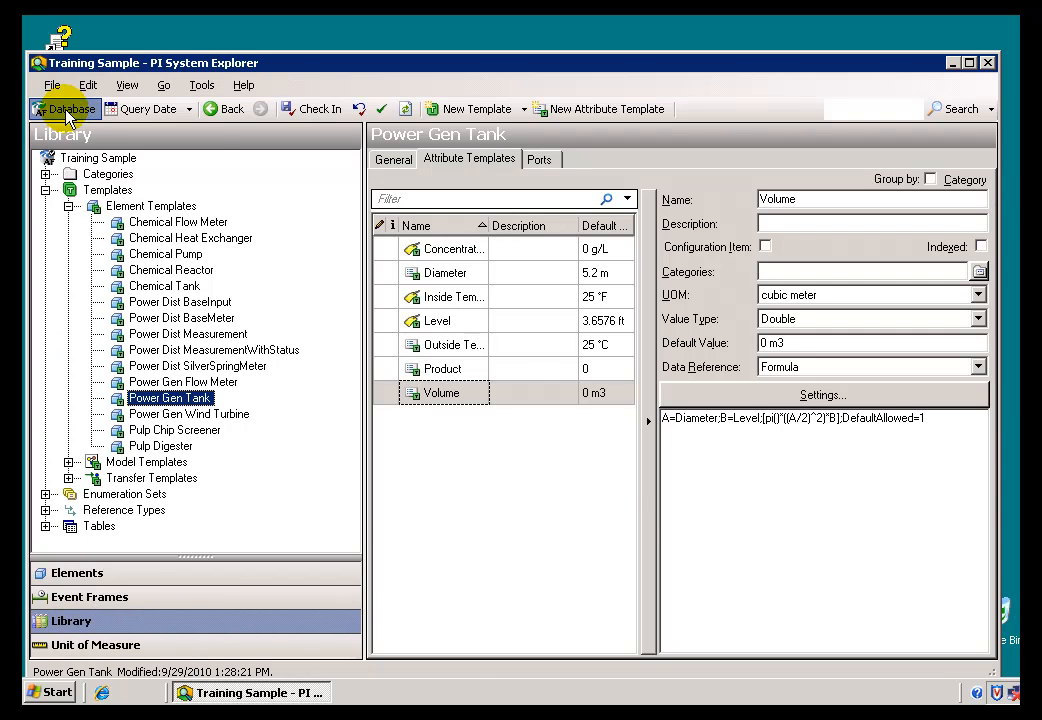
pyautogui.click(64, 108)
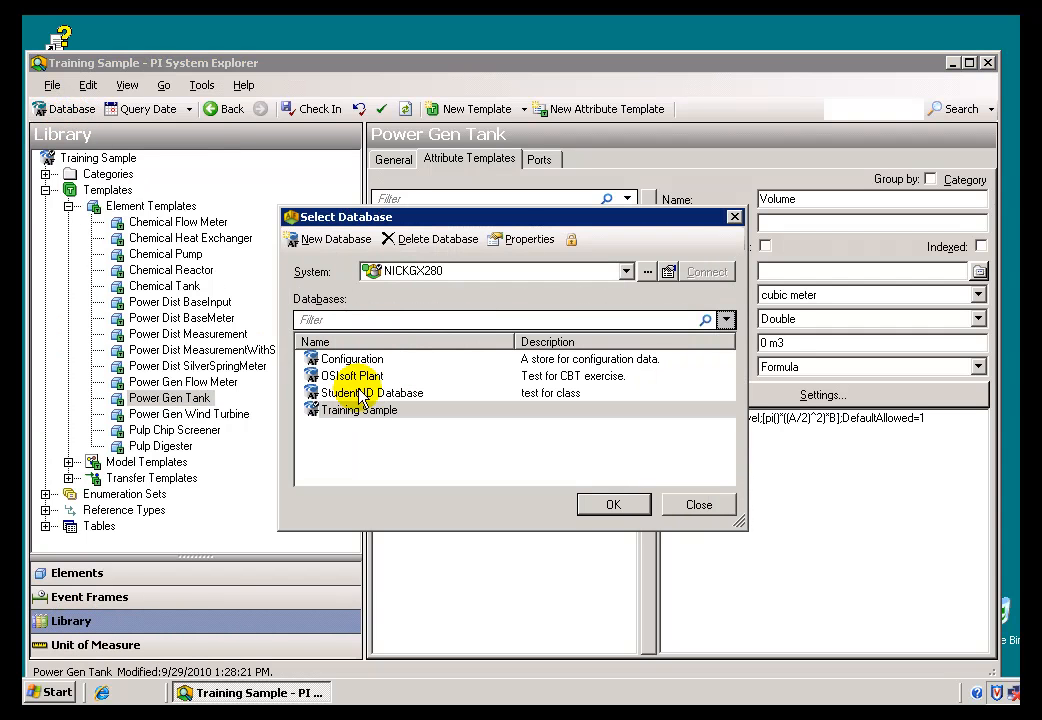
# Open the OSIsoft Plant database and expand Production Area > Production Line 1 to its tanks.
pyautogui.click(614, 504)
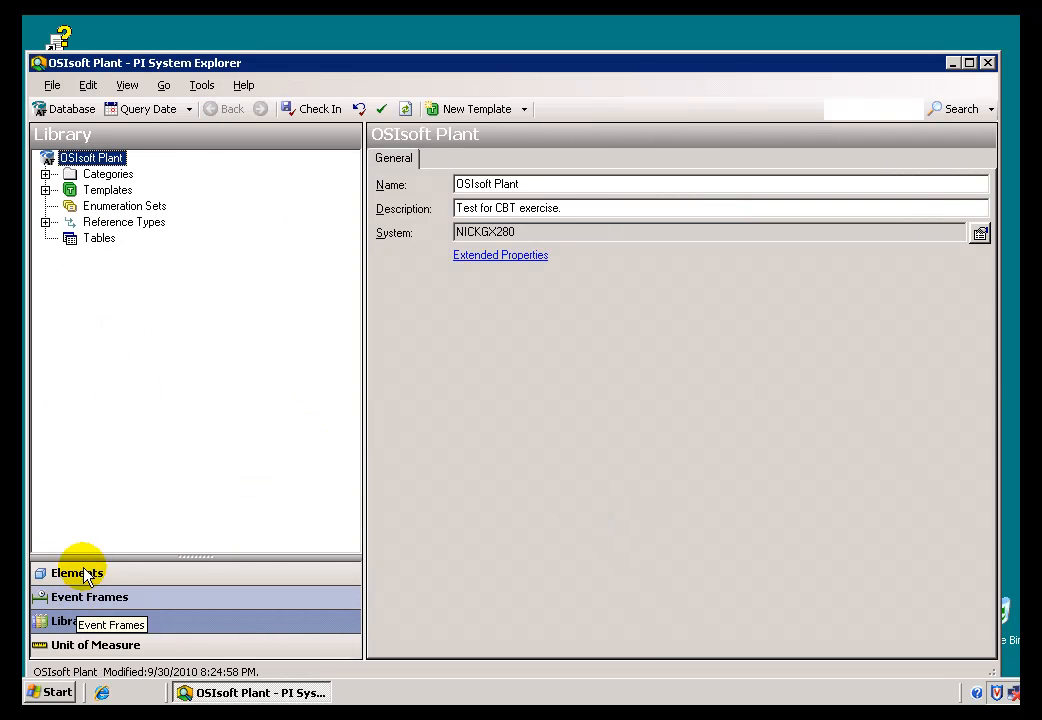
pyautogui.click(76, 572)
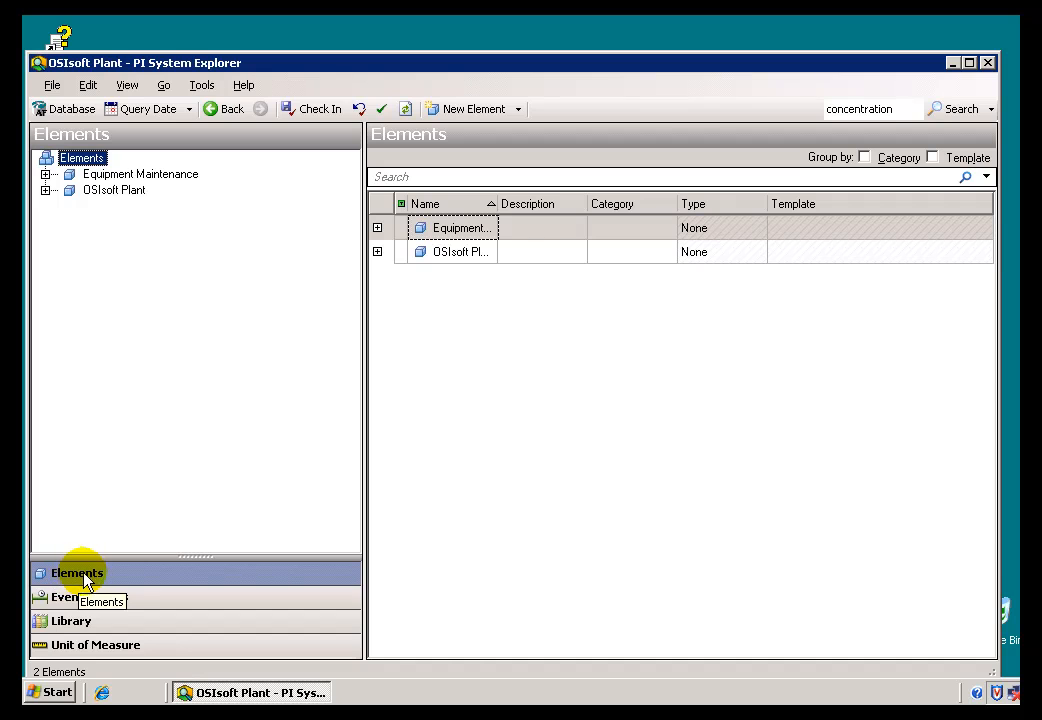
pyautogui.moveTo(52, 186)
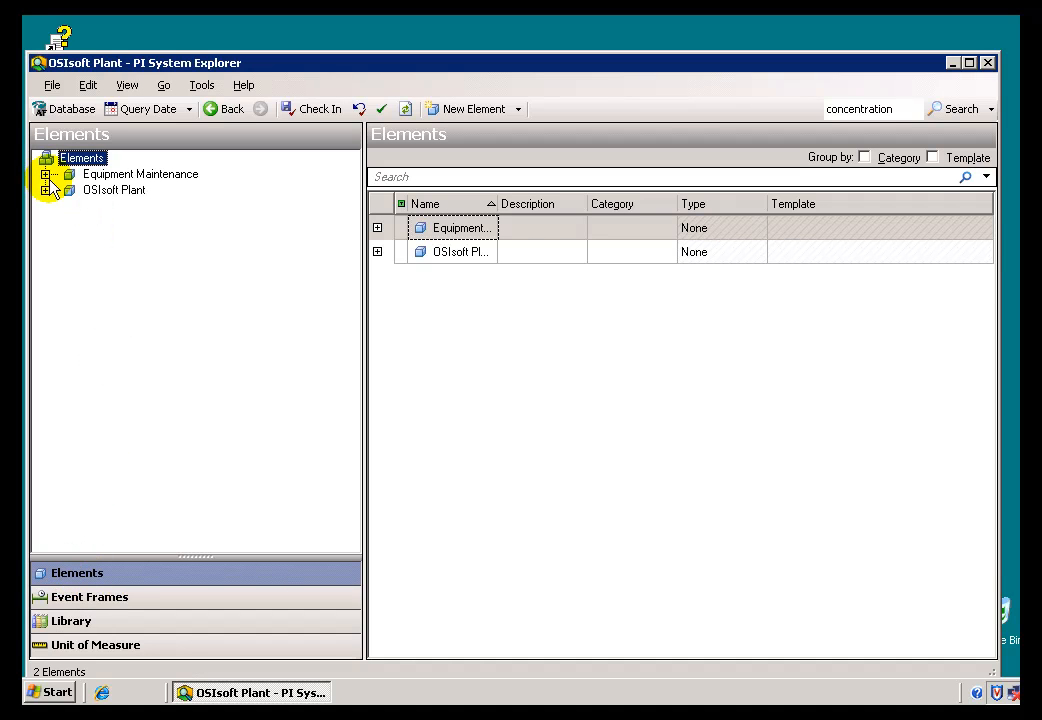
pyautogui.click(46, 204)
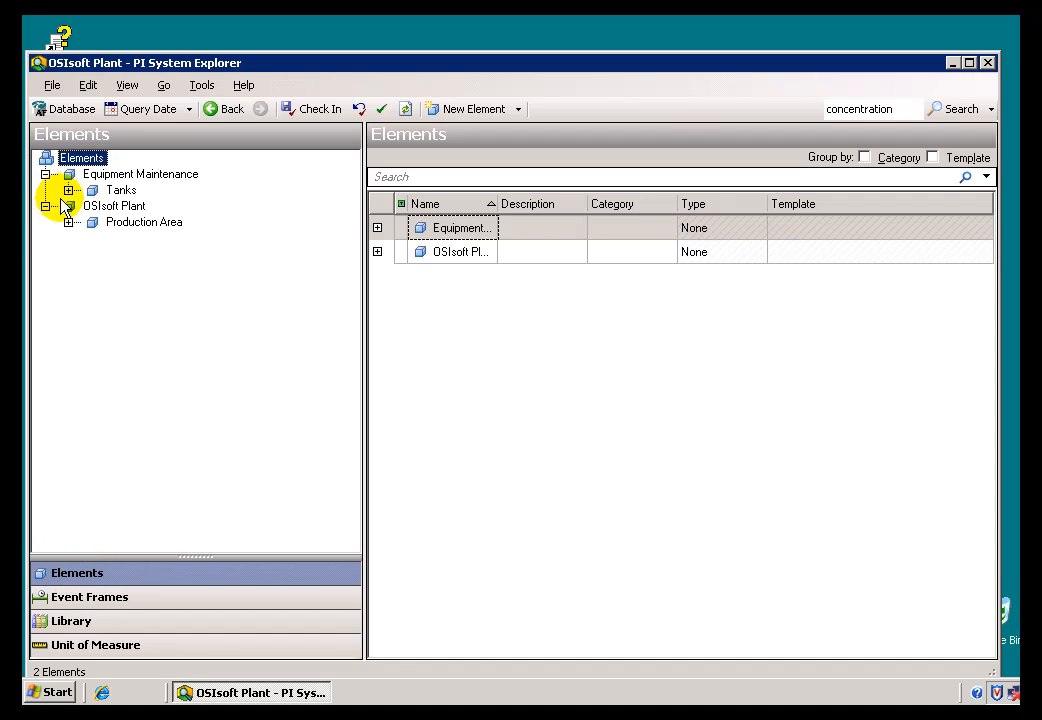
pyautogui.click(76, 222)
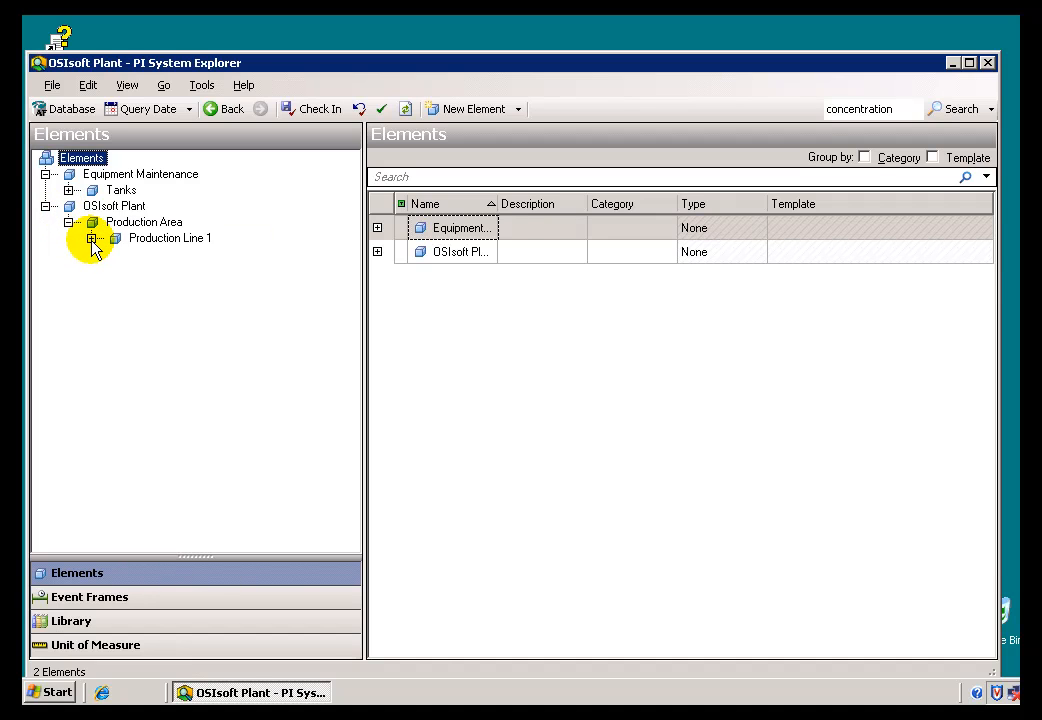
pyautogui.click(92, 238)
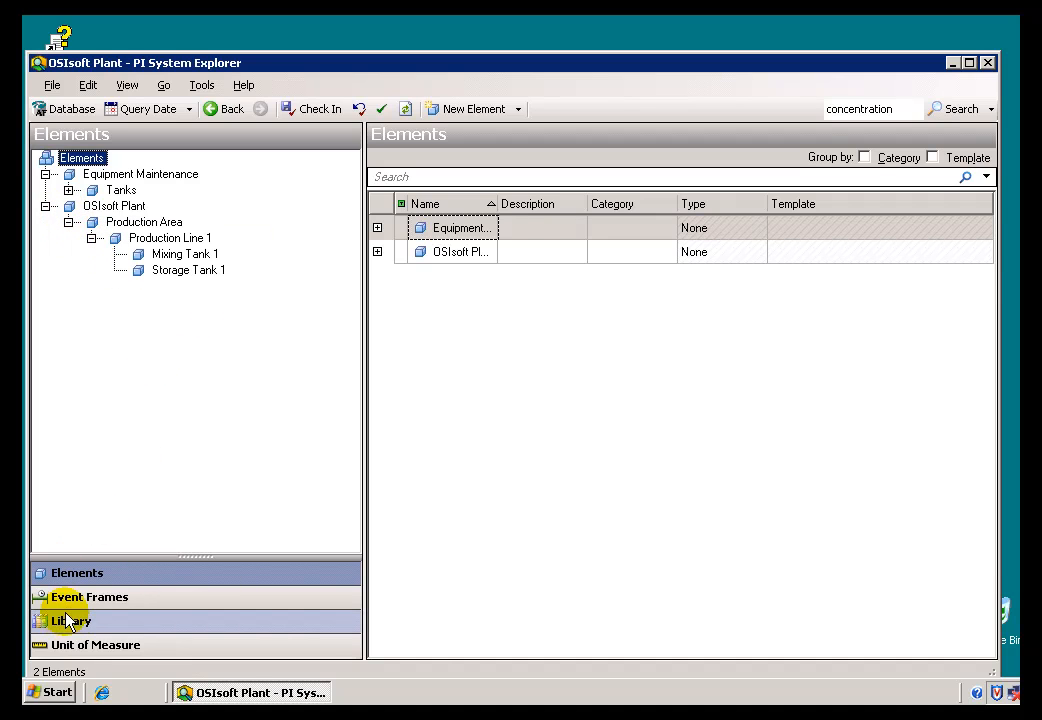
pyautogui.click(70, 620)
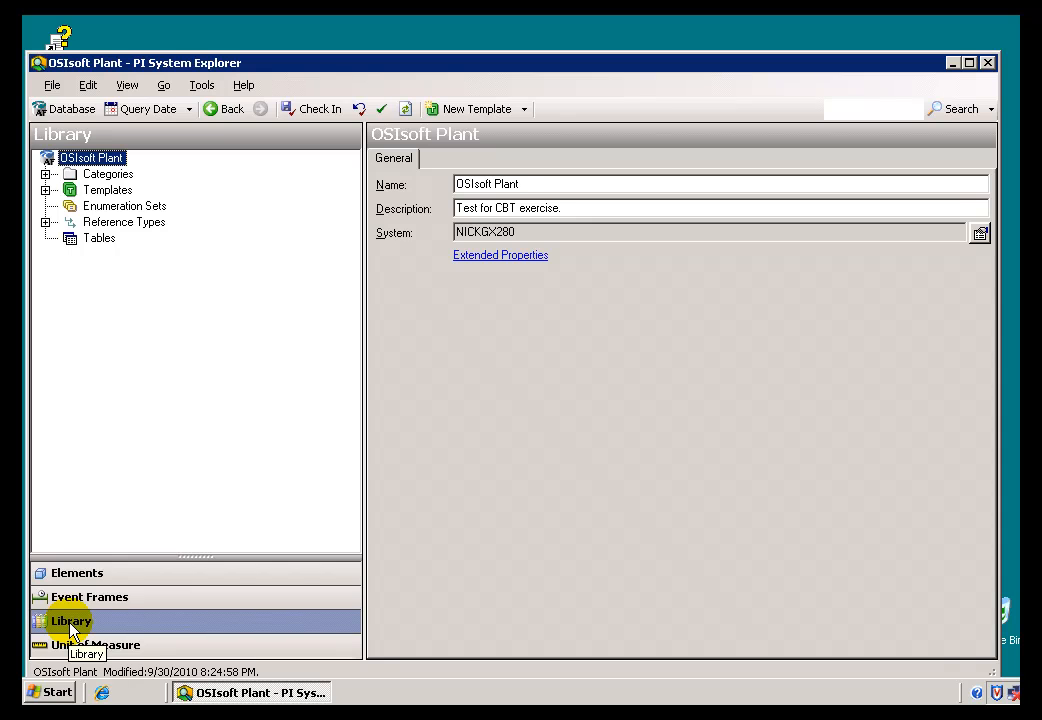
pyautogui.moveTo(48, 196)
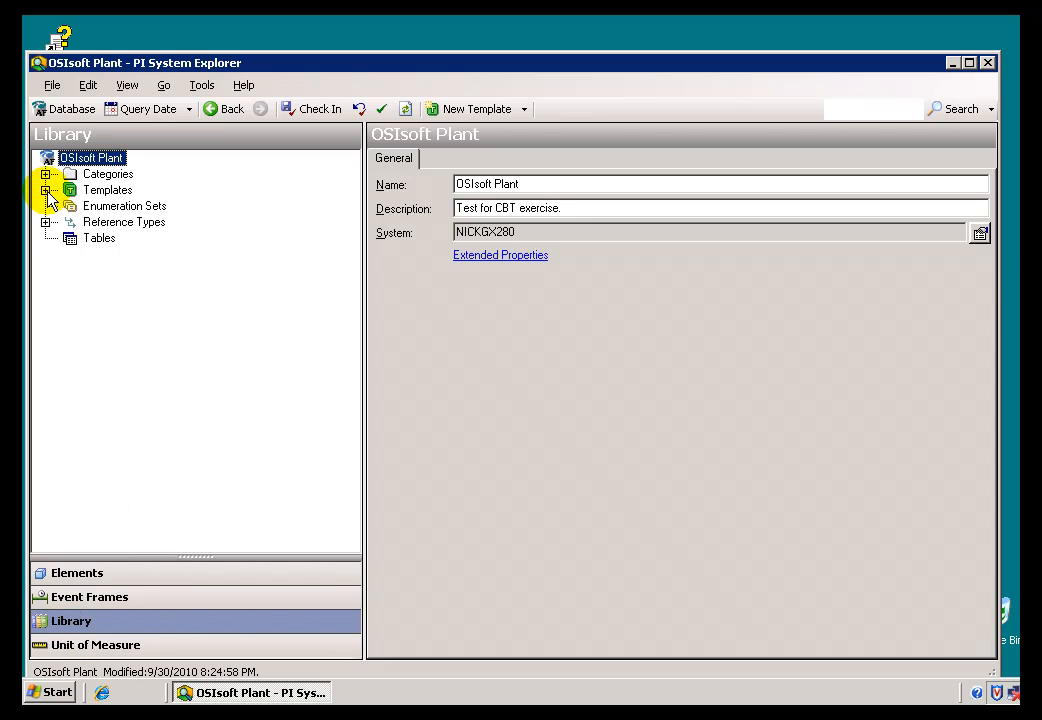
# Show the empty Element Templates list, start a new template and cancel it unsaved.
pyautogui.click(48, 190)
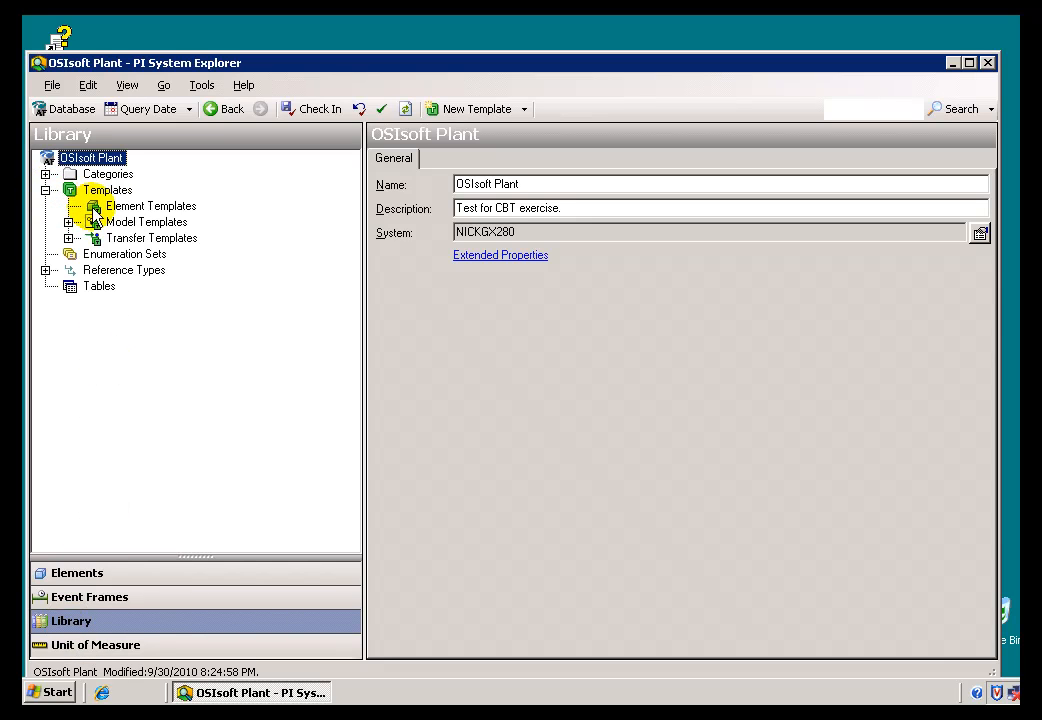
pyautogui.click(152, 204)
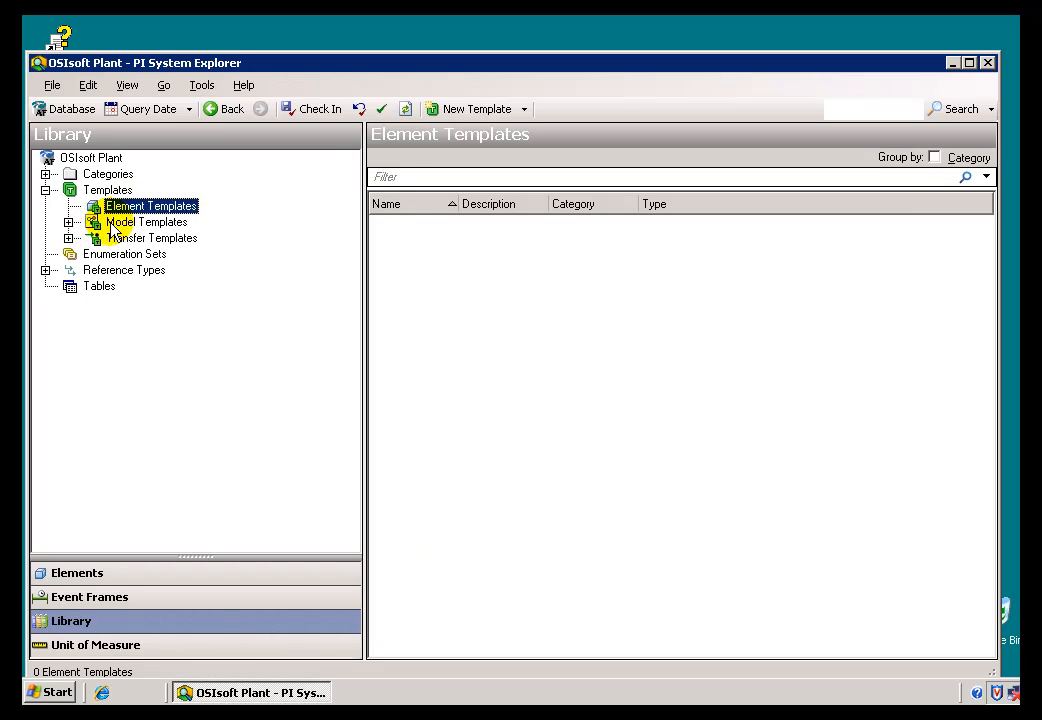
pyautogui.moveTo(120, 222)
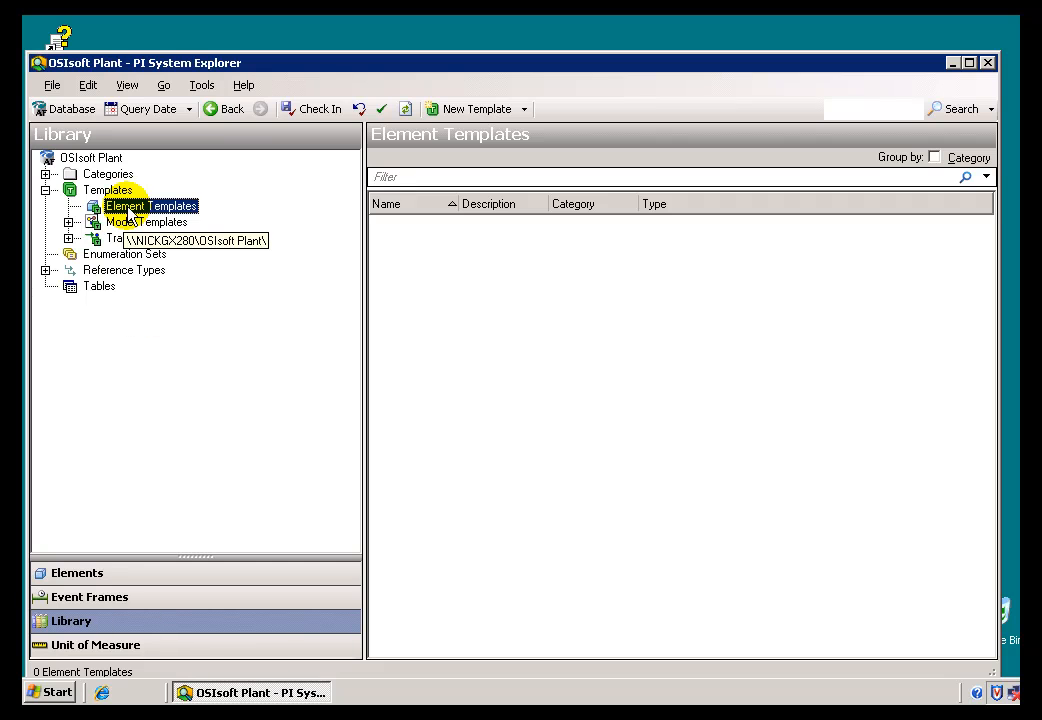
pyautogui.rightClick(150, 206)
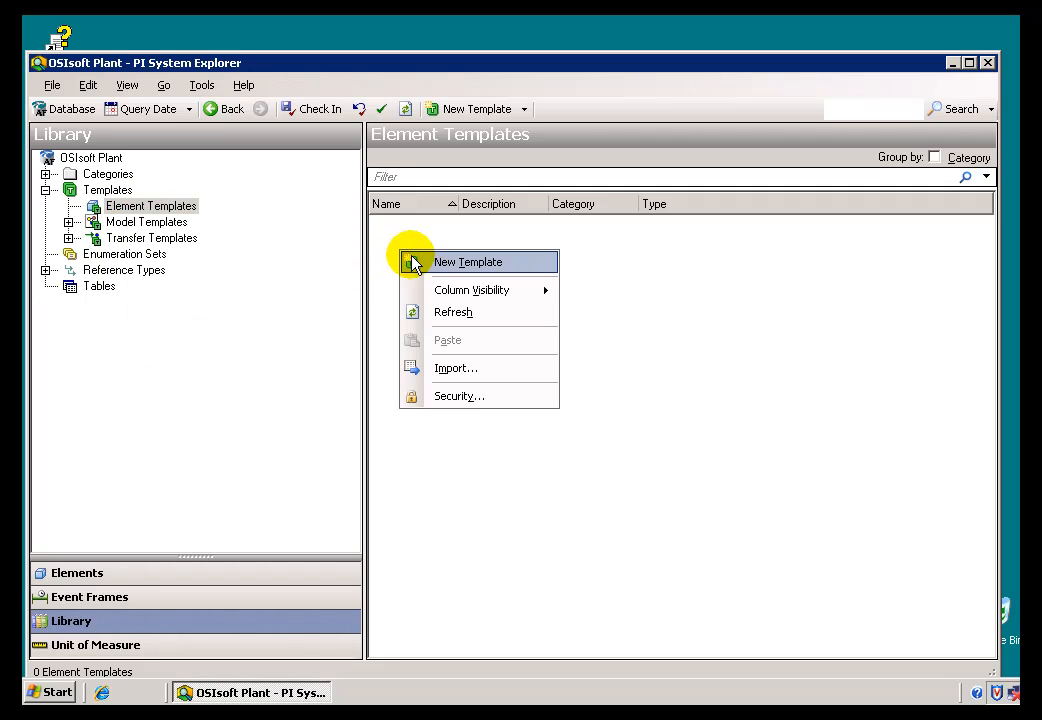
pyautogui.moveTo(452, 264)
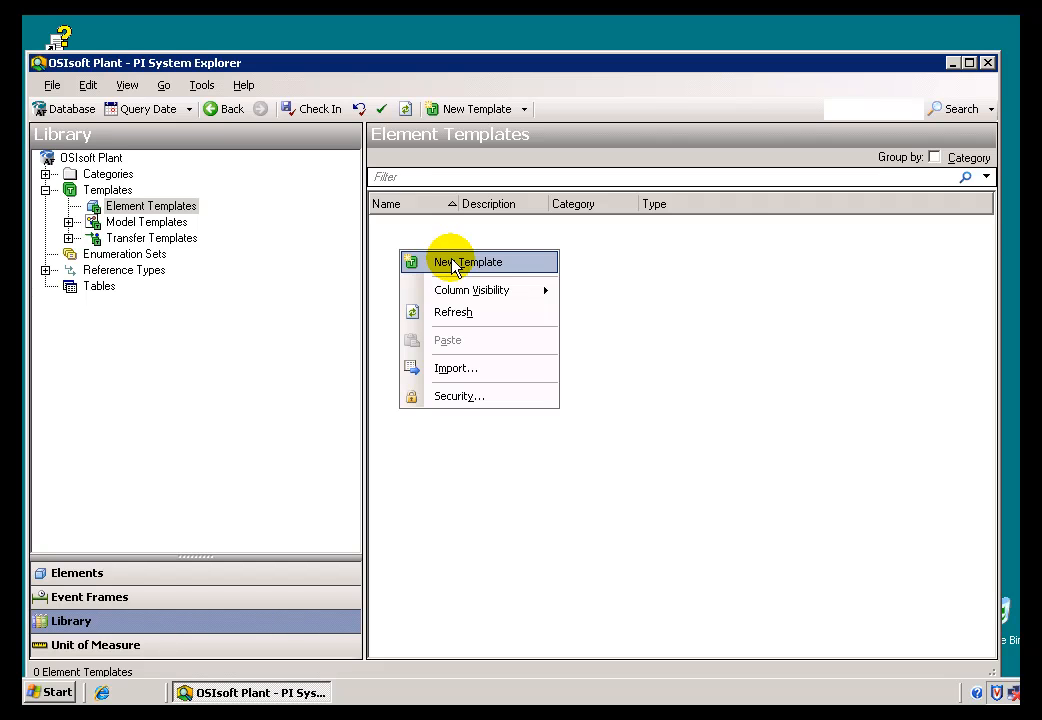
pyautogui.click(470, 260)
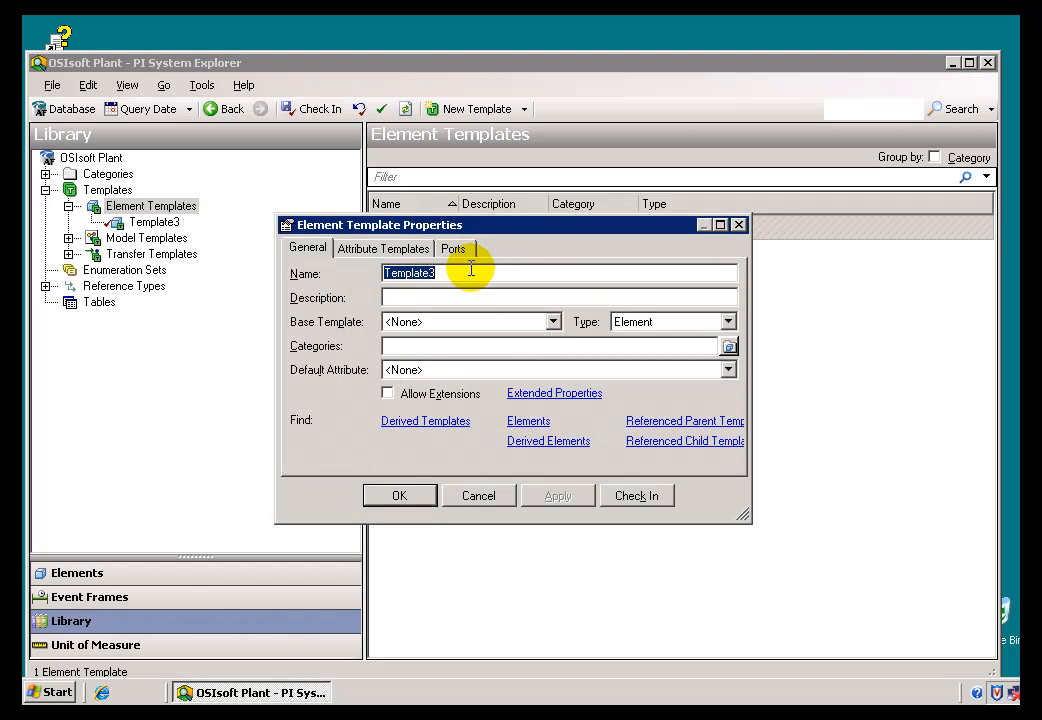
pyautogui.moveTo(478, 496)
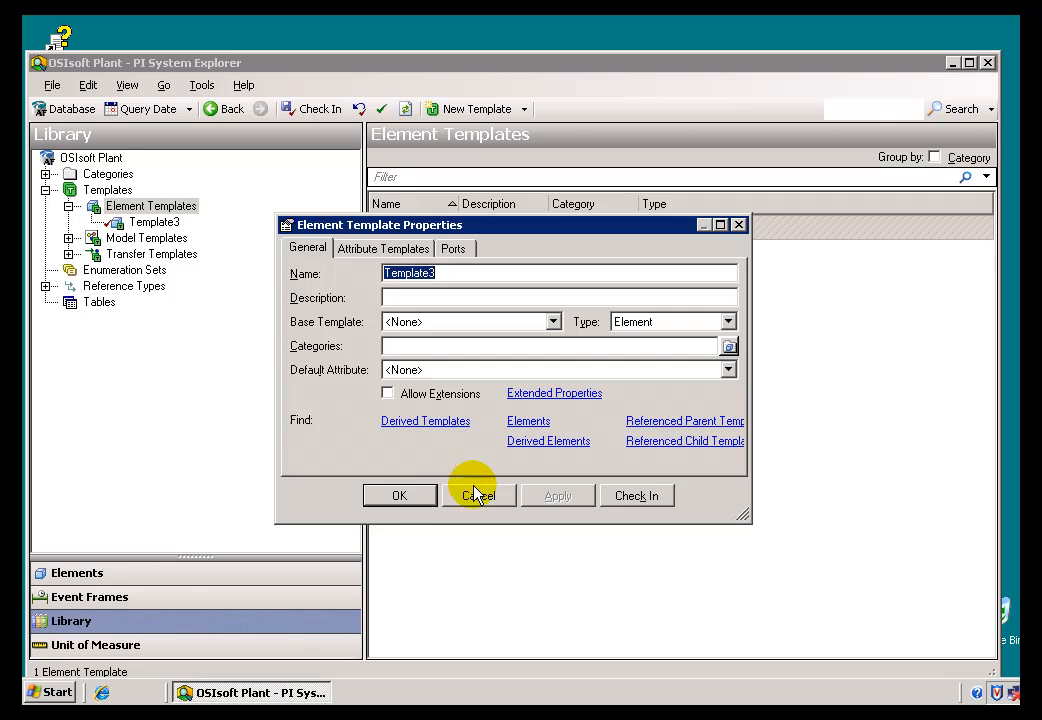
pyautogui.click(478, 496)
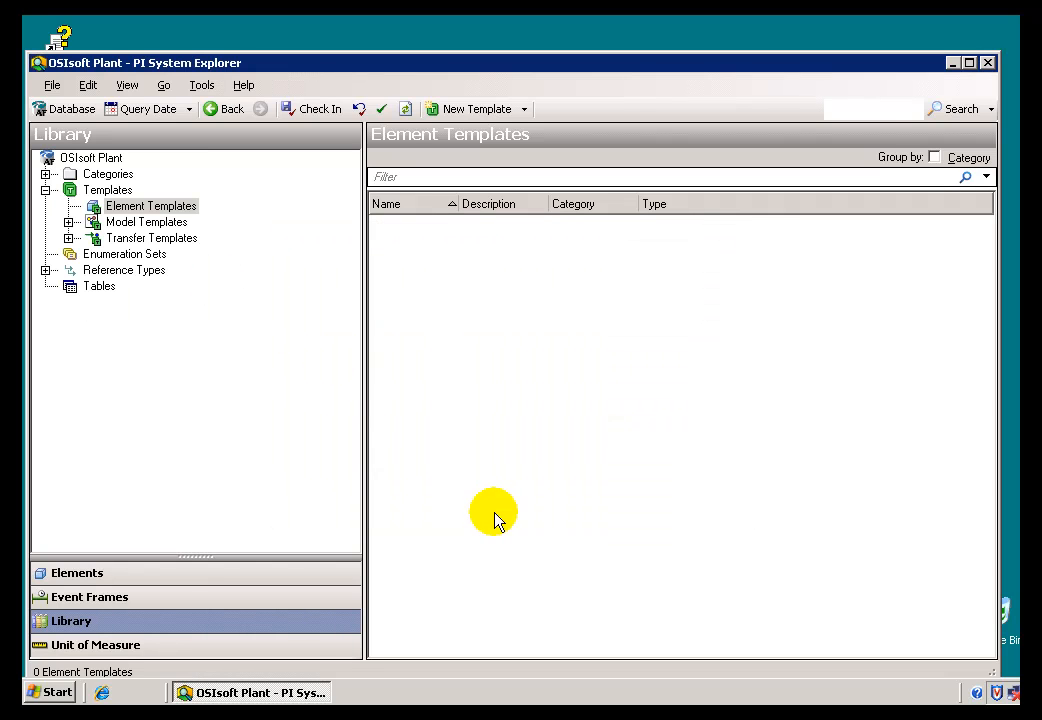
pyautogui.rightClick(150, 204)
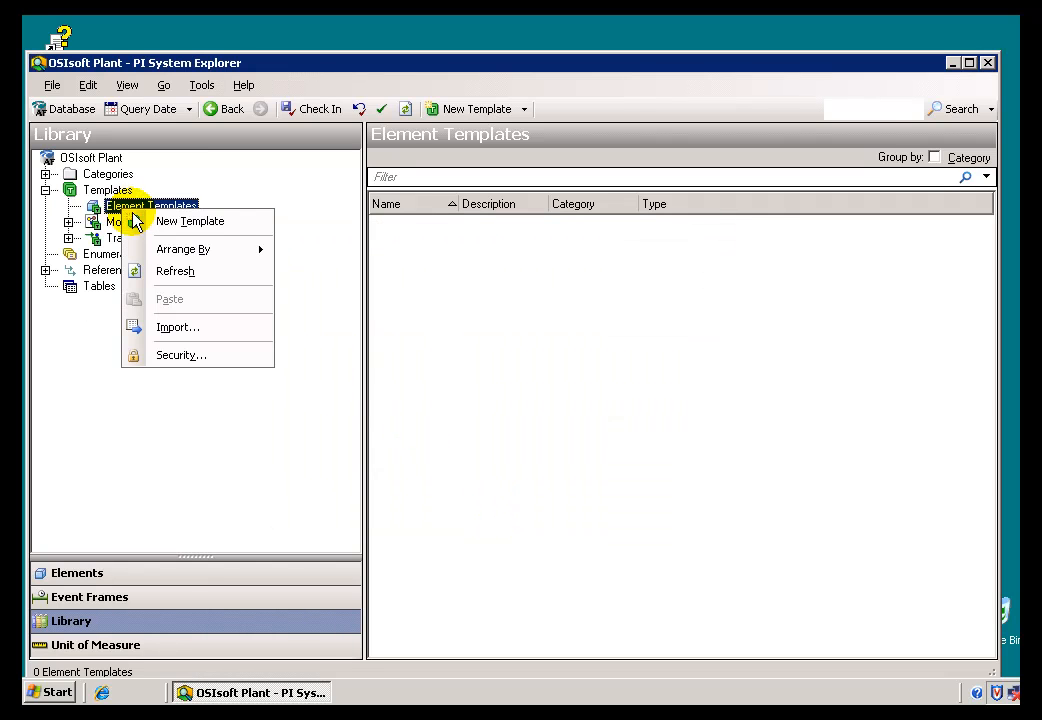
# Create a new element template named 'my Tank' and check it in.
pyautogui.click(190, 220)
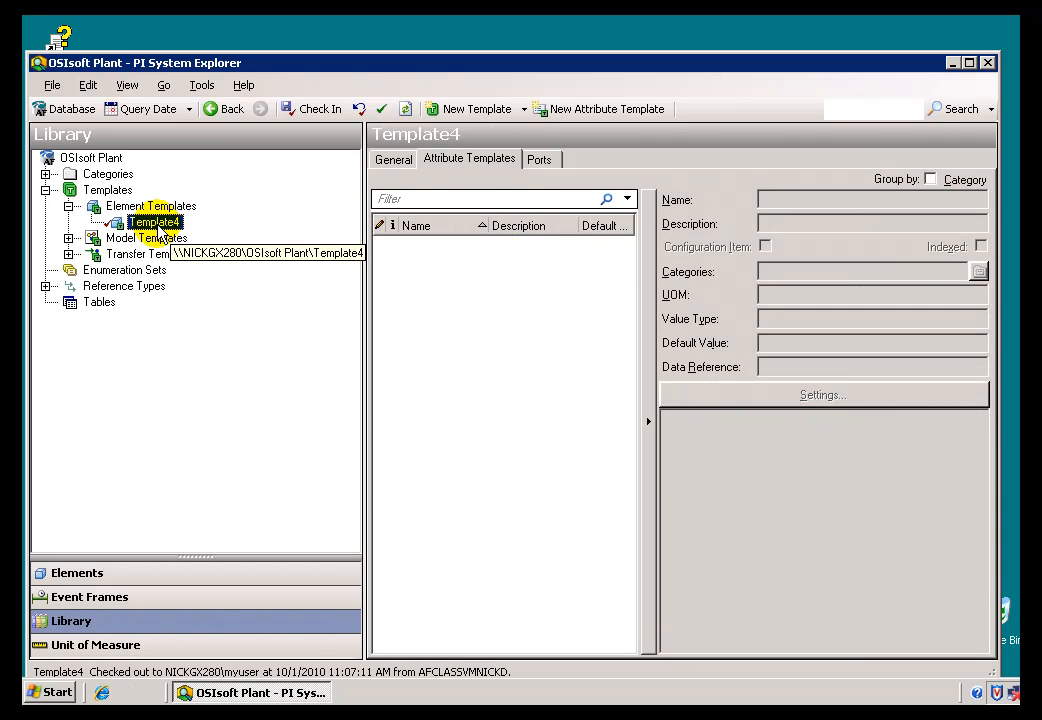
pyautogui.click(392, 160)
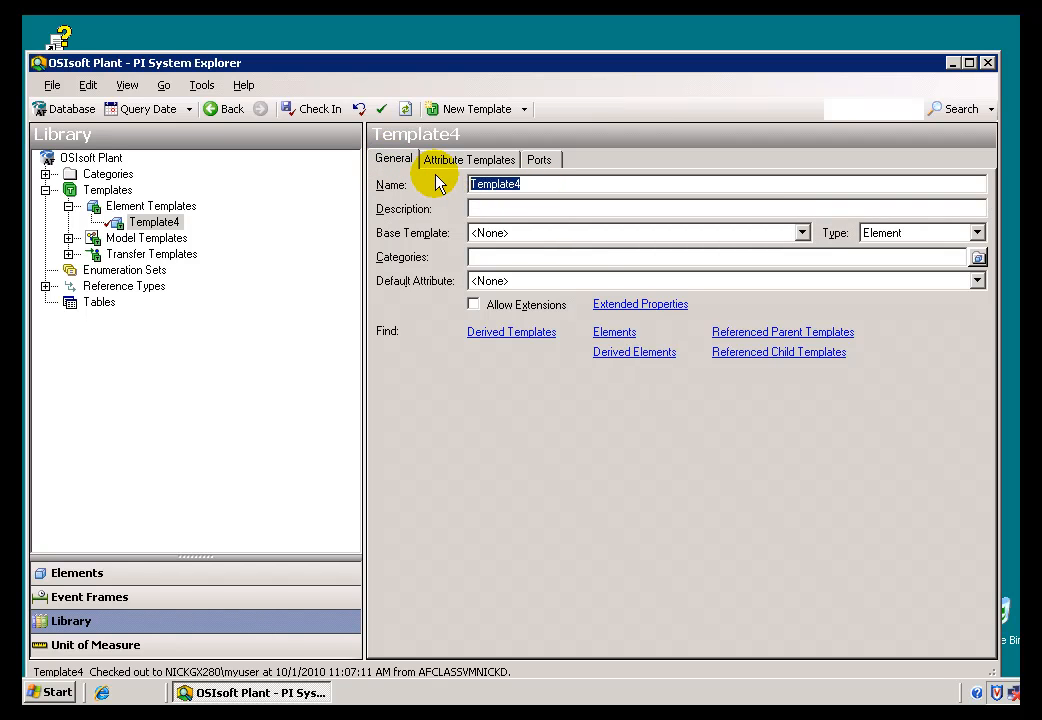
pyautogui.write('my')
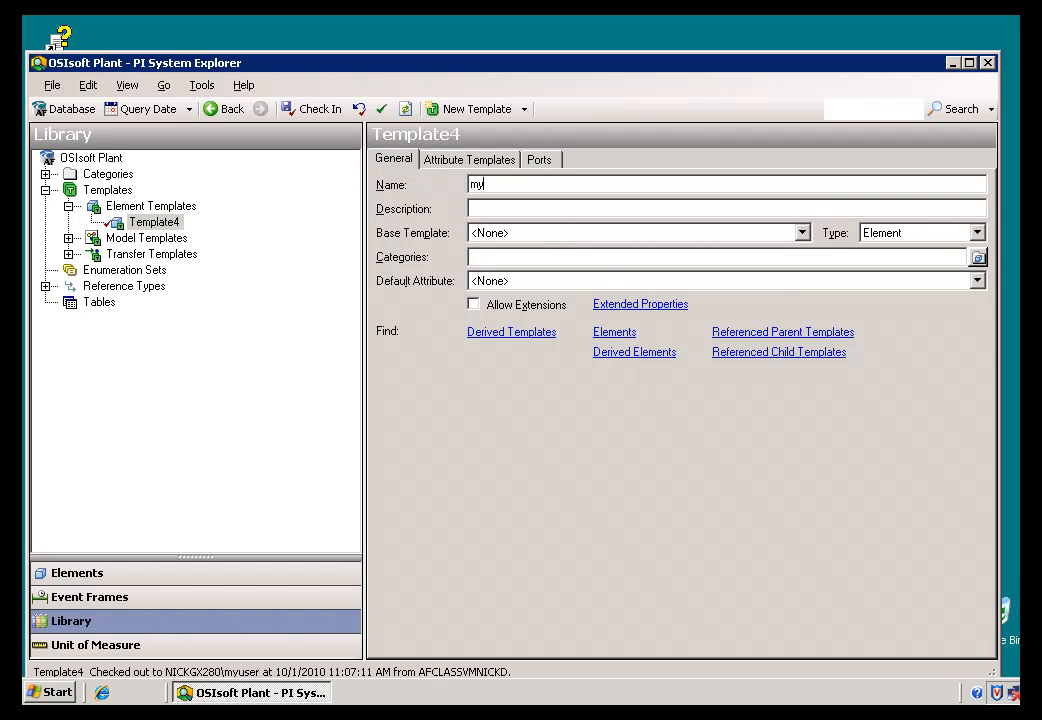
pyautogui.write('Tar')
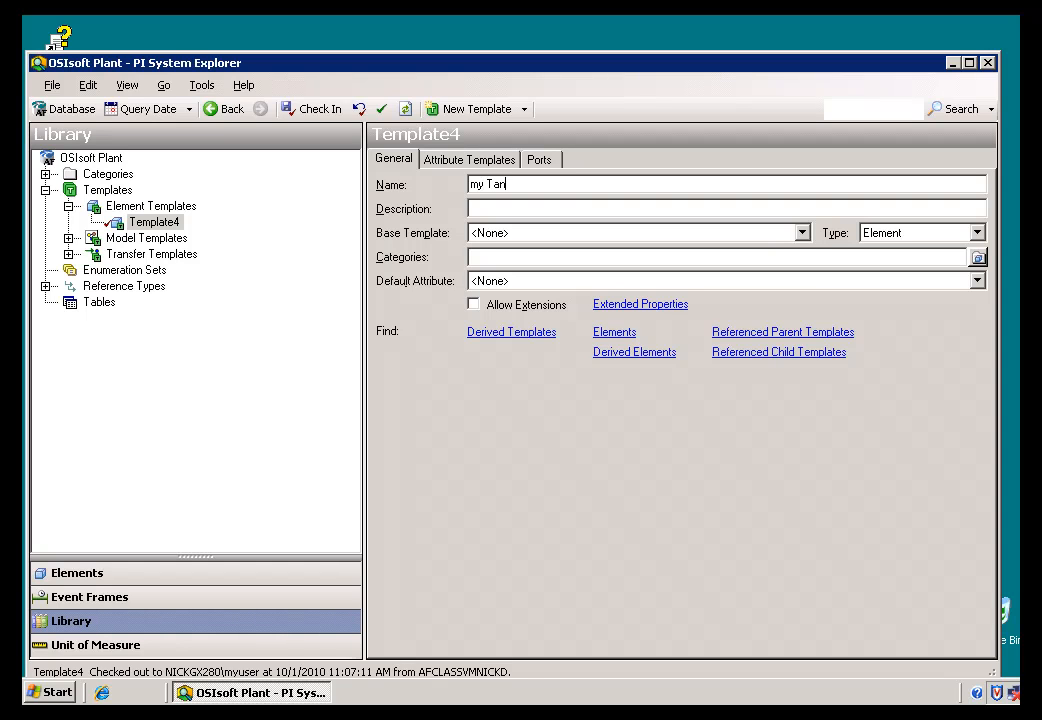
pyautogui.write('k')
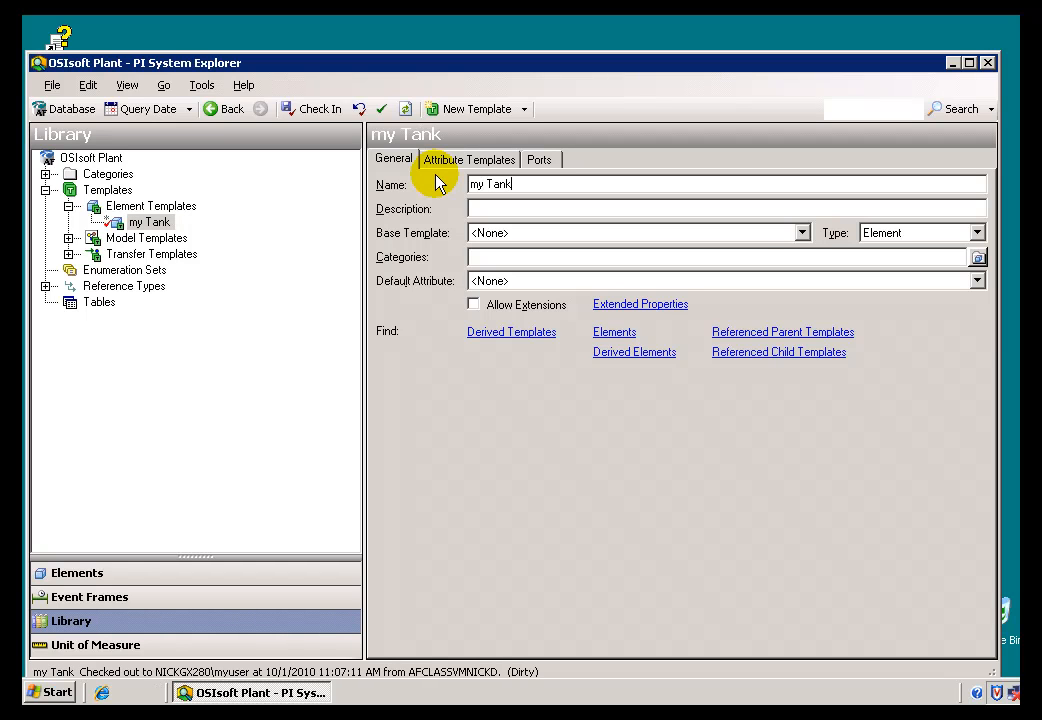
pyautogui.moveTo(320, 108)
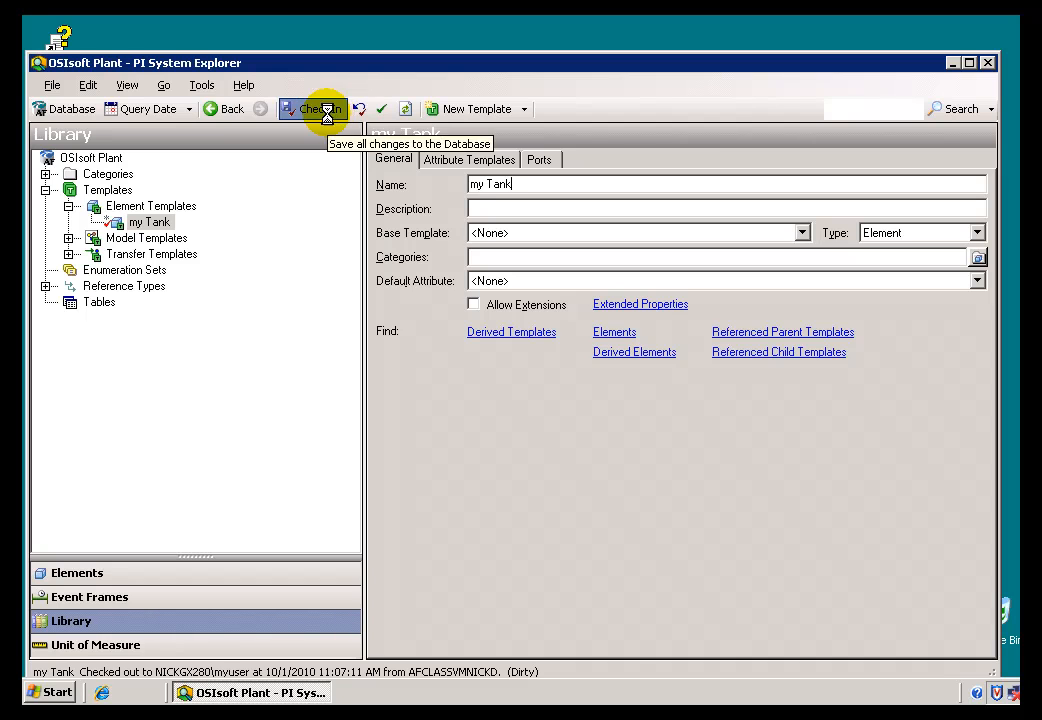
pyautogui.click(312, 108)
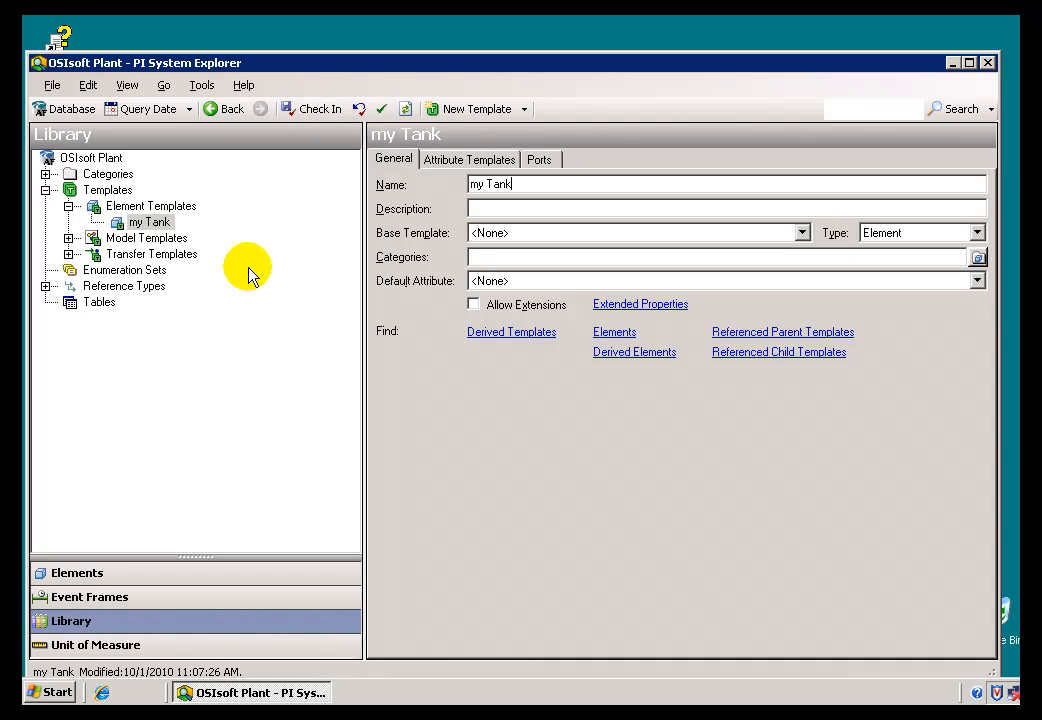
pyautogui.moveTo(148, 222)
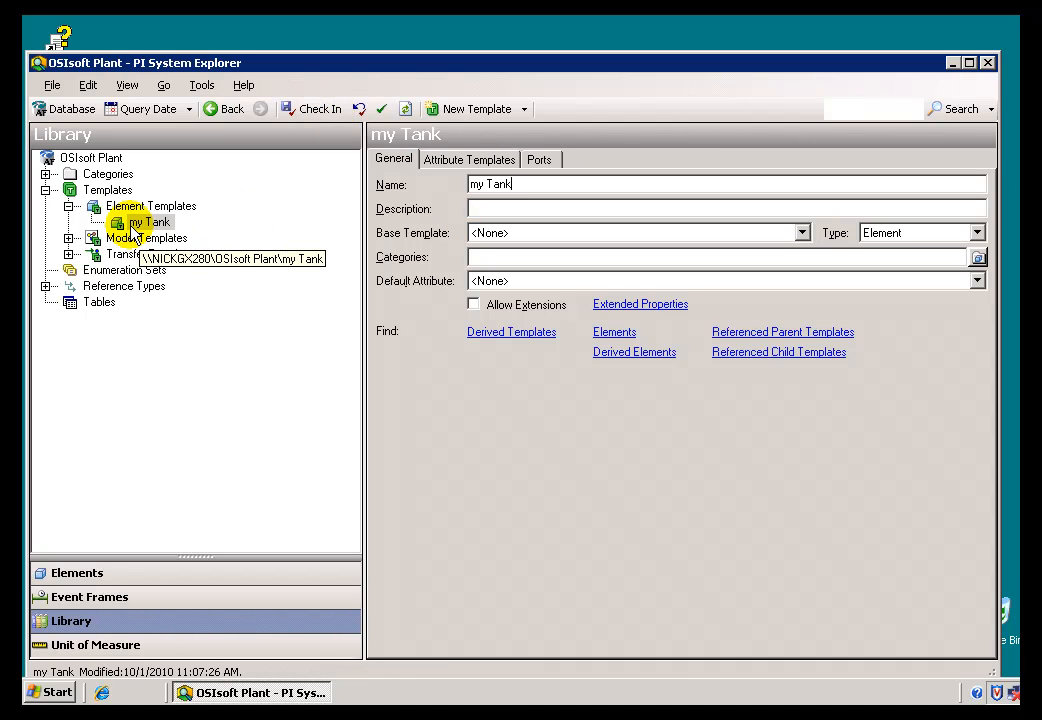
pyautogui.moveTo(350, 220)
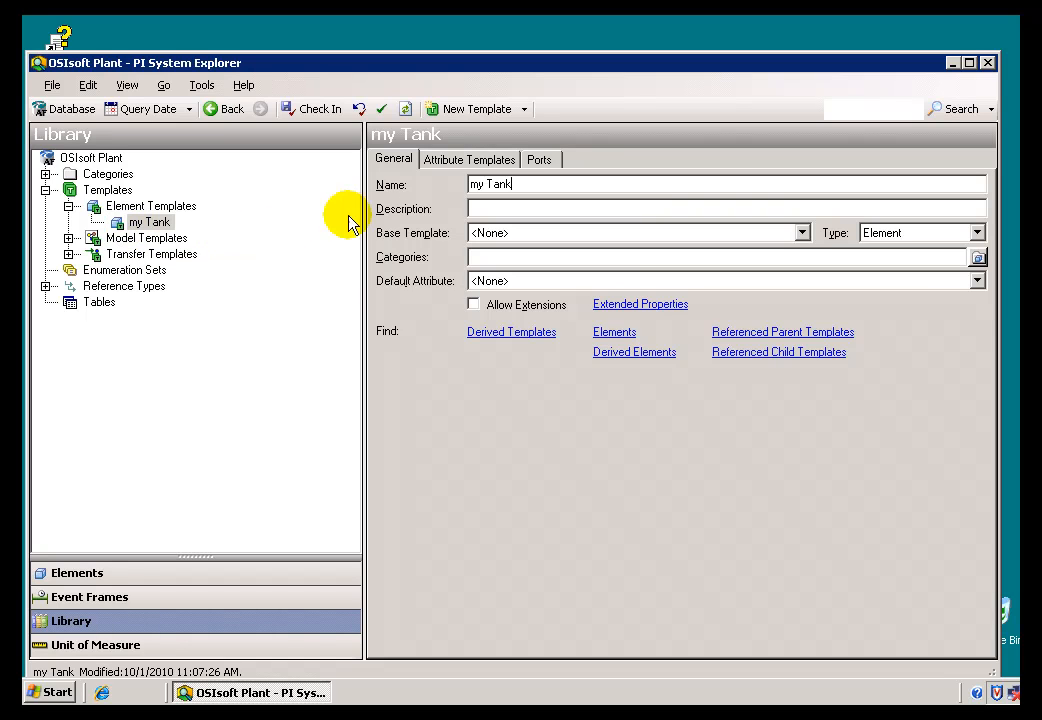
# Check my Tank's General and Attribute Templates tabs, confirming it has no attribute templates.
pyautogui.click(468, 160)
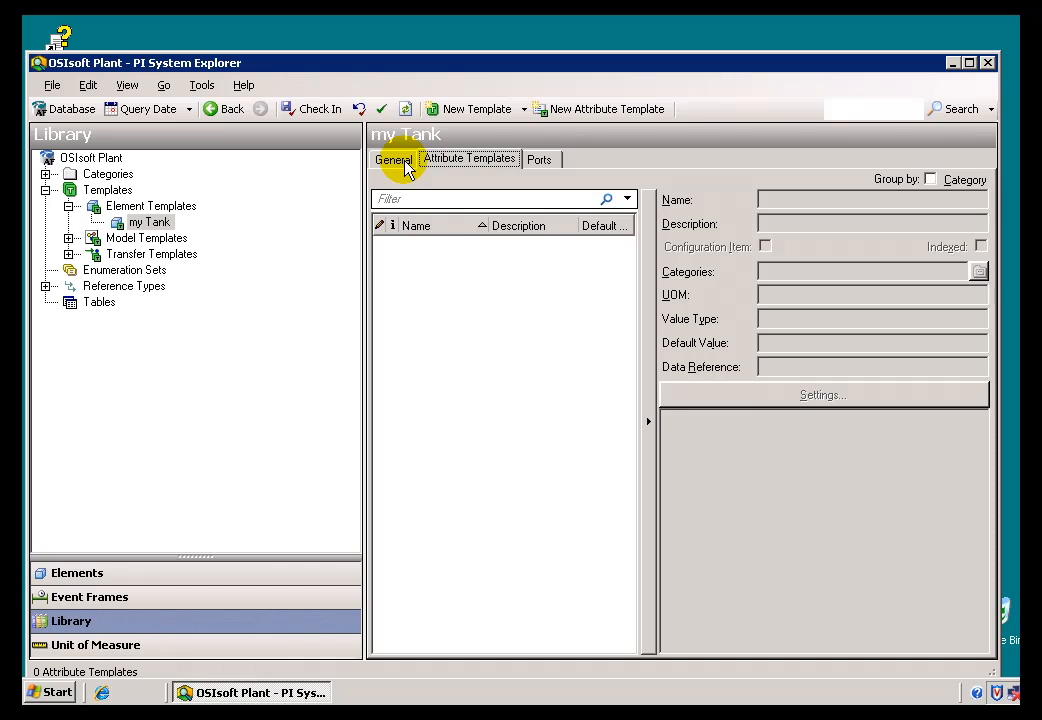
pyautogui.click(394, 160)
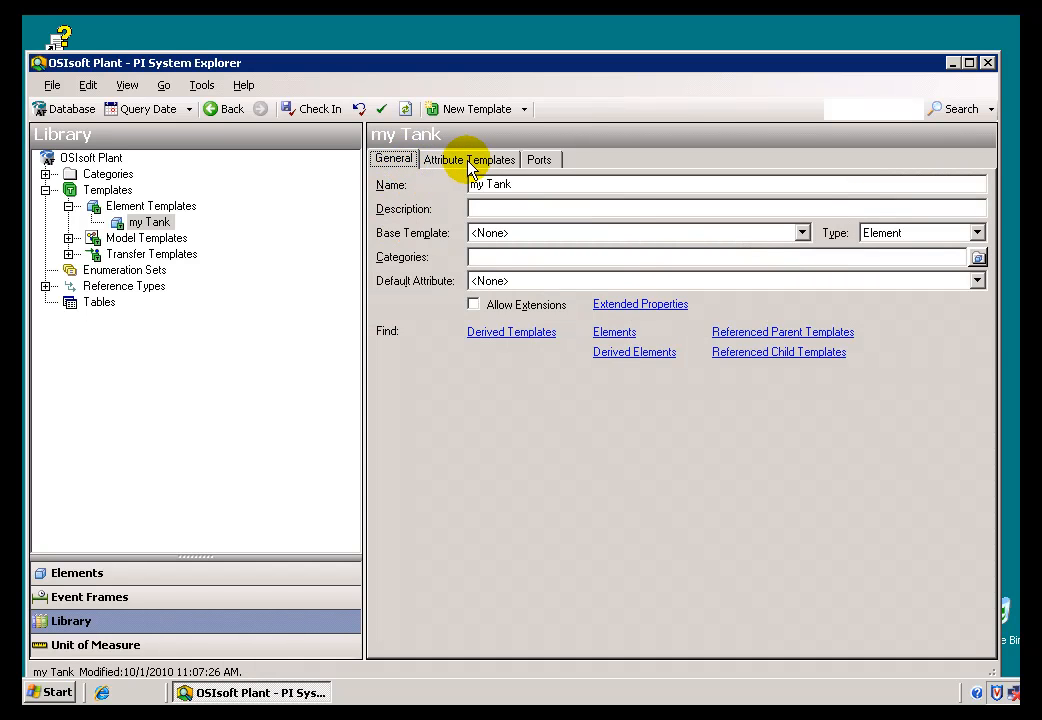
pyautogui.click(468, 160)
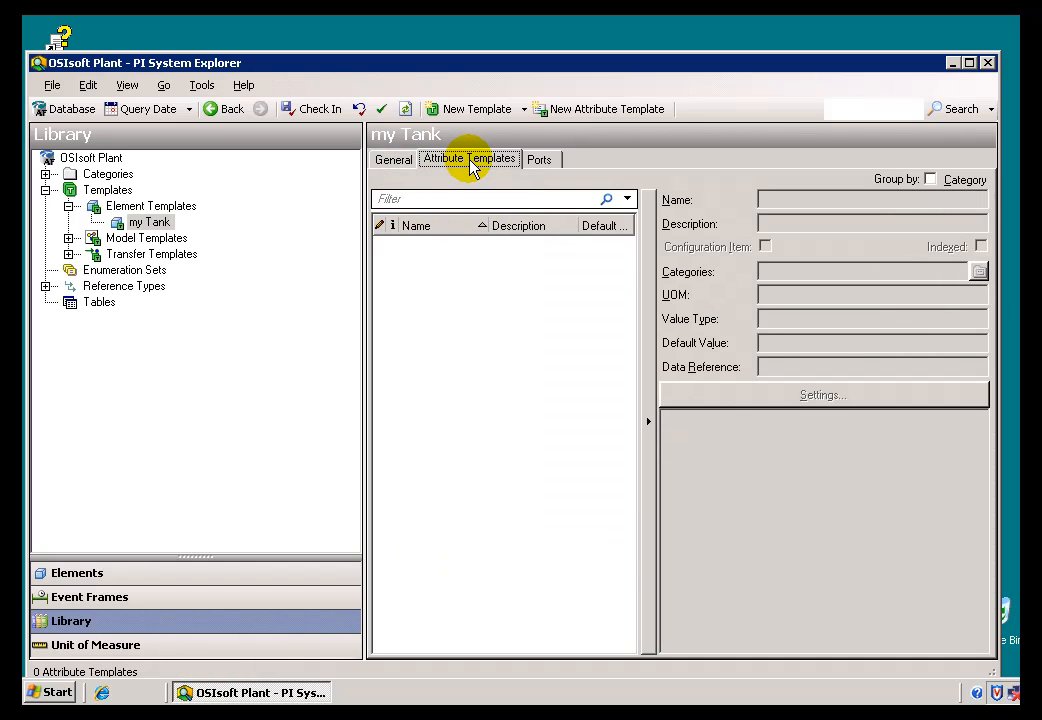
pyautogui.moveTo(464, 164)
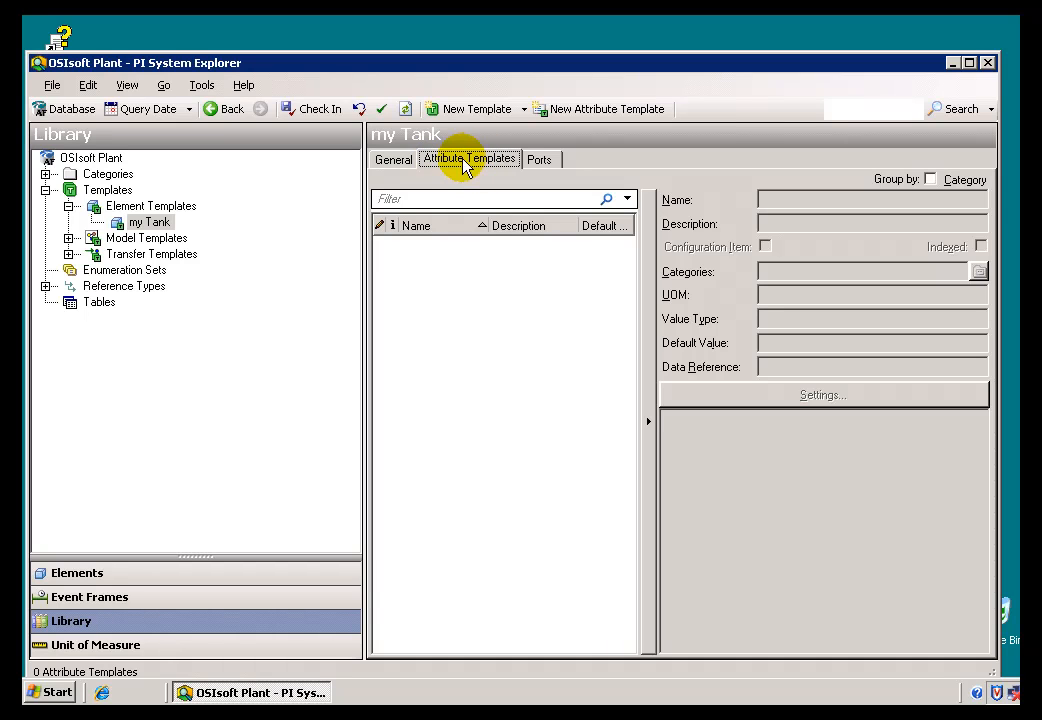
pyautogui.click(392, 160)
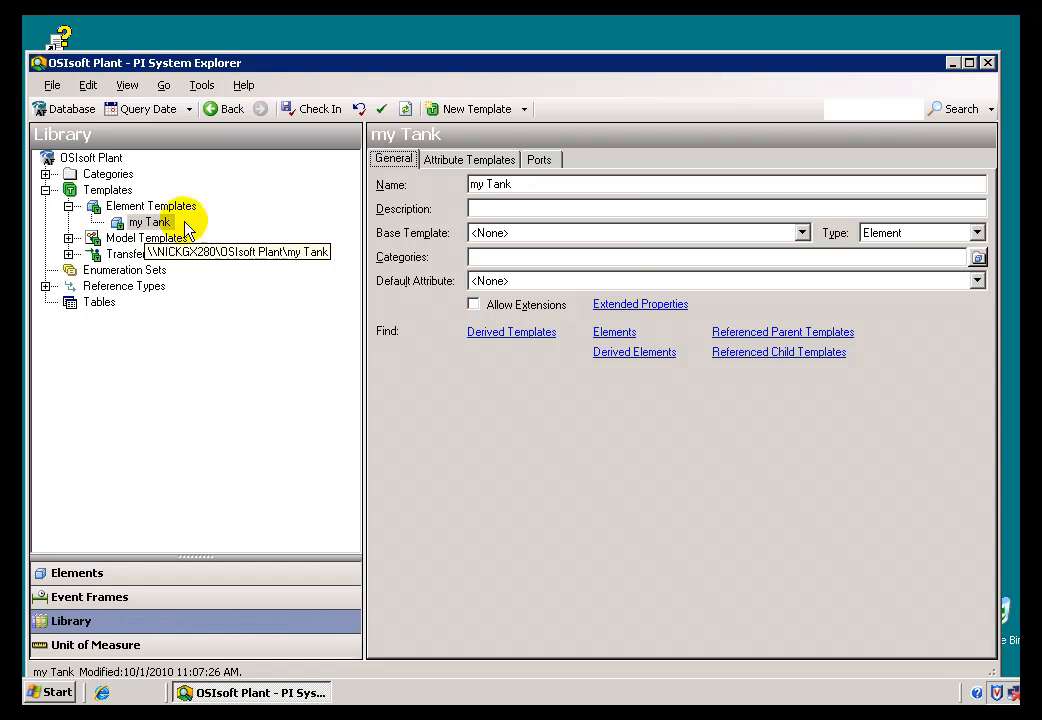
pyautogui.click(468, 160)
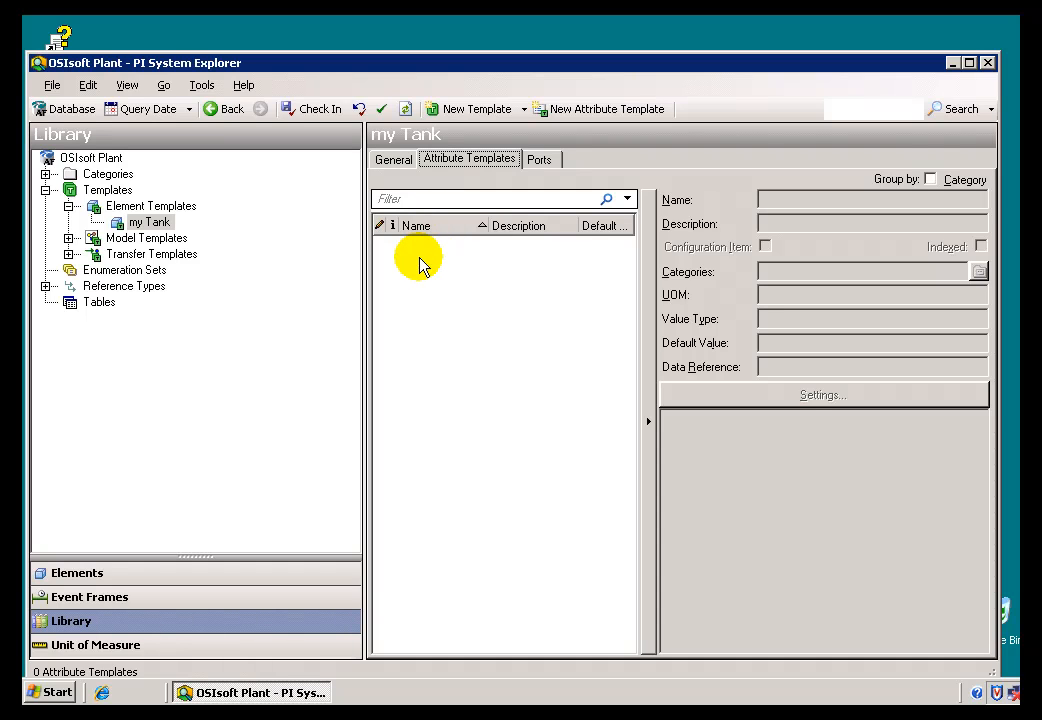
pyautogui.click(150, 204)
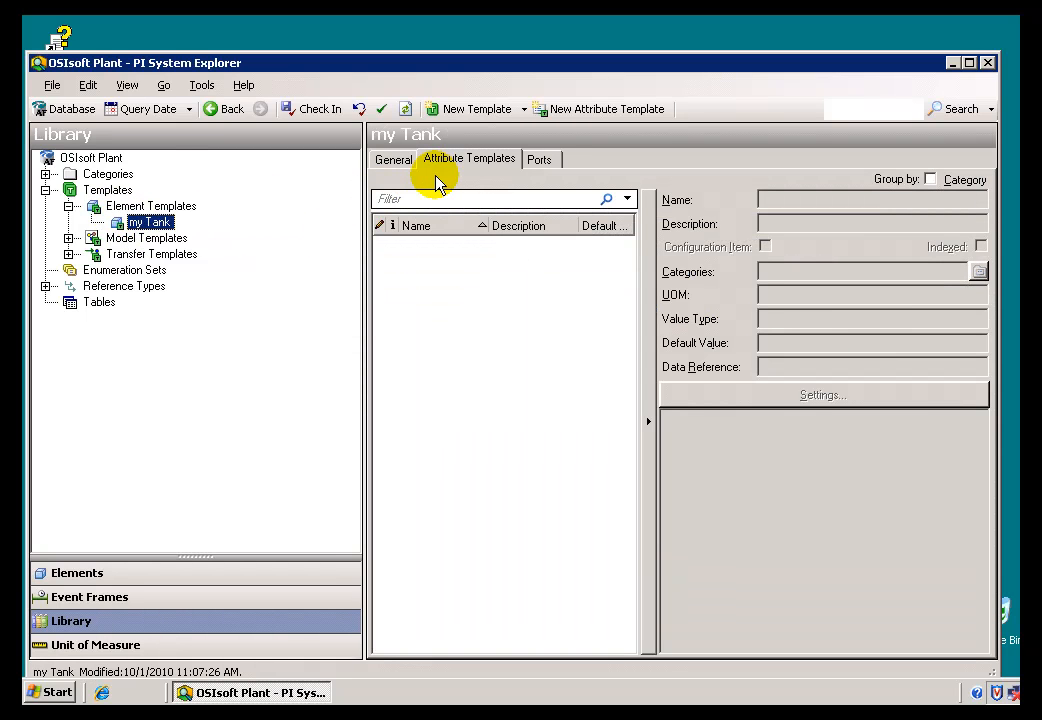
pyautogui.moveTo(428, 242)
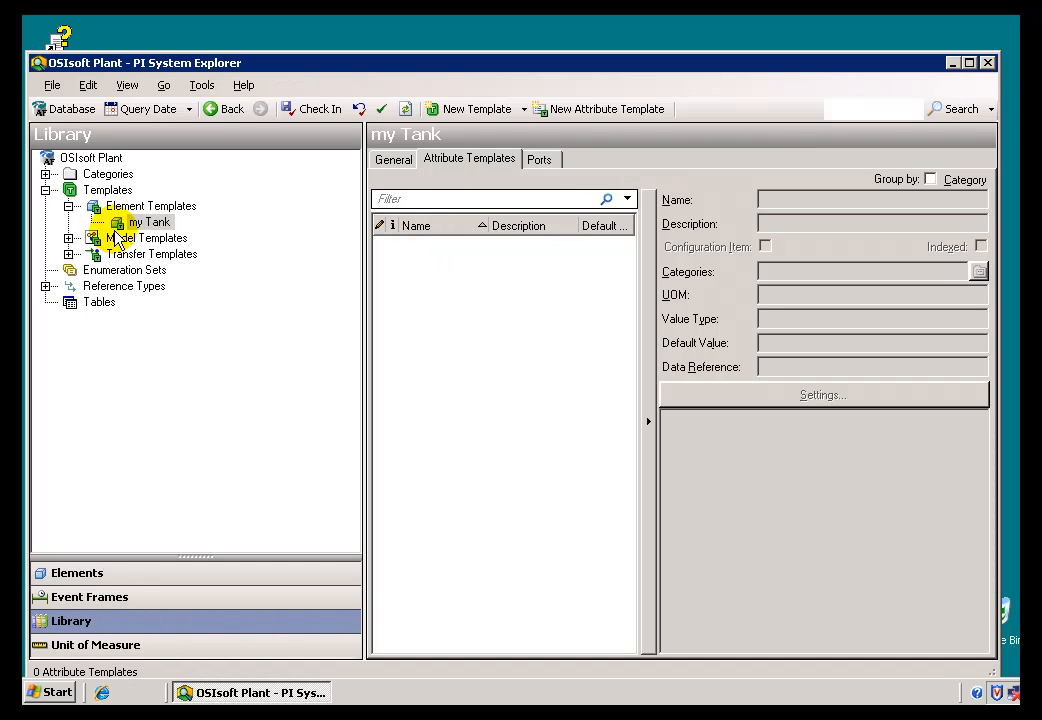
pyautogui.click(392, 160)
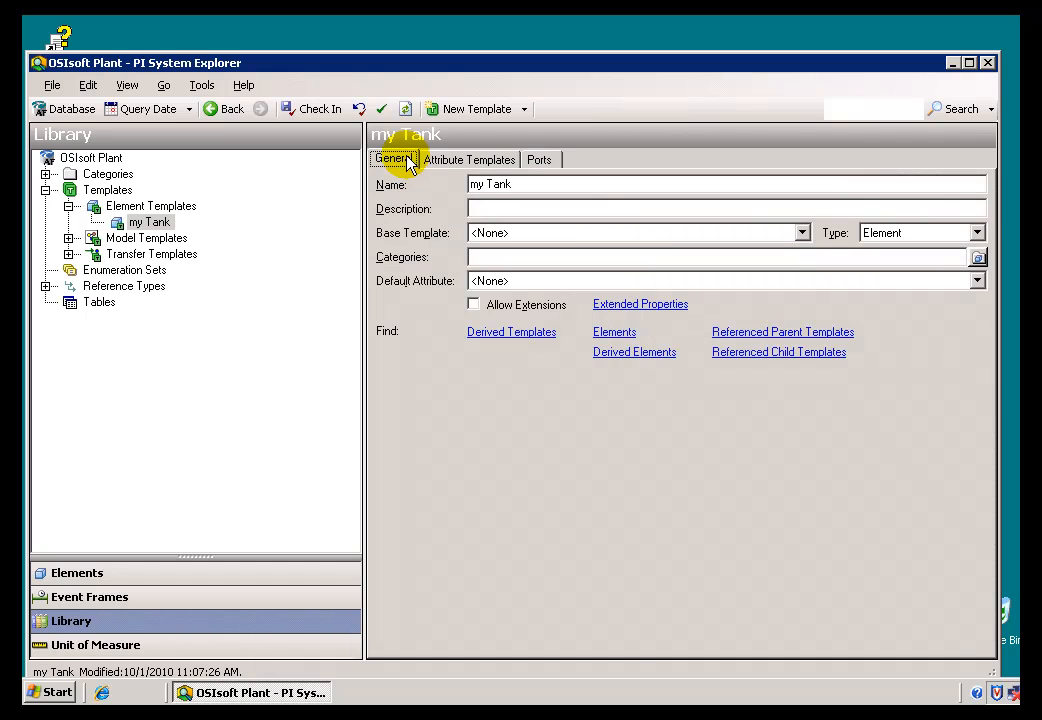
pyautogui.moveTo(438, 168)
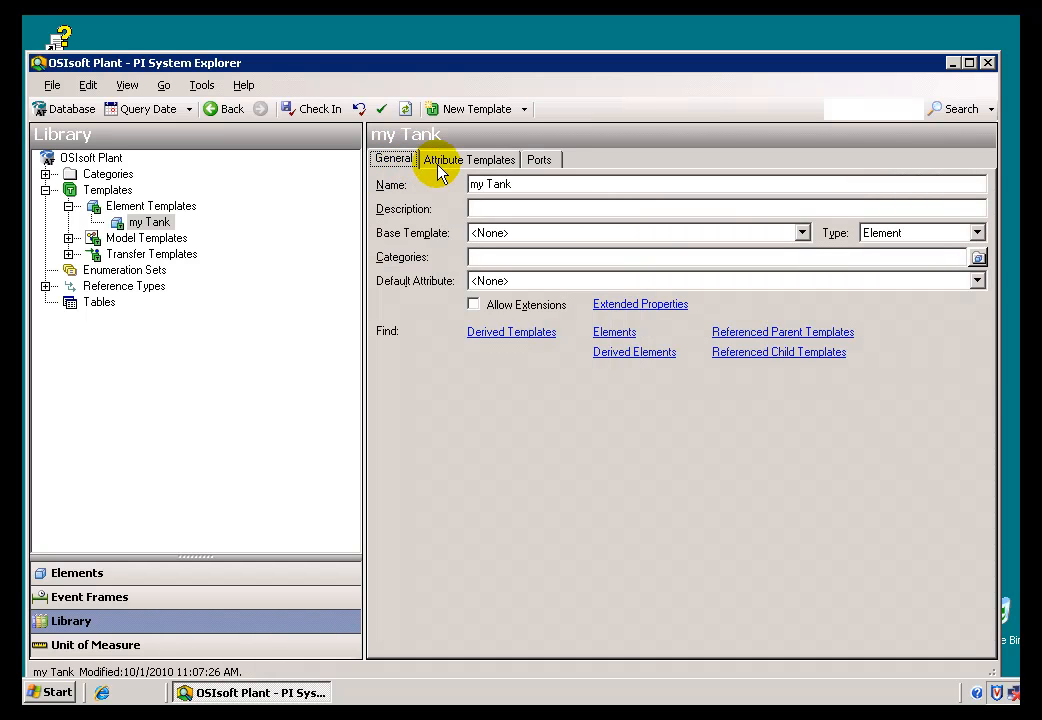
pyautogui.moveTo(460, 168)
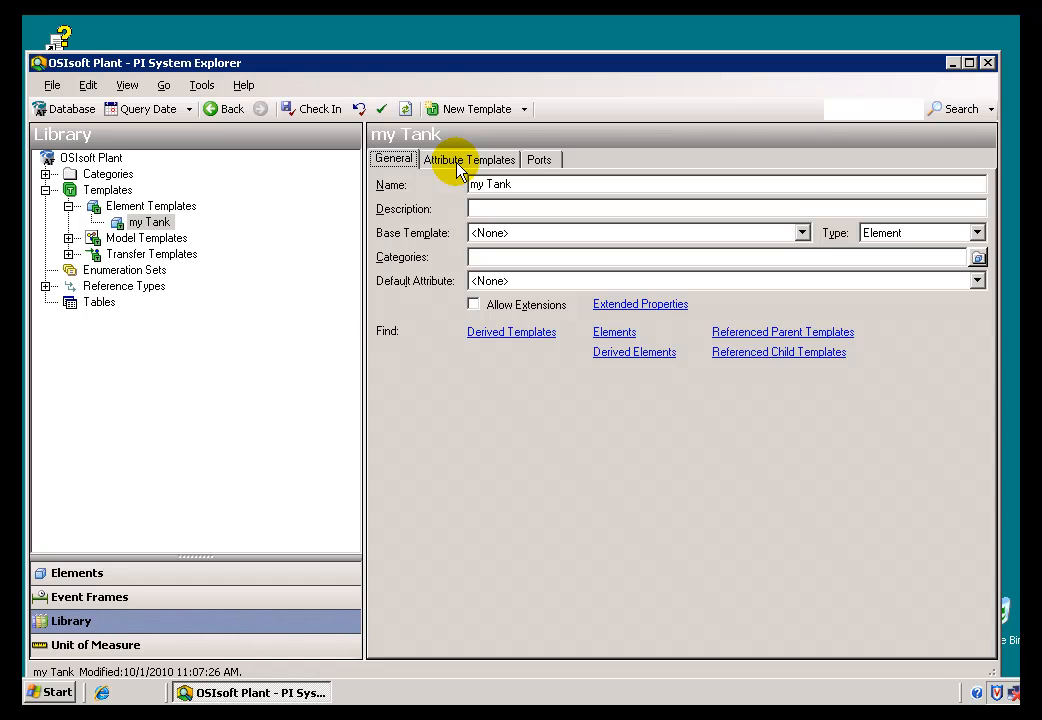
pyautogui.moveTo(344, 190)
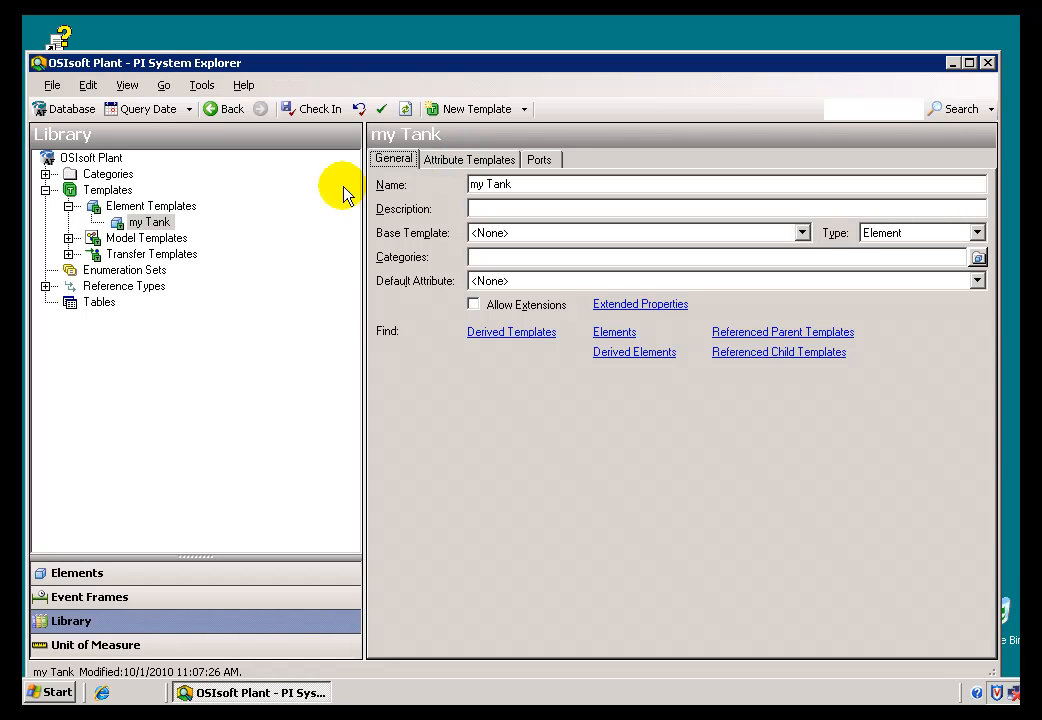
pyautogui.moveTo(136, 296)
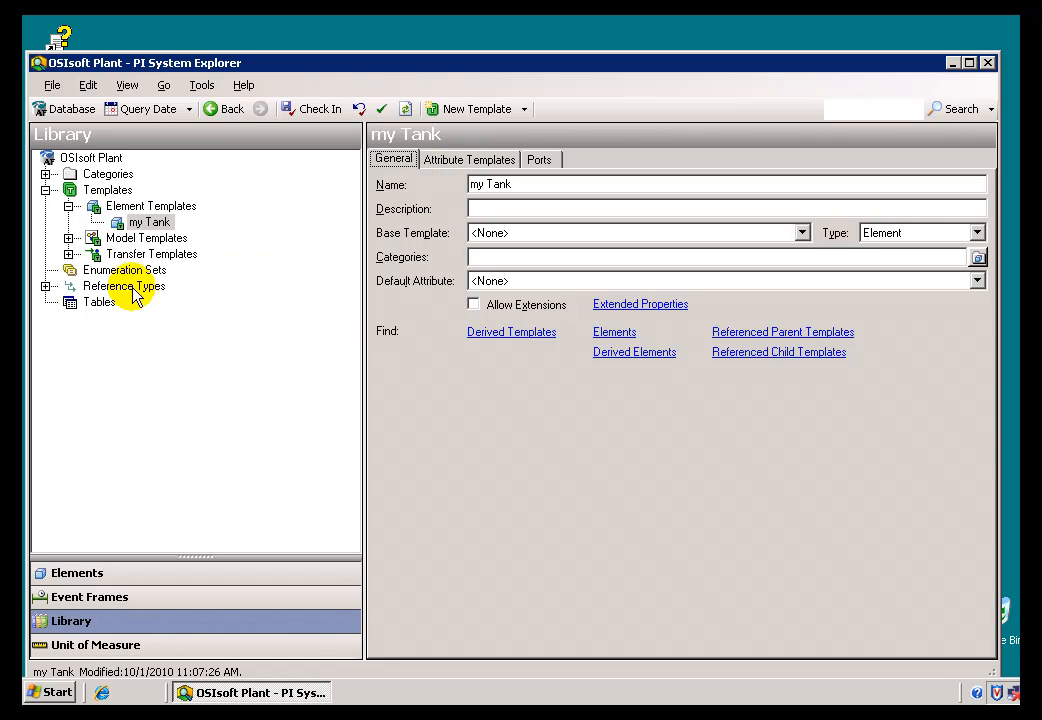
pyautogui.moveTo(76, 572)
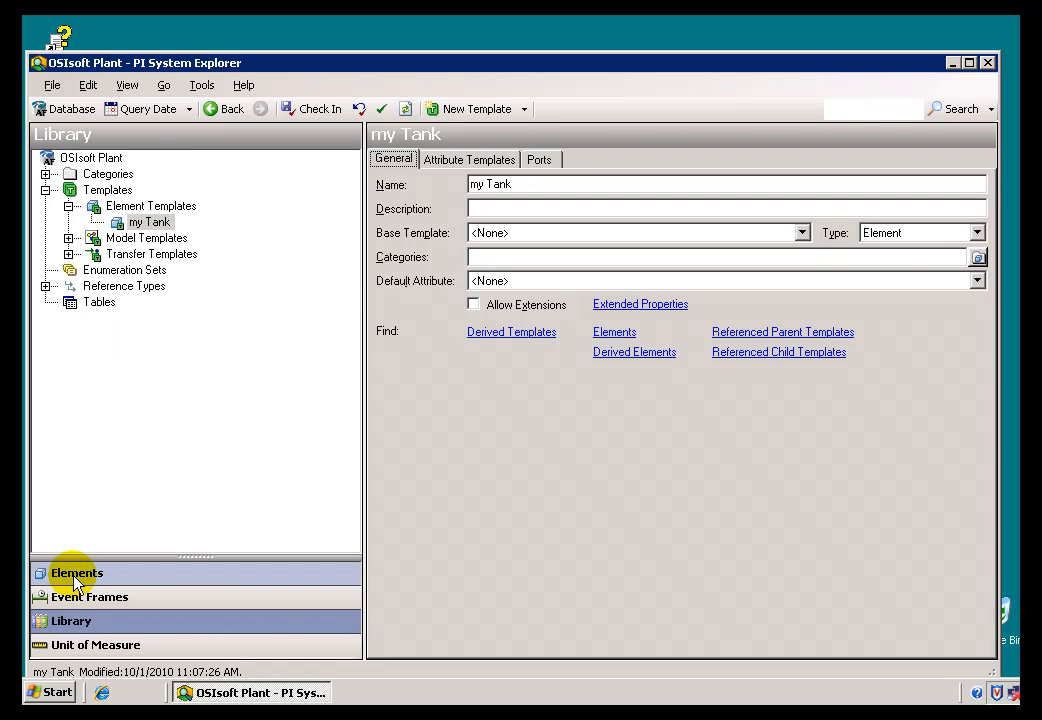
# Select Mixing Tank 1 in the Elements tree and convert it to an element template.
pyautogui.click(76, 572)
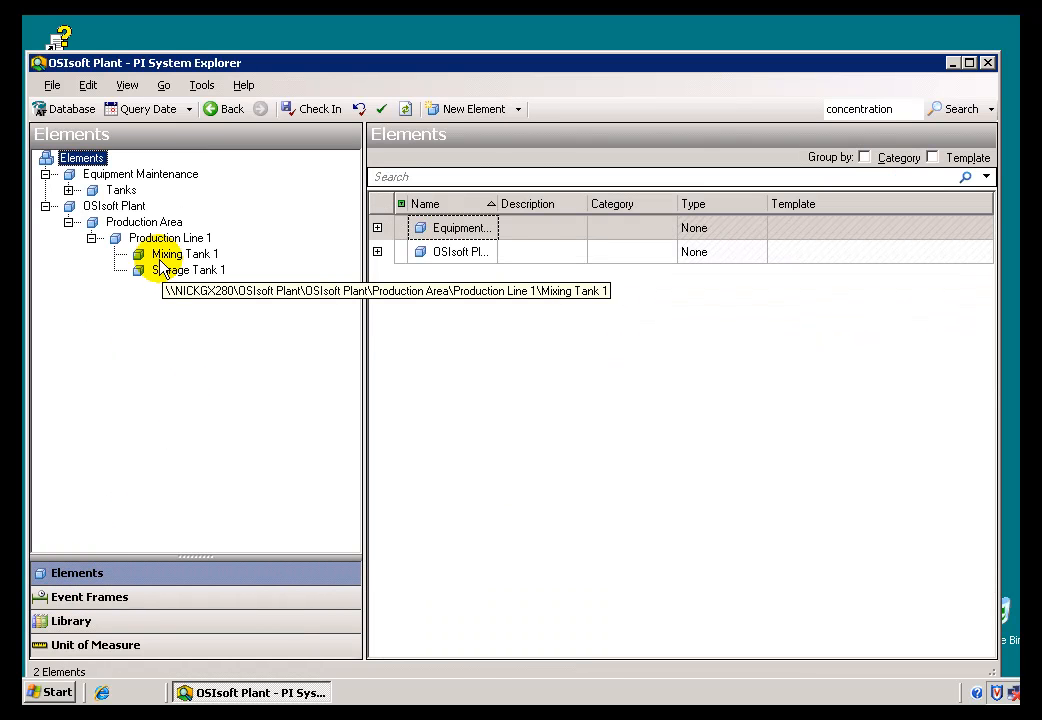
pyautogui.click(184, 252)
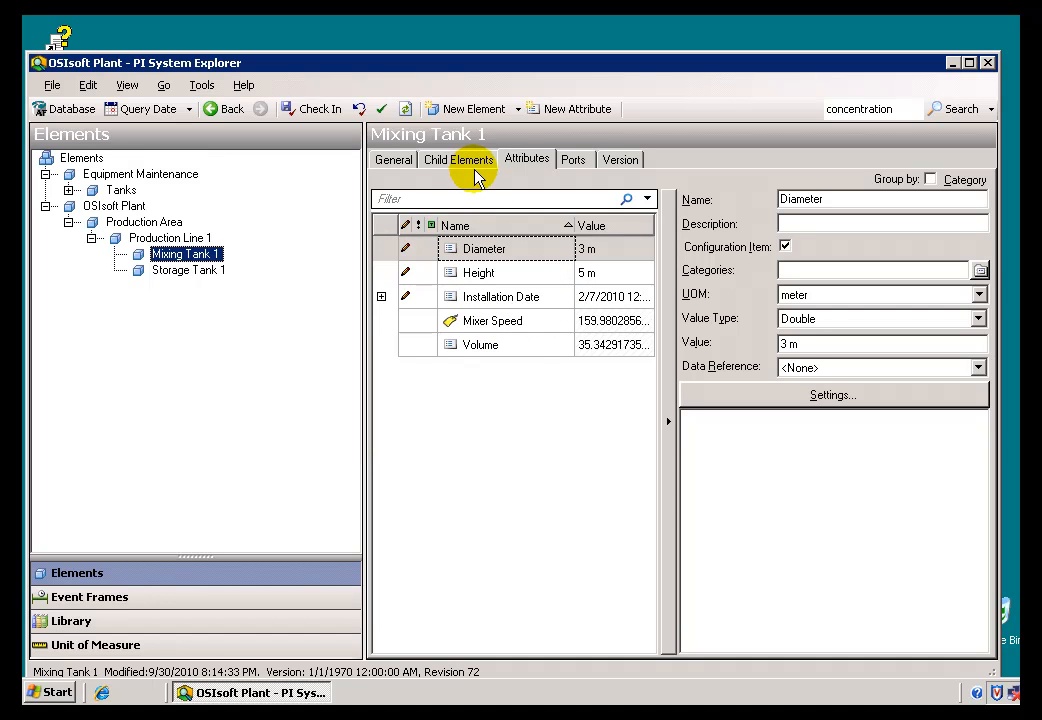
pyautogui.moveTo(188, 270)
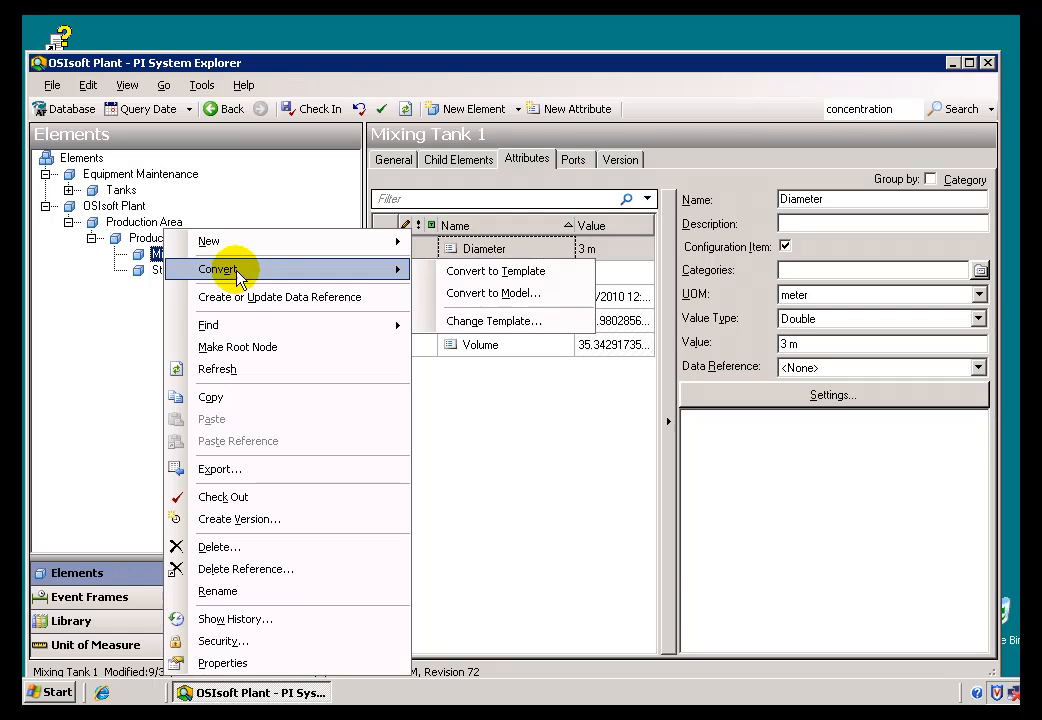
pyautogui.moveTo(496, 270)
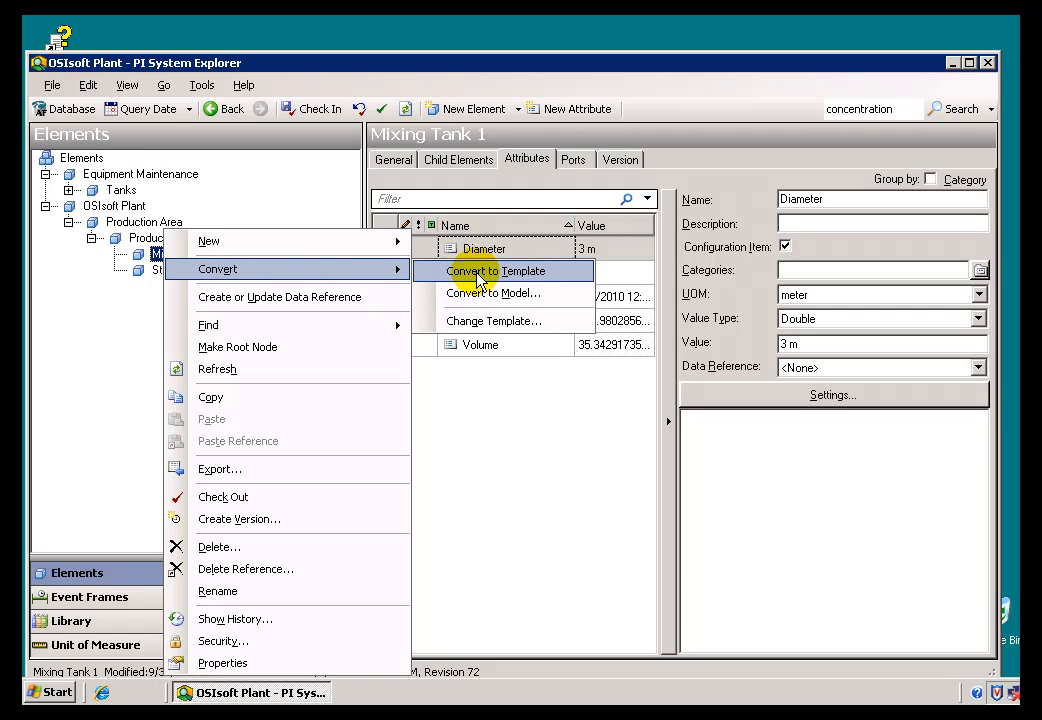
pyautogui.click(496, 270)
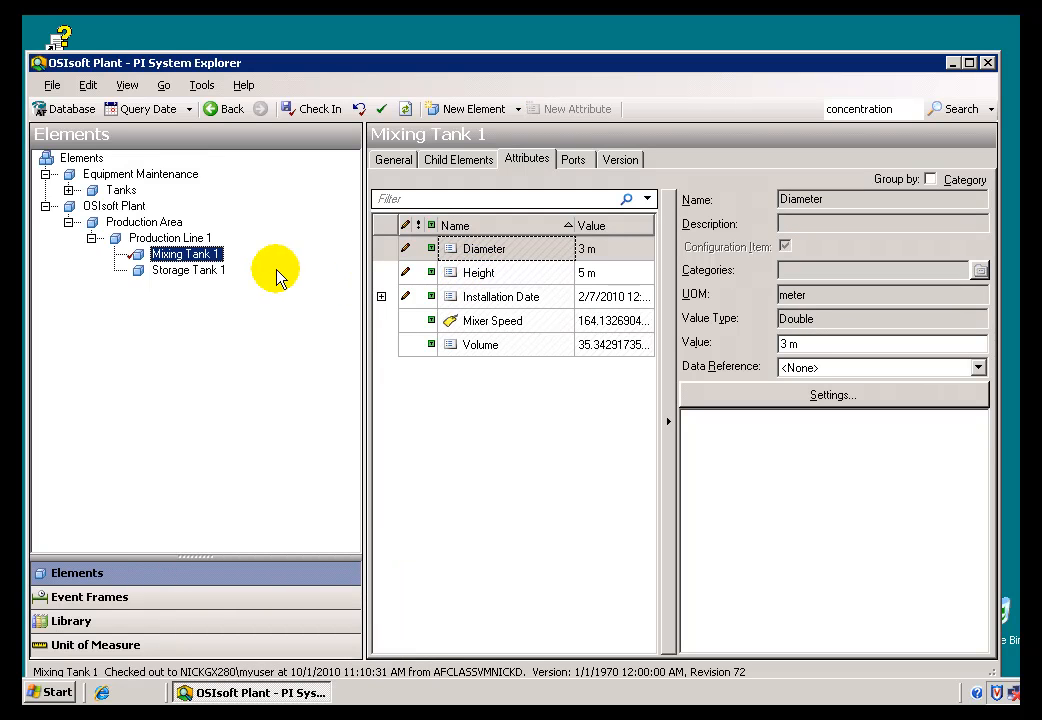
pyautogui.moveTo(156, 256)
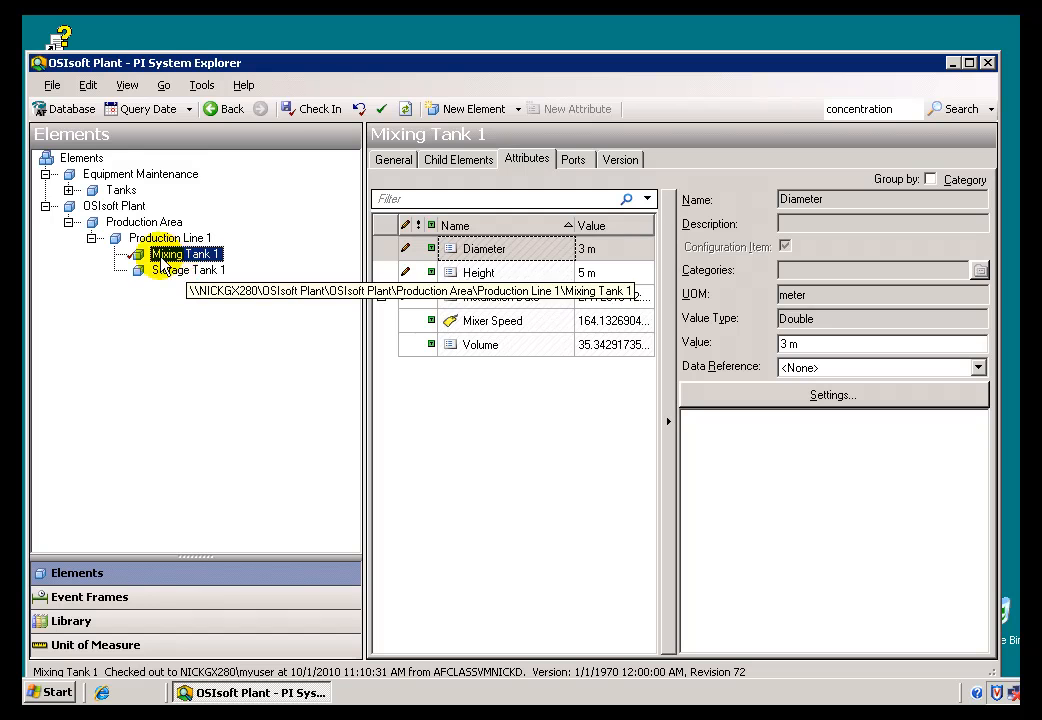
pyautogui.click(318, 108)
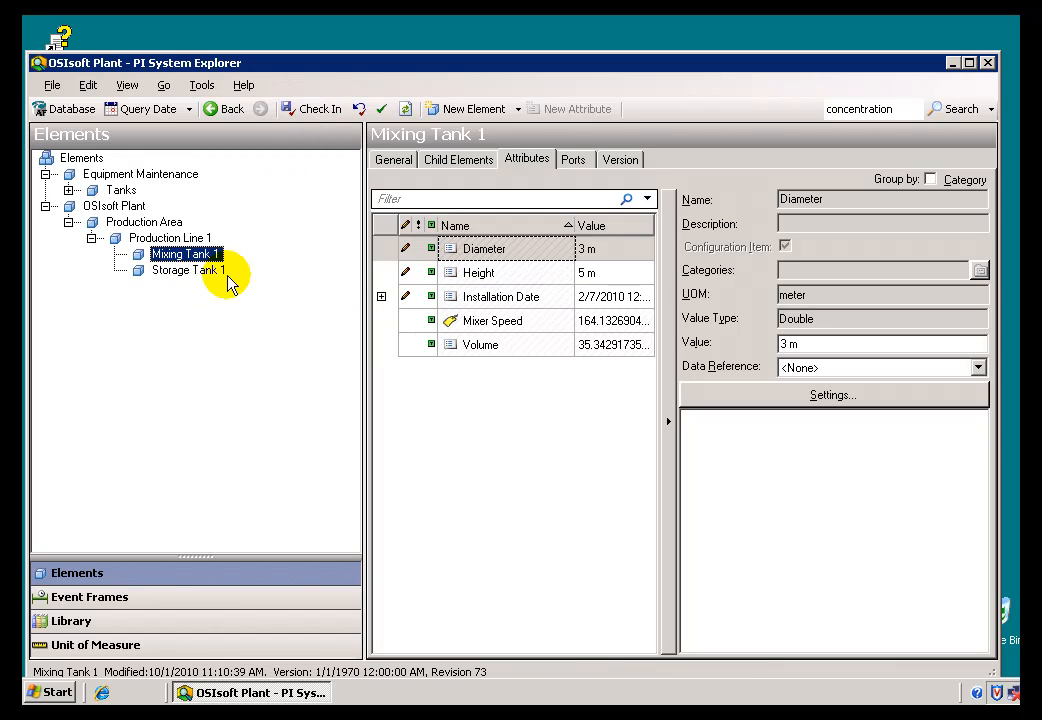
# Open Mixing Tank Template's attribute templates and inspect Installation Date, Height and Mixer Speed.
pyautogui.click(72, 620)
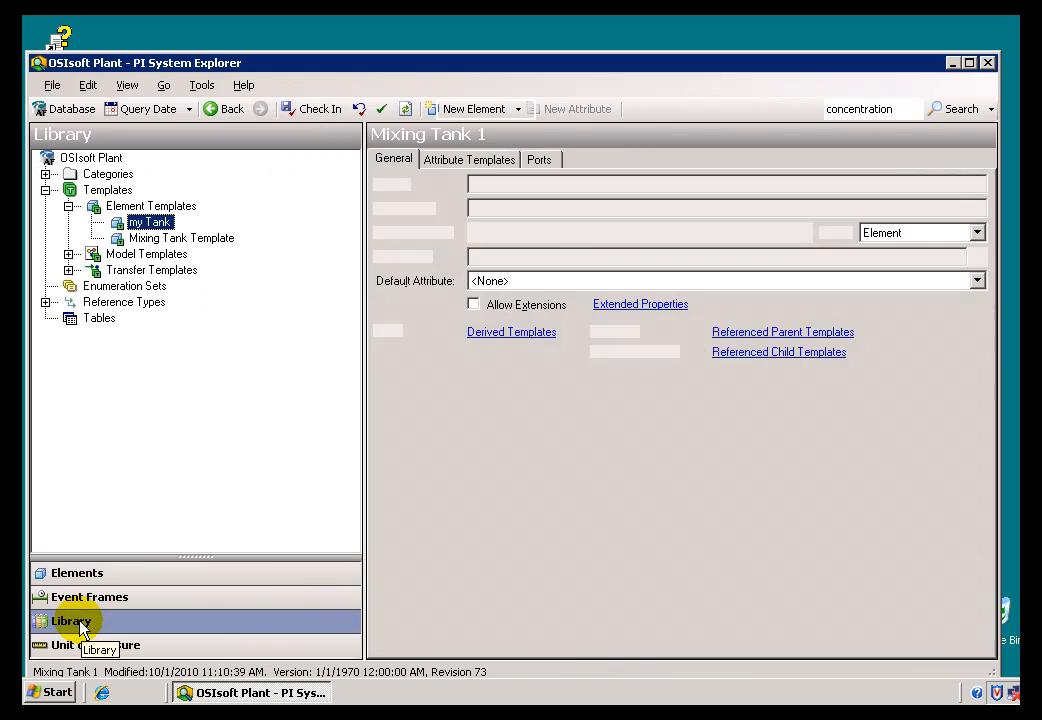
pyautogui.click(180, 238)
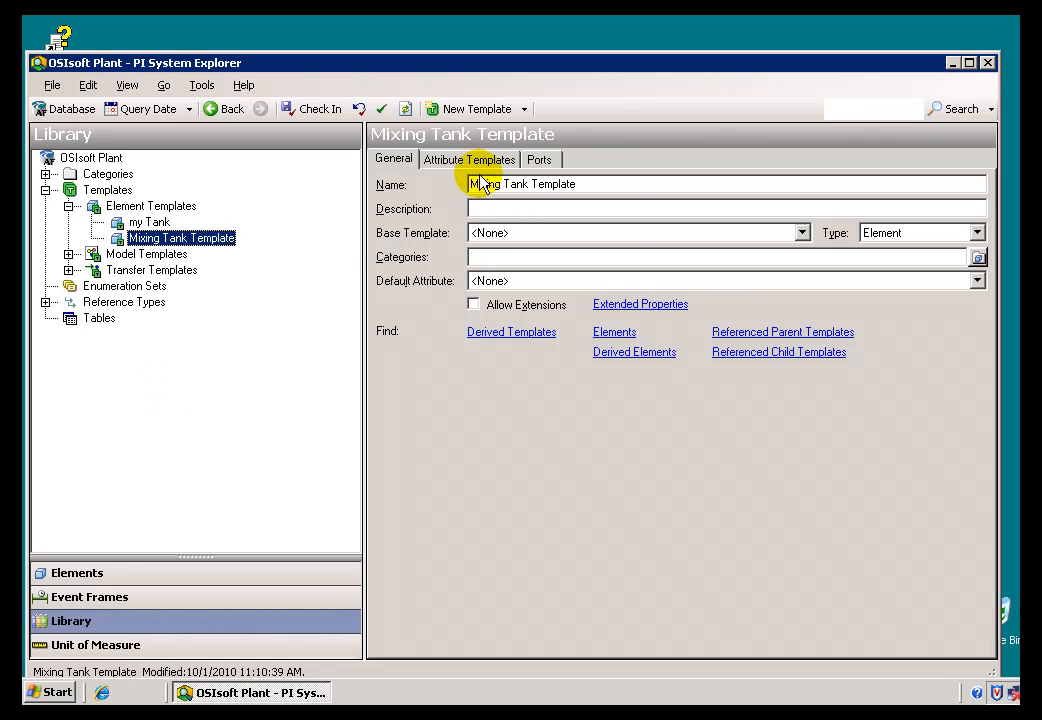
pyautogui.click(468, 160)
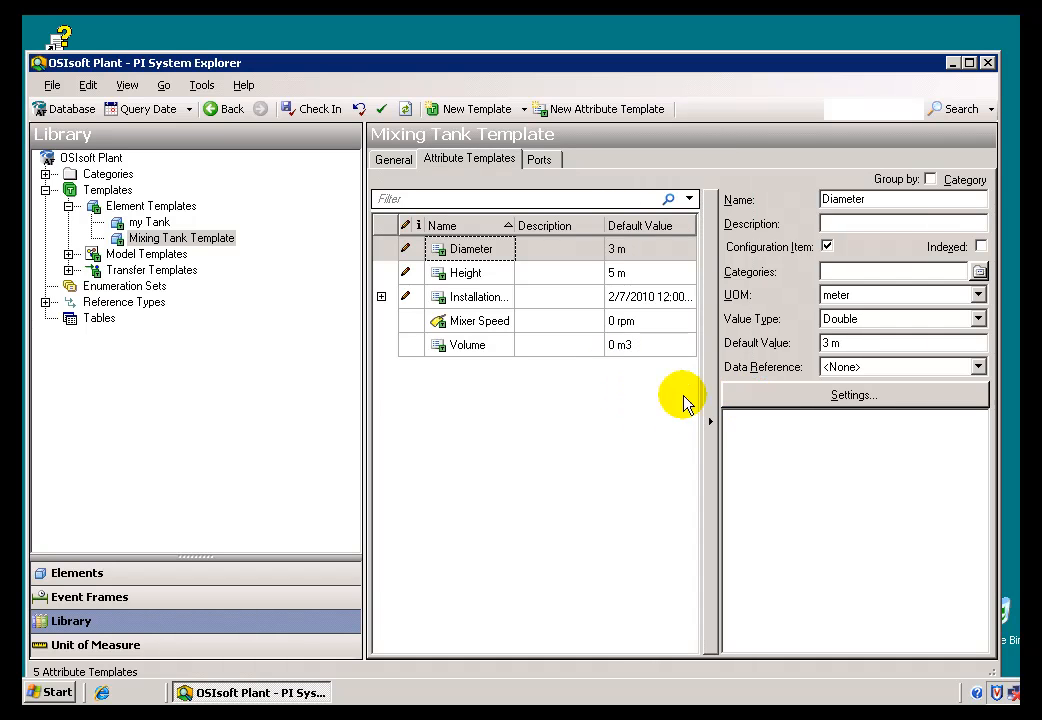
pyautogui.click(480, 296)
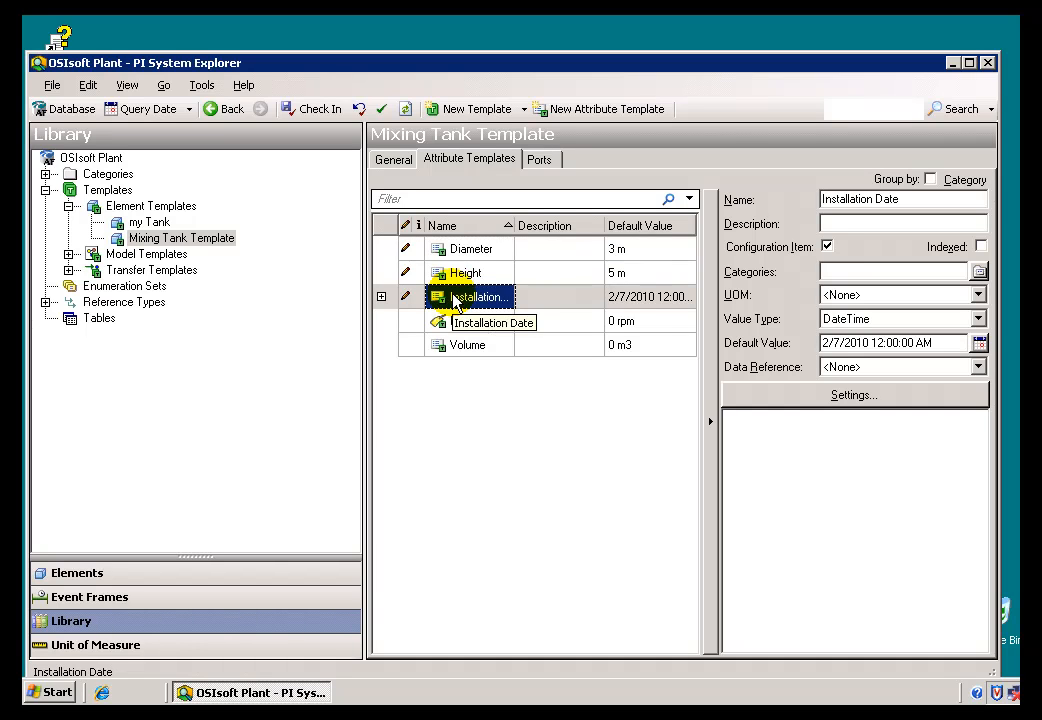
pyautogui.click(464, 272)
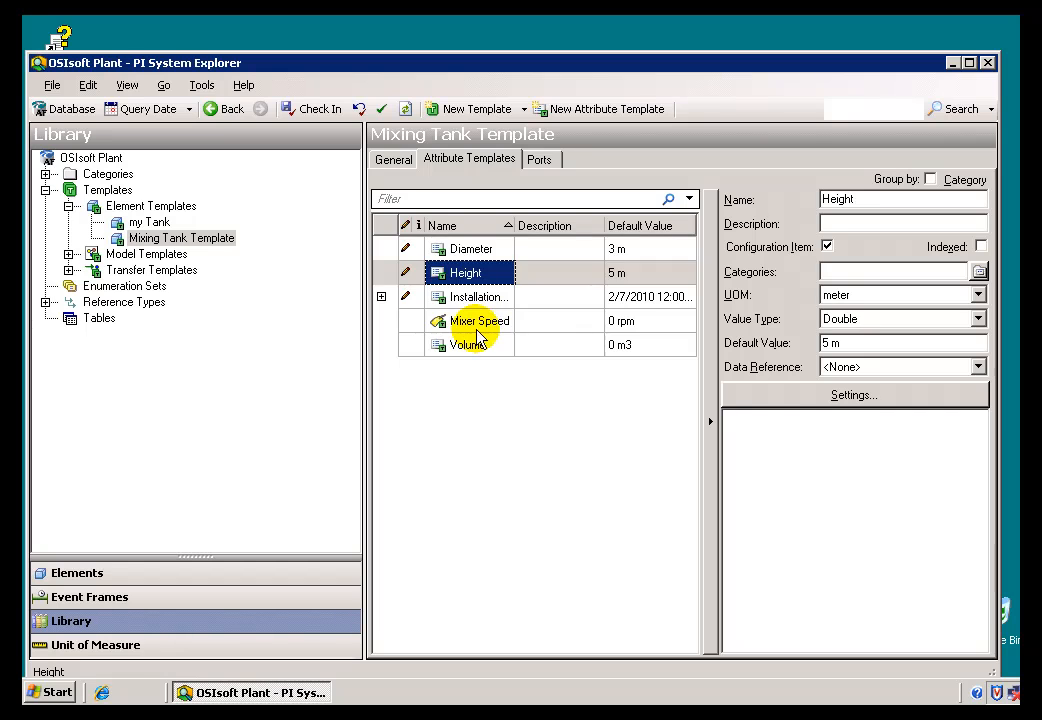
pyautogui.click(480, 320)
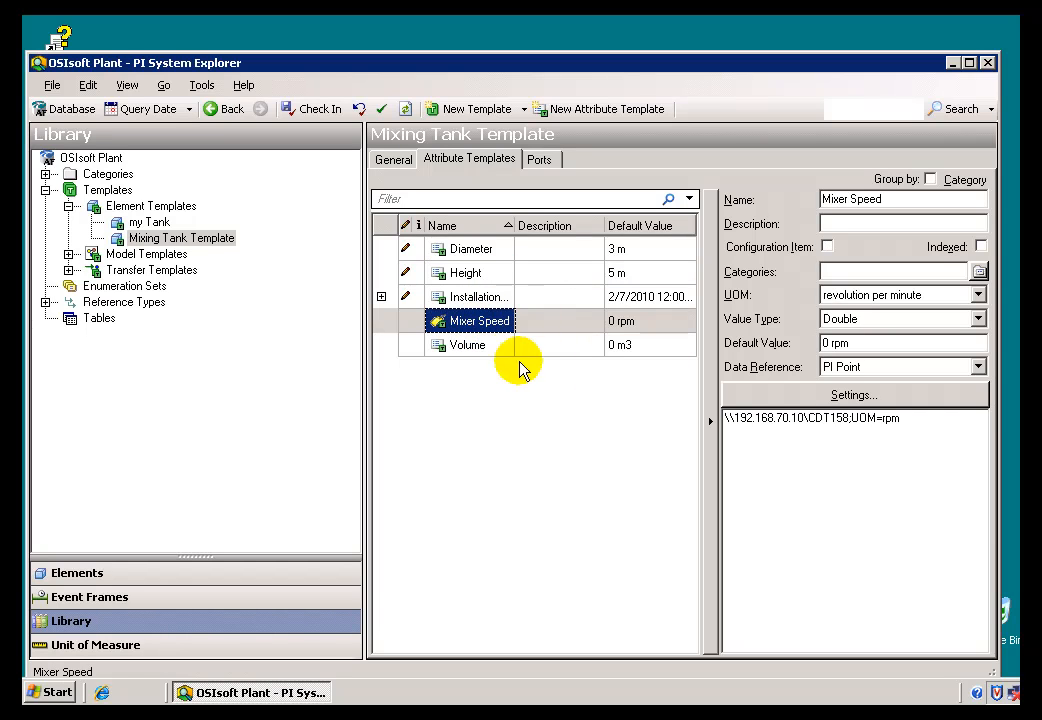
pyautogui.moveTo(464, 356)
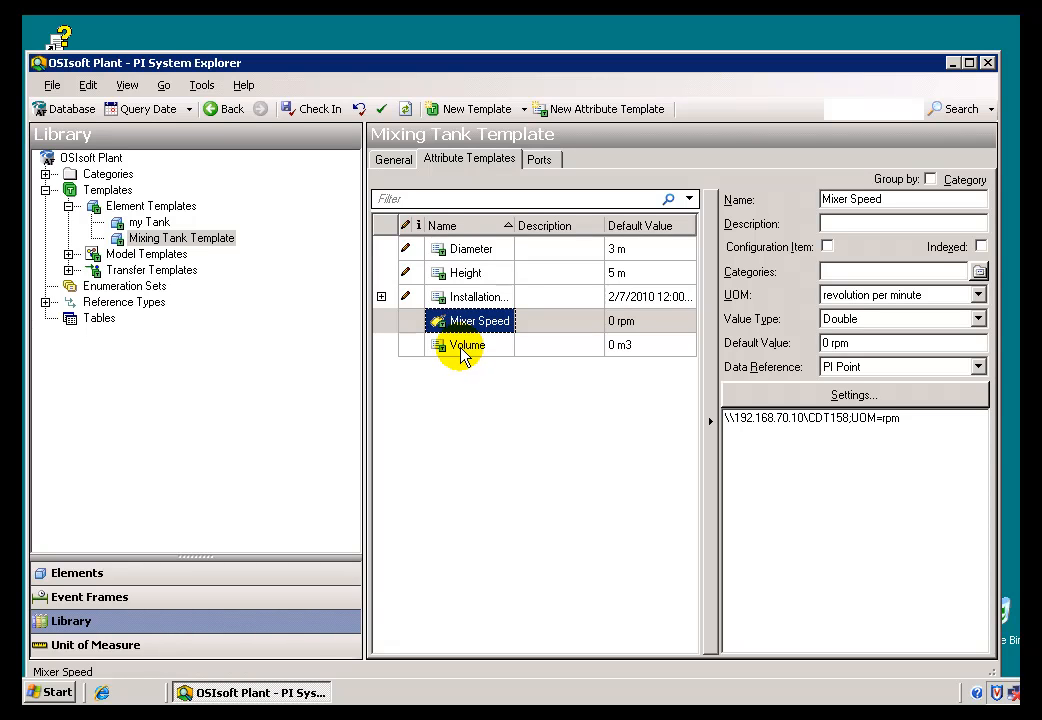
pyautogui.moveTo(812, 418)
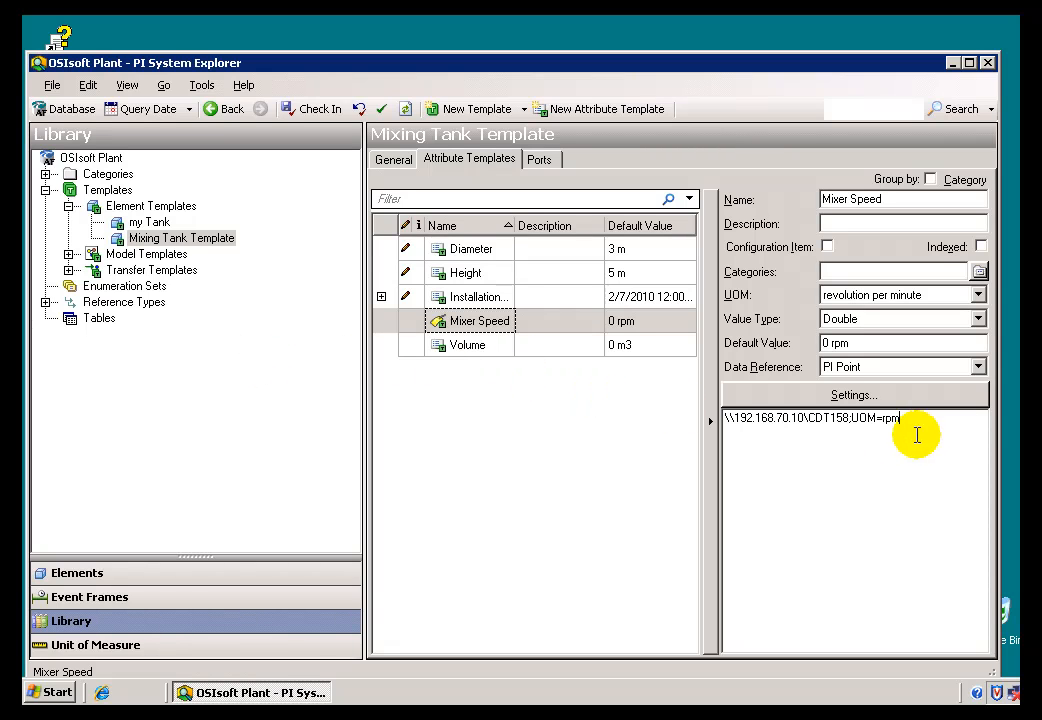
pyautogui.moveTo(924, 442)
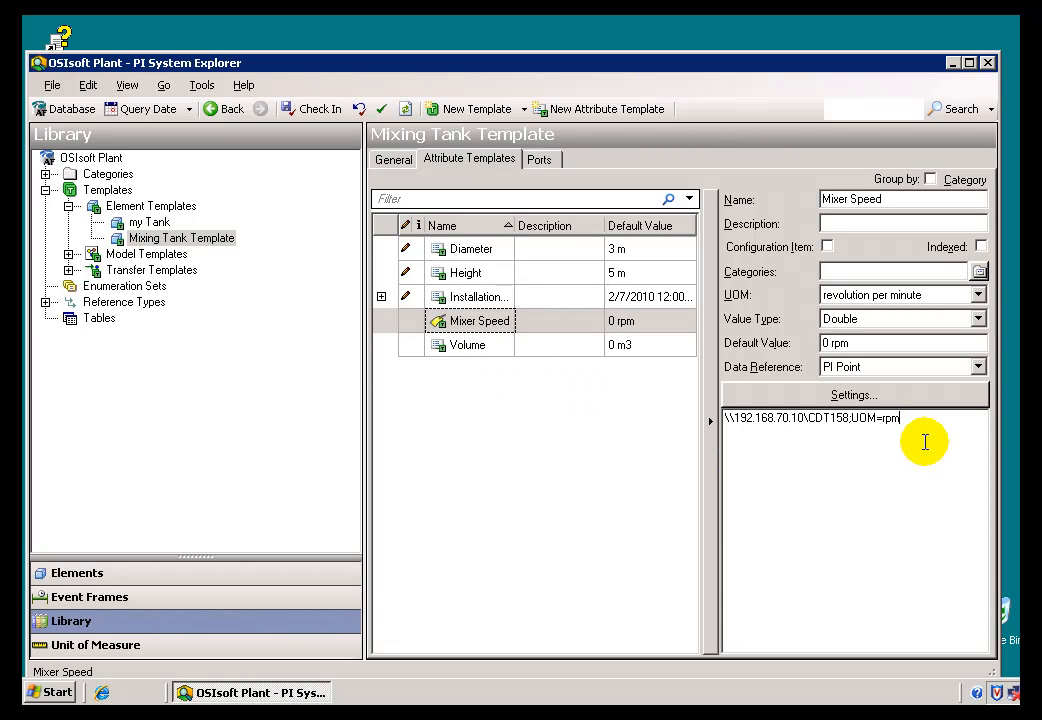
pyautogui.moveTo(210, 244)
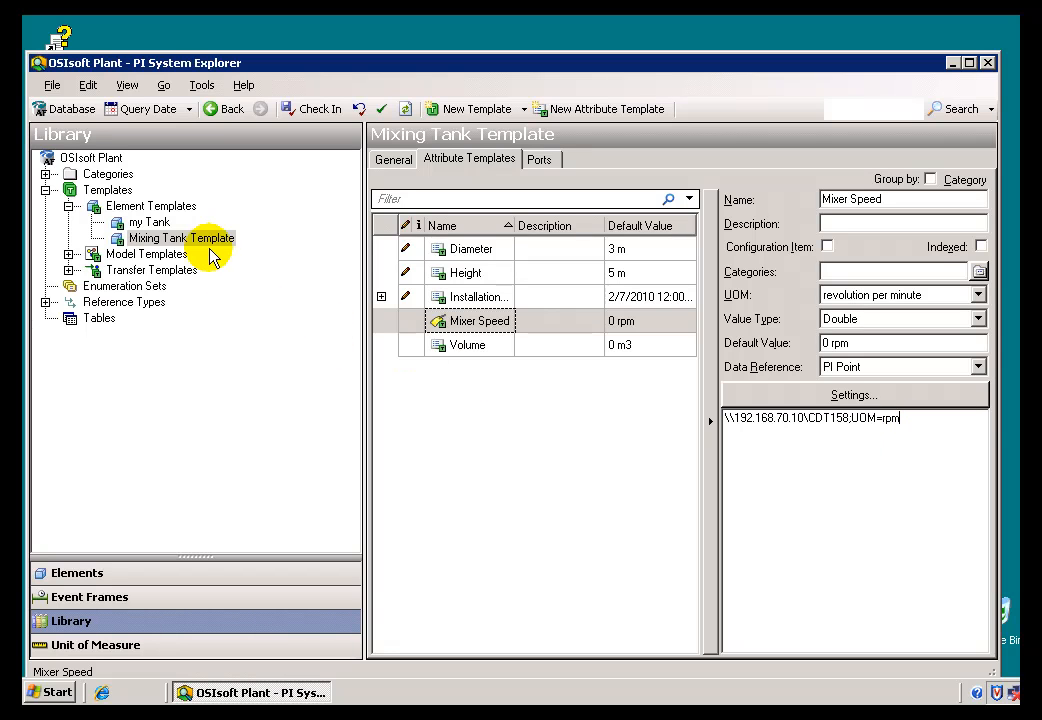
pyautogui.moveTo(672, 410)
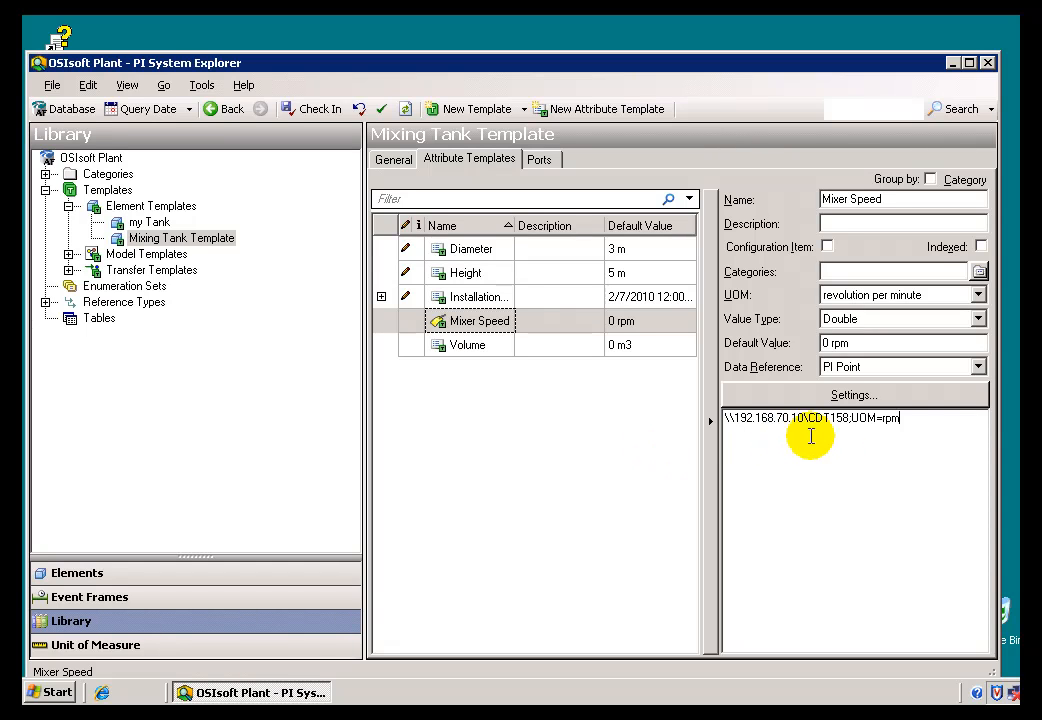
pyautogui.moveTo(674, 400)
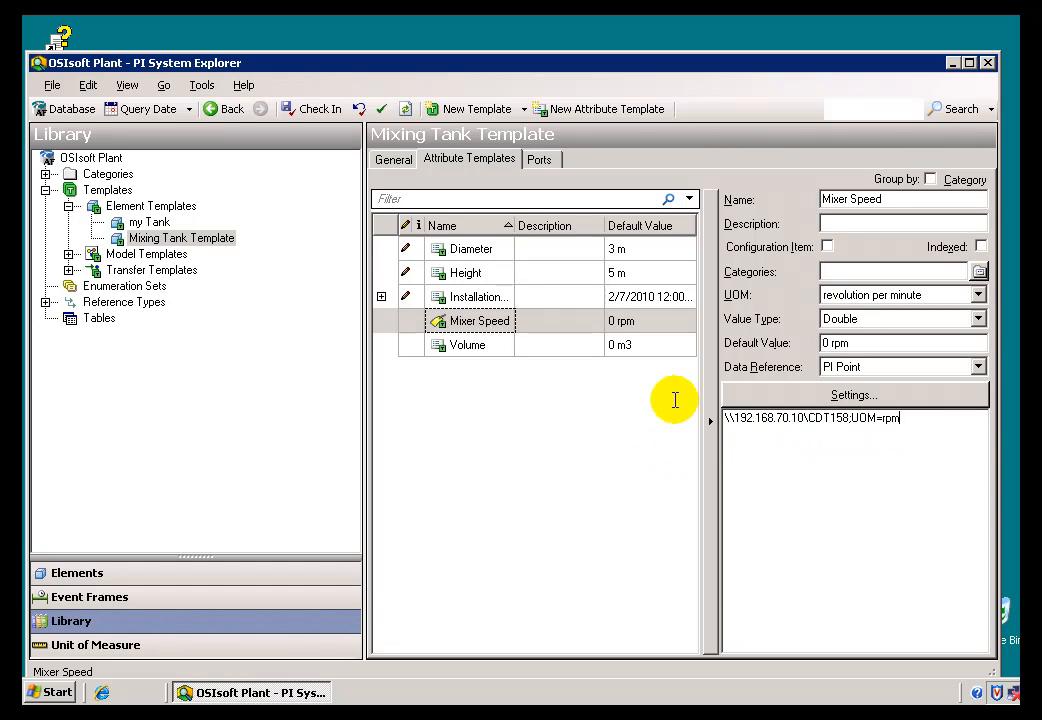
pyautogui.moveTo(756, 432)
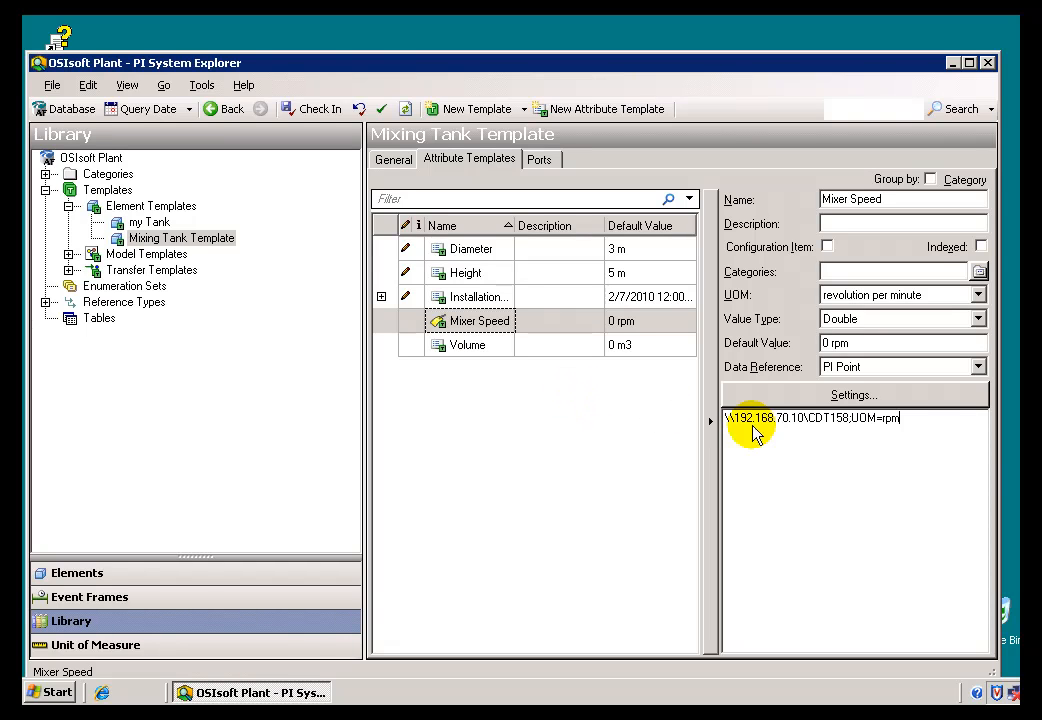
pyautogui.moveTo(910, 422)
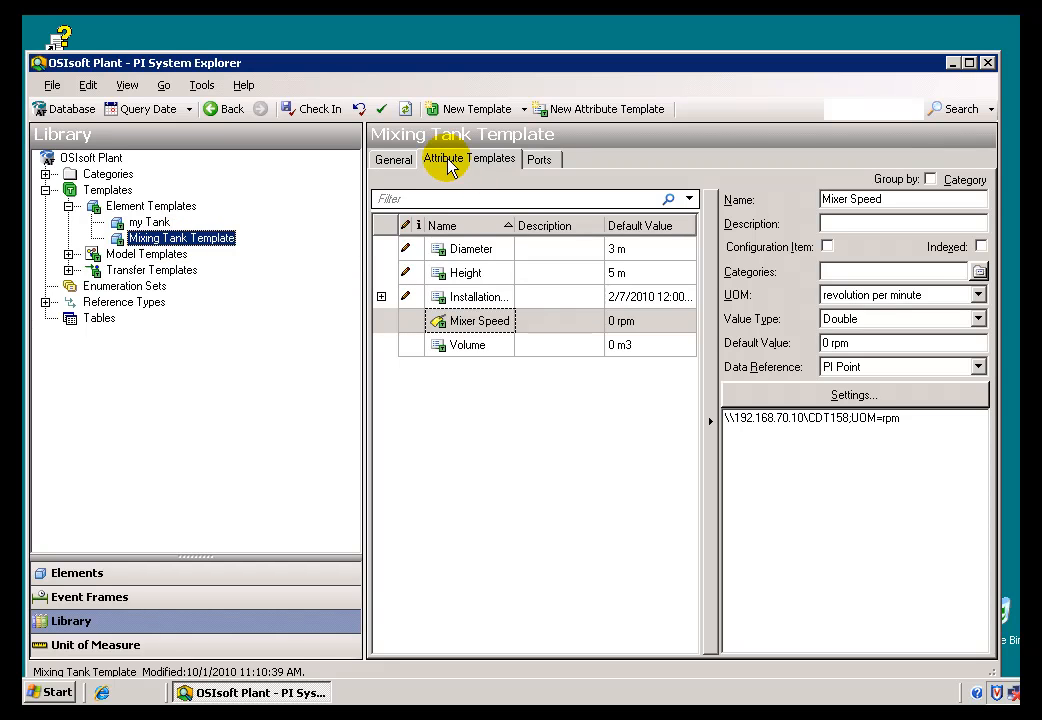
pyautogui.click(392, 160)
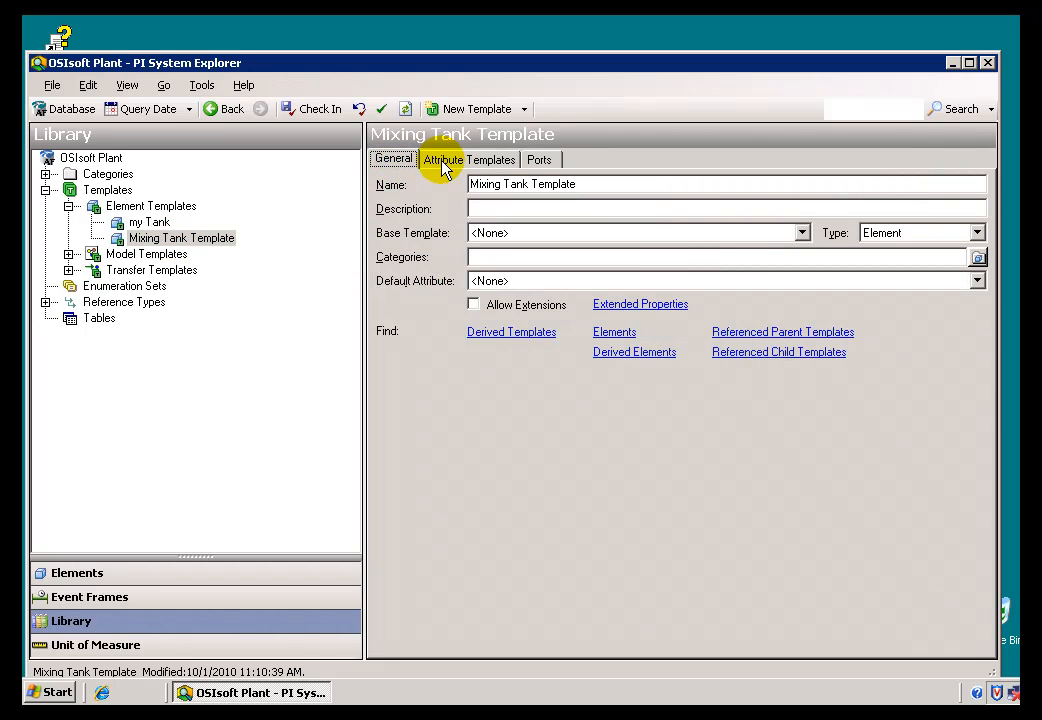
pyautogui.click(468, 160)
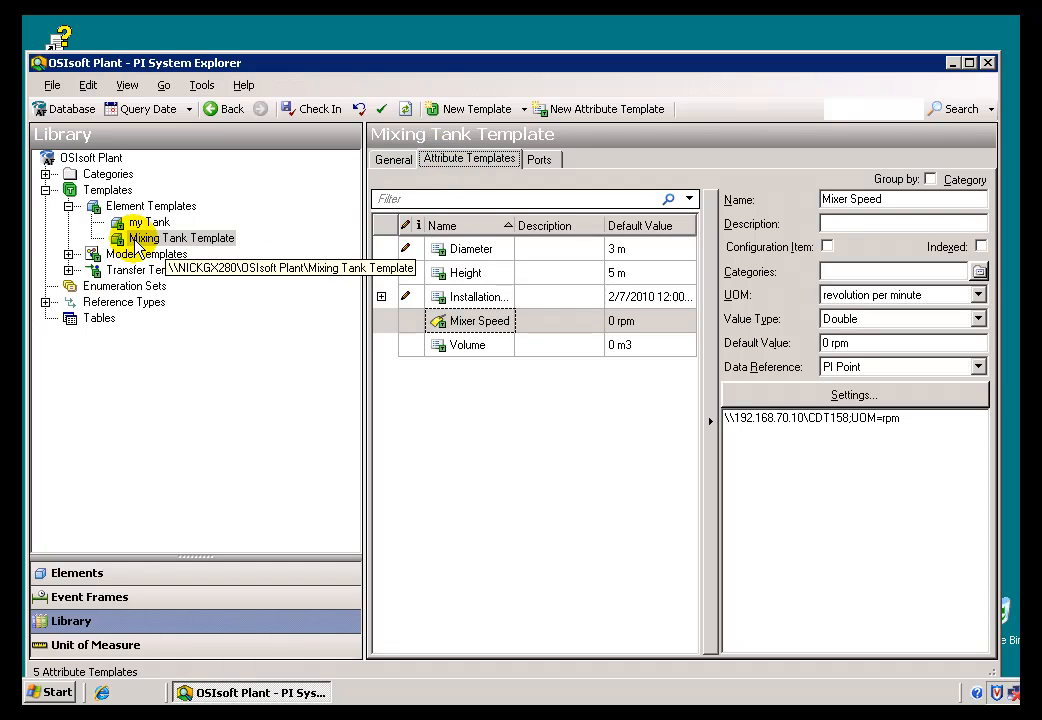